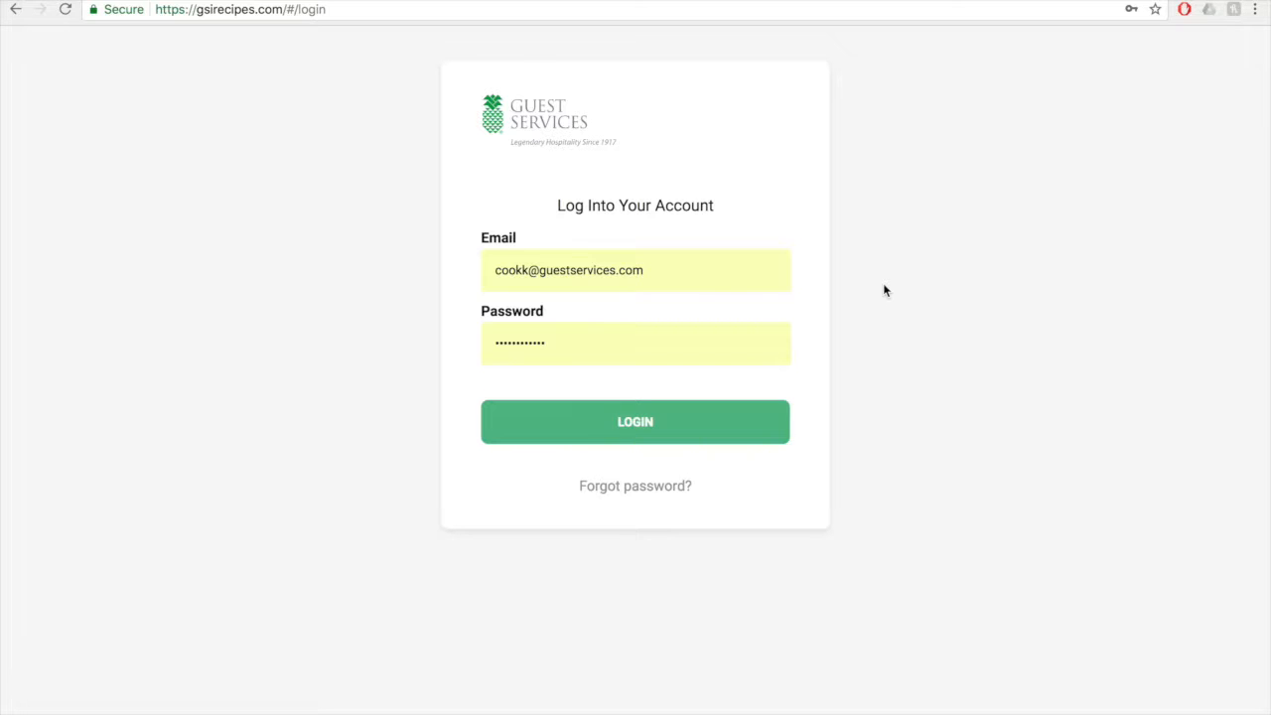
# Step: Leave the login page and bring up the 'Your account was created' email in Apple Mail
pyautogui.click(636, 421)
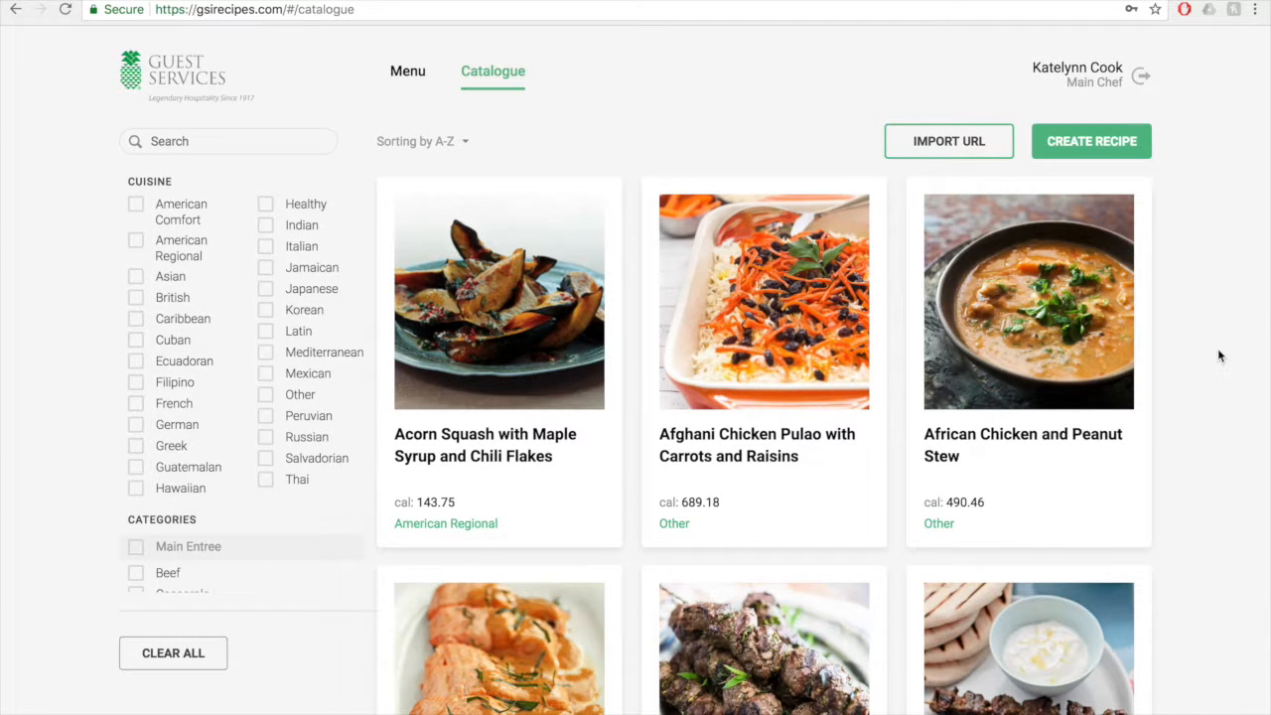
pyautogui.scroll(-3)
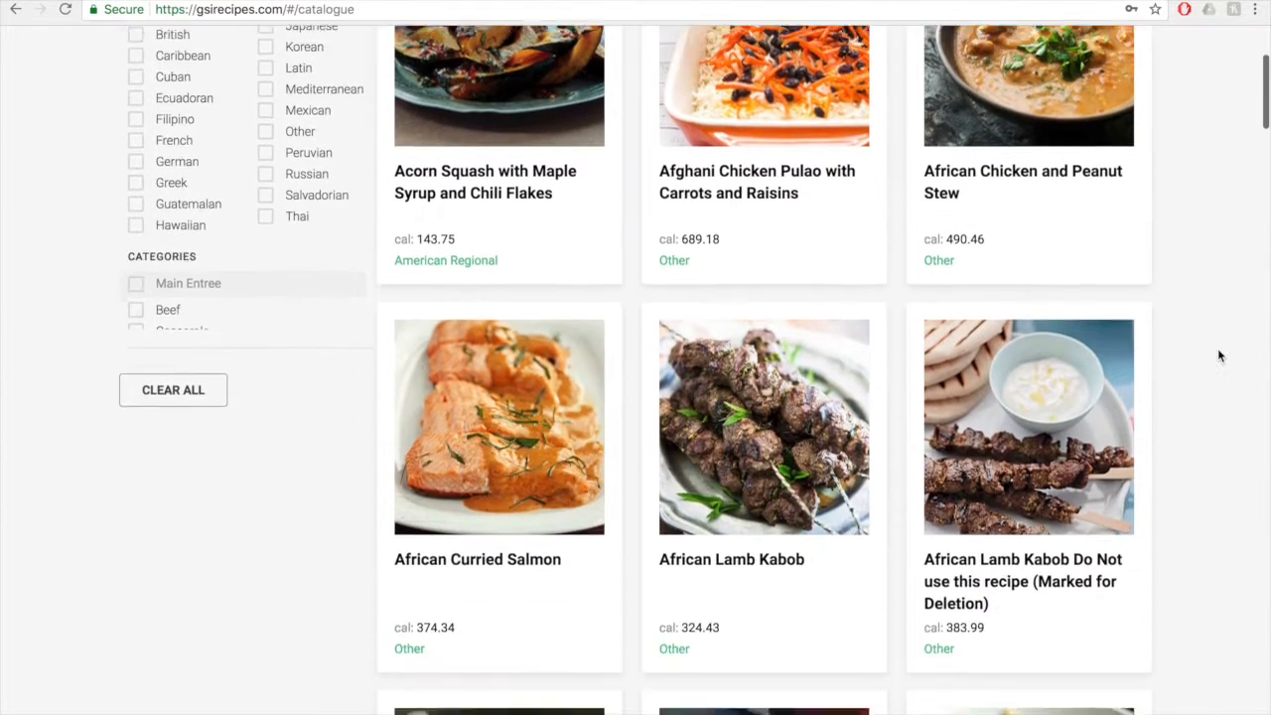
pyautogui.scroll(-3)
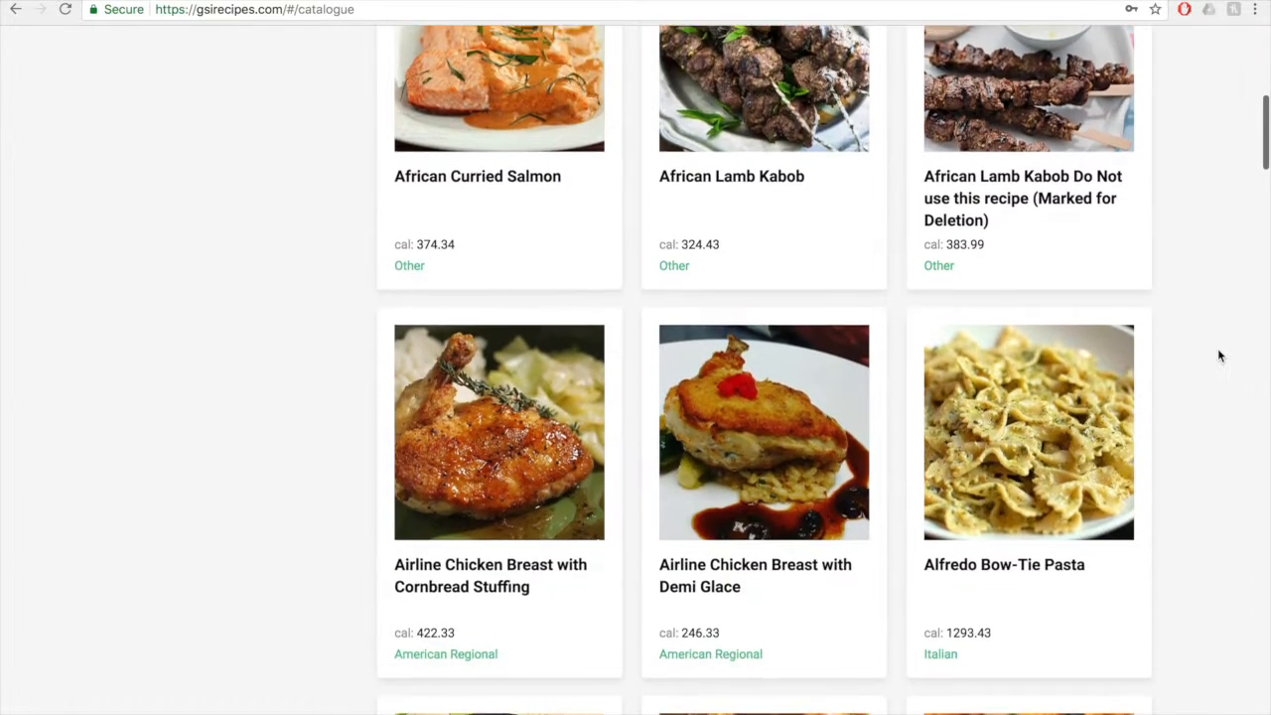
pyautogui.scroll(-3)
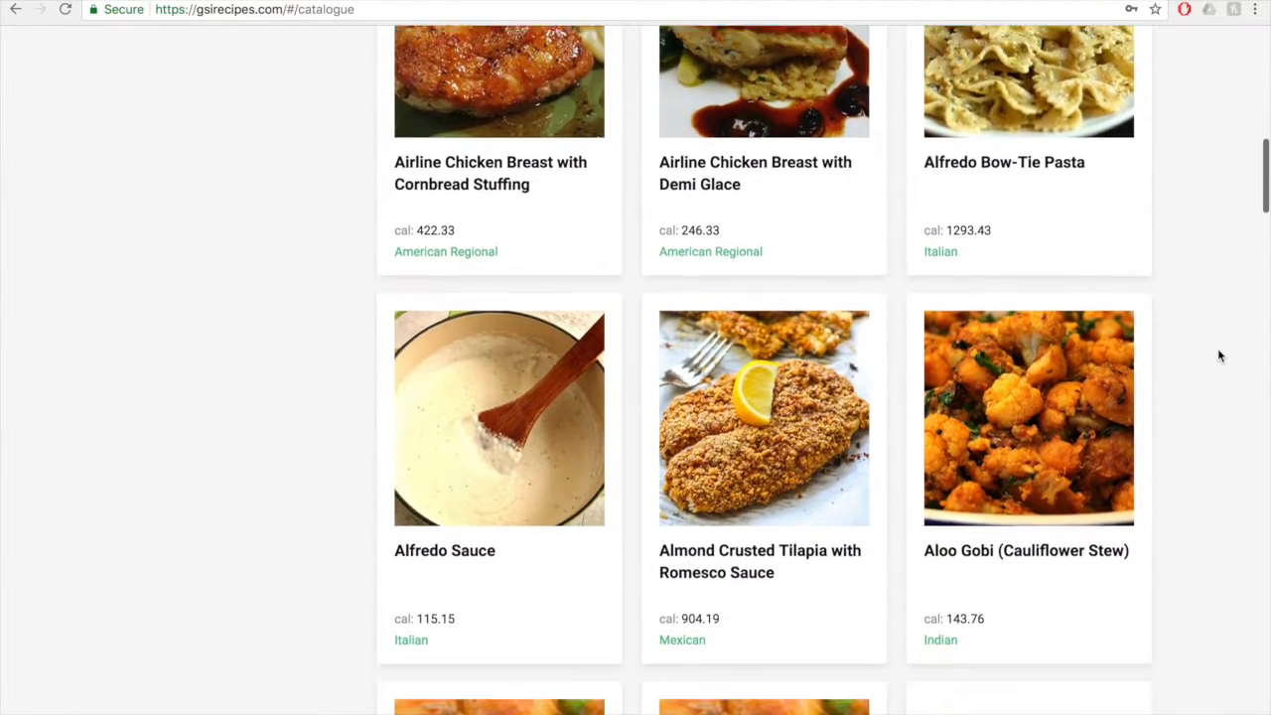
pyautogui.scroll(-3)
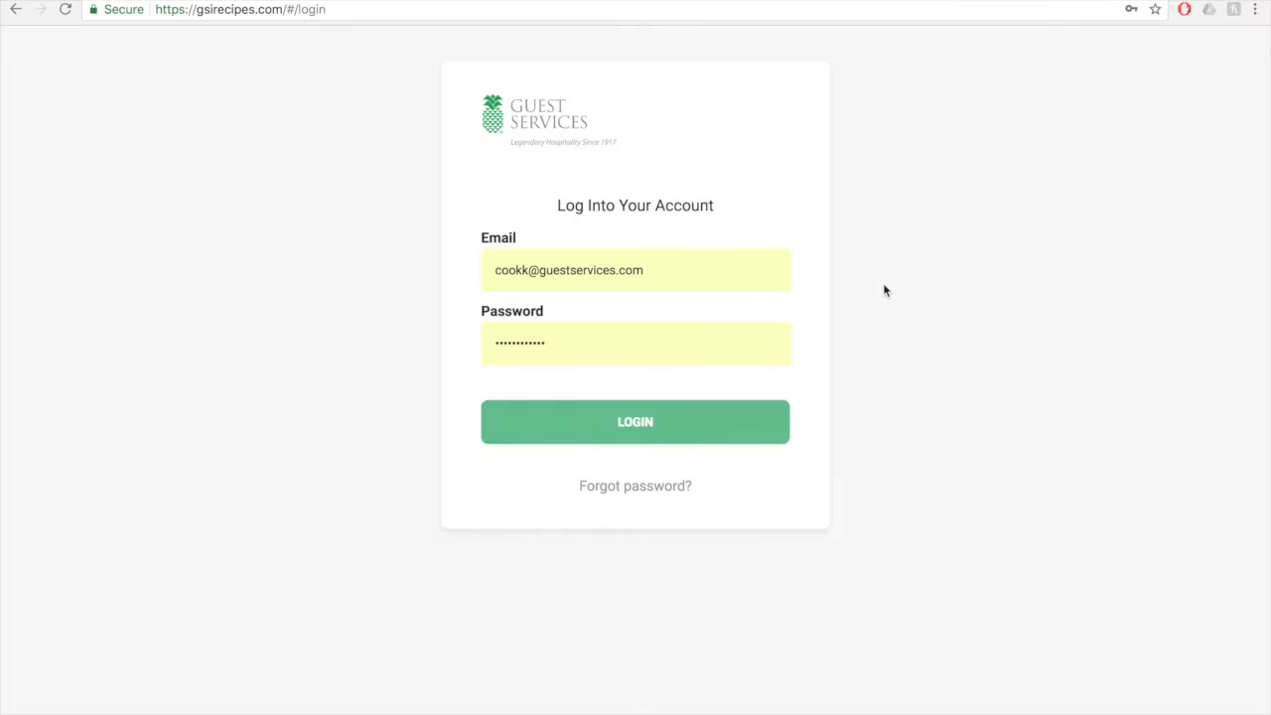
pyautogui.click(635, 421)
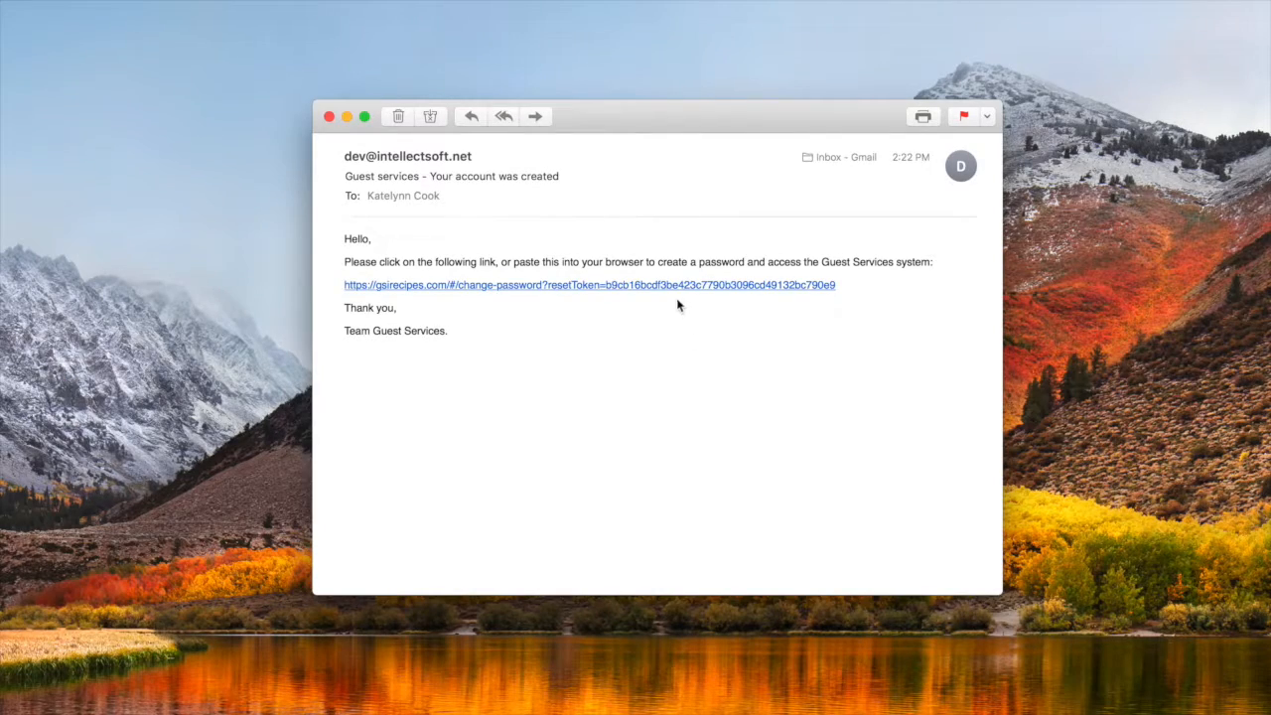
# Step: Follow the email's password setup link to the Change Password page
pyautogui.click(586, 286)
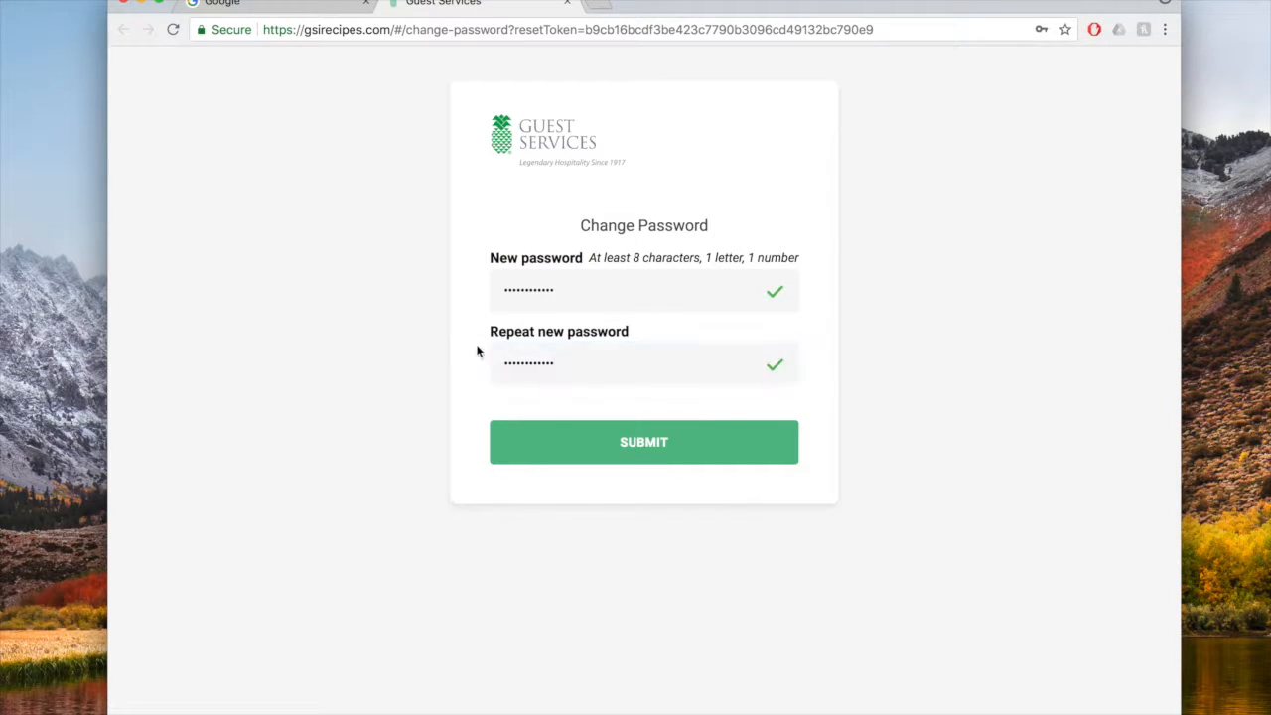
# Step: Submit the new password and return to the Guest Services login page via Chrome's menu
pyautogui.click(644, 441)
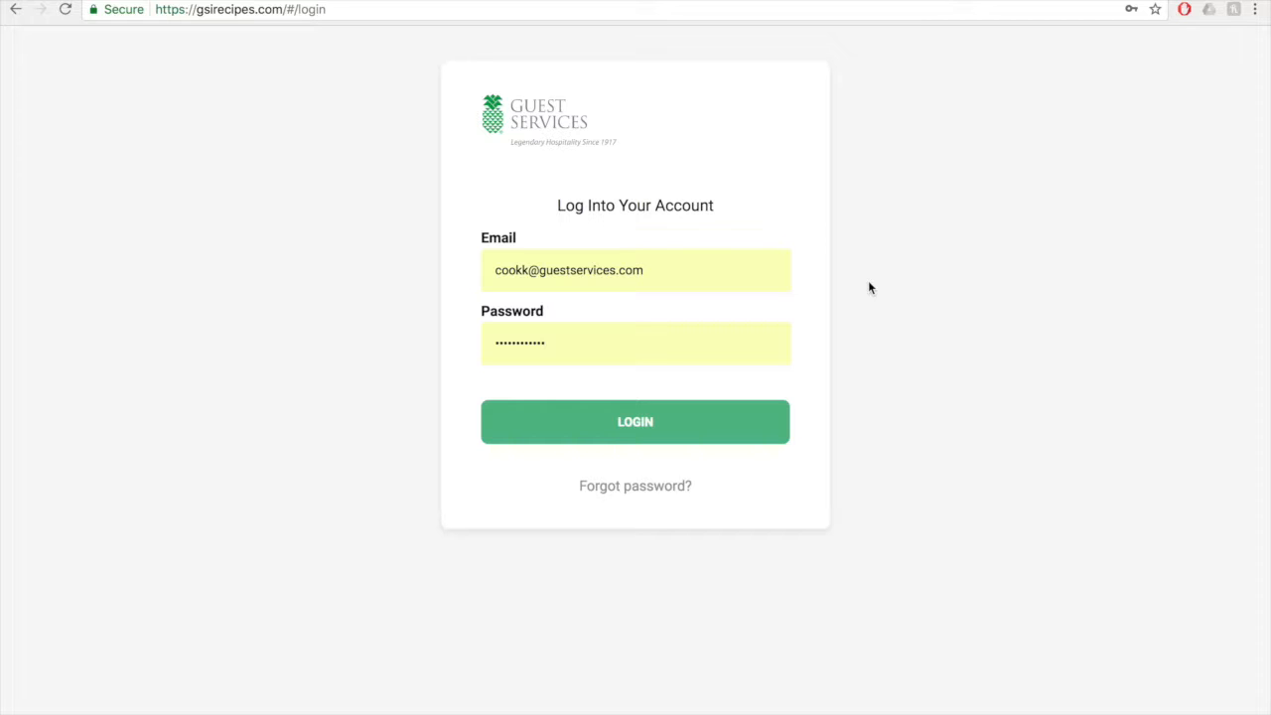
pyautogui.moveTo(1219, 36)
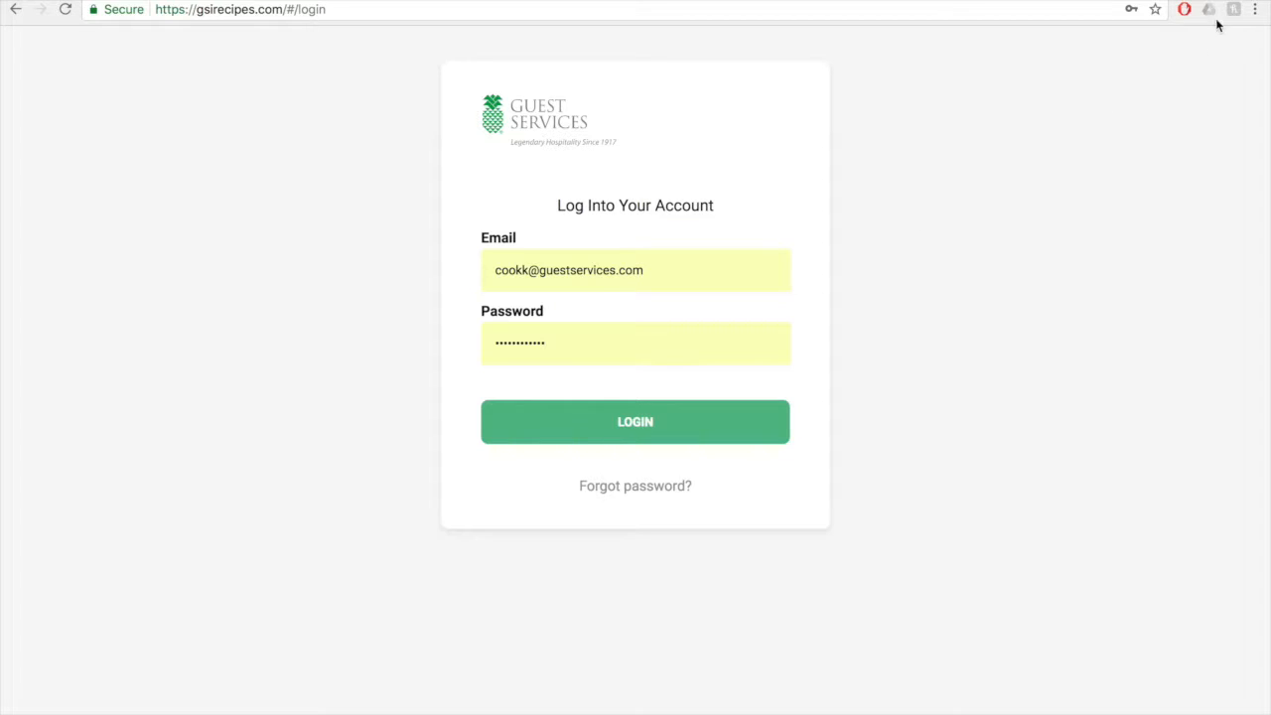
pyautogui.click(1261, 12)
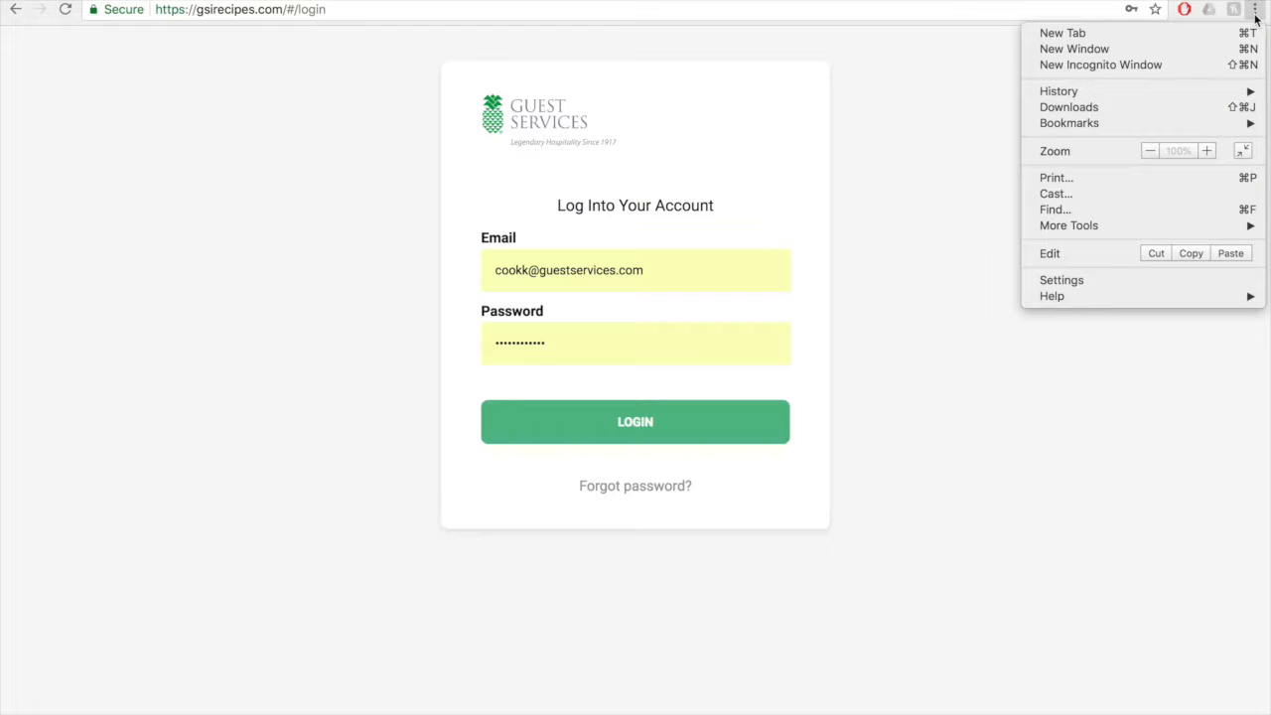
pyautogui.moveTo(1069, 123)
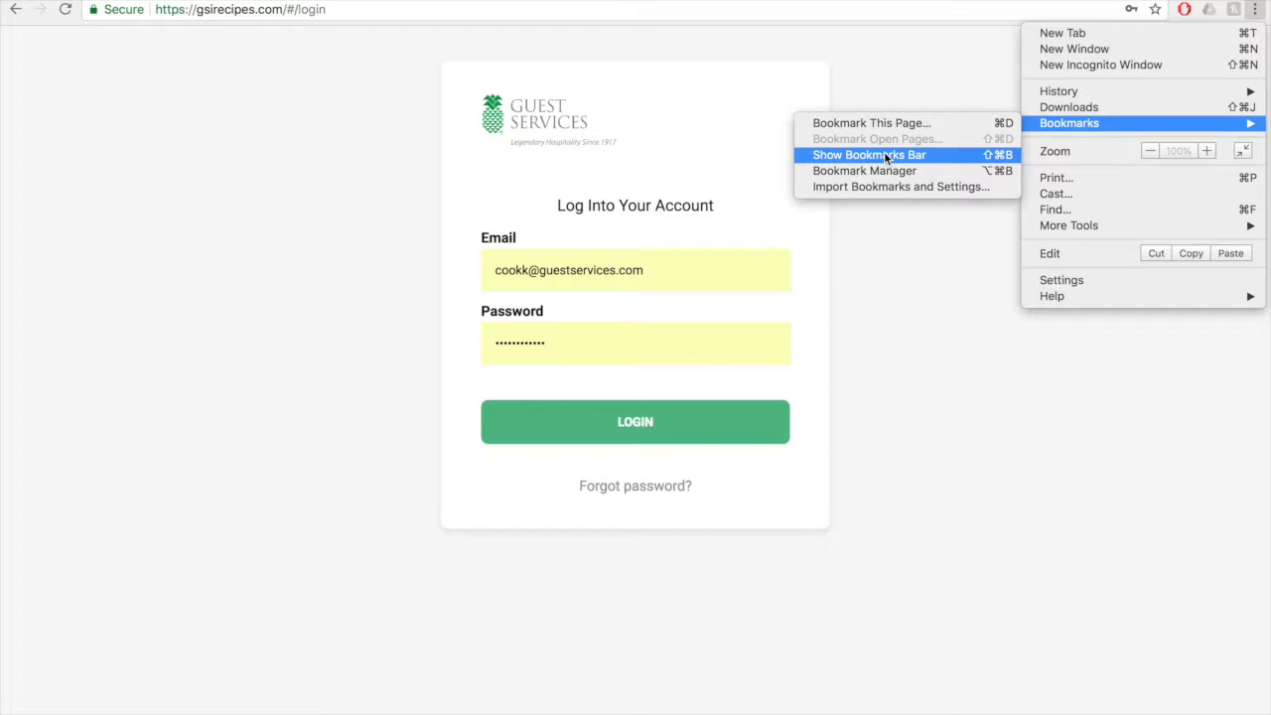
pyautogui.moveTo(882, 130)
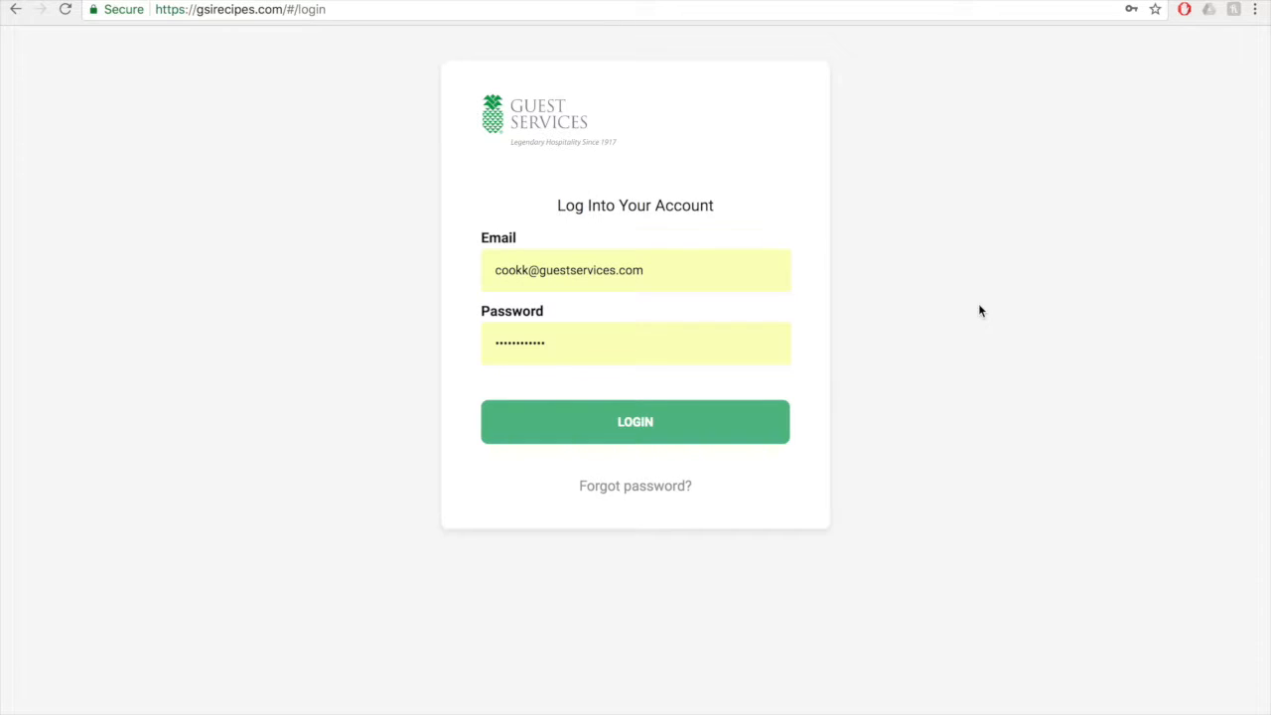
# Step: Log in as the main chef and browse the recipe Catalogue from page 1
pyautogui.click(636, 421)
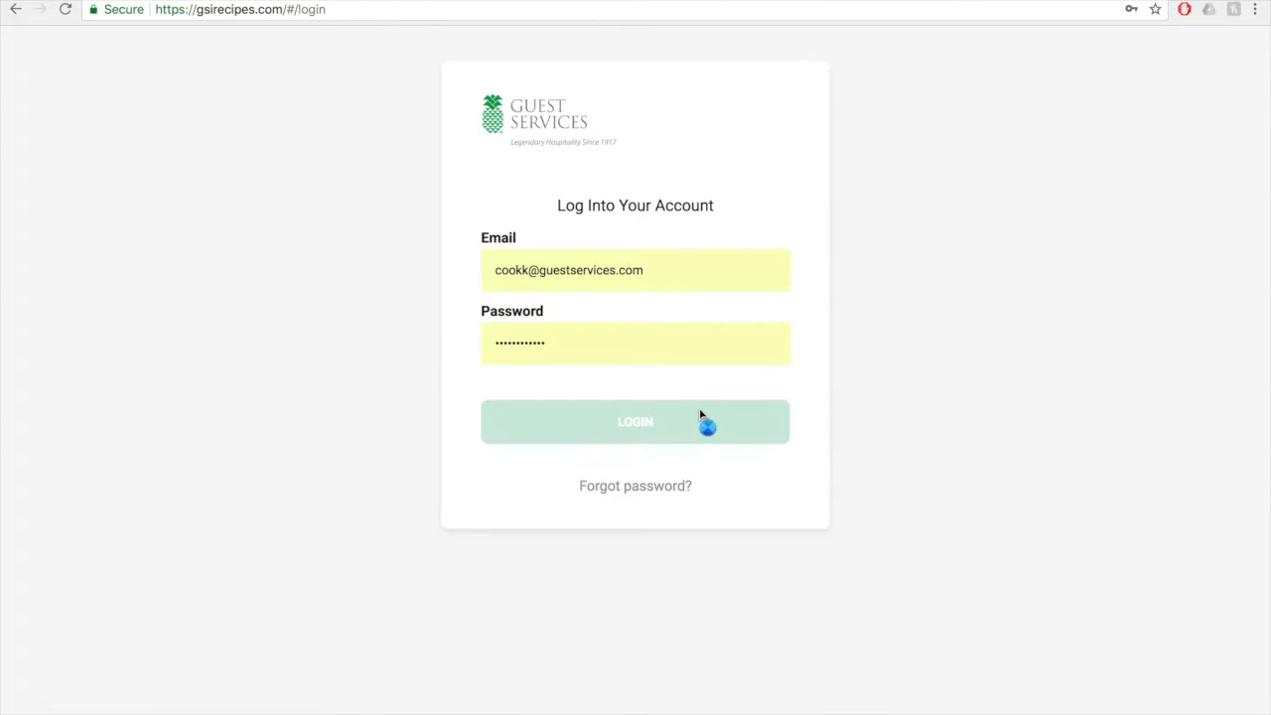
pyautogui.click(635, 421)
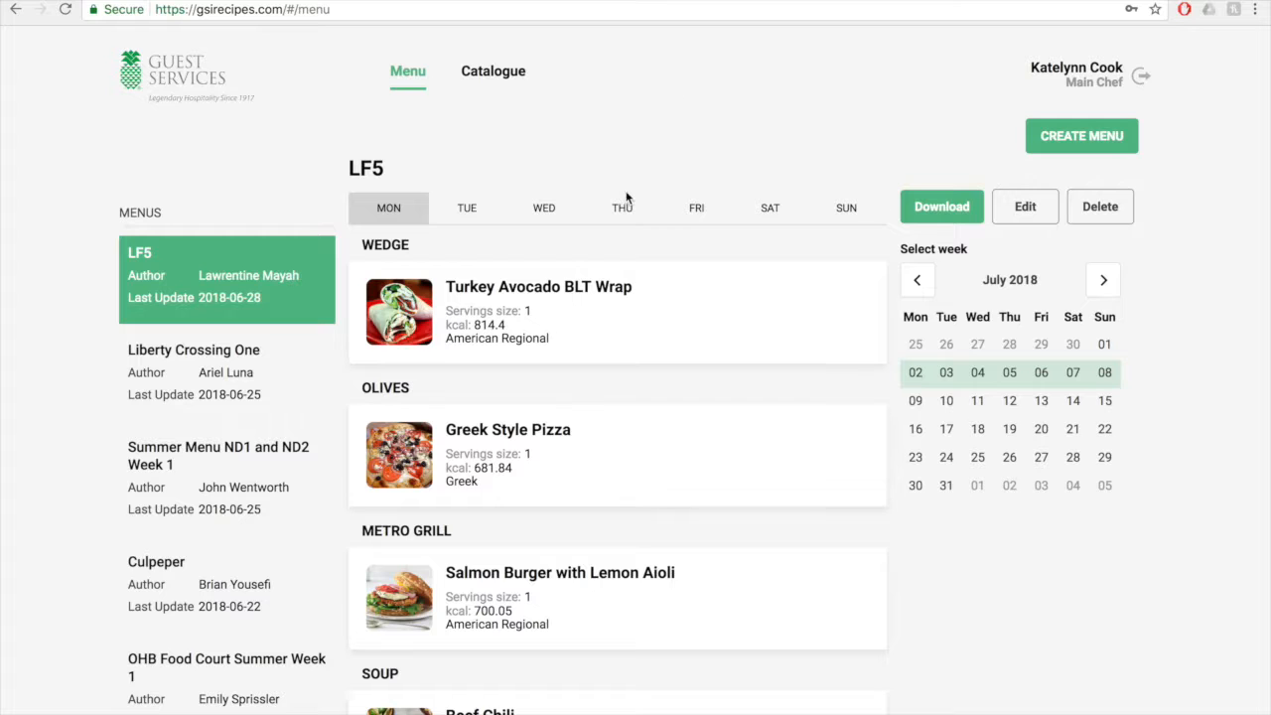
pyautogui.moveTo(501, 80)
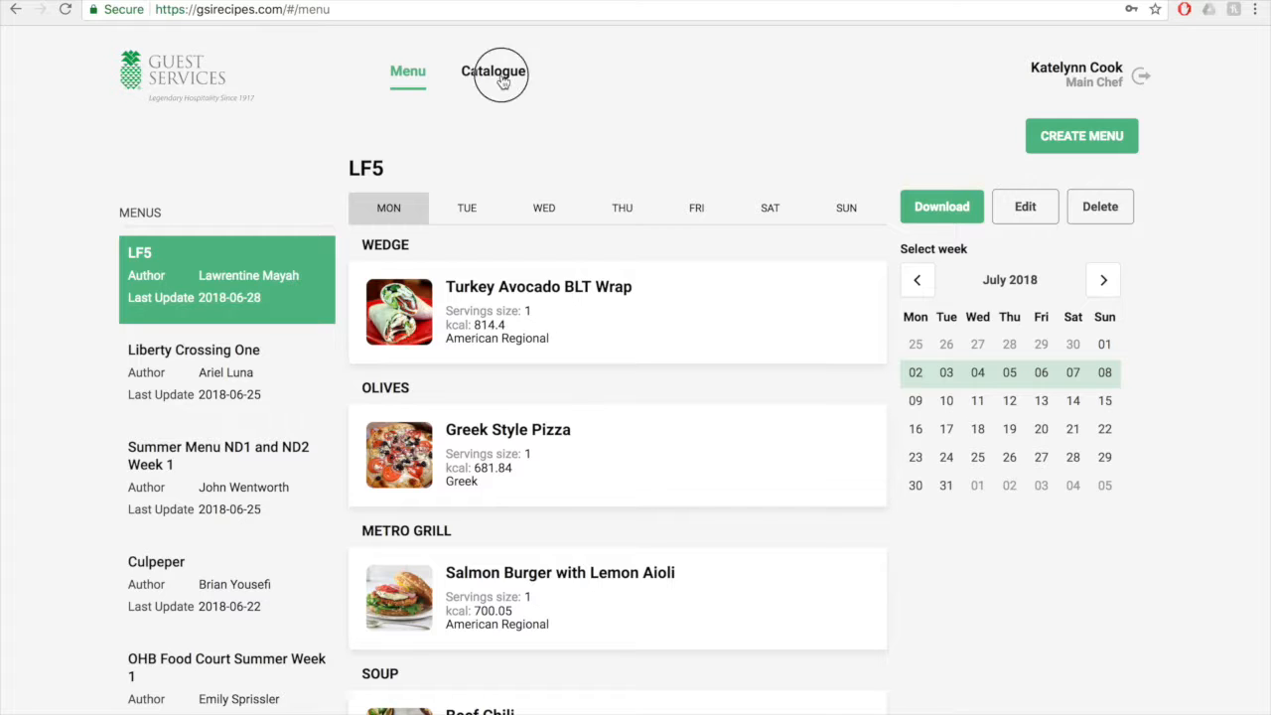
pyautogui.click(493, 76)
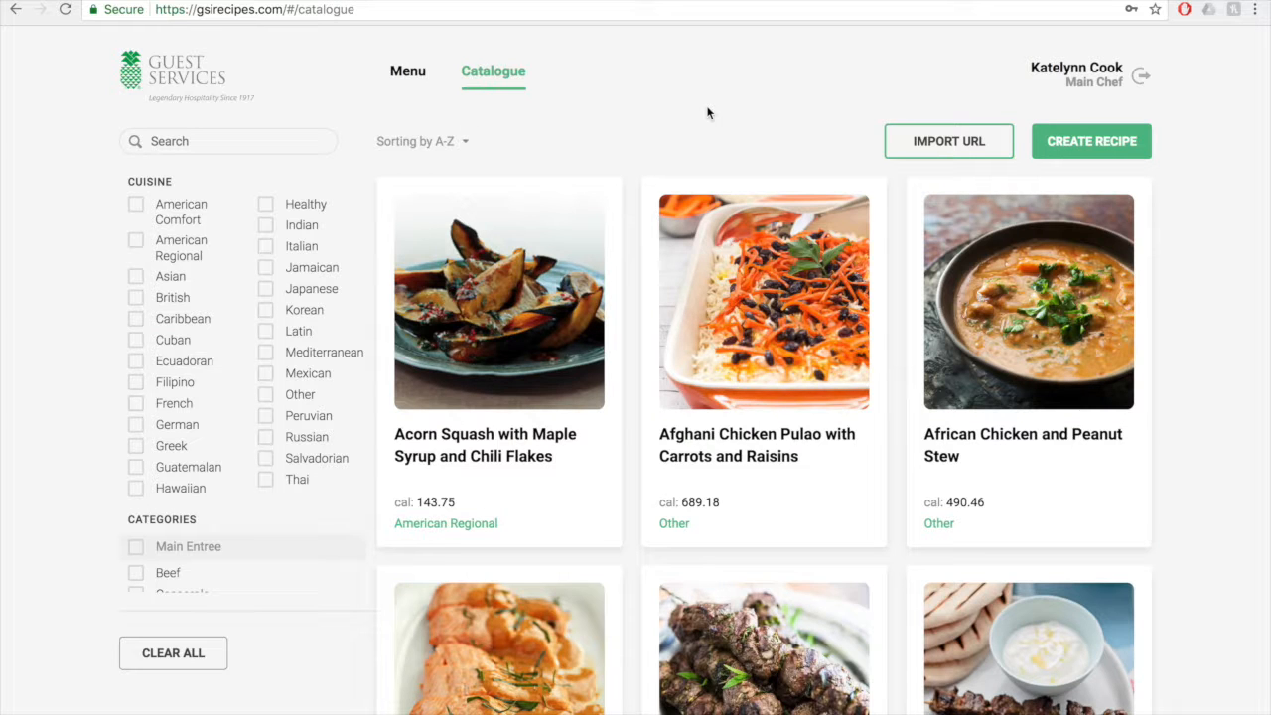
pyautogui.scroll(-3)
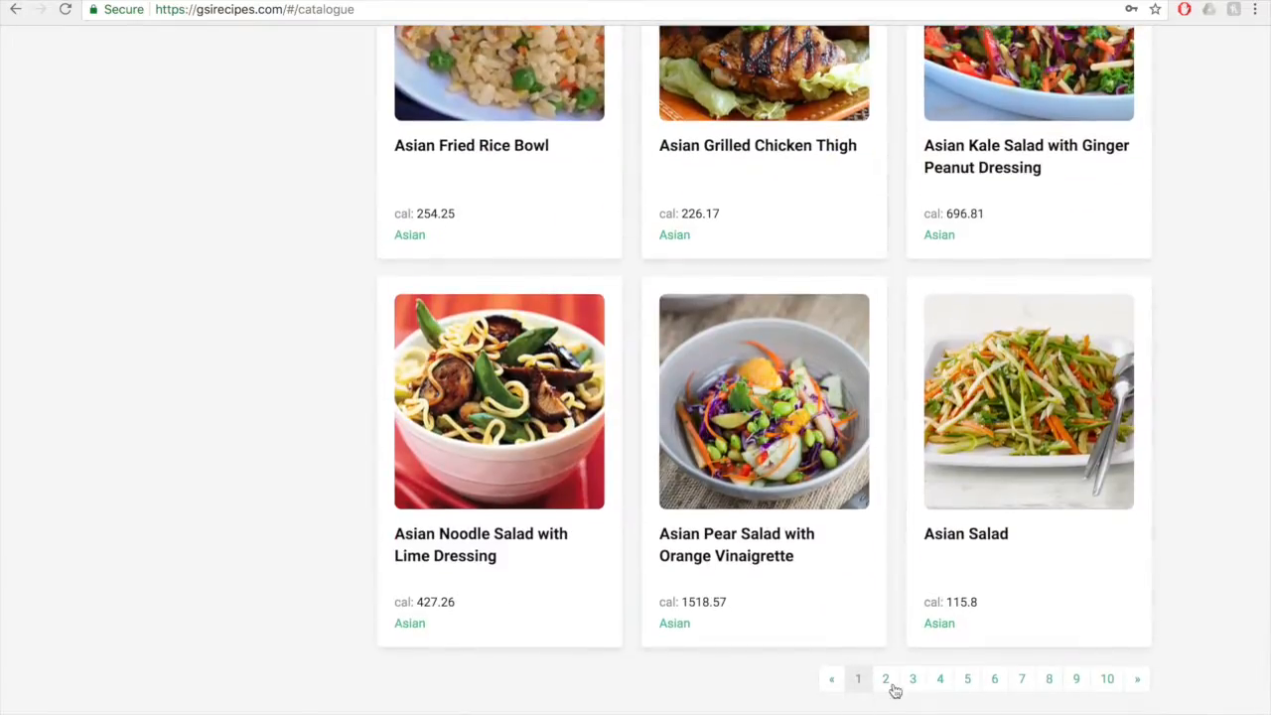
pyautogui.click(884, 679)
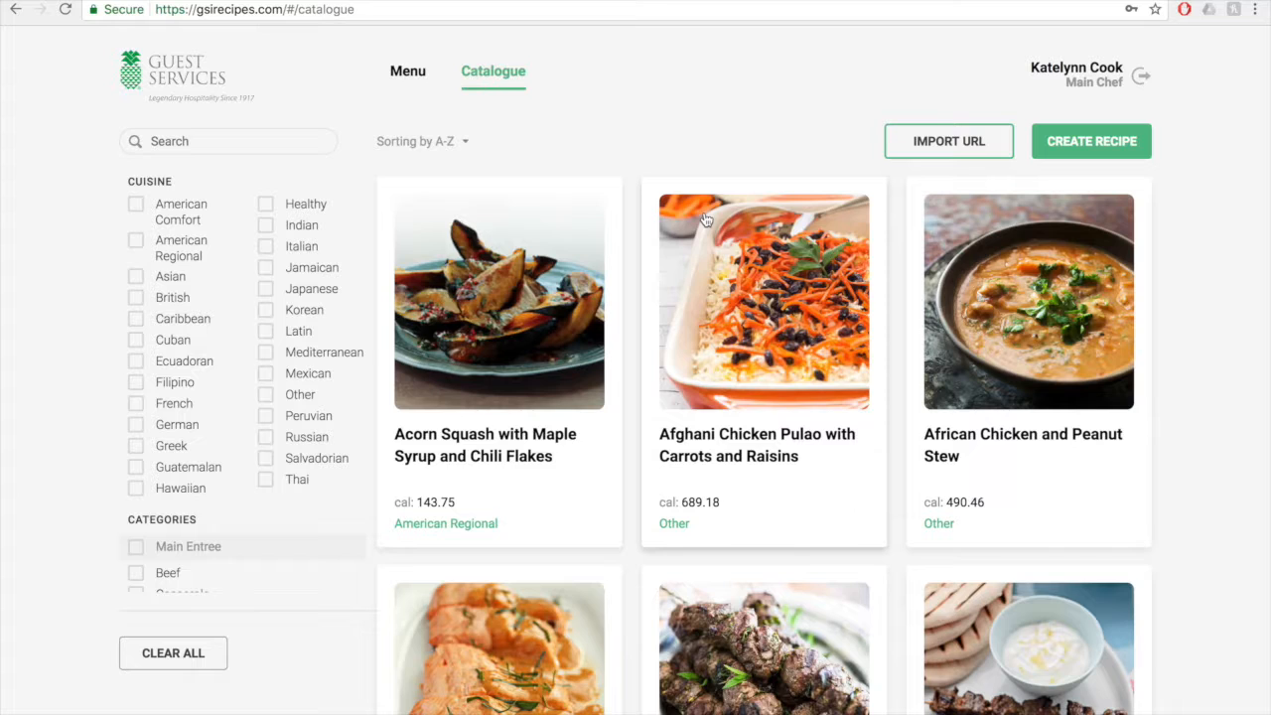
pyautogui.moveTo(170, 191)
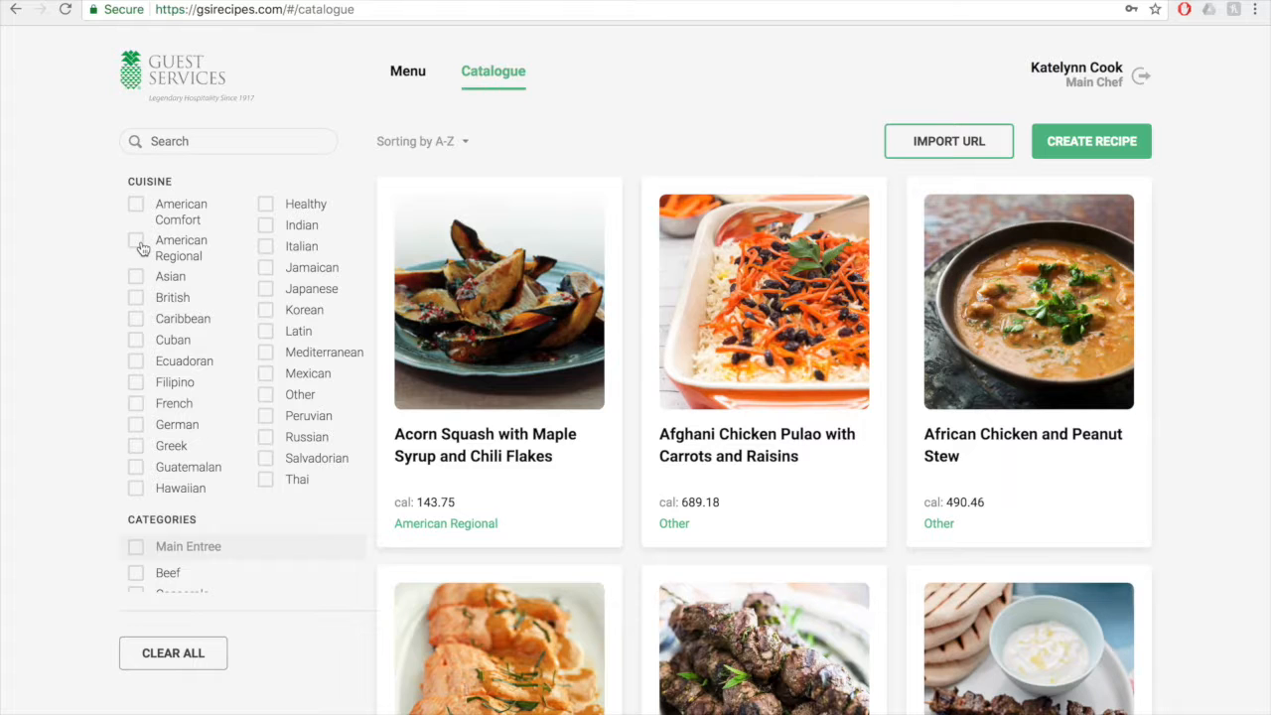
pyautogui.moveTo(206, 342)
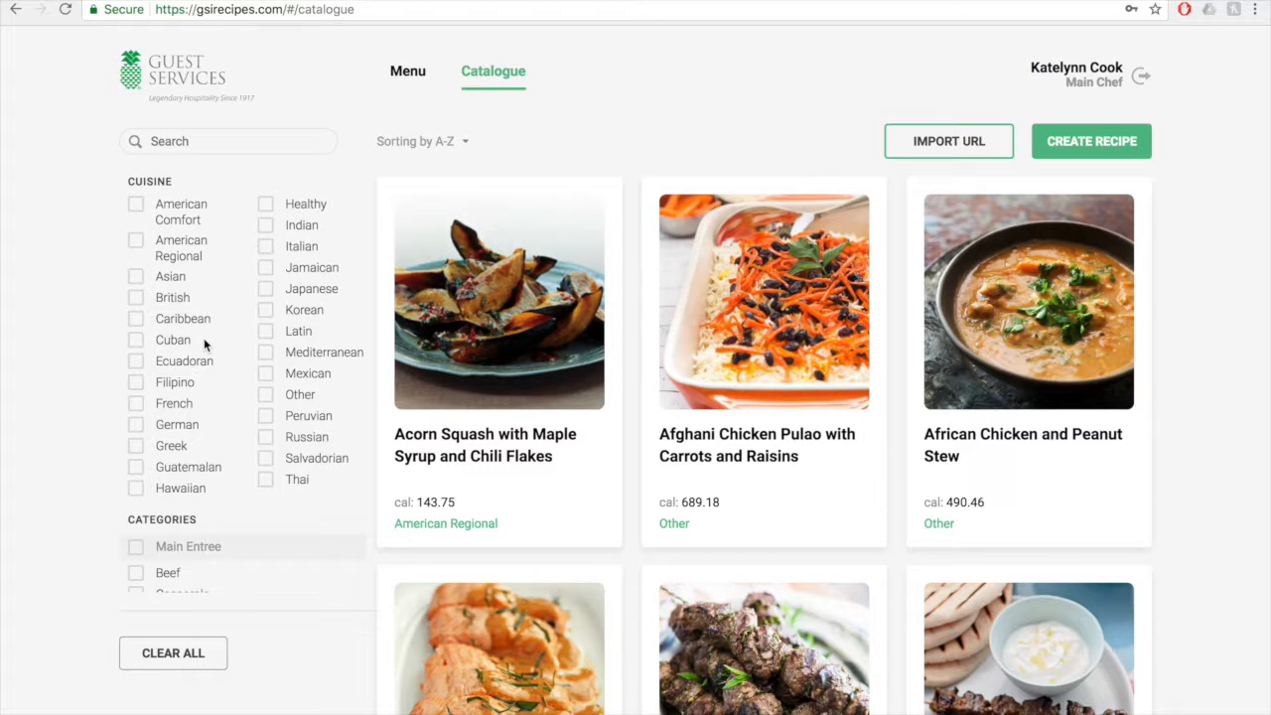
pyautogui.scroll(-3)
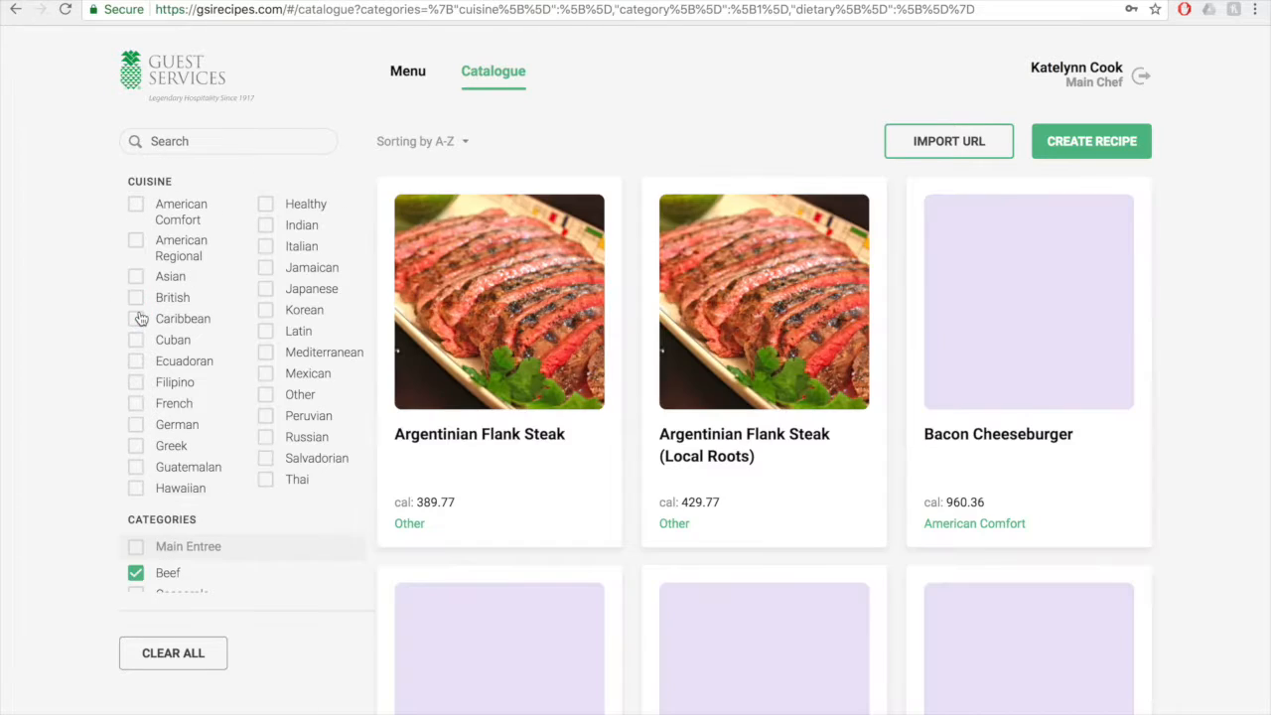
pyautogui.scroll(-3)
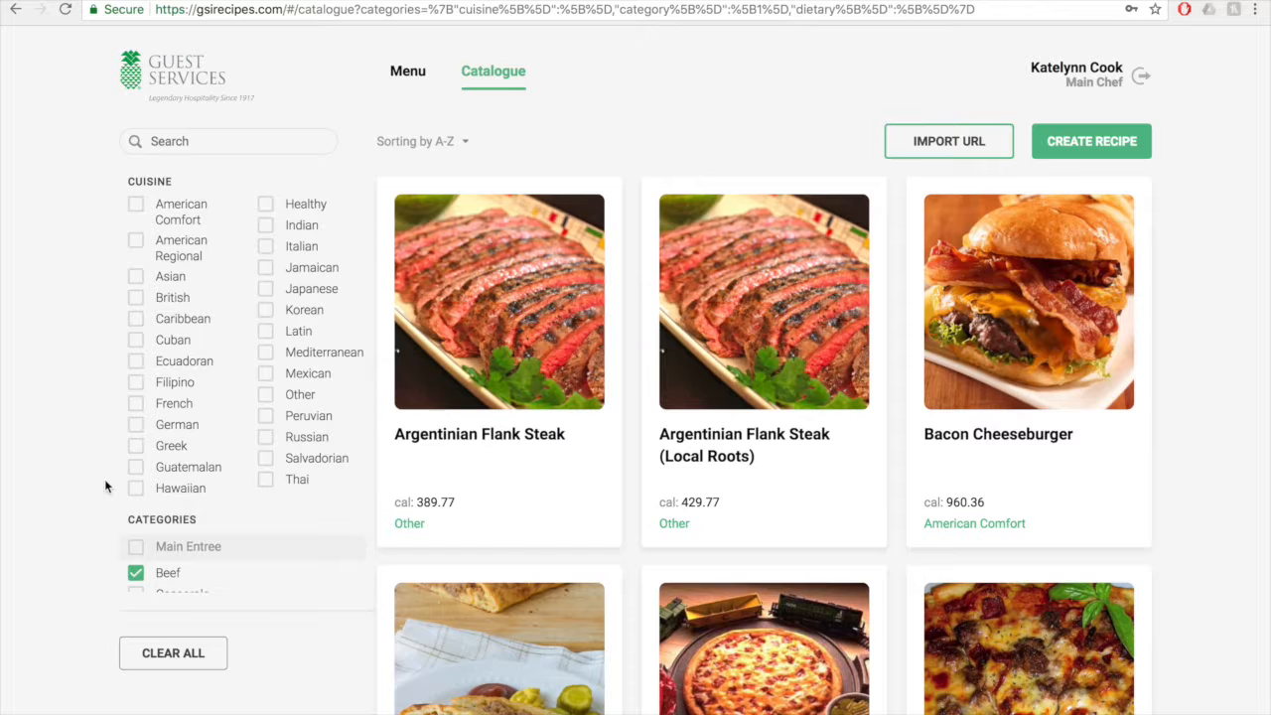
pyautogui.moveTo(173, 652)
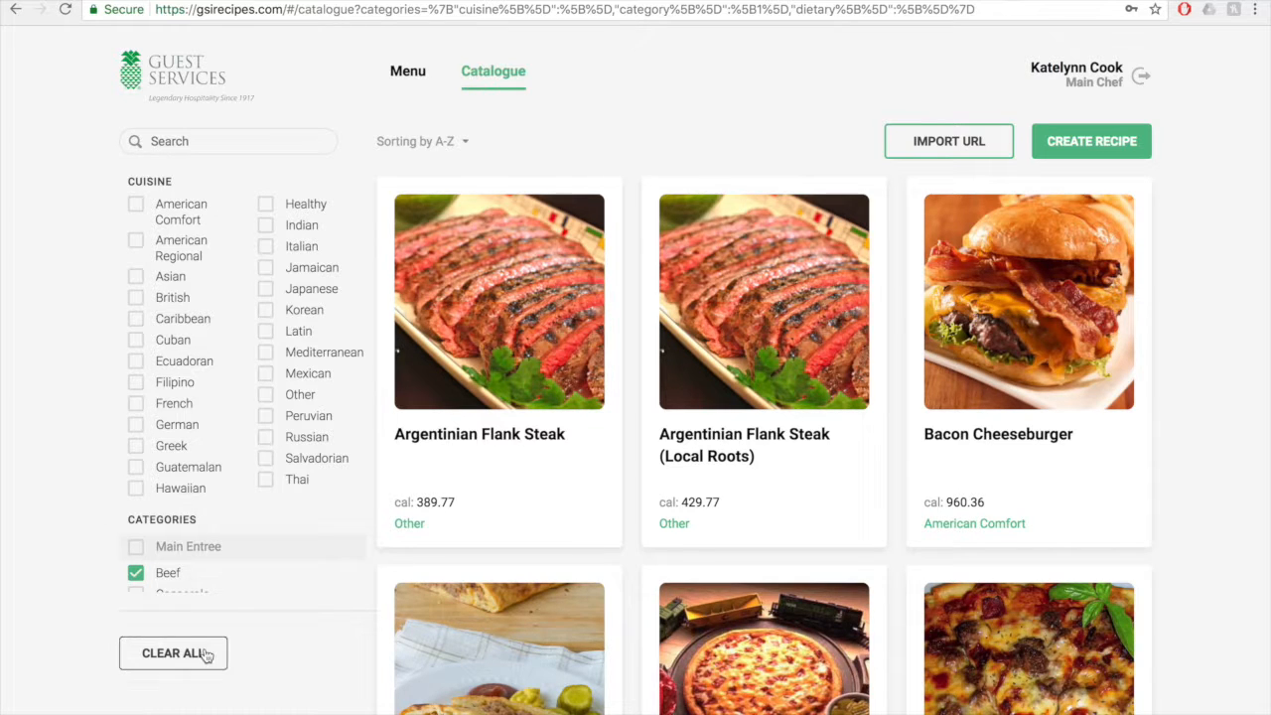
pyautogui.click(172, 654)
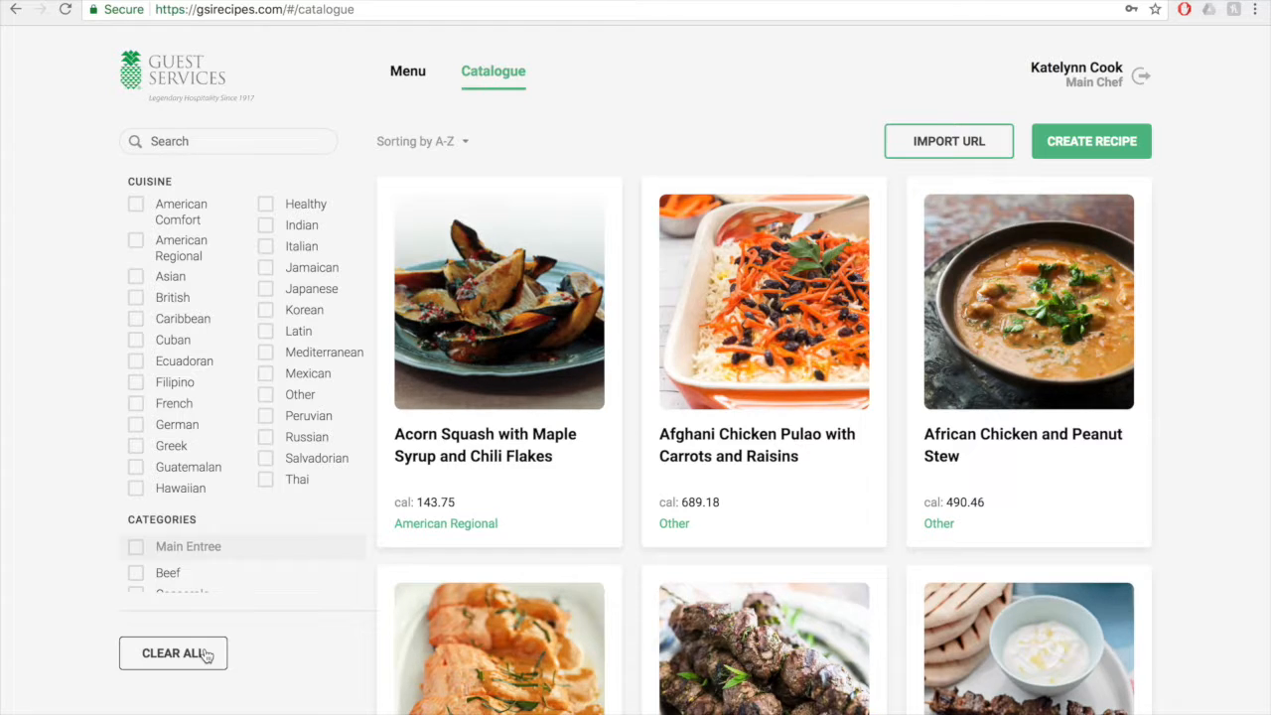
pyautogui.moveTo(205, 153)
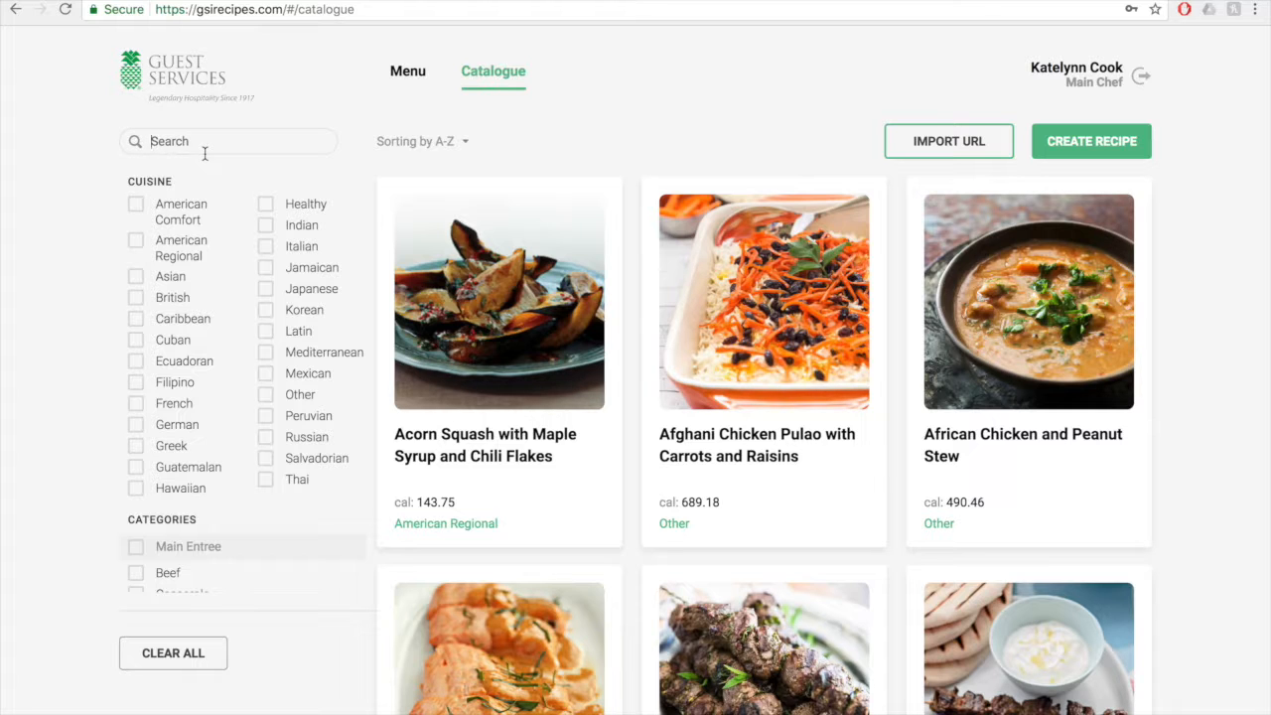
pyautogui.write('meatloaf')
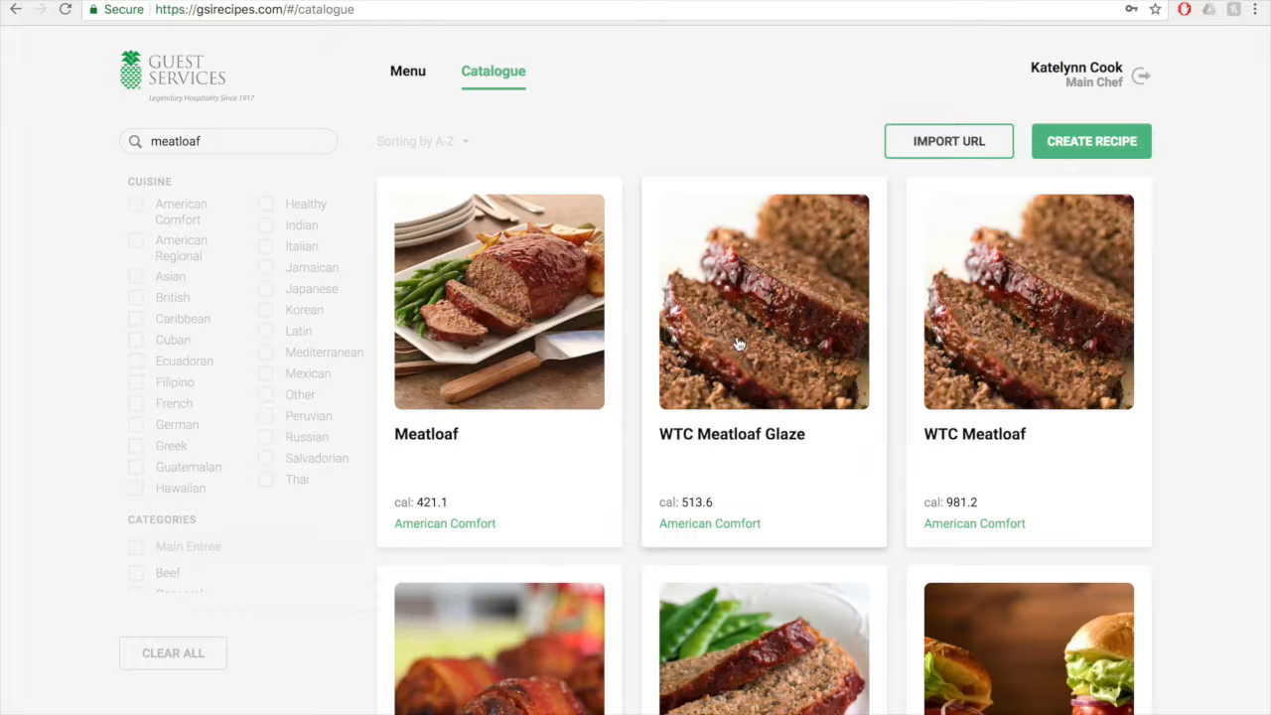
pyautogui.scroll(-3)
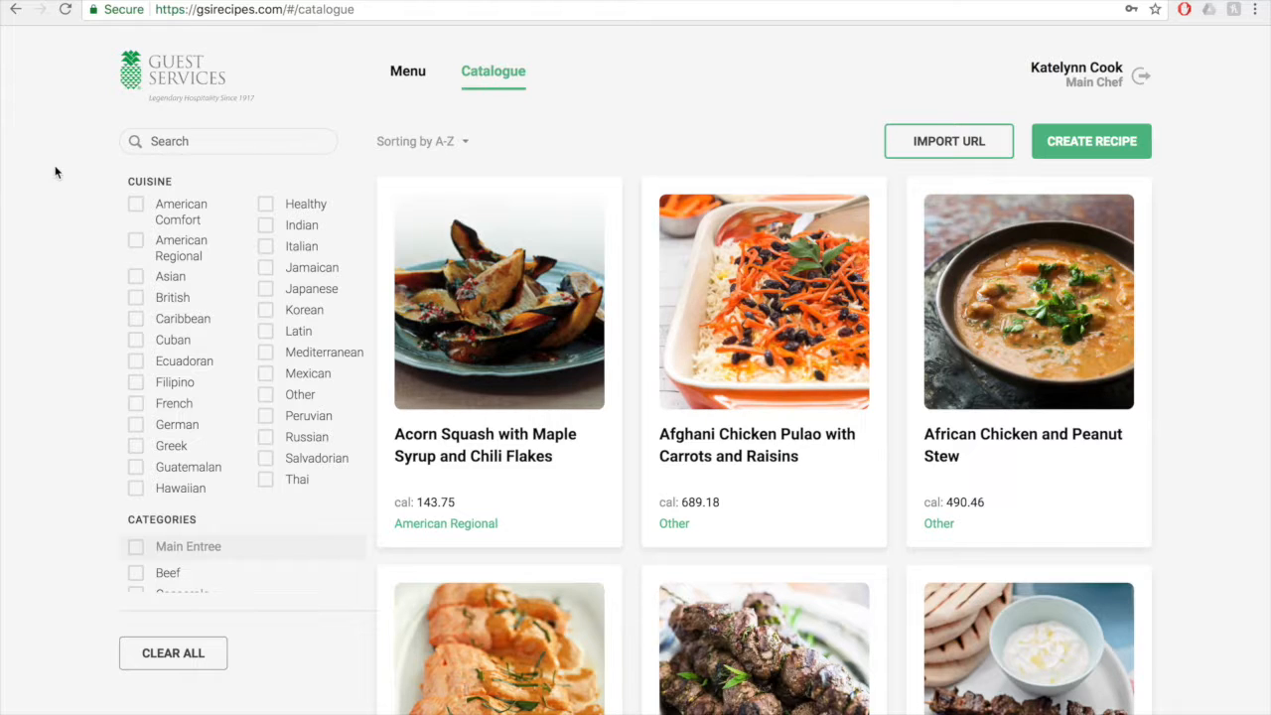
pyautogui.moveTo(453, 135)
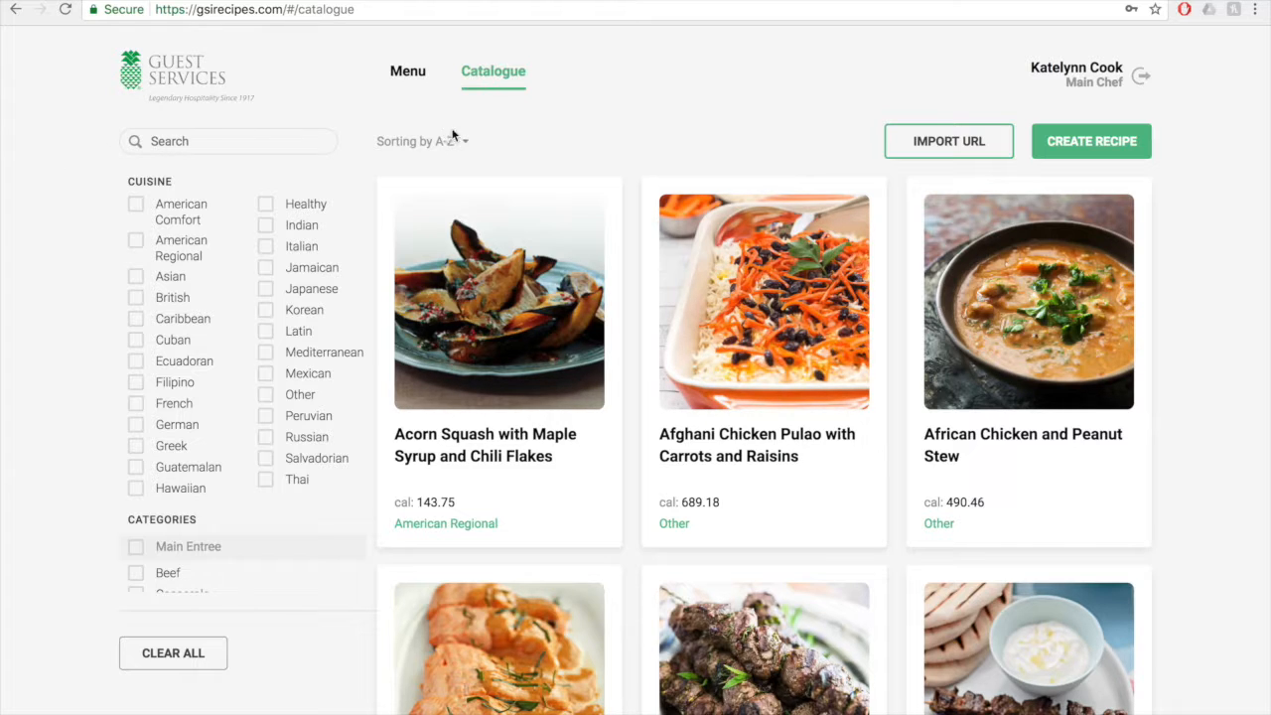
pyautogui.click(451, 141)
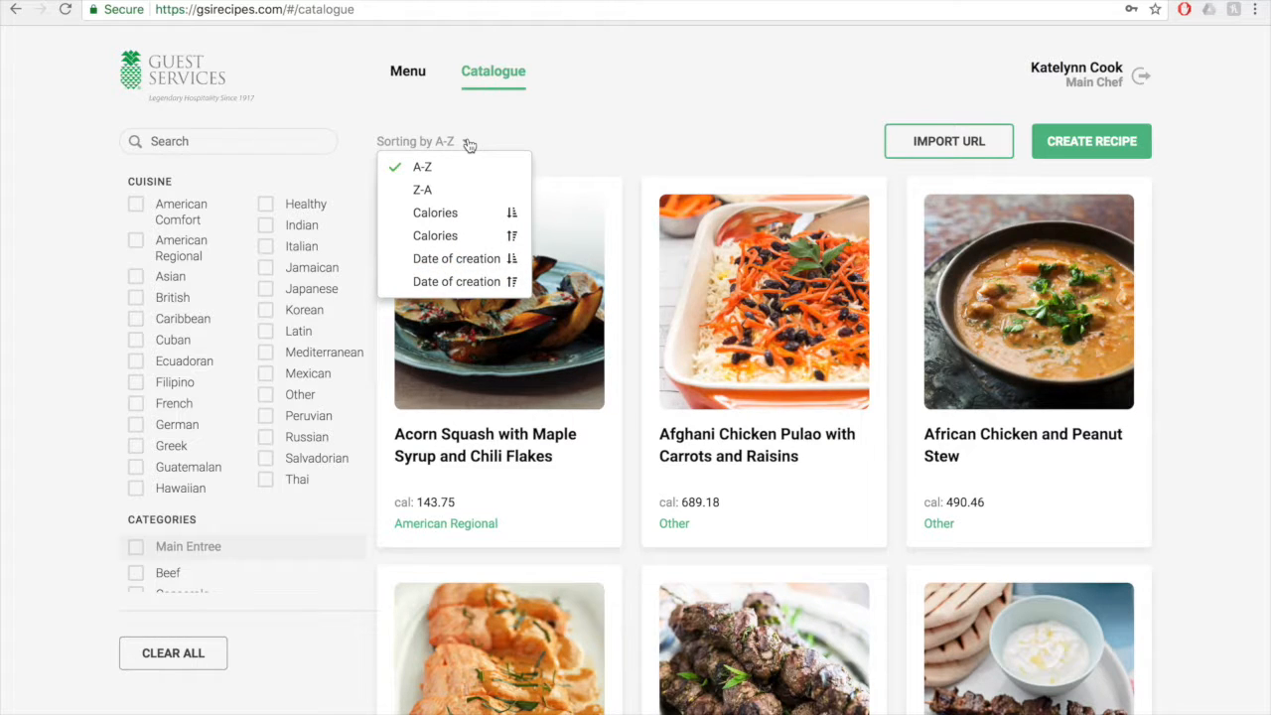
pyautogui.moveTo(467, 197)
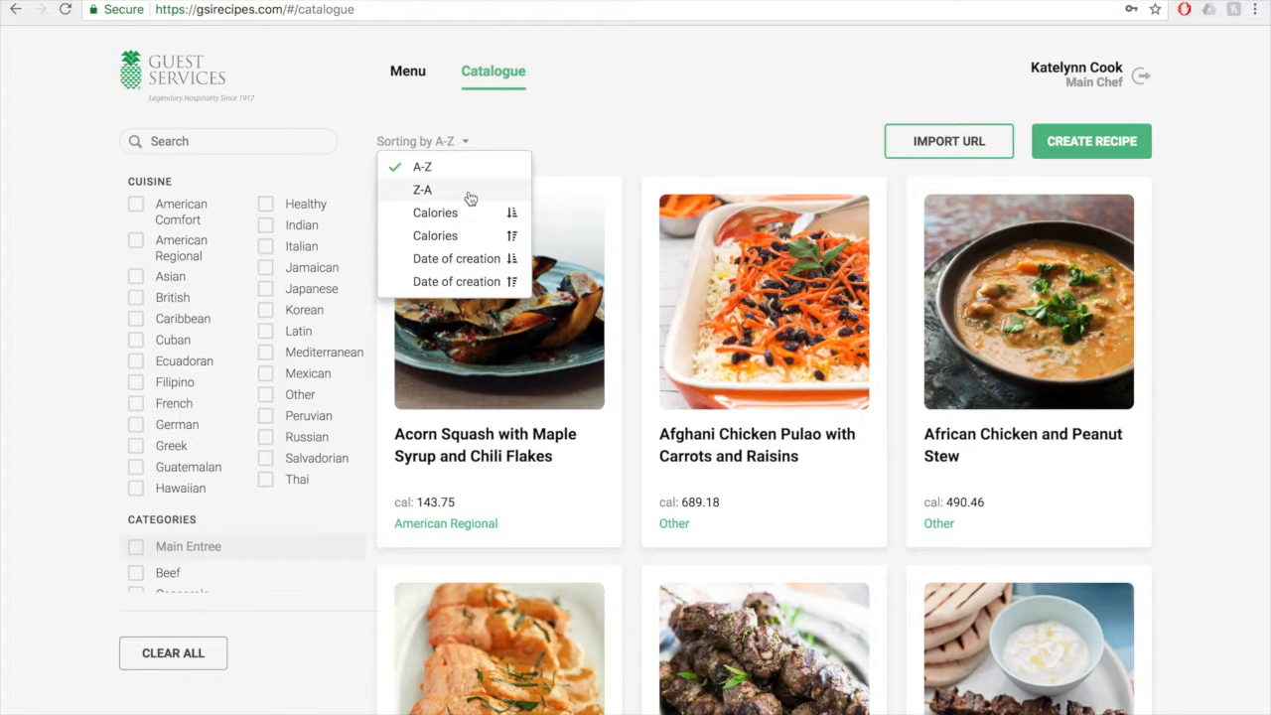
pyautogui.moveTo(473, 214)
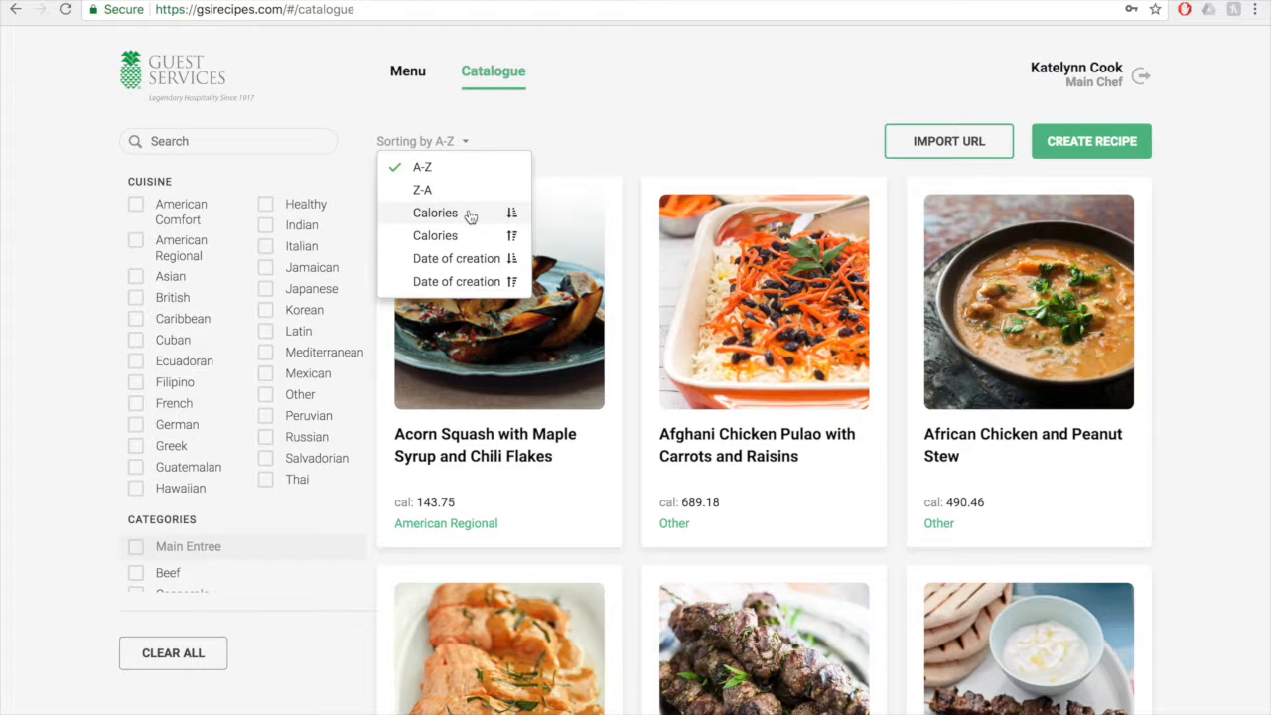
pyautogui.moveTo(480, 240)
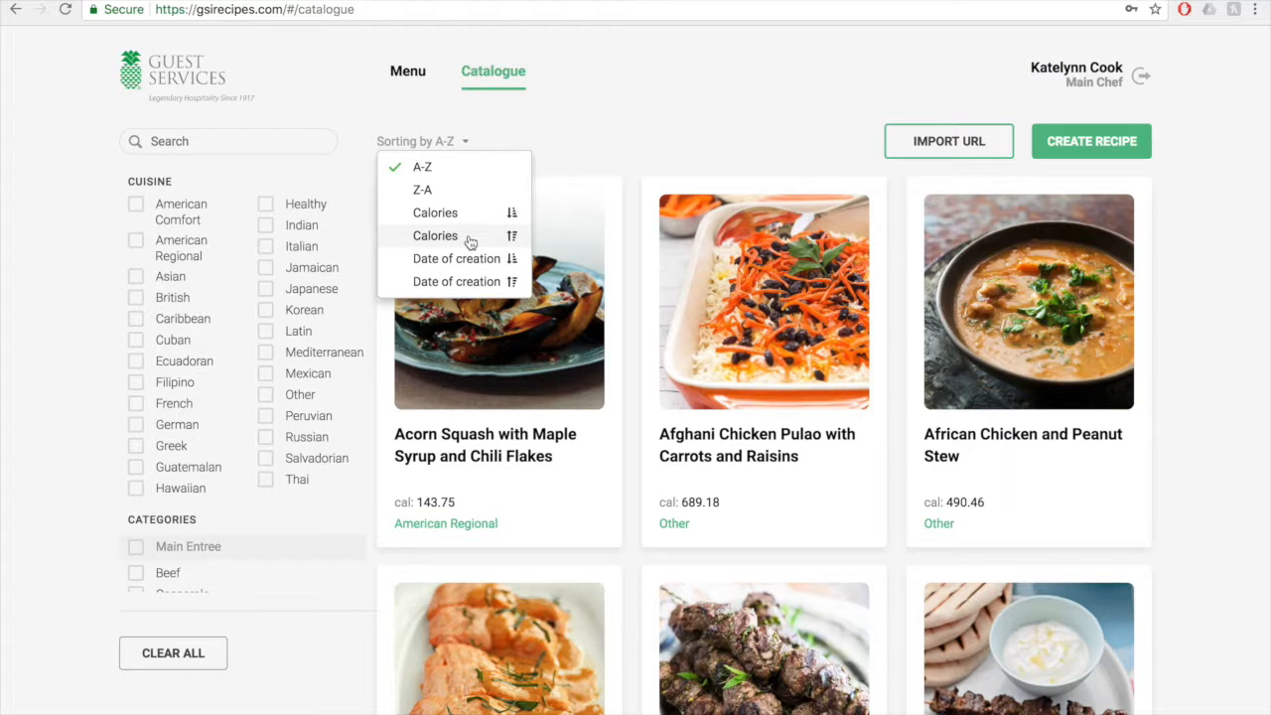
pyautogui.moveTo(473, 260)
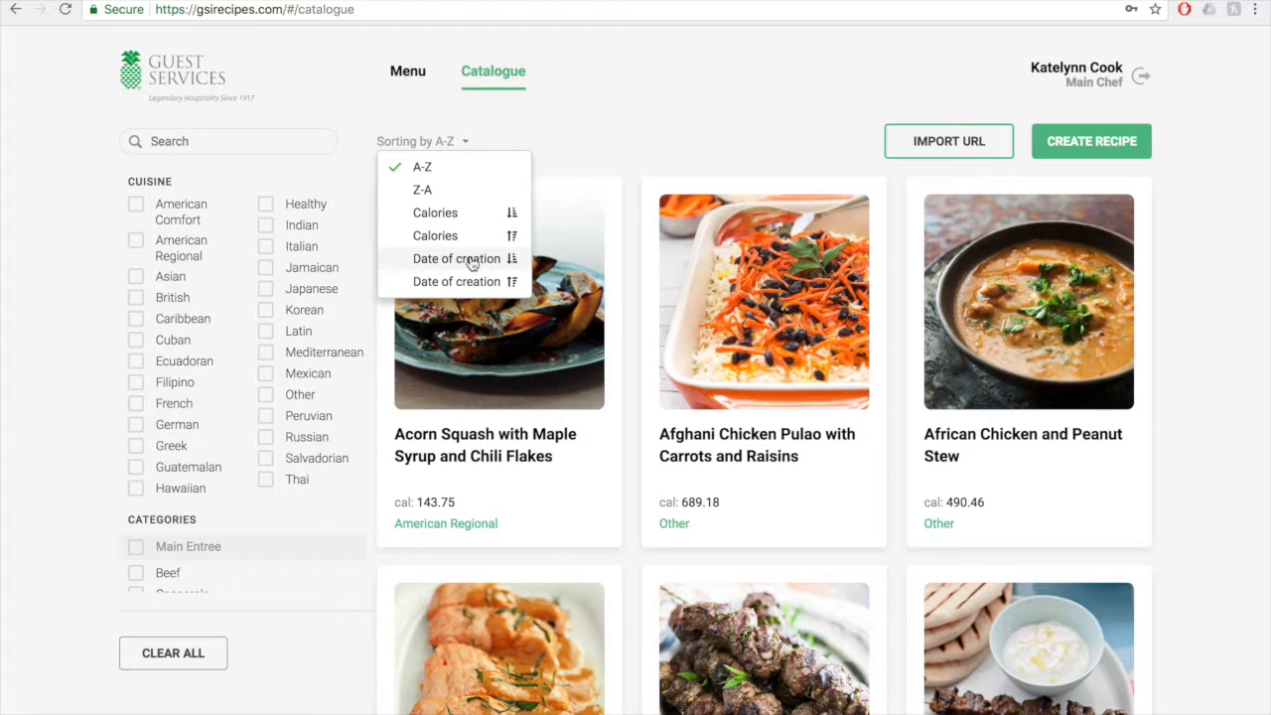
pyautogui.moveTo(473, 284)
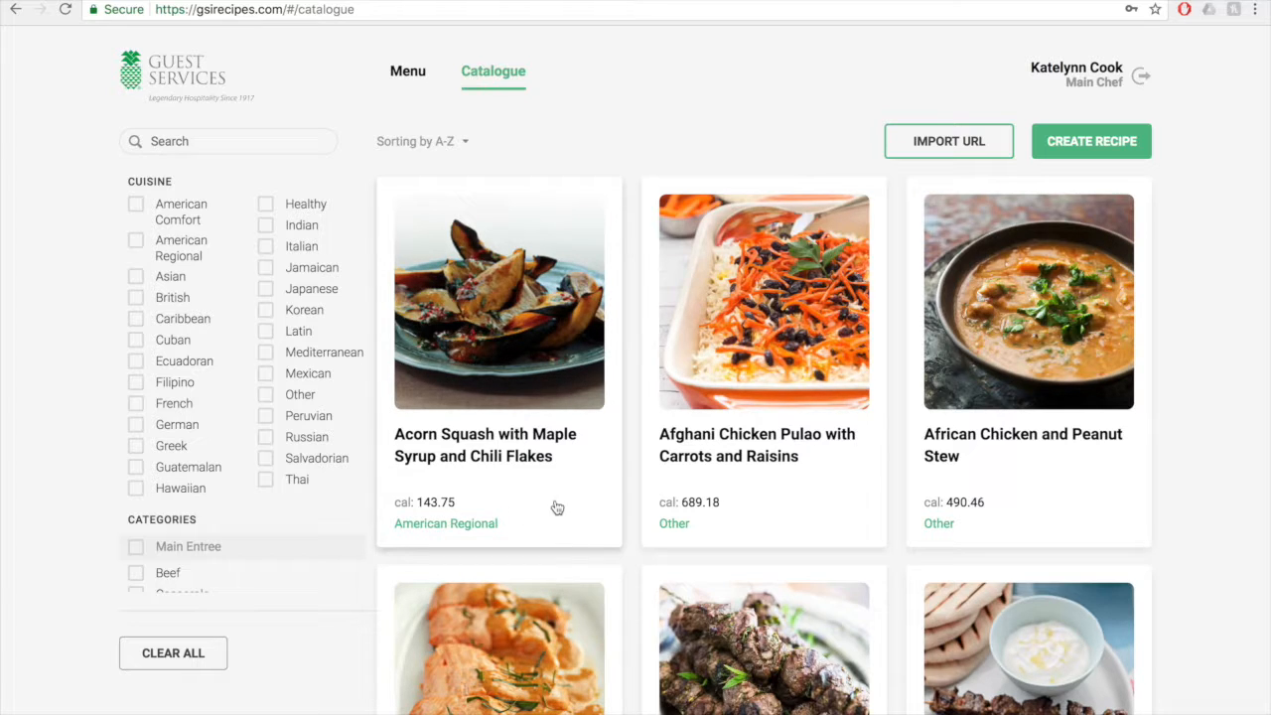
pyautogui.moveTo(556, 357)
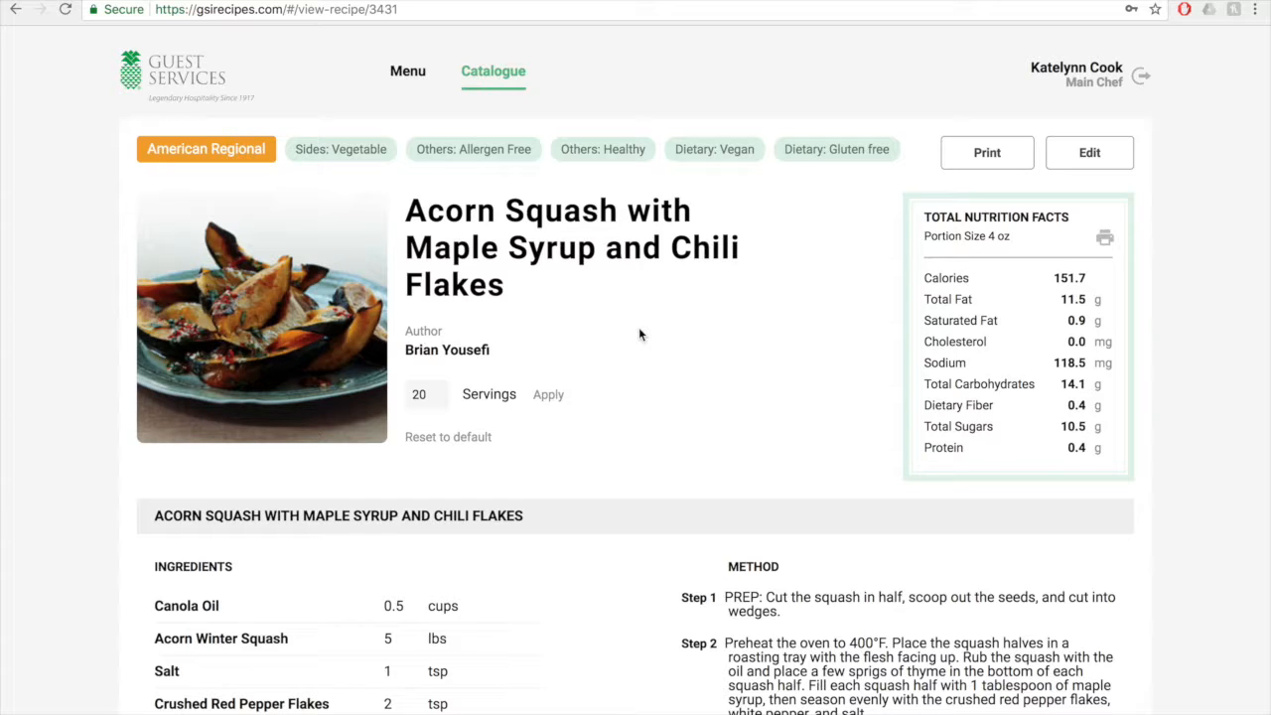
# Step: Change the Acorn Squash recipe's servings and review its ingredients, method and nutrition facts
pyautogui.click(429, 393)
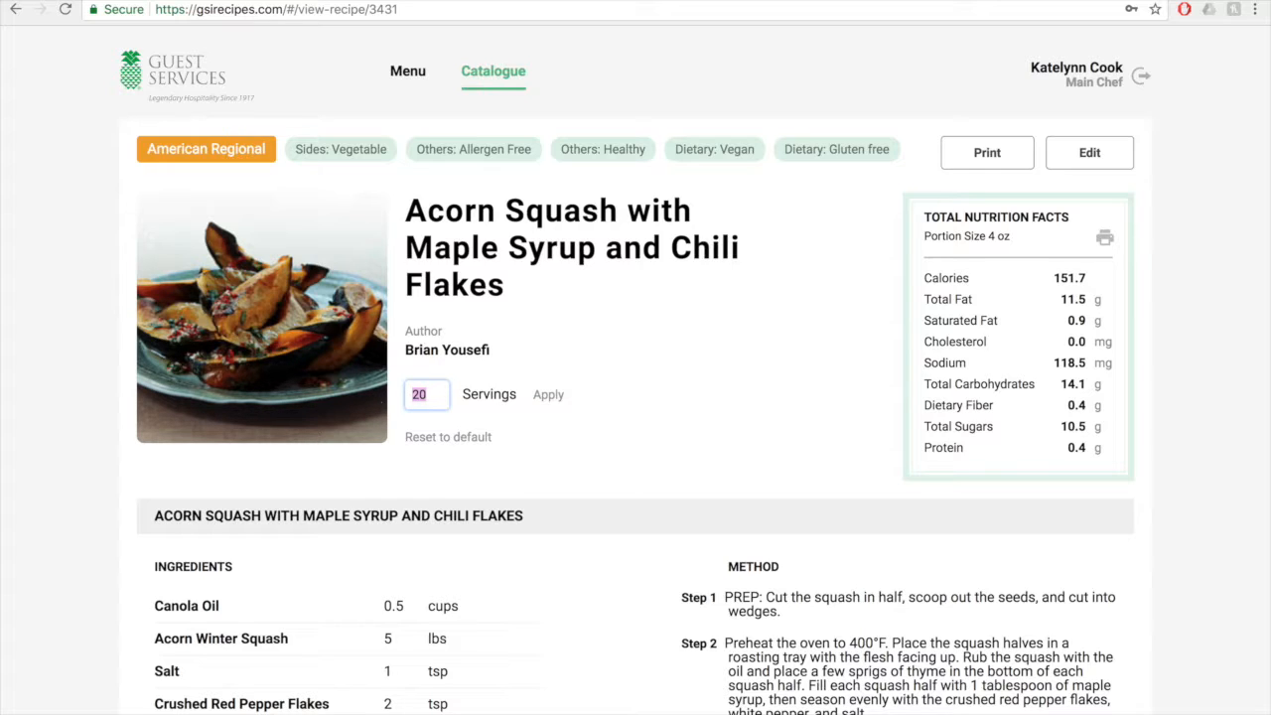
pyautogui.write('40')
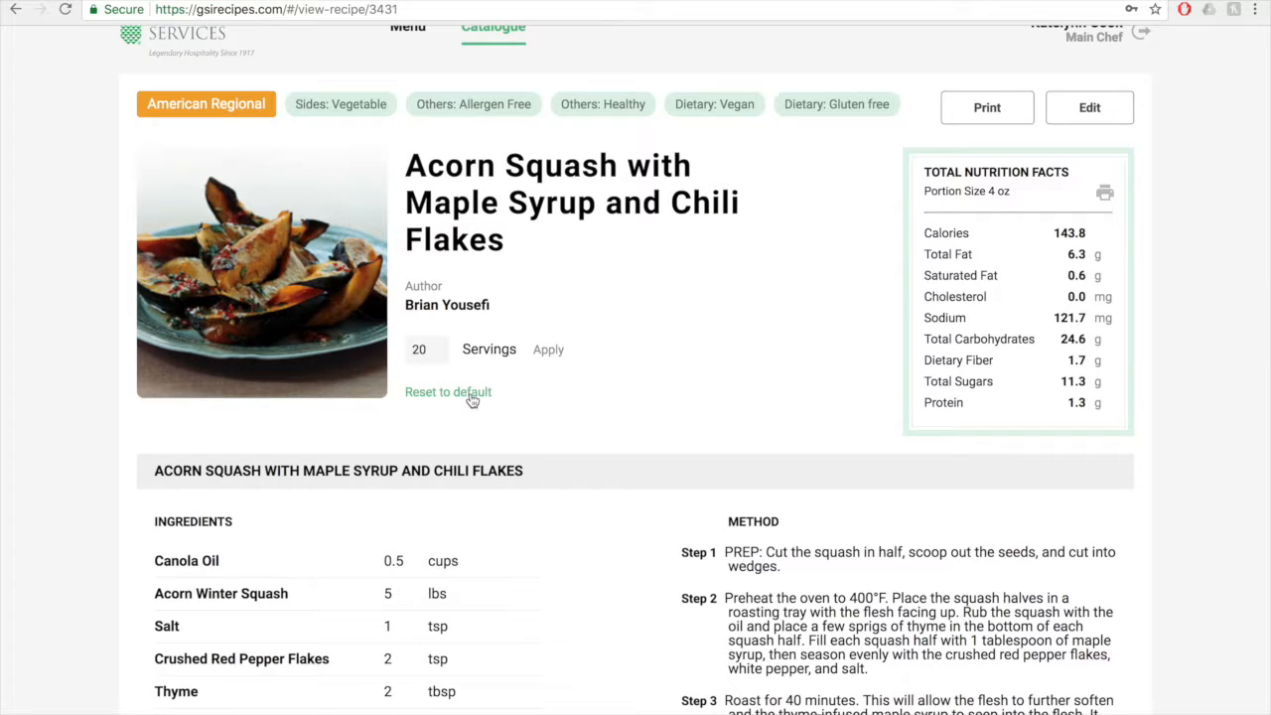
pyautogui.scroll(-3)
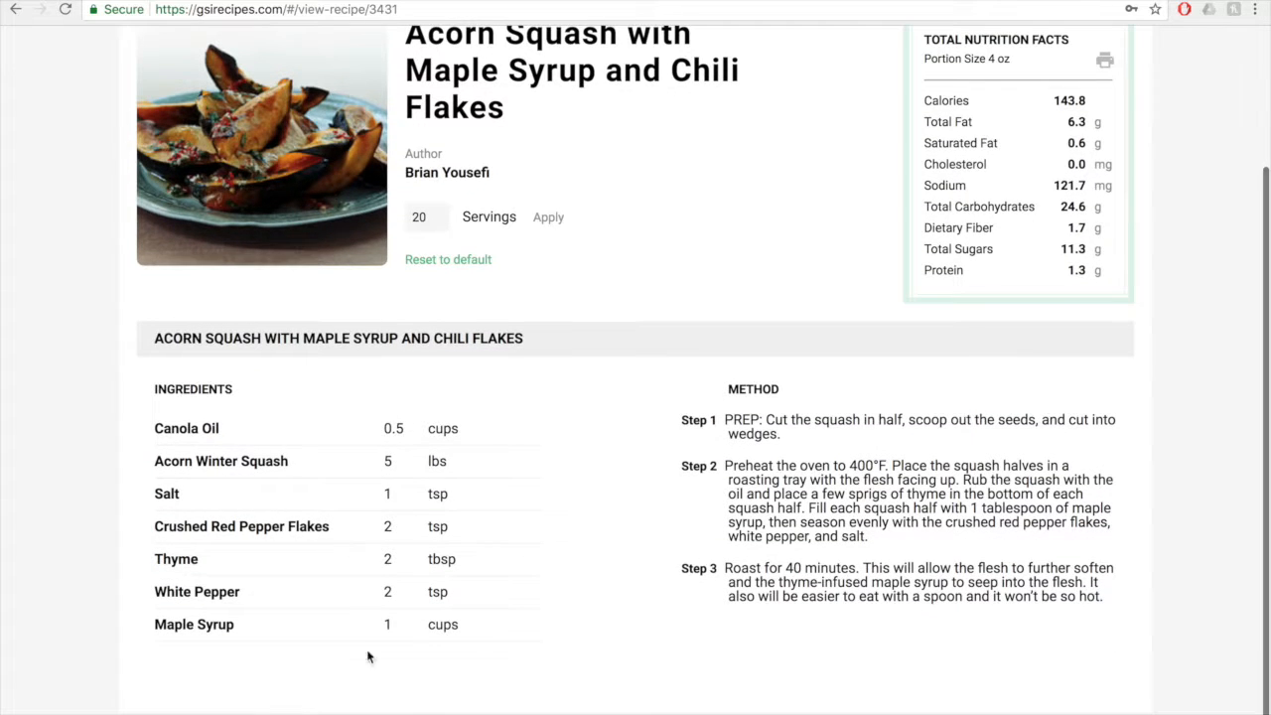
pyautogui.scroll(3)
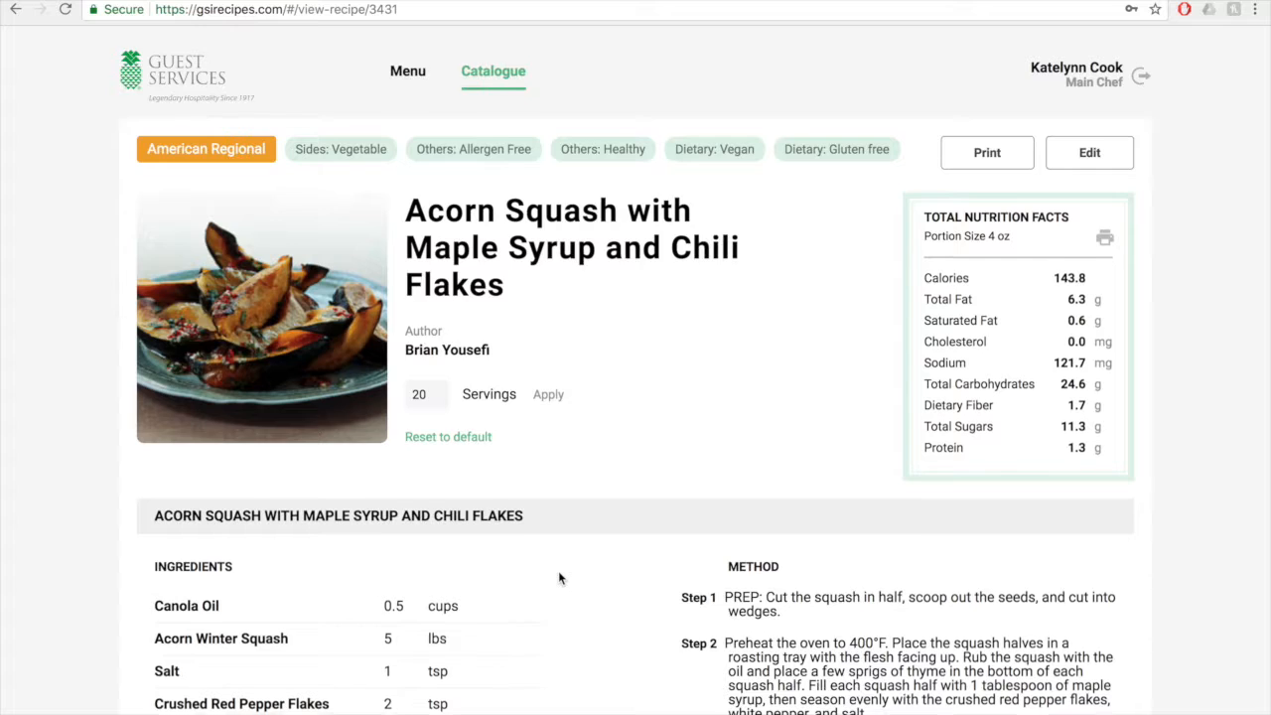
pyautogui.moveTo(1089, 159)
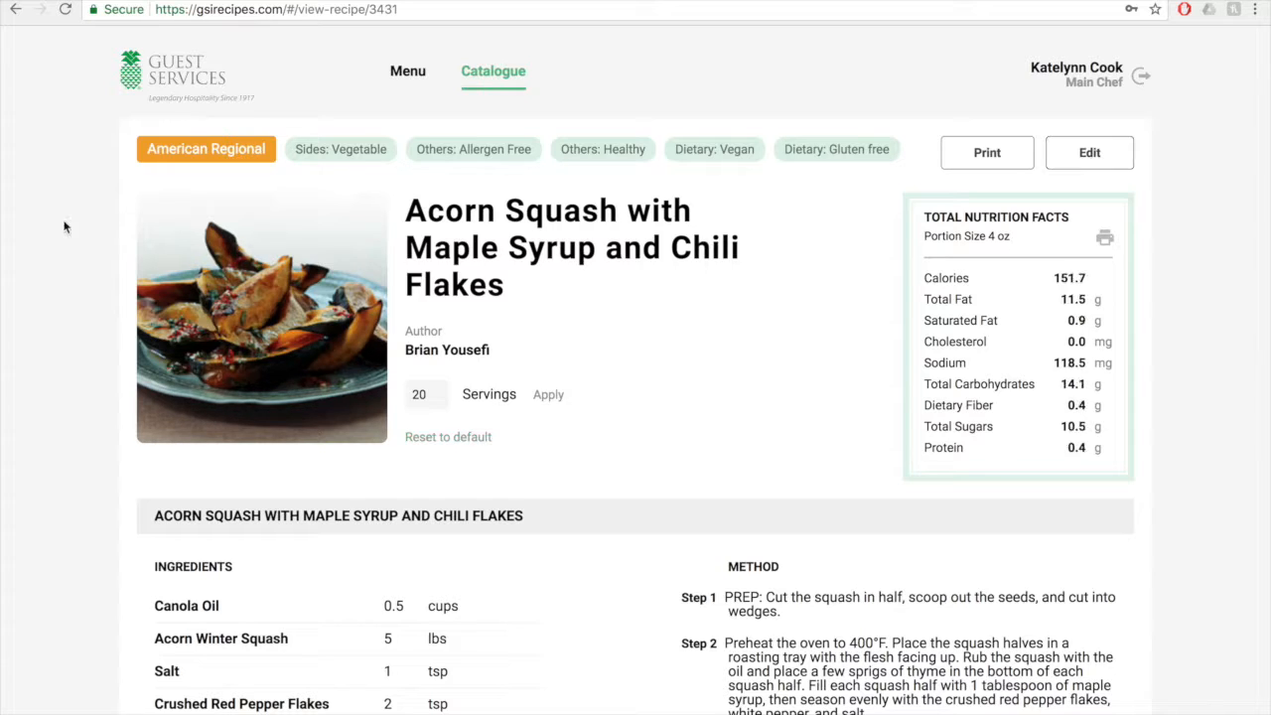
pyautogui.moveTo(647, 320)
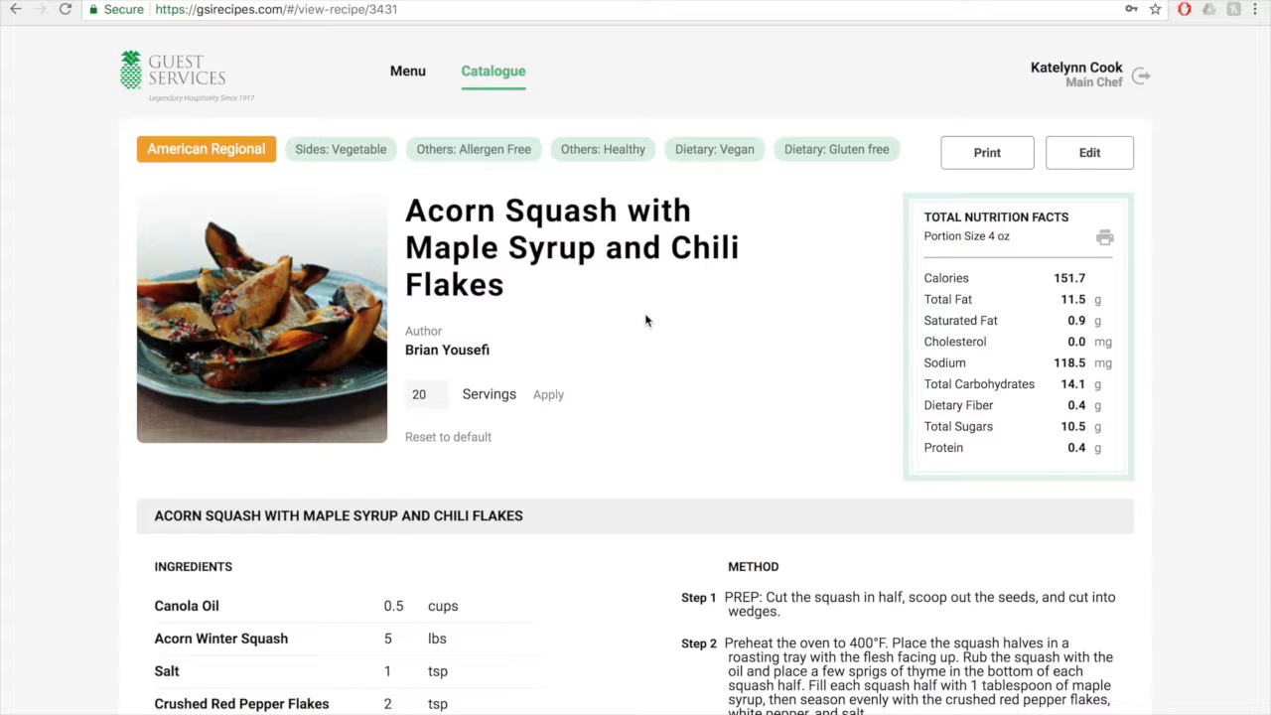
# Step: Print the Acorn Squash recipe page at 95% scale with minimum margins
pyautogui.click(987, 151)
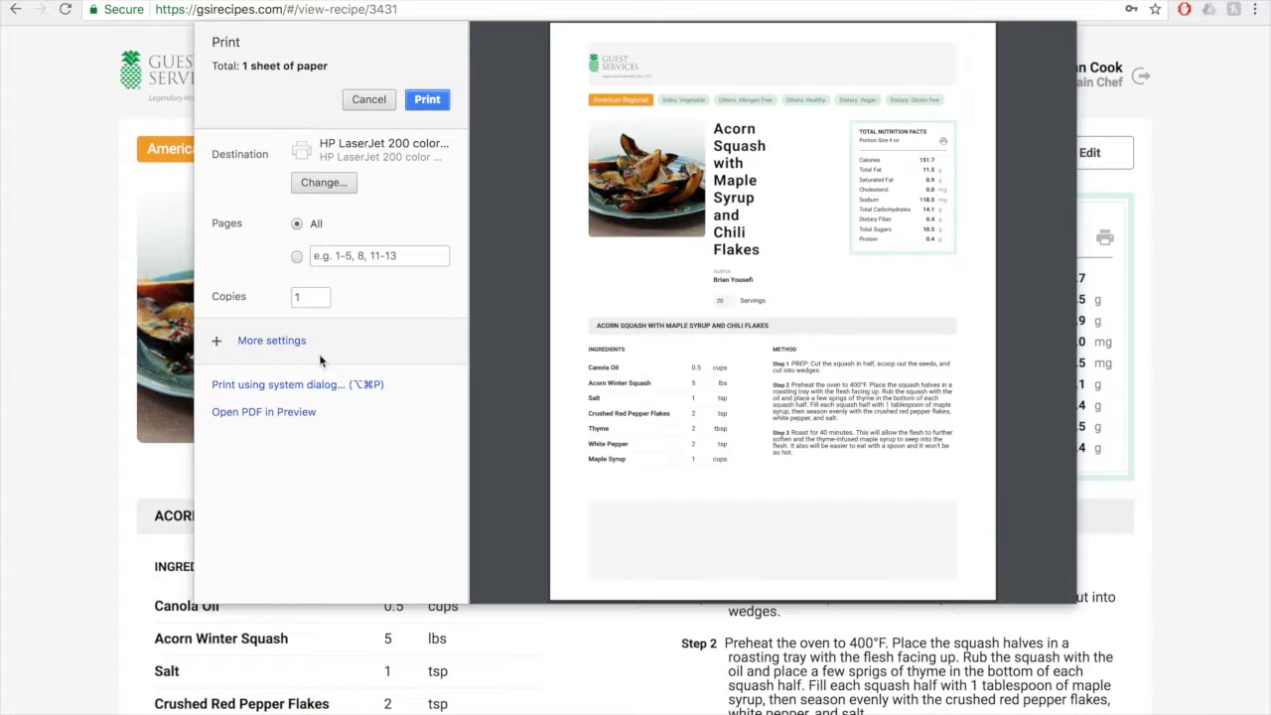
pyautogui.click(270, 339)
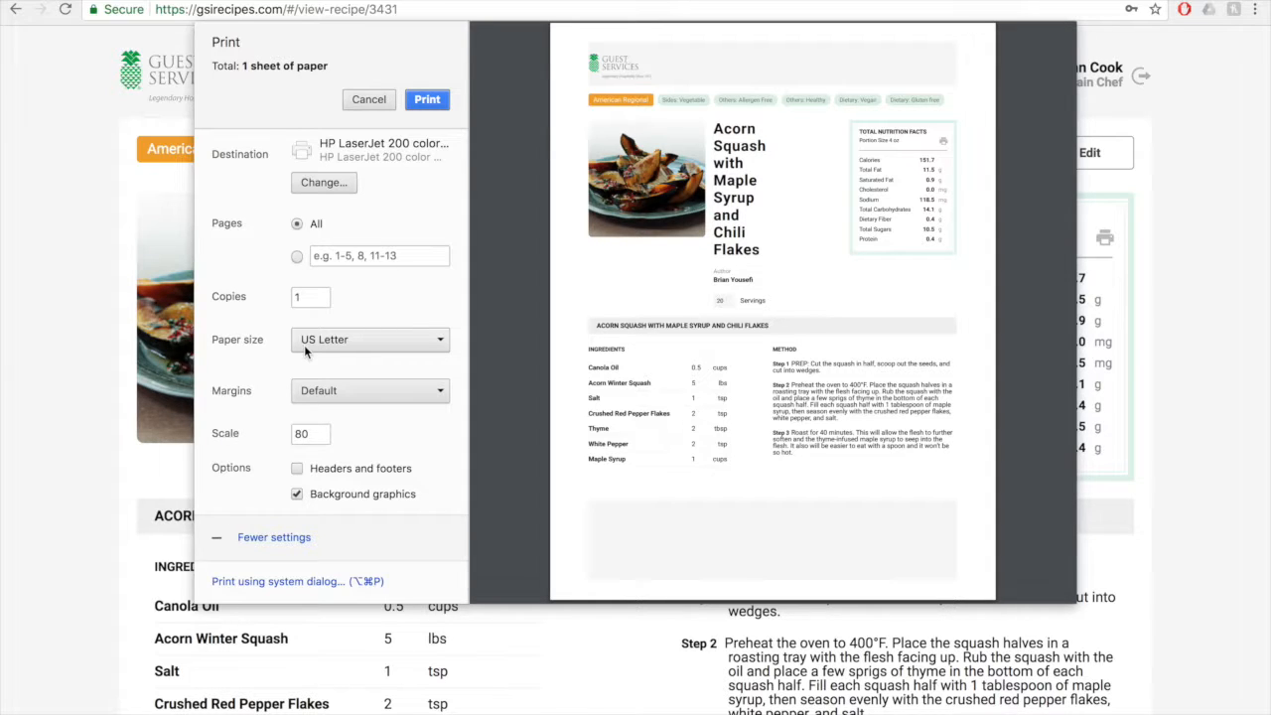
pyautogui.click(274, 536)
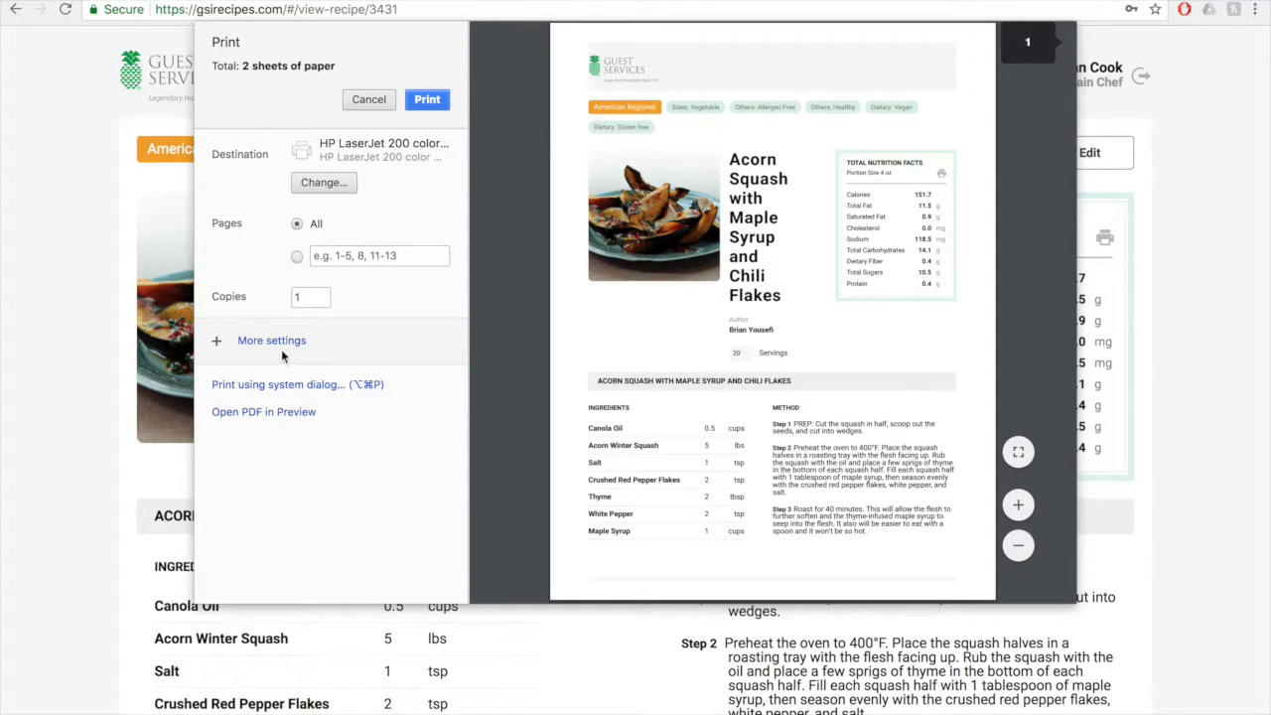
pyautogui.click(270, 340)
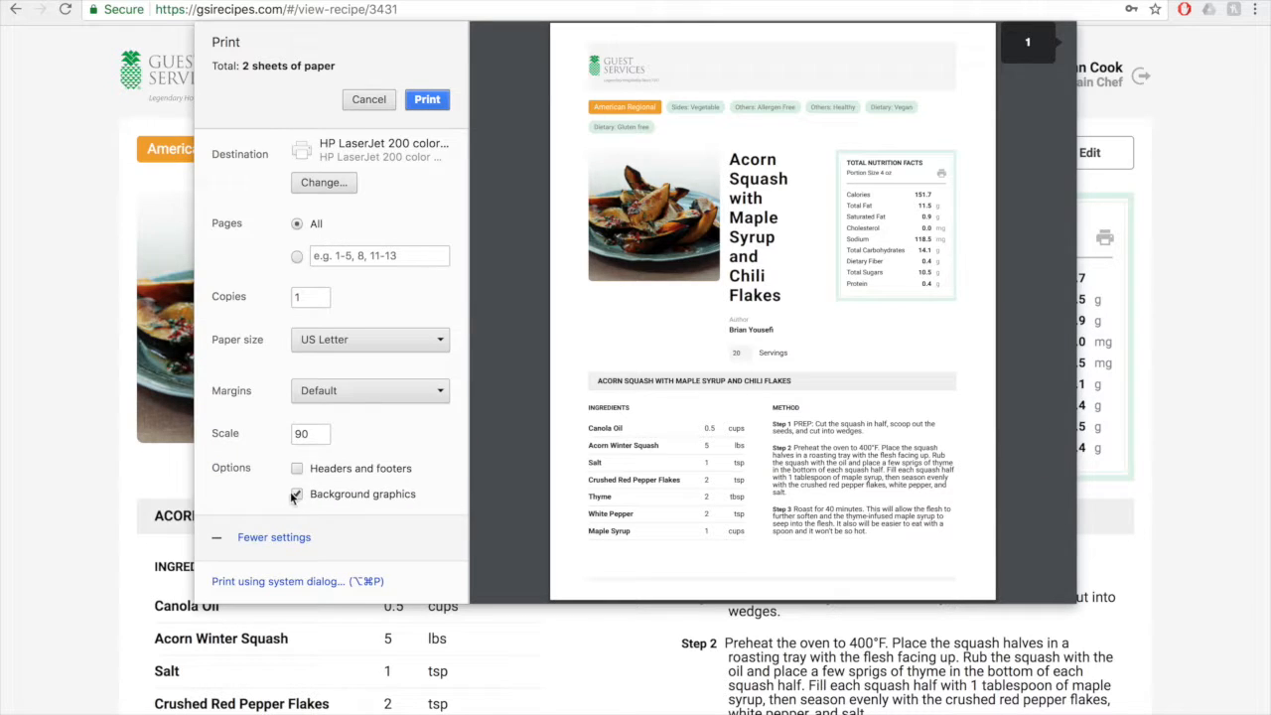
pyautogui.click(298, 495)
pyautogui.write('95')
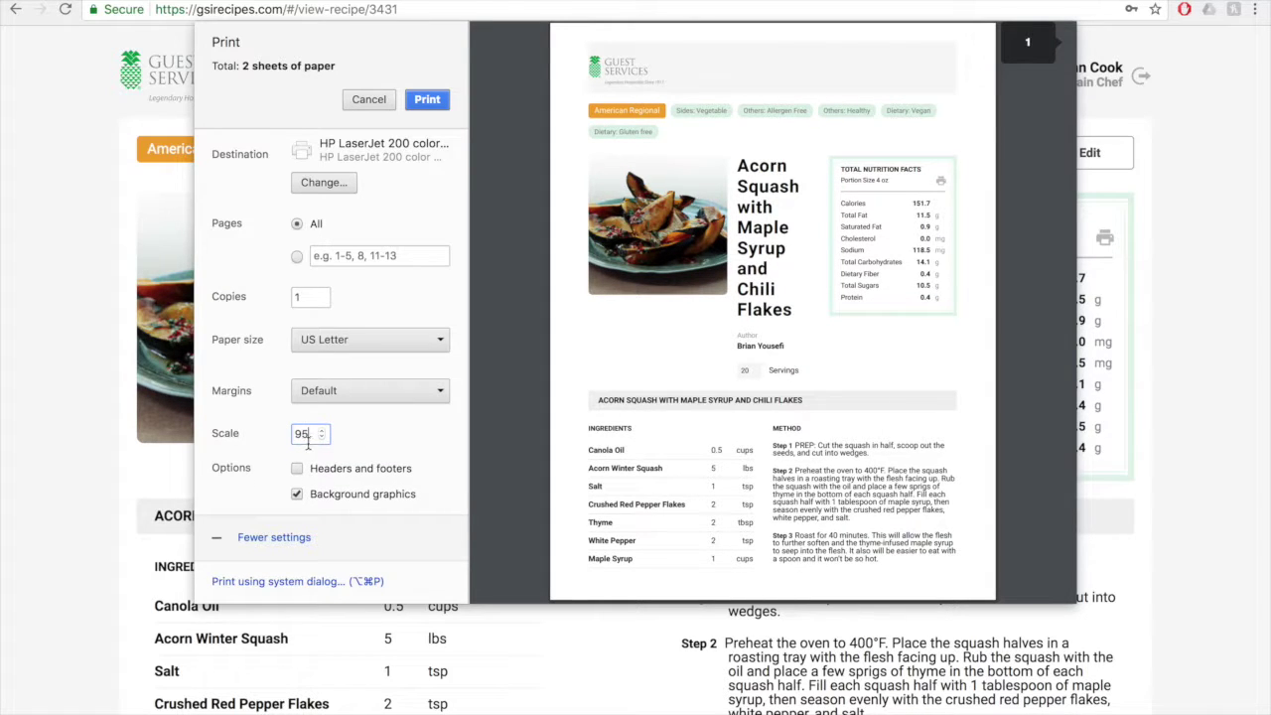
pyautogui.click(369, 389)
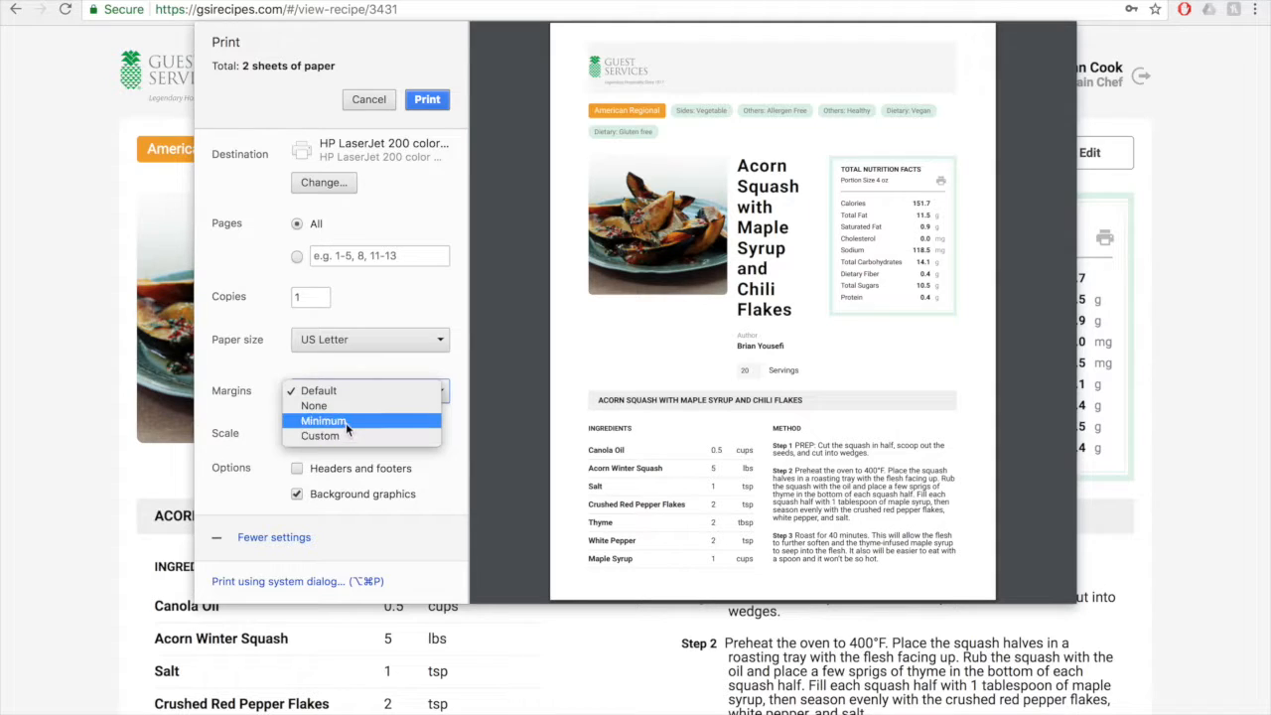
pyautogui.click(321, 421)
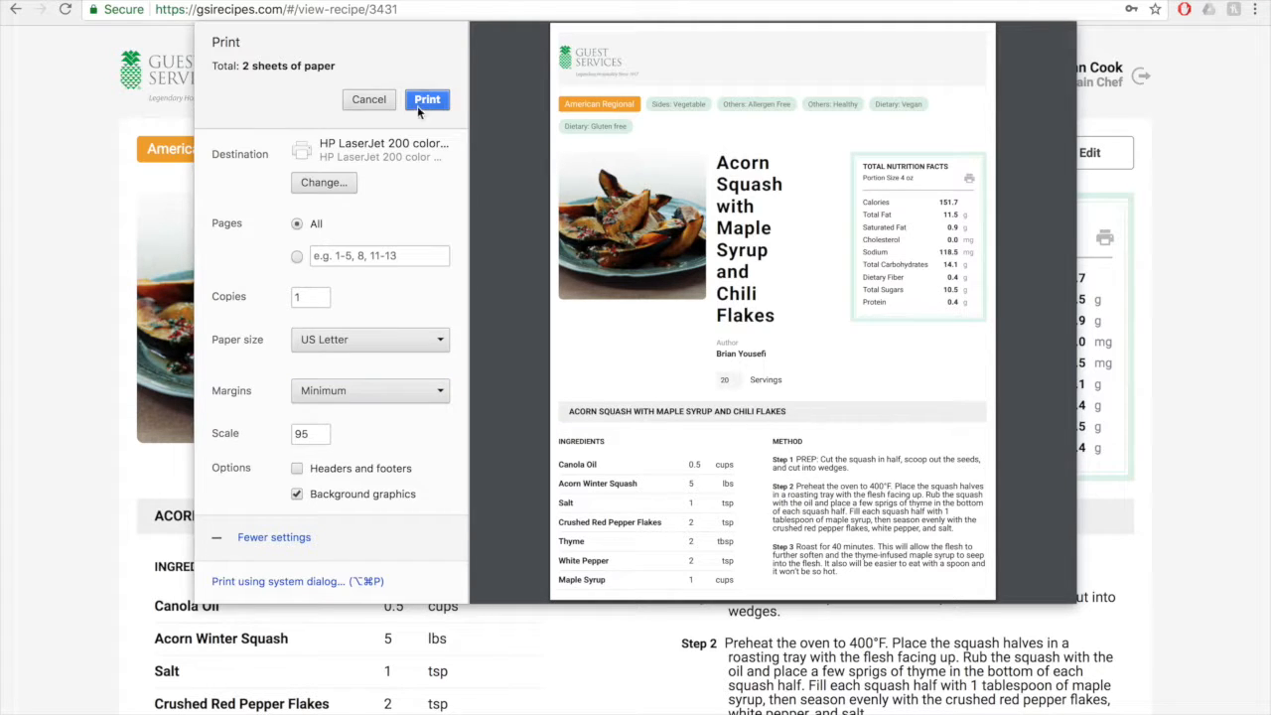
pyautogui.click(369, 99)
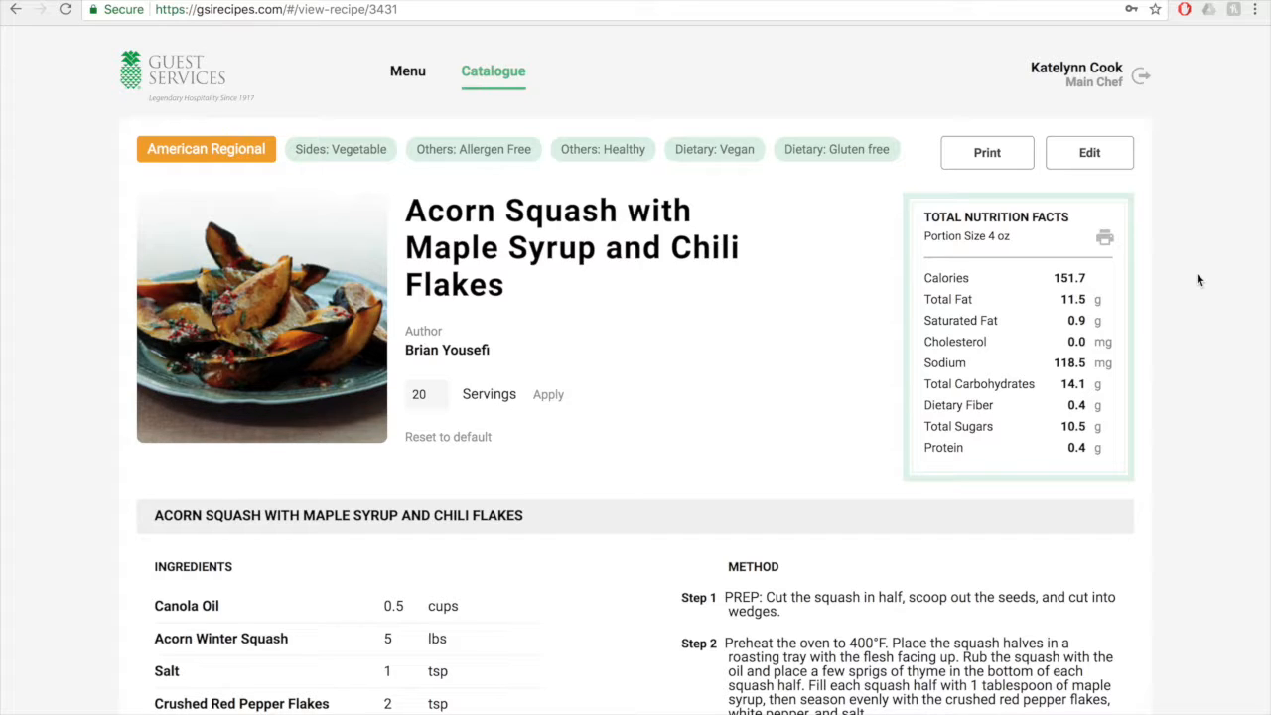
# Step: Set the nutrition facts label print to 100% scale without background graphics, then close printing
pyautogui.click(987, 151)
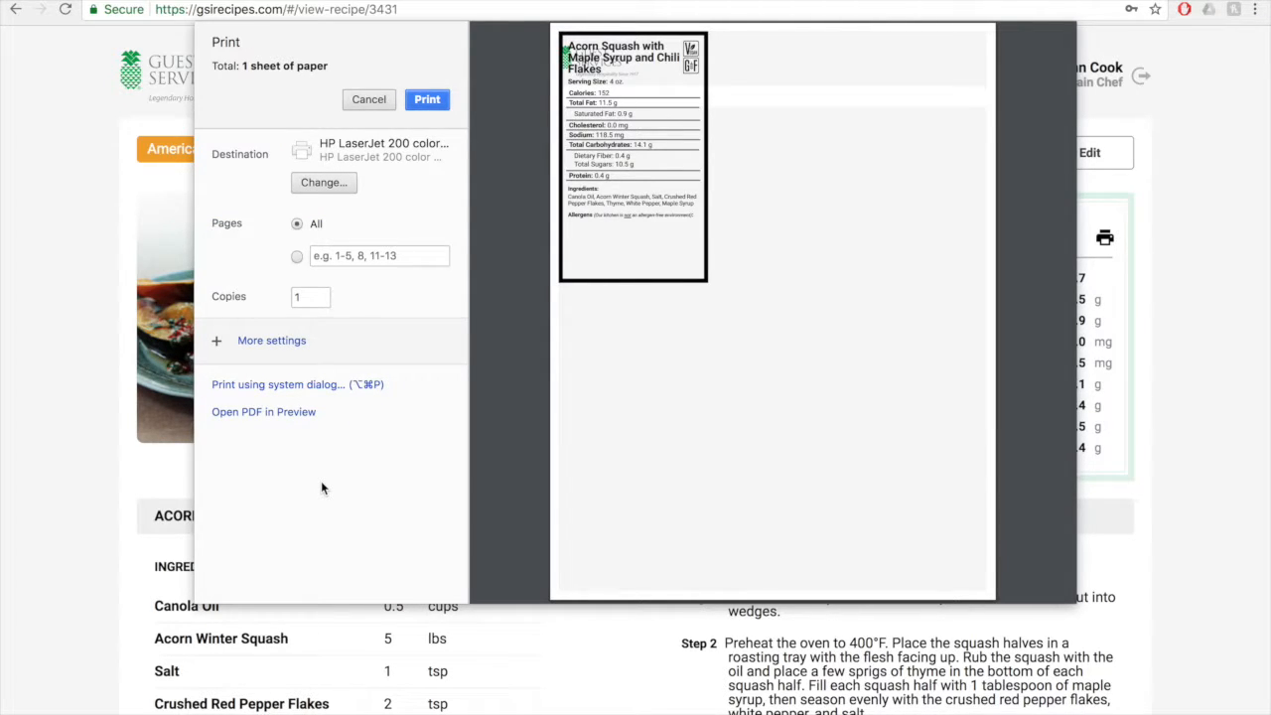
pyautogui.moveTo(270, 342)
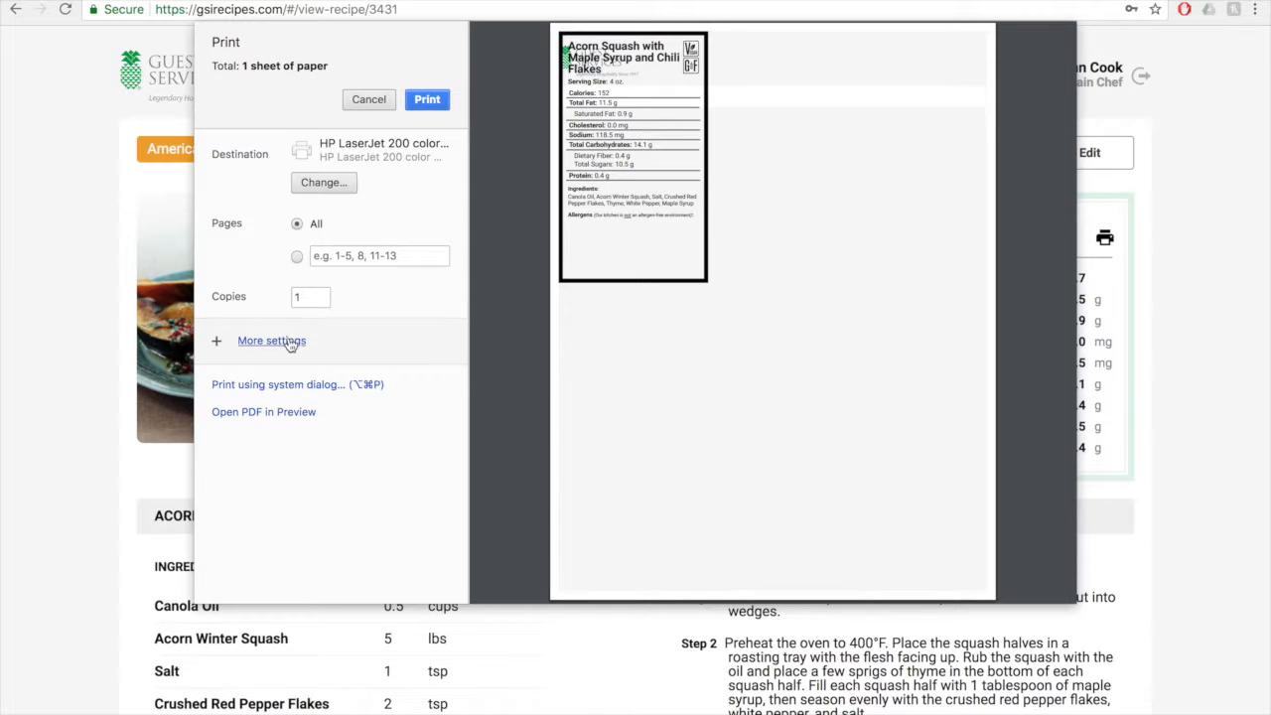
pyautogui.click(270, 340)
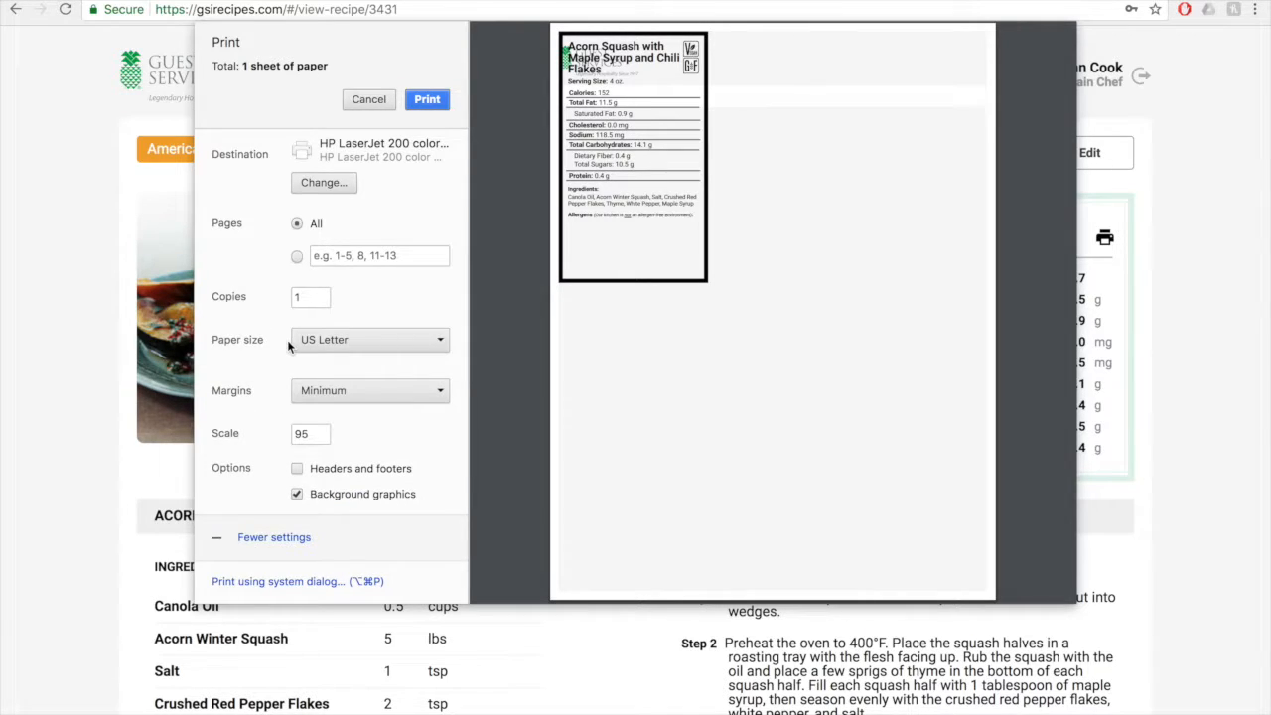
pyautogui.click(310, 433)
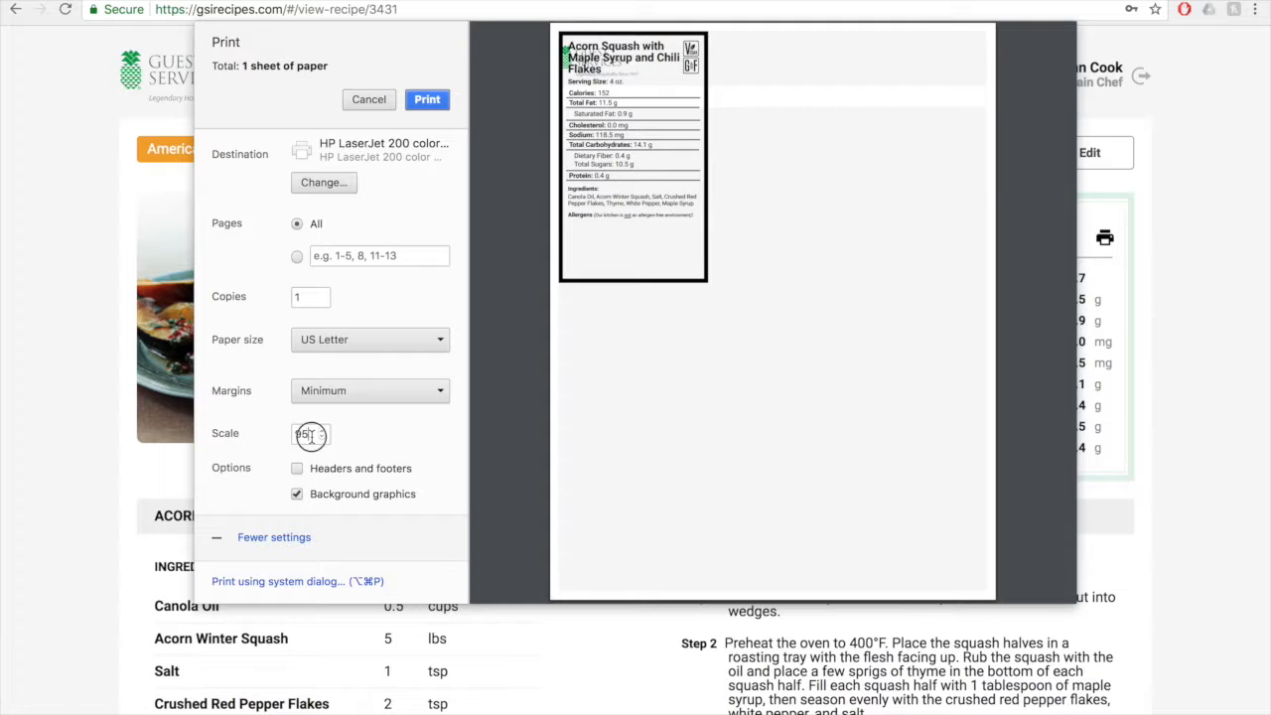
pyautogui.click(306, 435)
pyautogui.write('100')
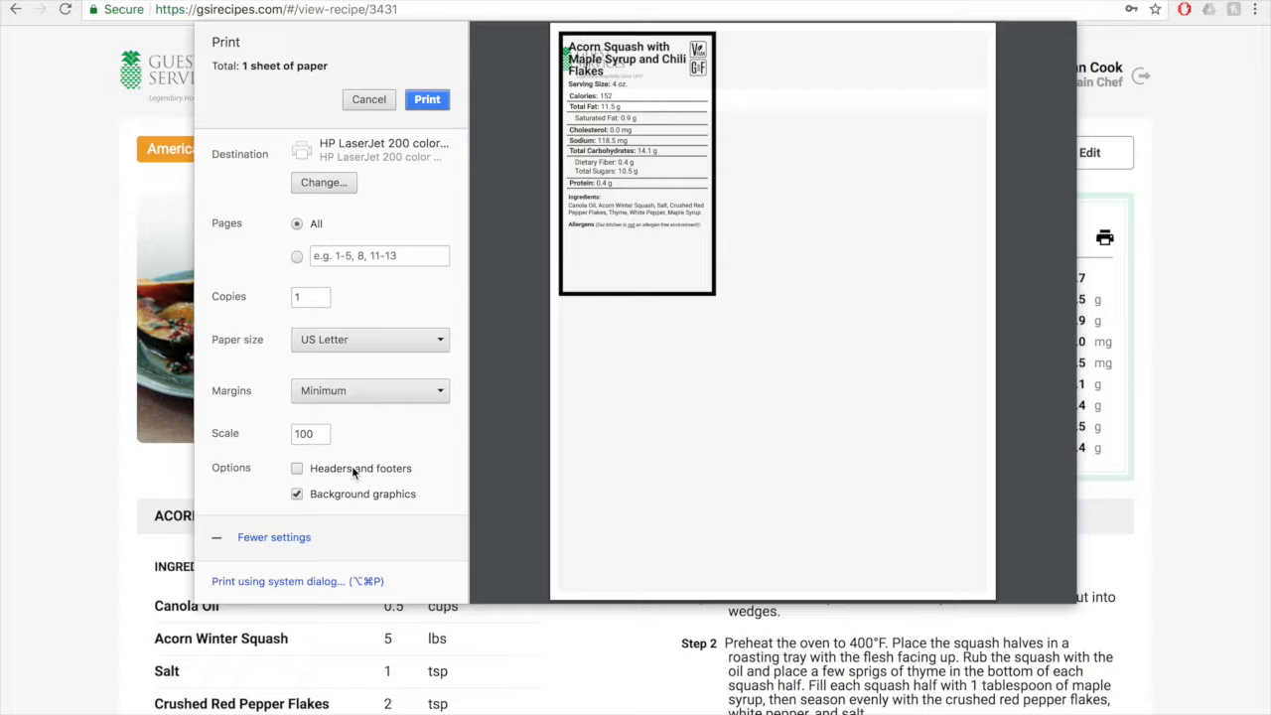
pyautogui.click(298, 493)
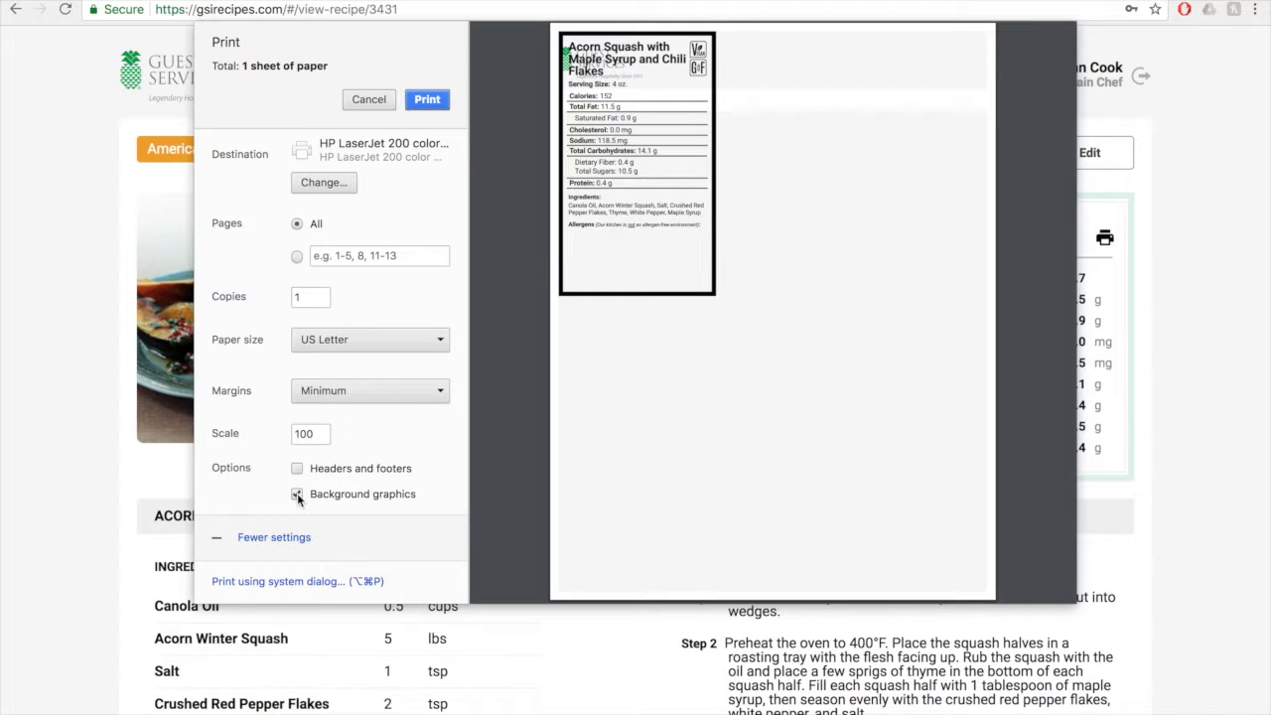
pyautogui.click(298, 494)
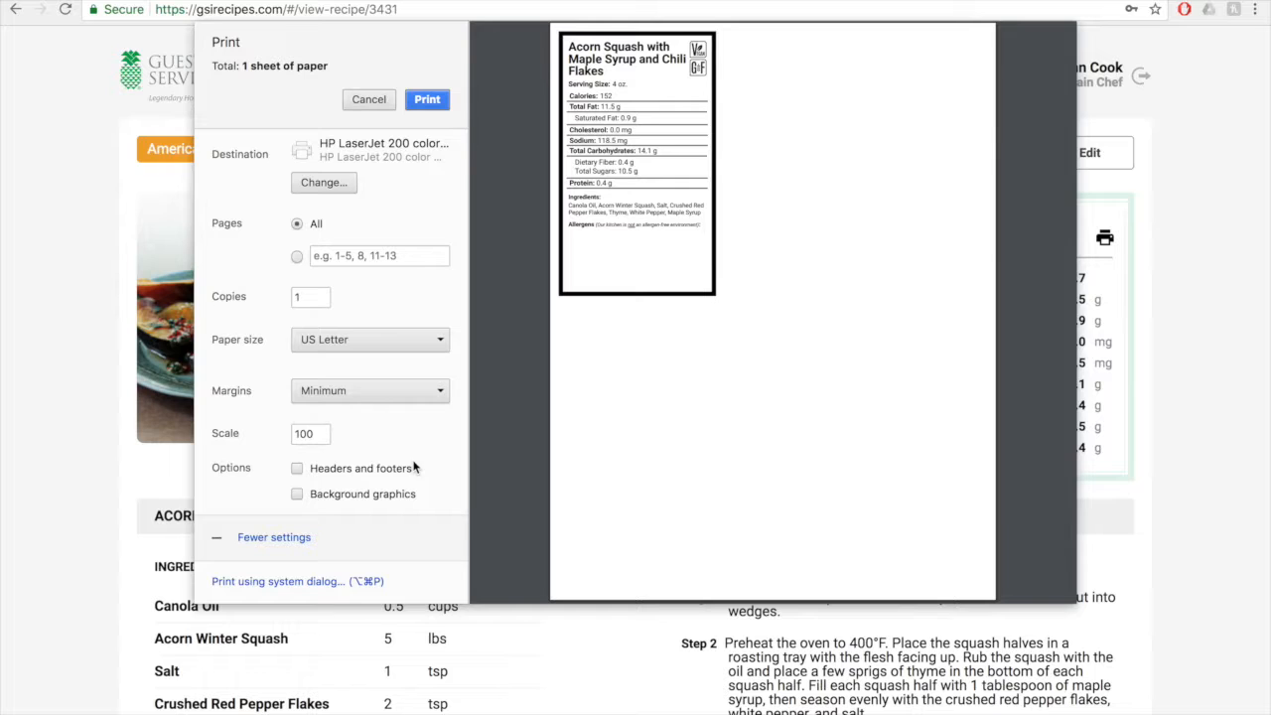
pyautogui.click(369, 99)
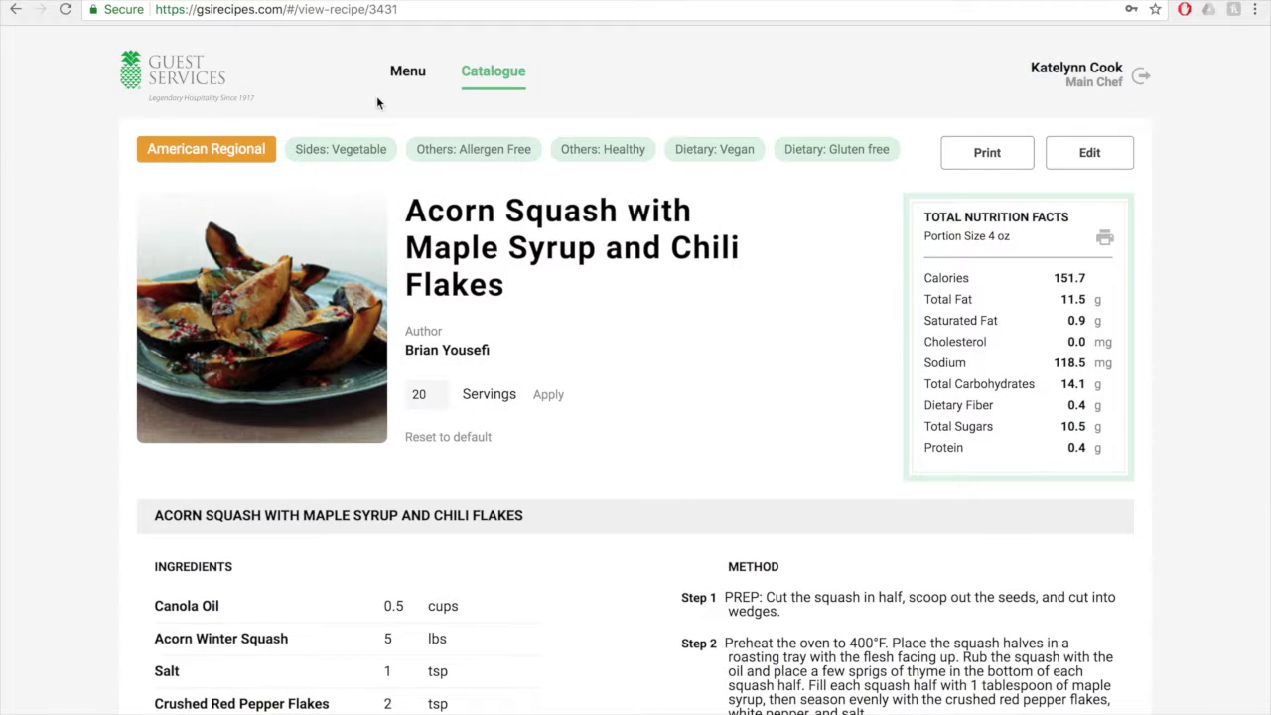
pyautogui.moveTo(632, 129)
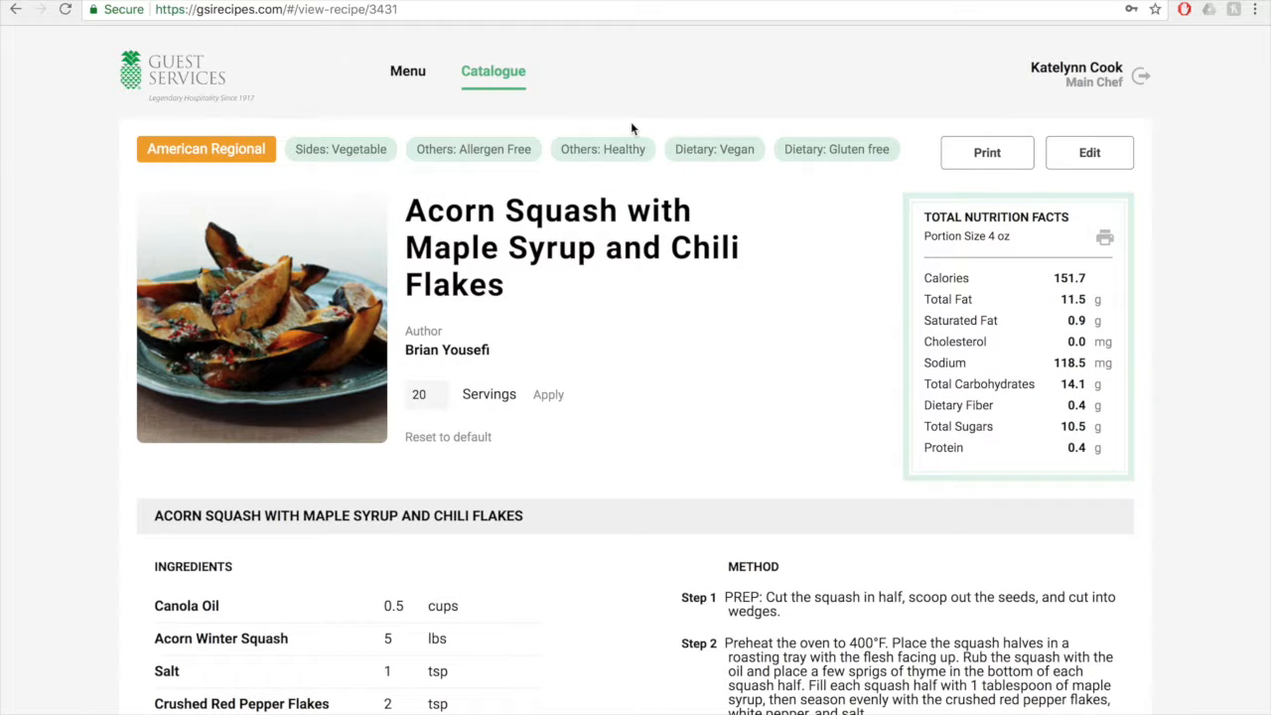
pyautogui.moveTo(608, 175)
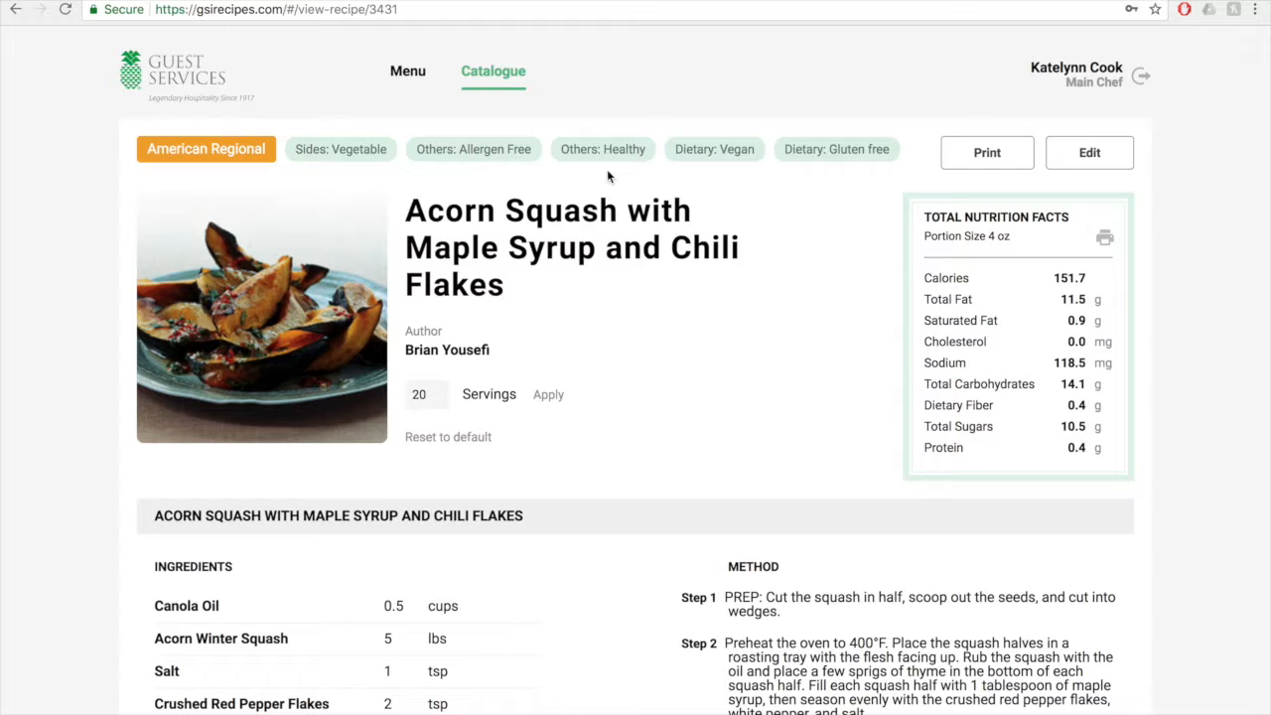
# Step: Return to the recipe Catalogue and go on to the Menu section
pyautogui.click(493, 71)
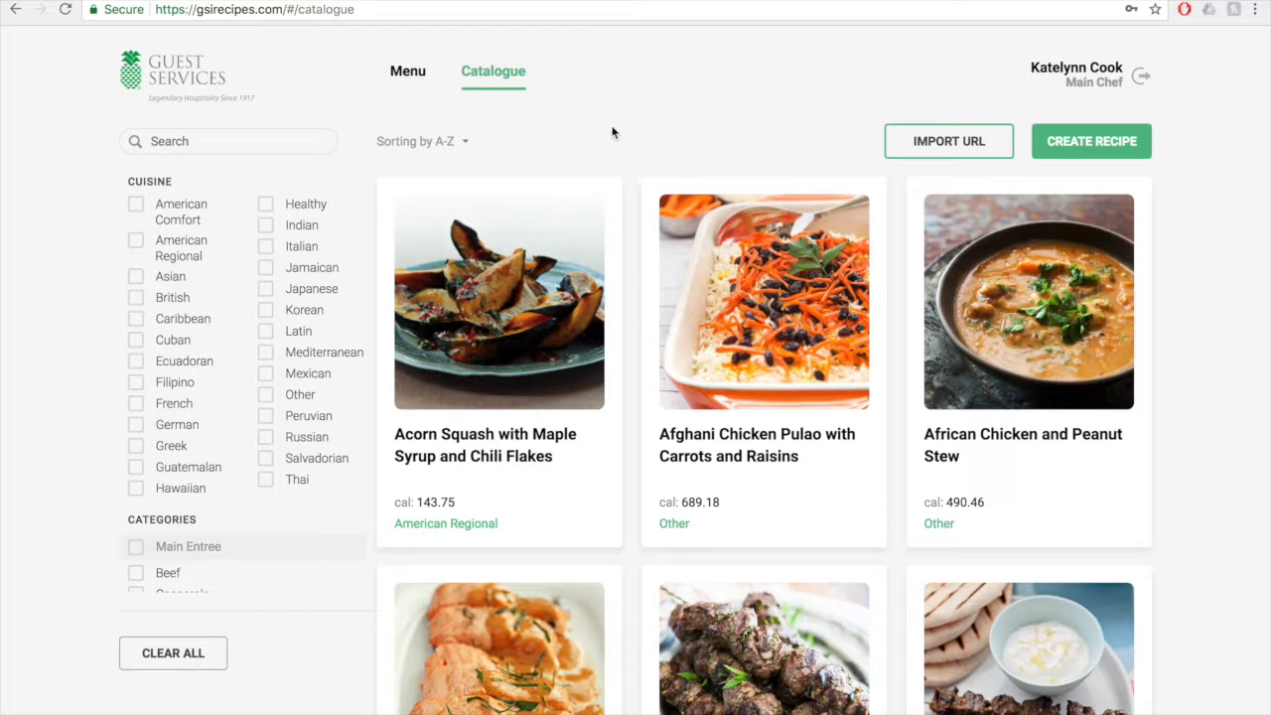
pyautogui.moveTo(409, 76)
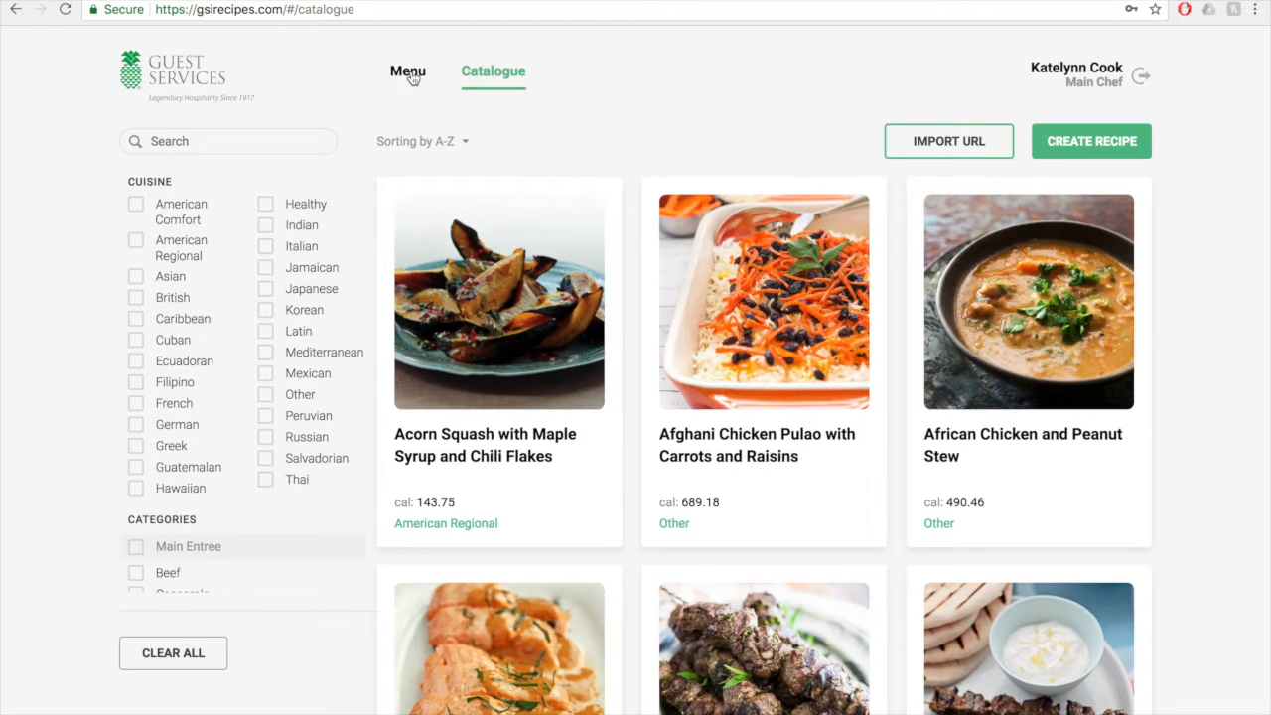
pyautogui.click(408, 71)
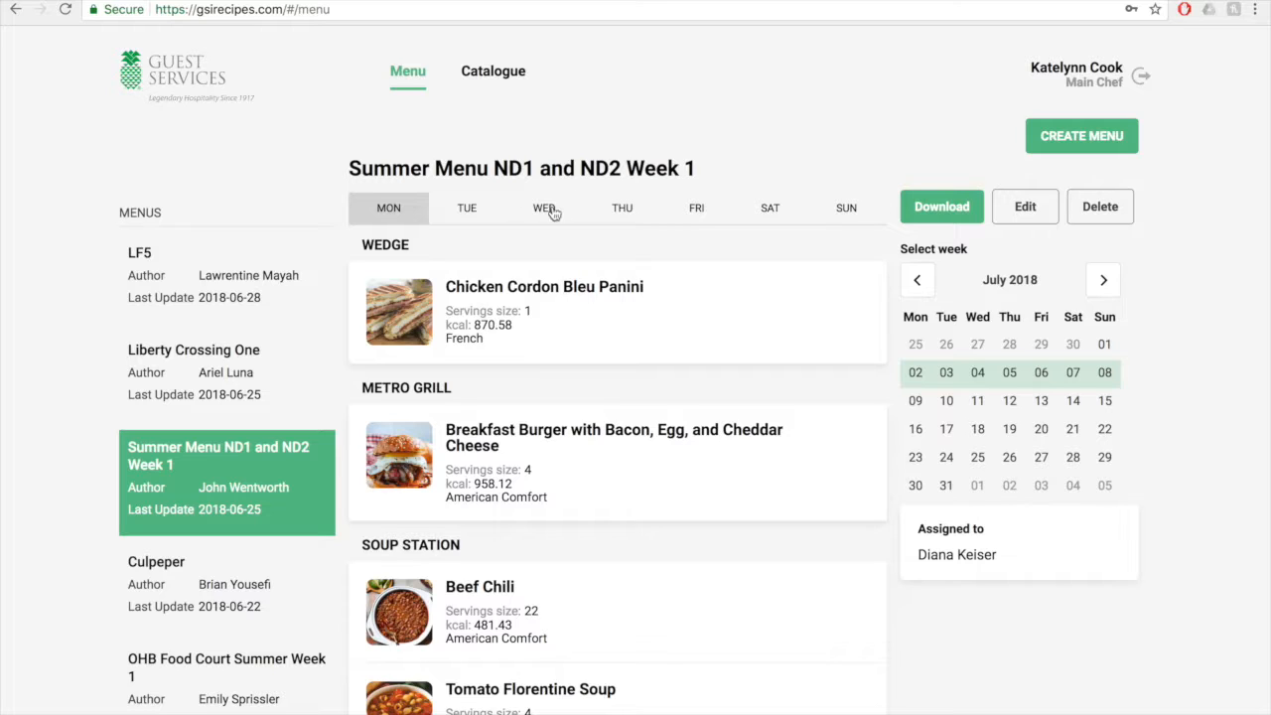
pyautogui.click(544, 208)
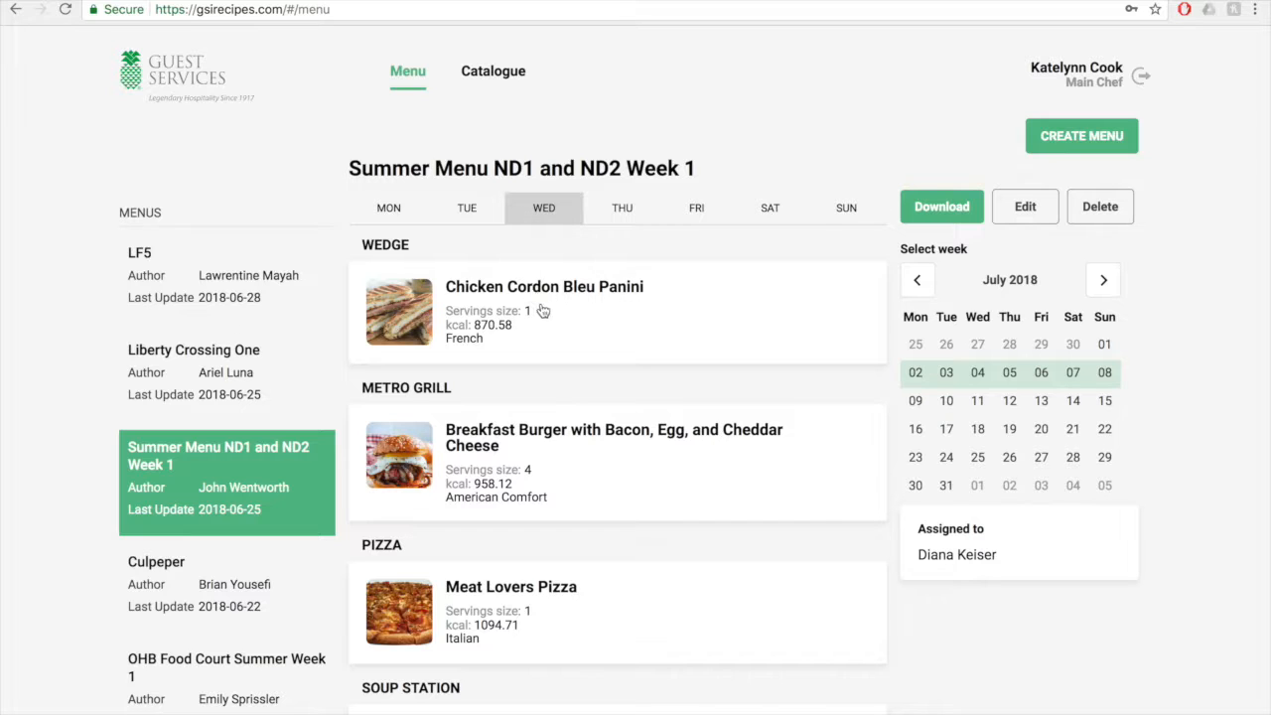
pyautogui.click(389, 209)
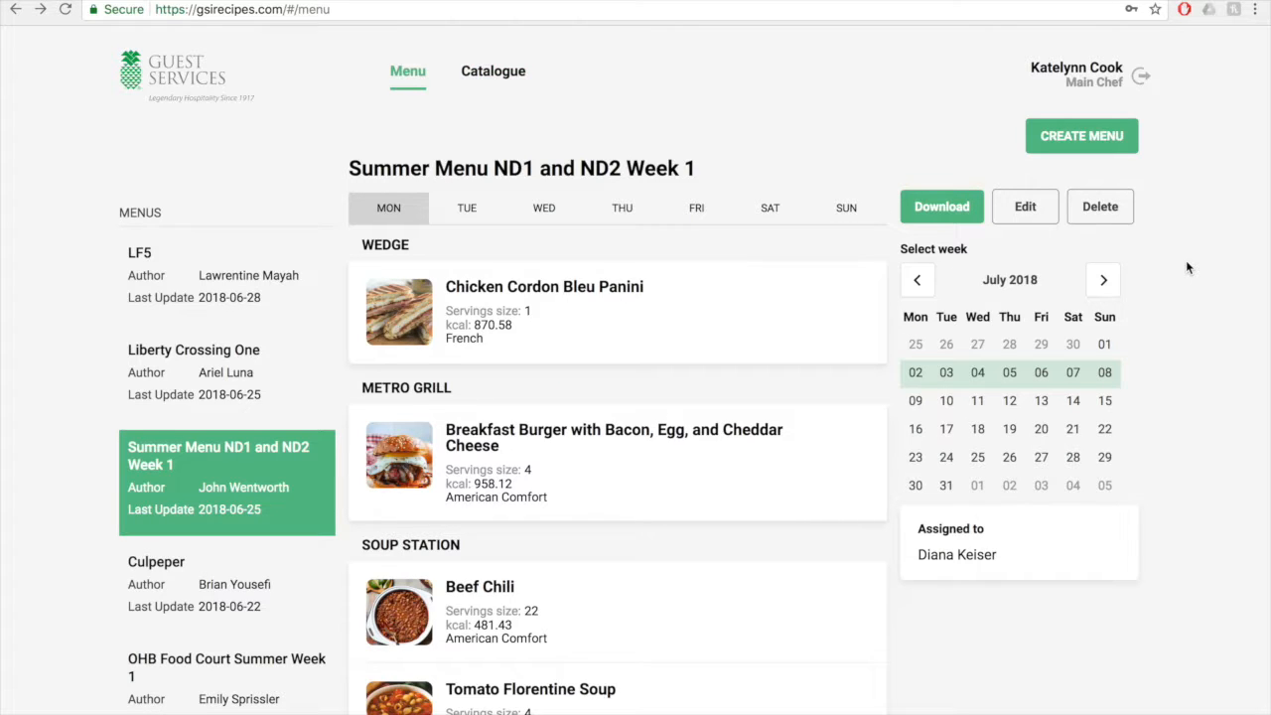
pyautogui.moveTo(1017, 401)
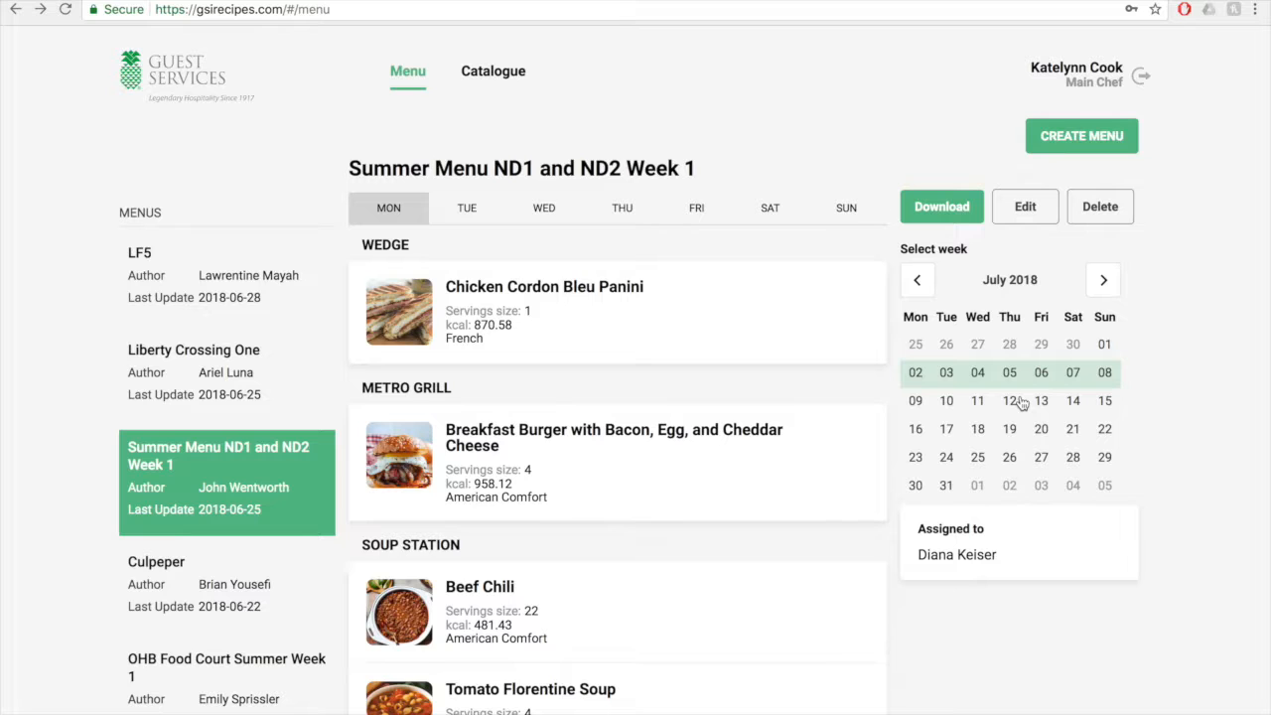
pyautogui.click(139, 252)
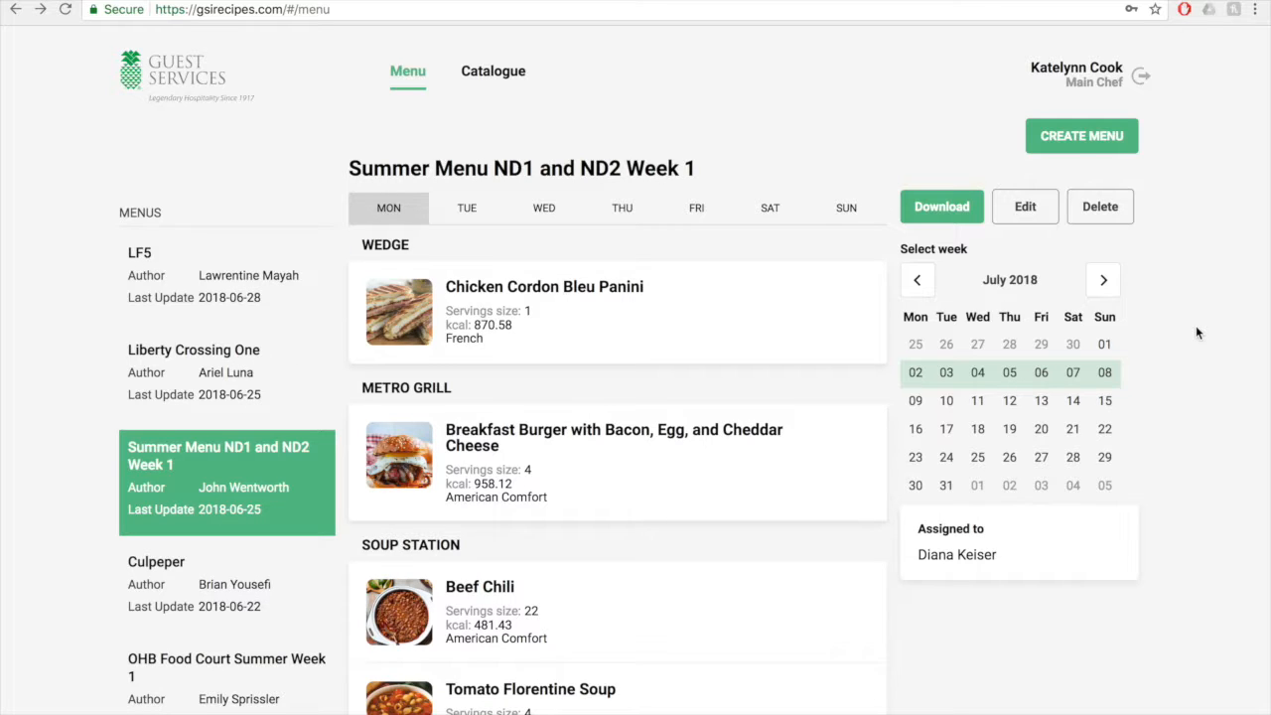
pyautogui.moveTo(1102, 278)
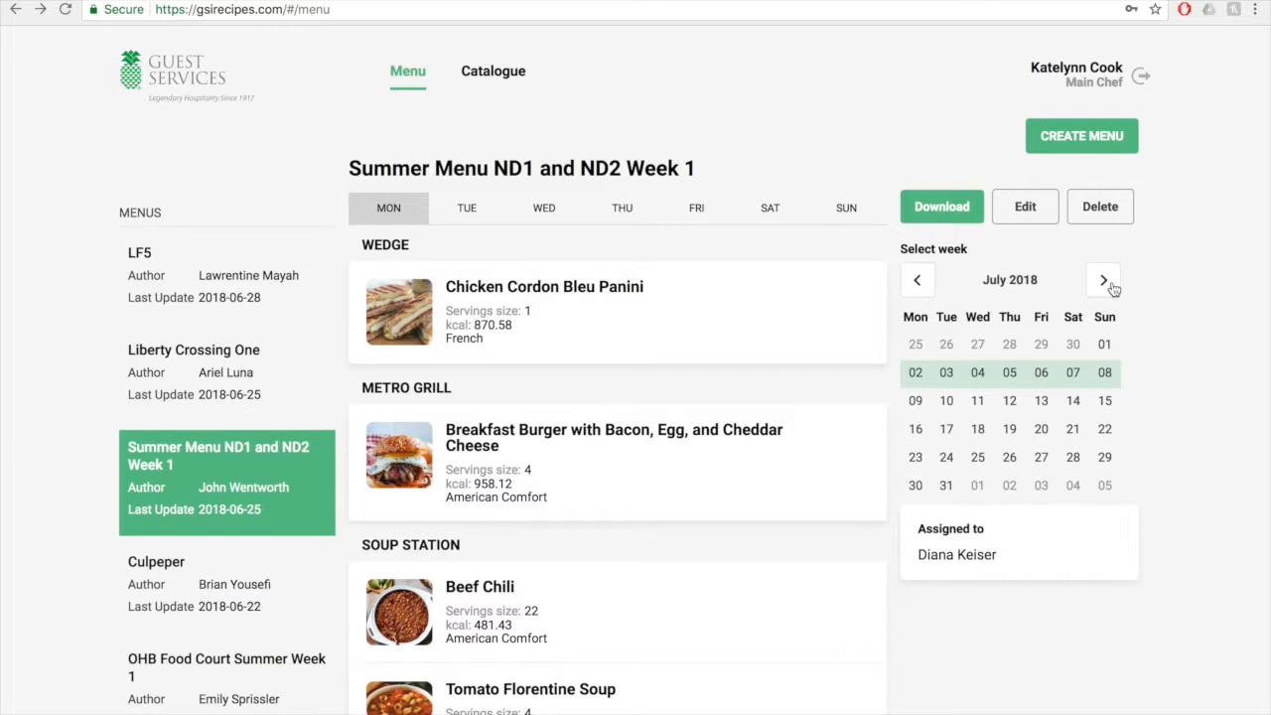
pyautogui.click(1102, 279)
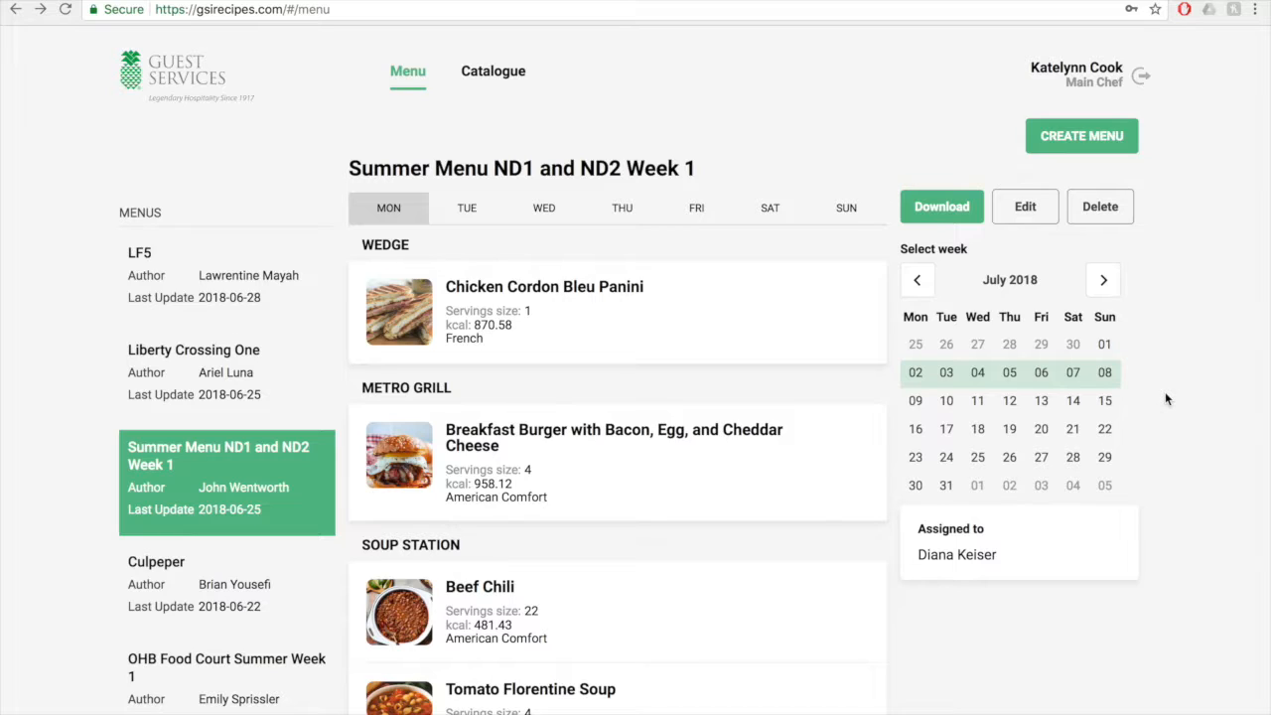
pyautogui.moveTo(1080, 545)
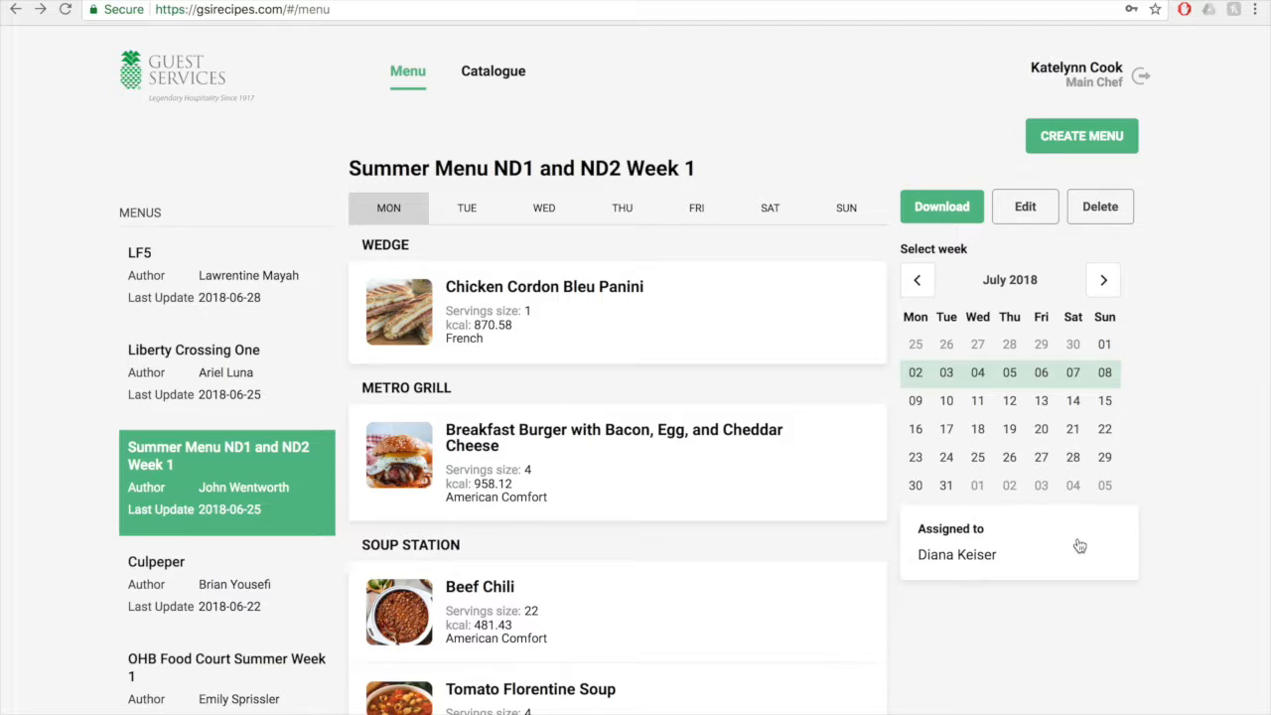
pyautogui.moveTo(1204, 280)
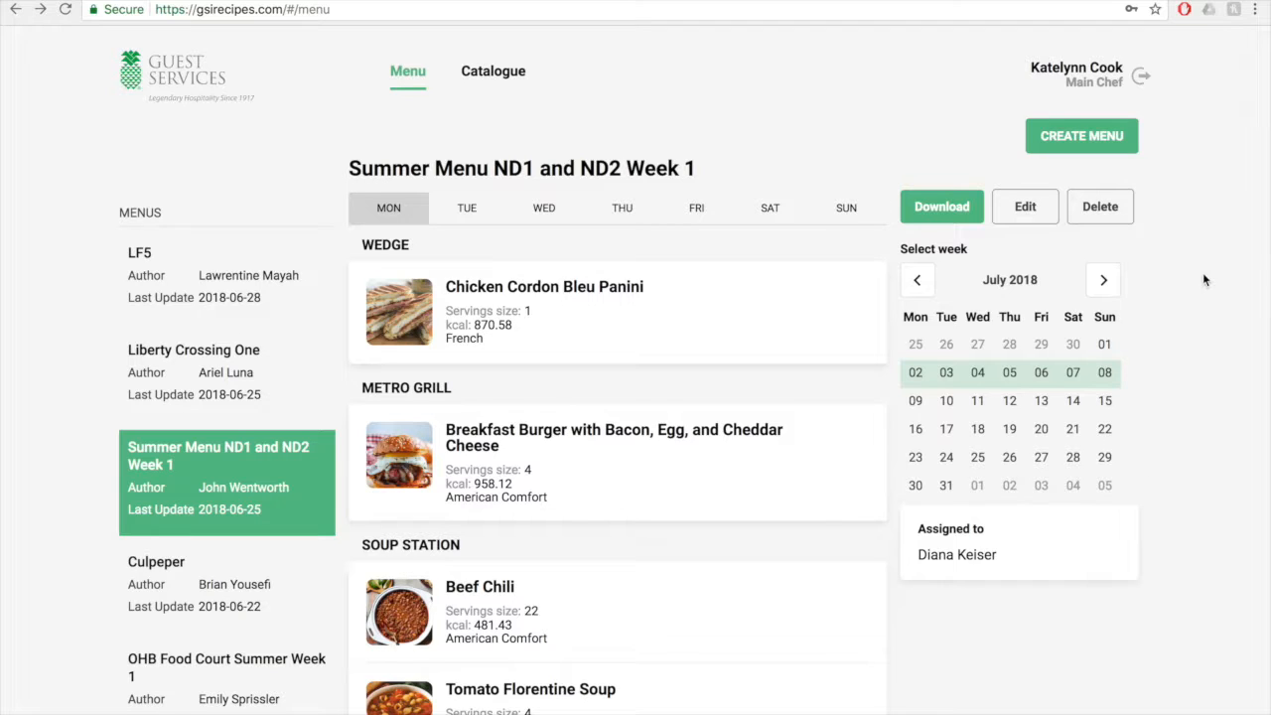
pyautogui.moveTo(1198, 290)
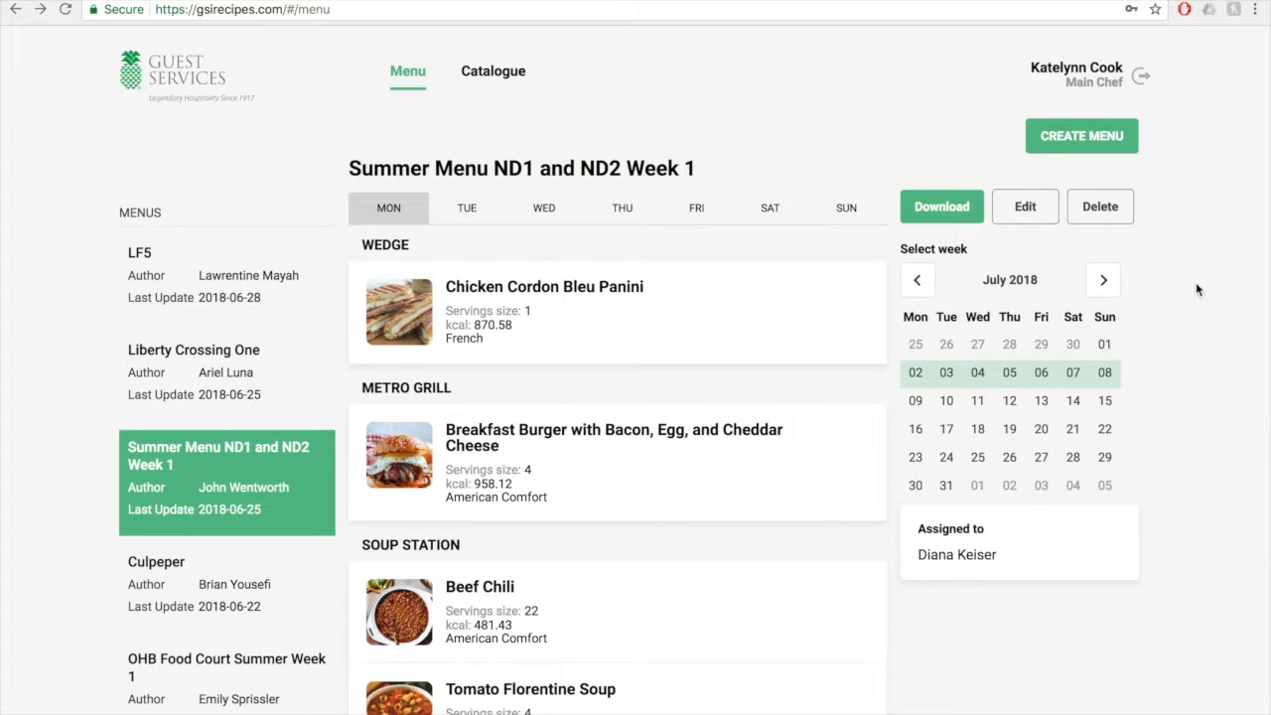
pyautogui.moveTo(1104, 235)
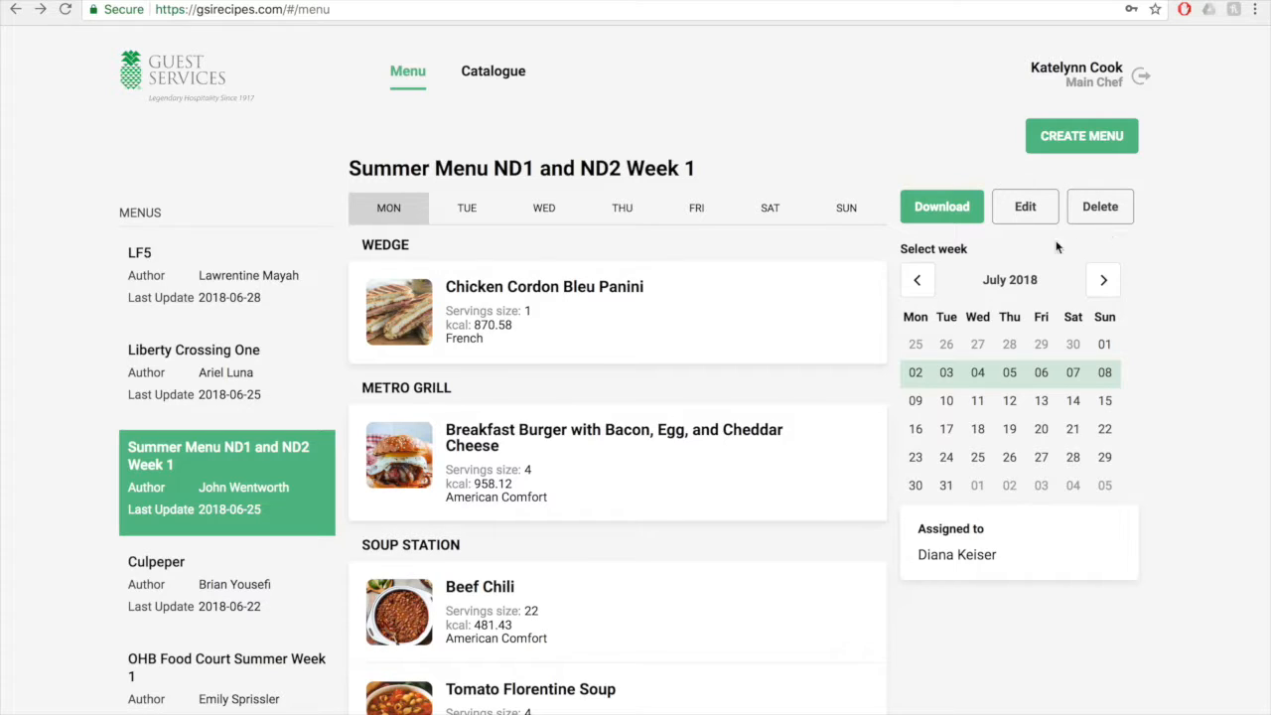
pyautogui.click(942, 205)
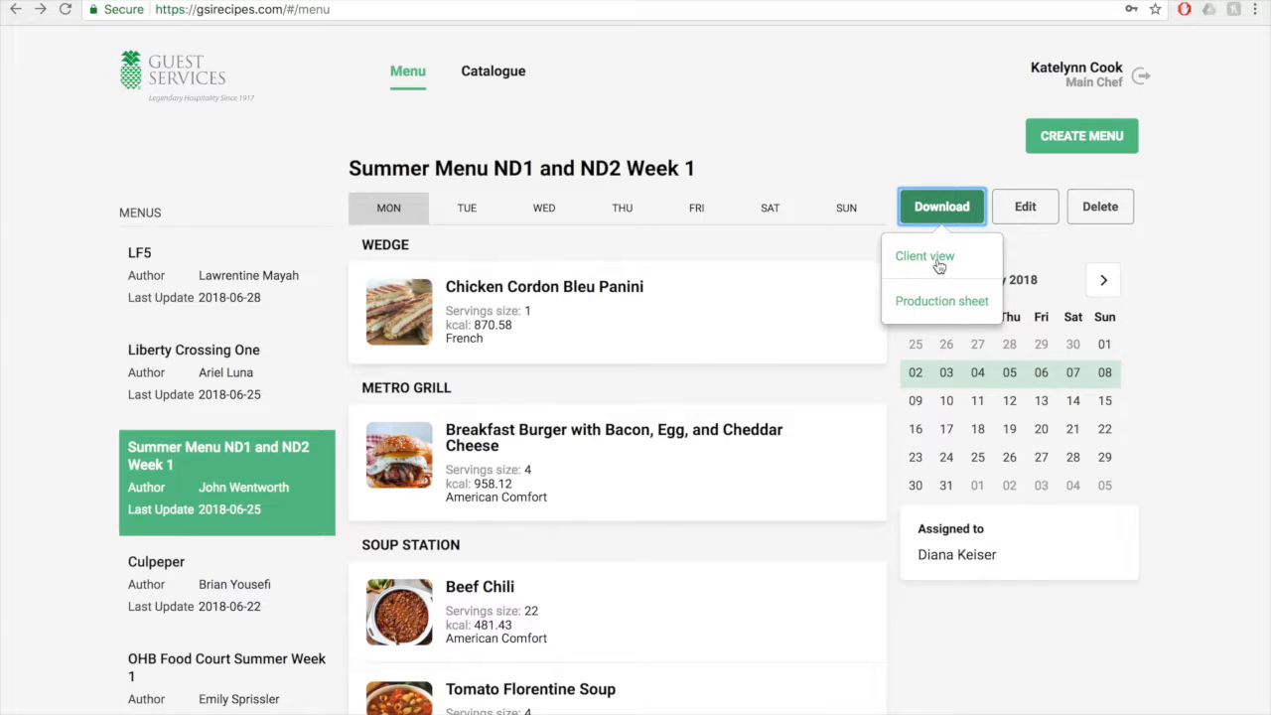
pyautogui.moveTo(954, 322)
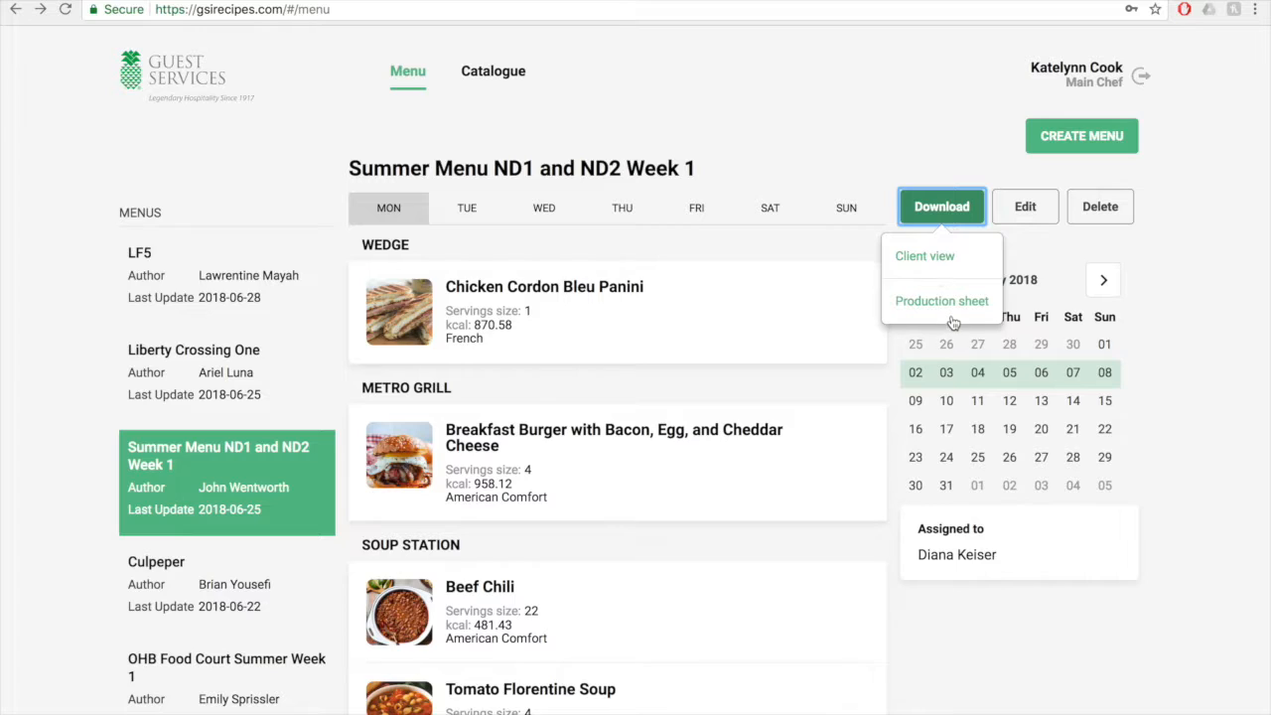
pyautogui.moveTo(966, 314)
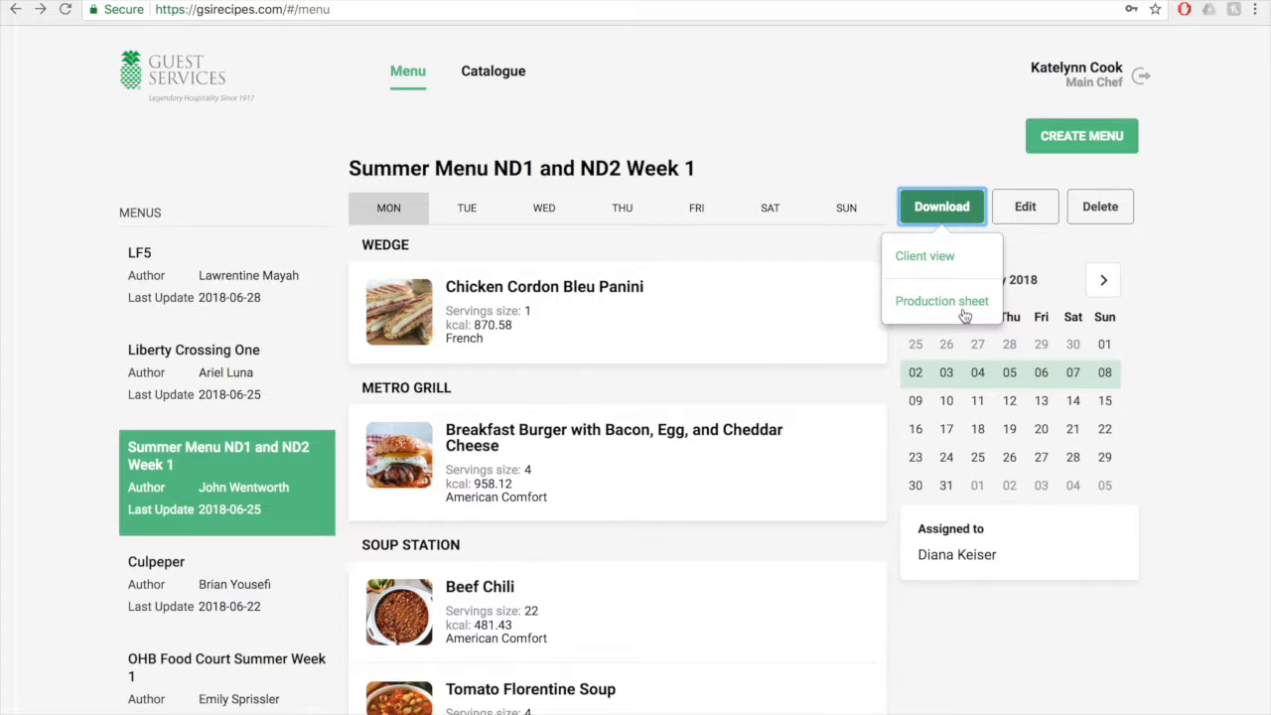
pyautogui.moveTo(964, 270)
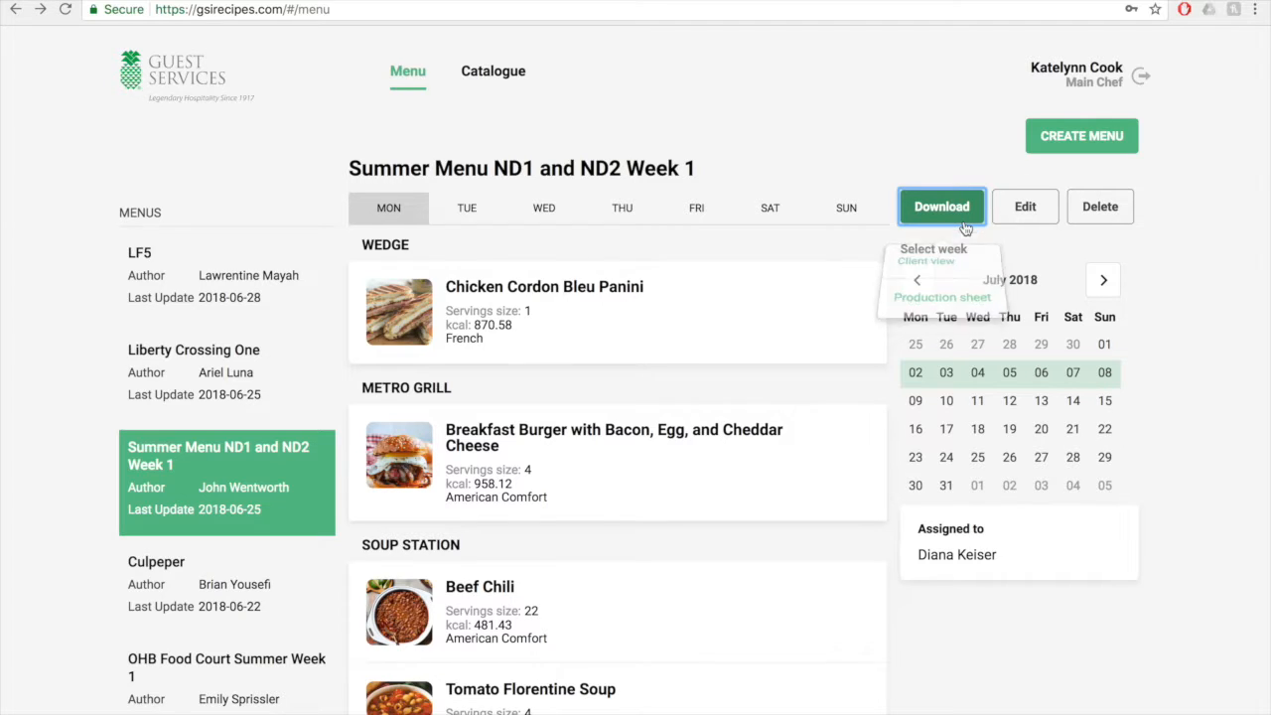
pyautogui.moveTo(1017, 223)
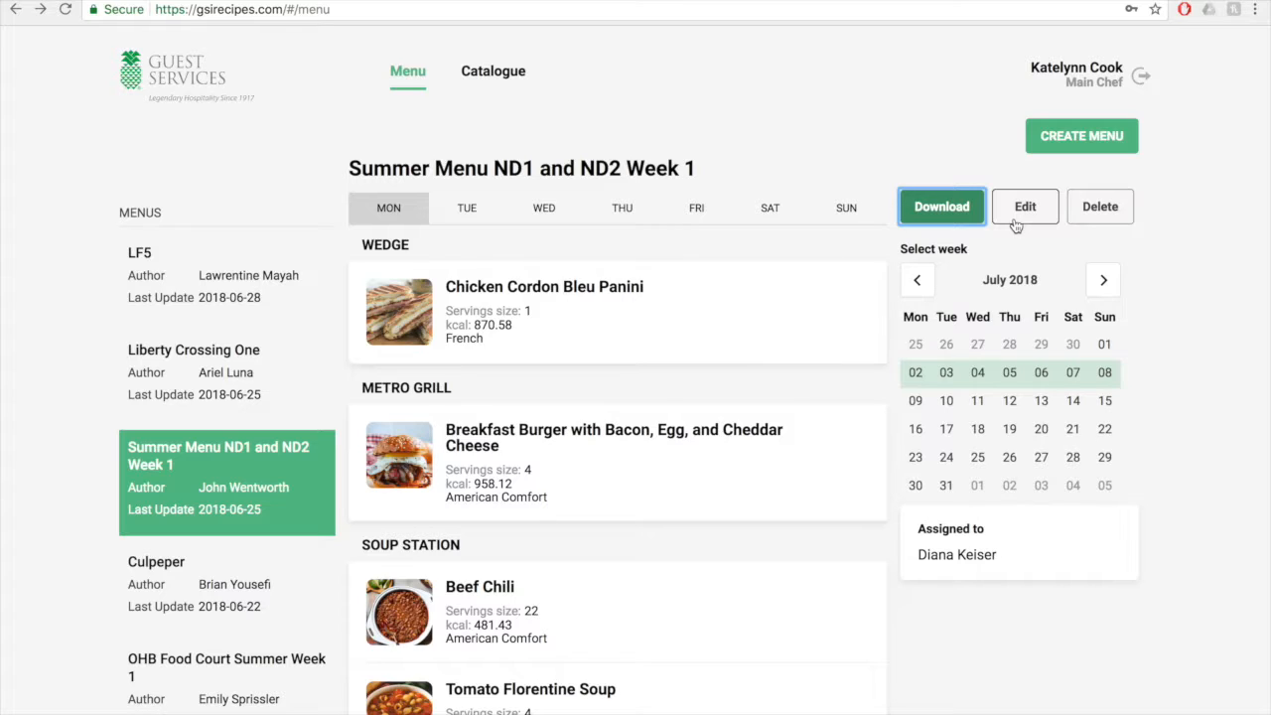
pyautogui.moveTo(1085, 228)
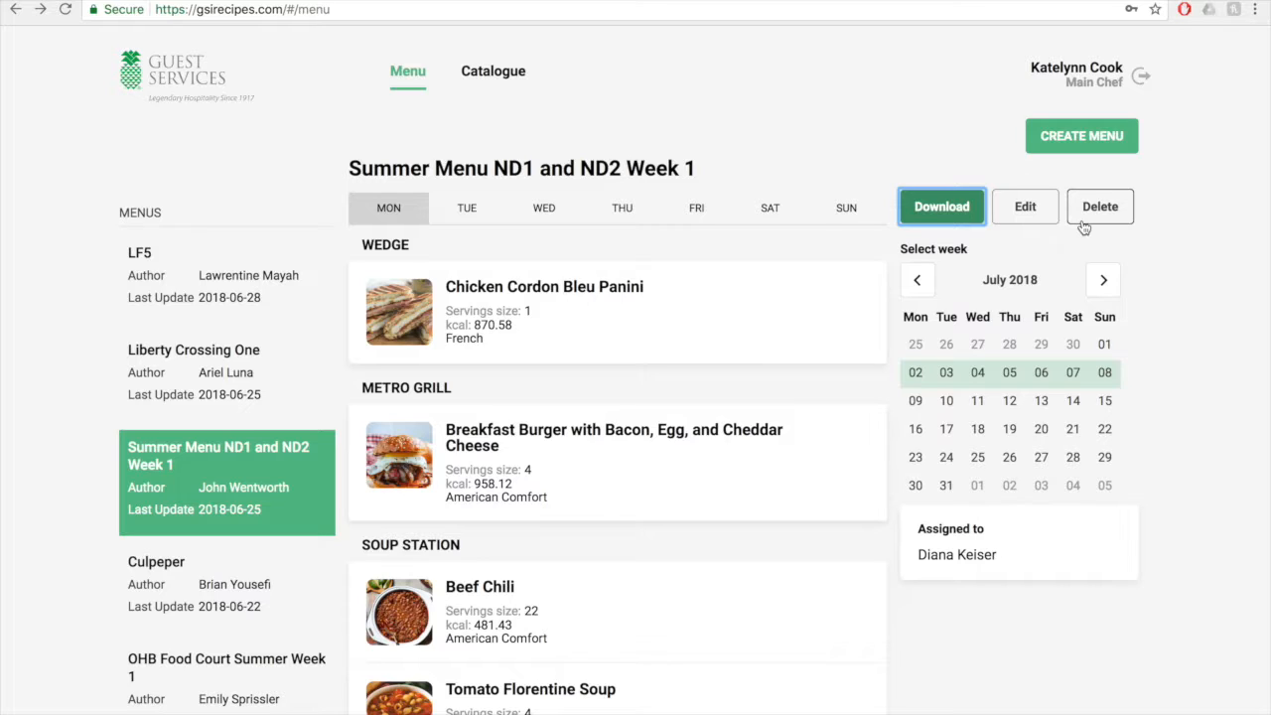
pyautogui.moveTo(1092, 147)
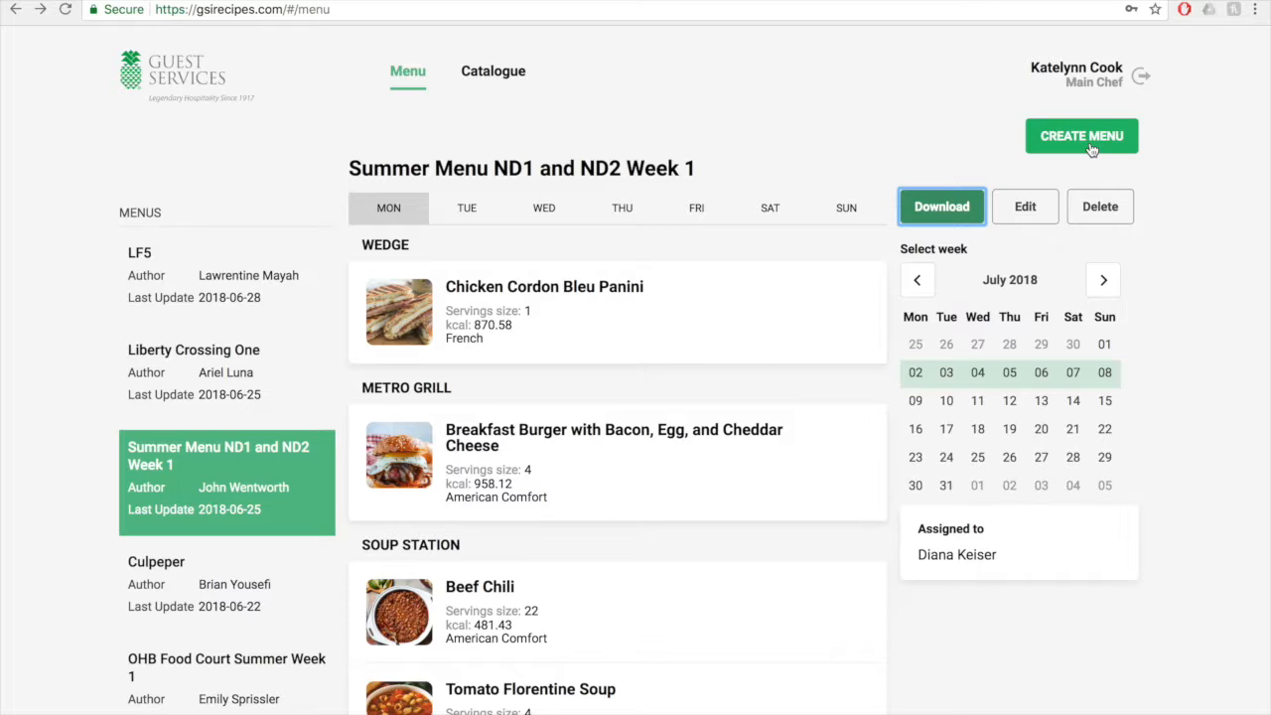
pyautogui.moveTo(1100, 155)
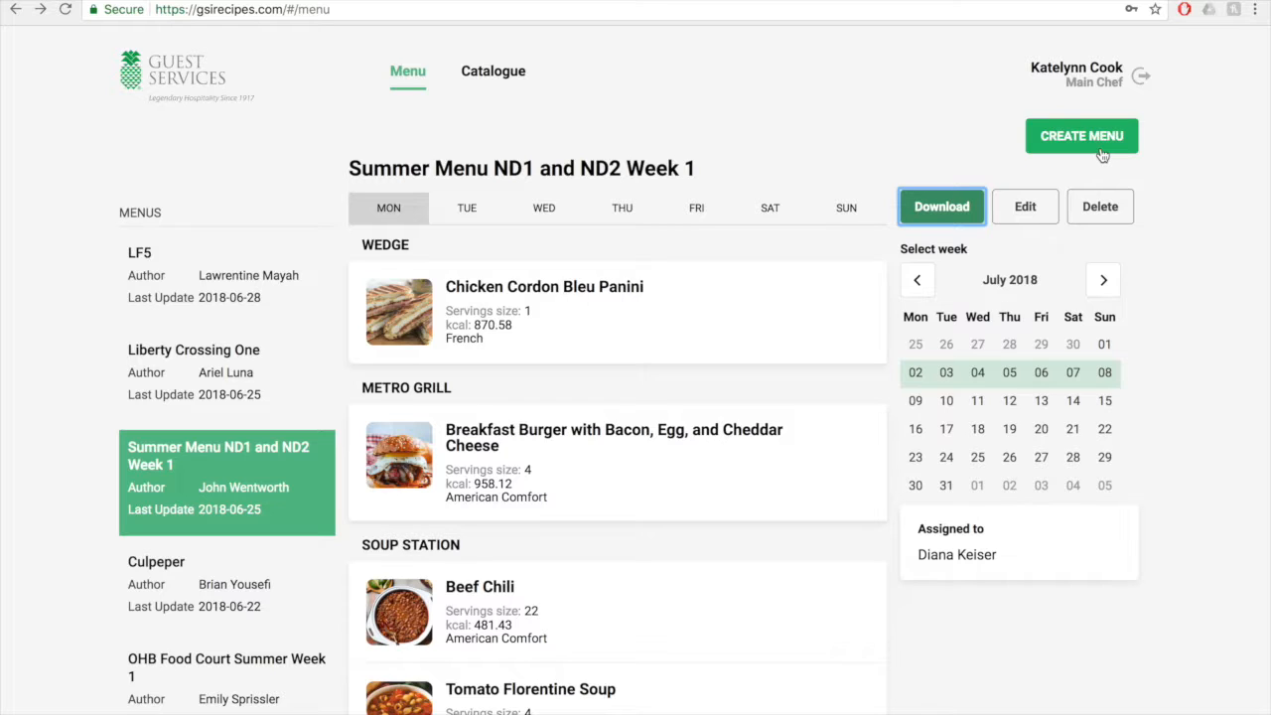
# Step: Create a new menu and begin entering 'Example Menu' as its title
pyautogui.click(1080, 135)
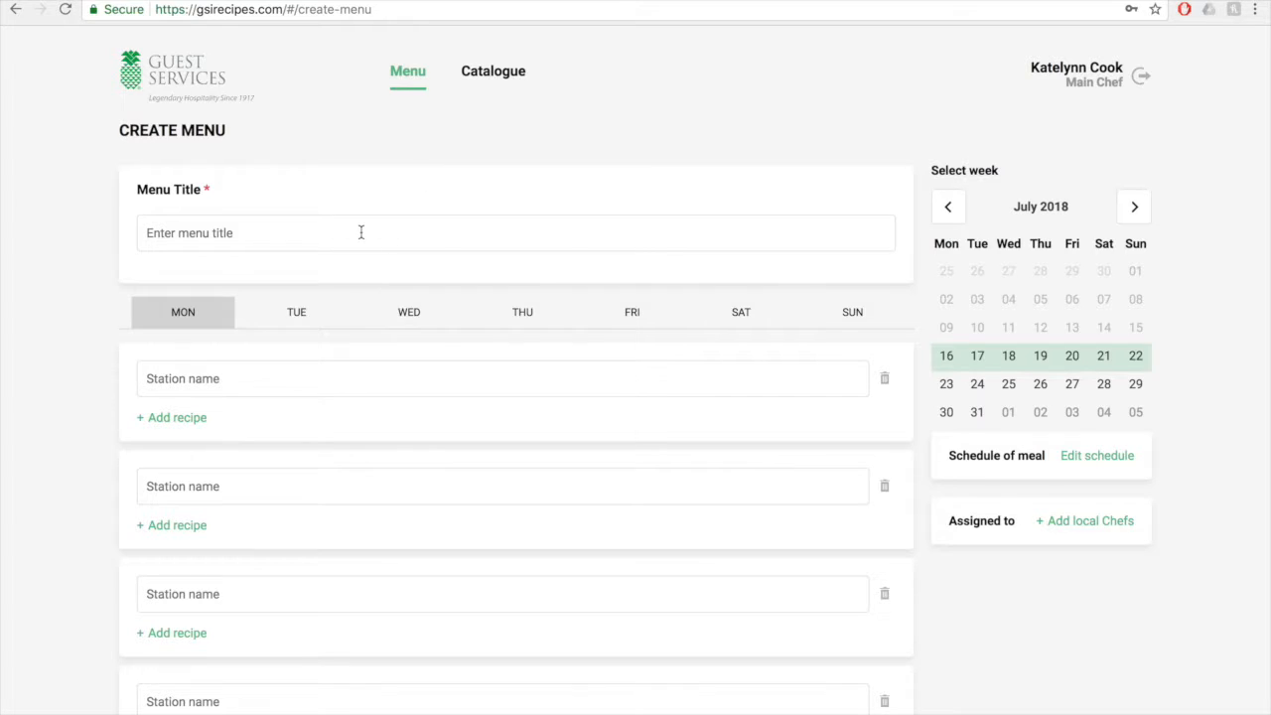
pyautogui.click(361, 232)
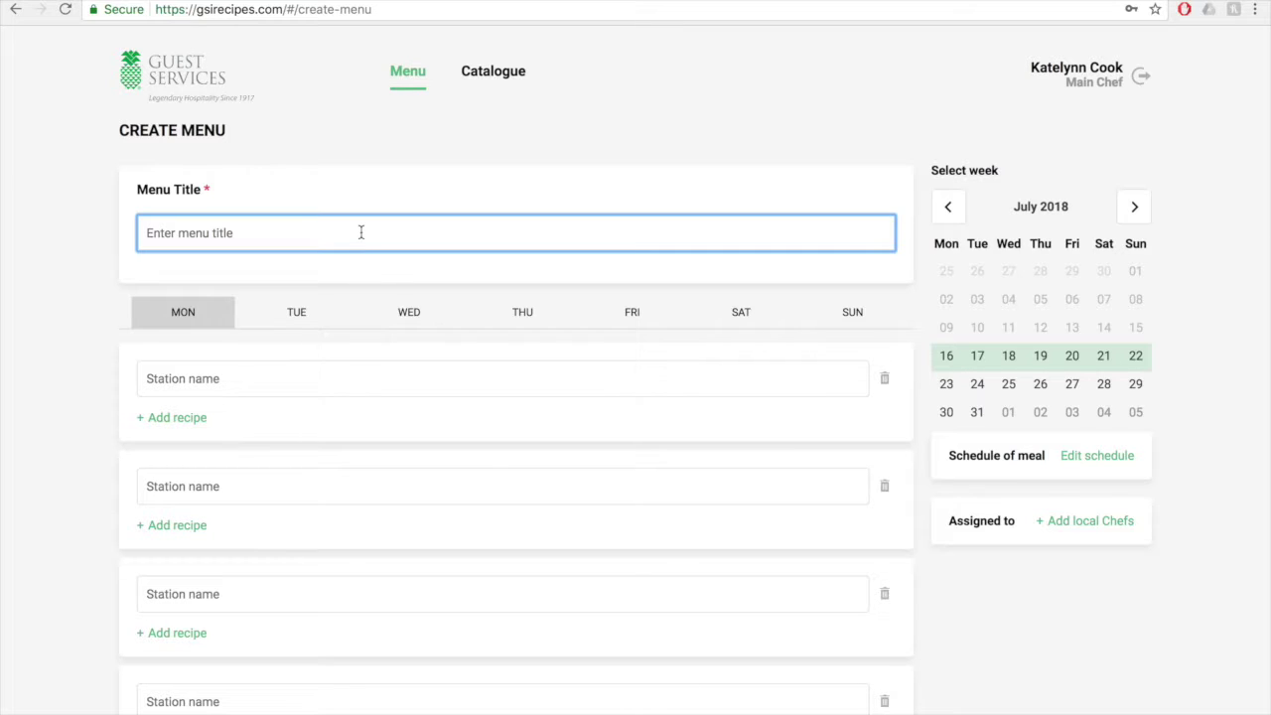
pyautogui.write('Example Menu')
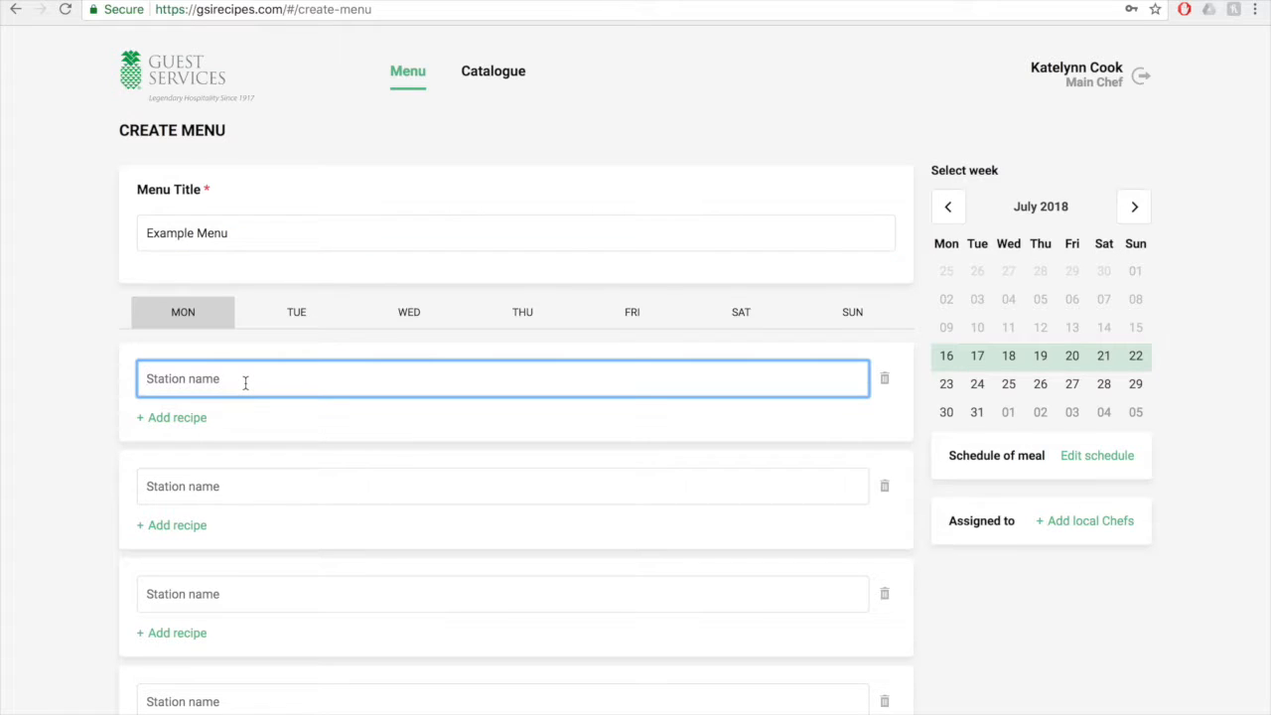
# Step: Name the first station Wedge on Monday and Tuesday, checking Wednesday and Thursday
pyautogui.write('Wedge')
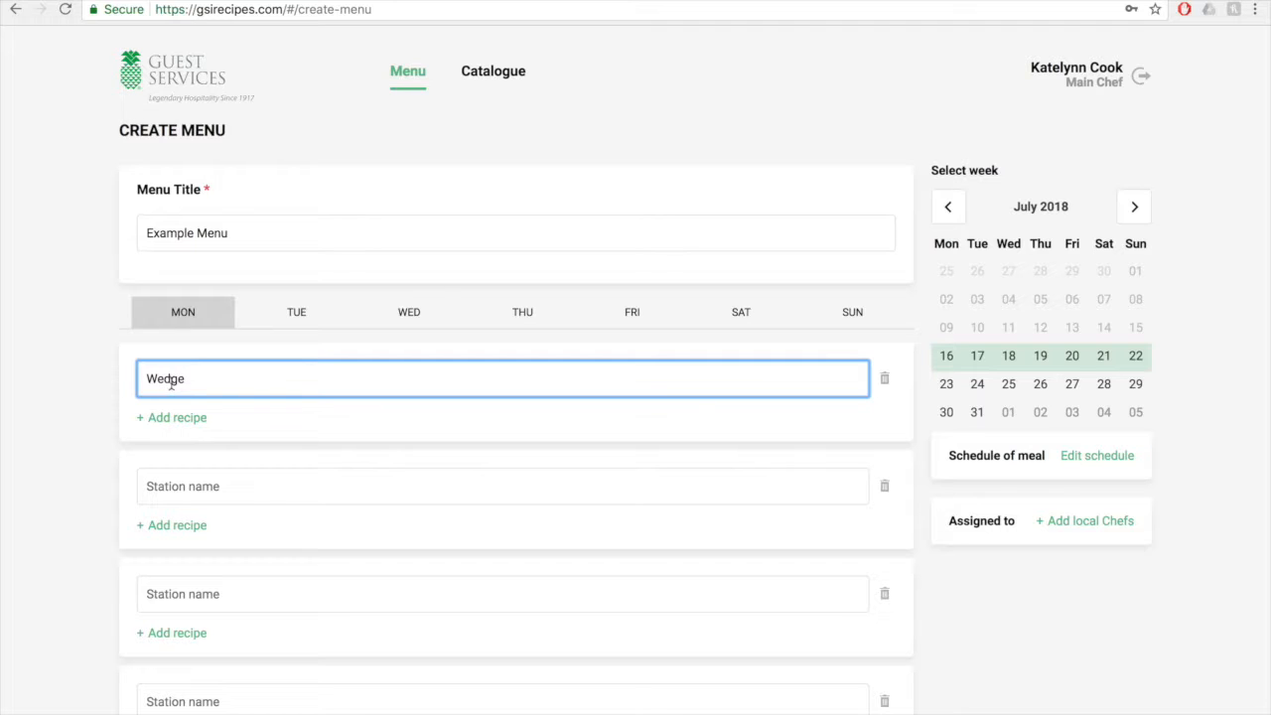
pyautogui.doubleClick(165, 379)
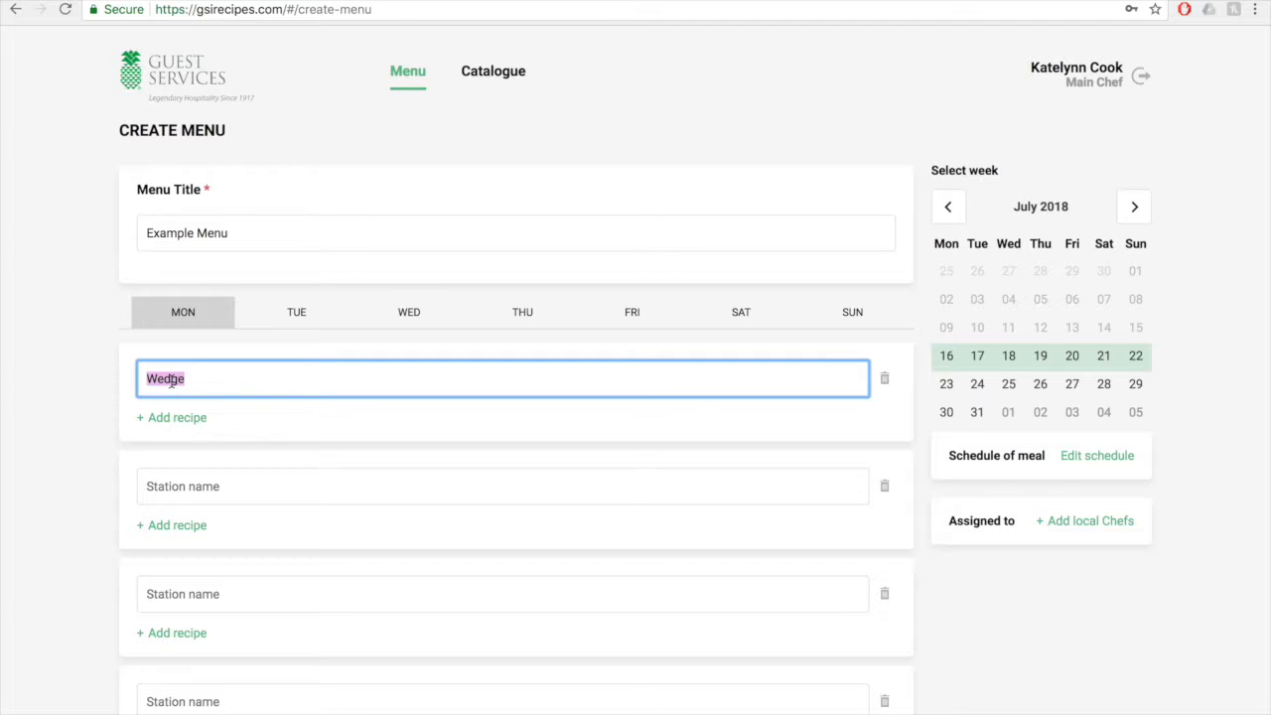
pyautogui.click(296, 311)
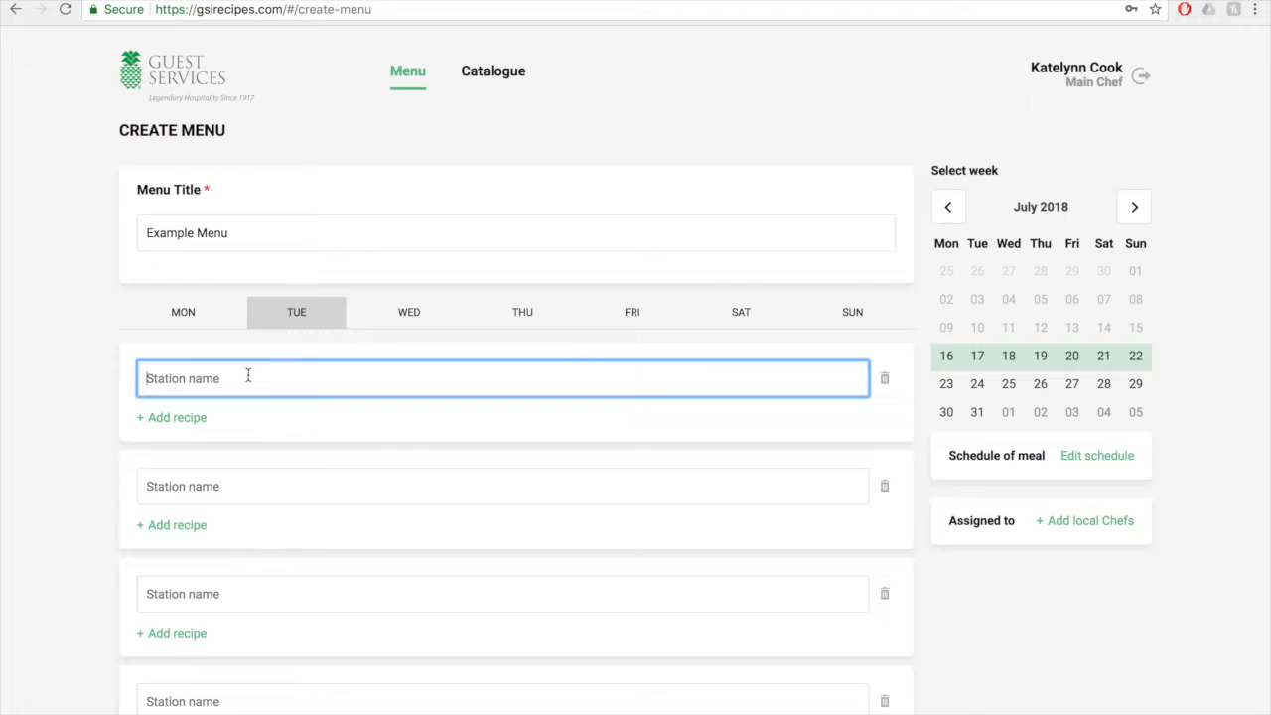
pyautogui.write('Wedge')
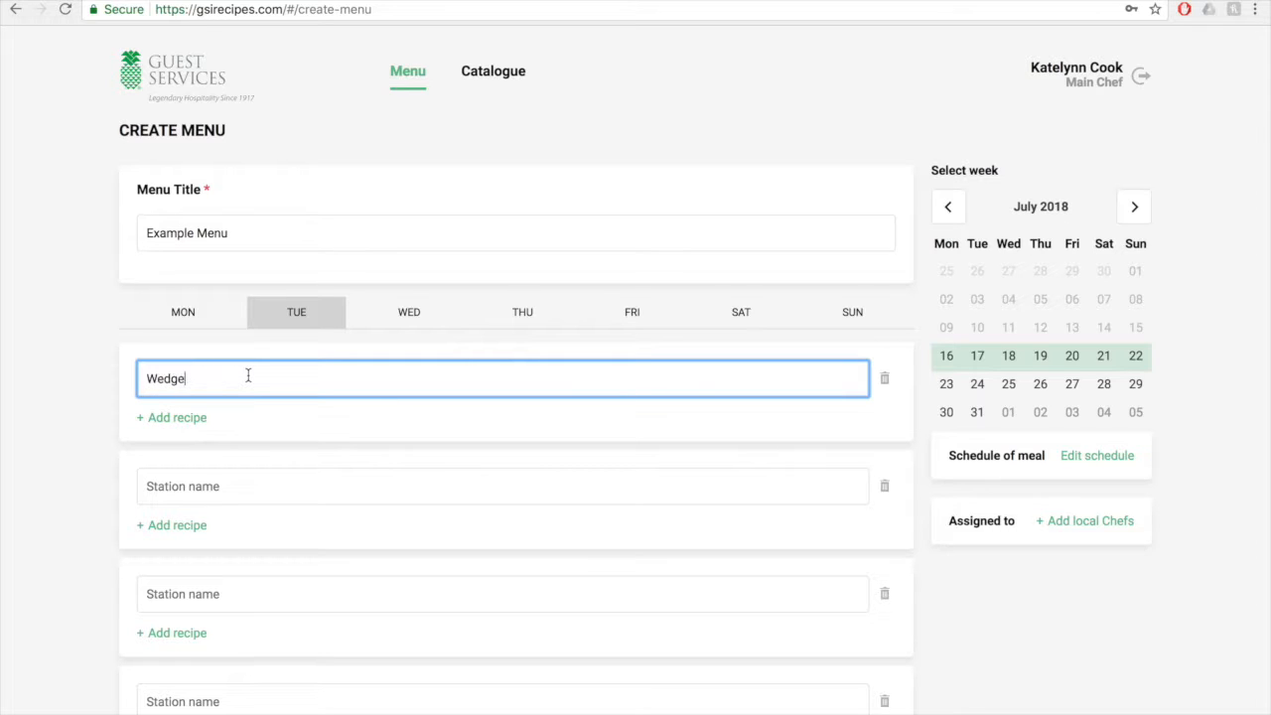
pyautogui.click(409, 311)
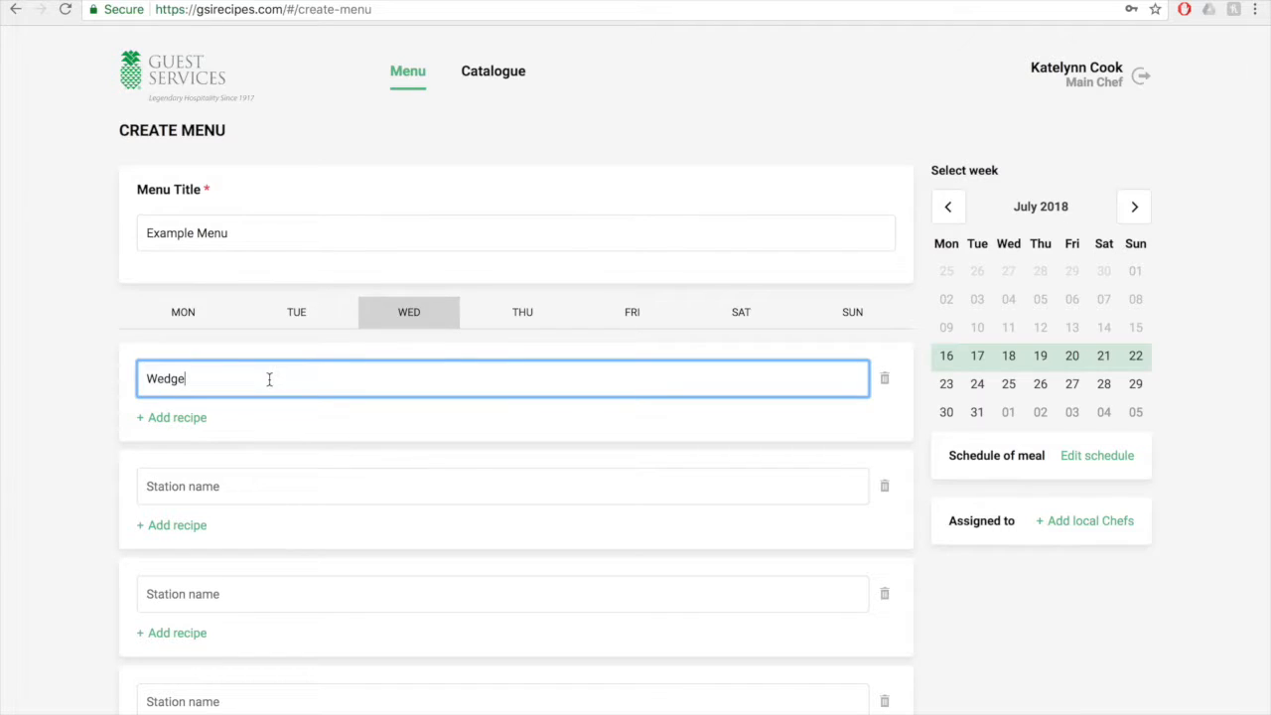
pyautogui.click(522, 312)
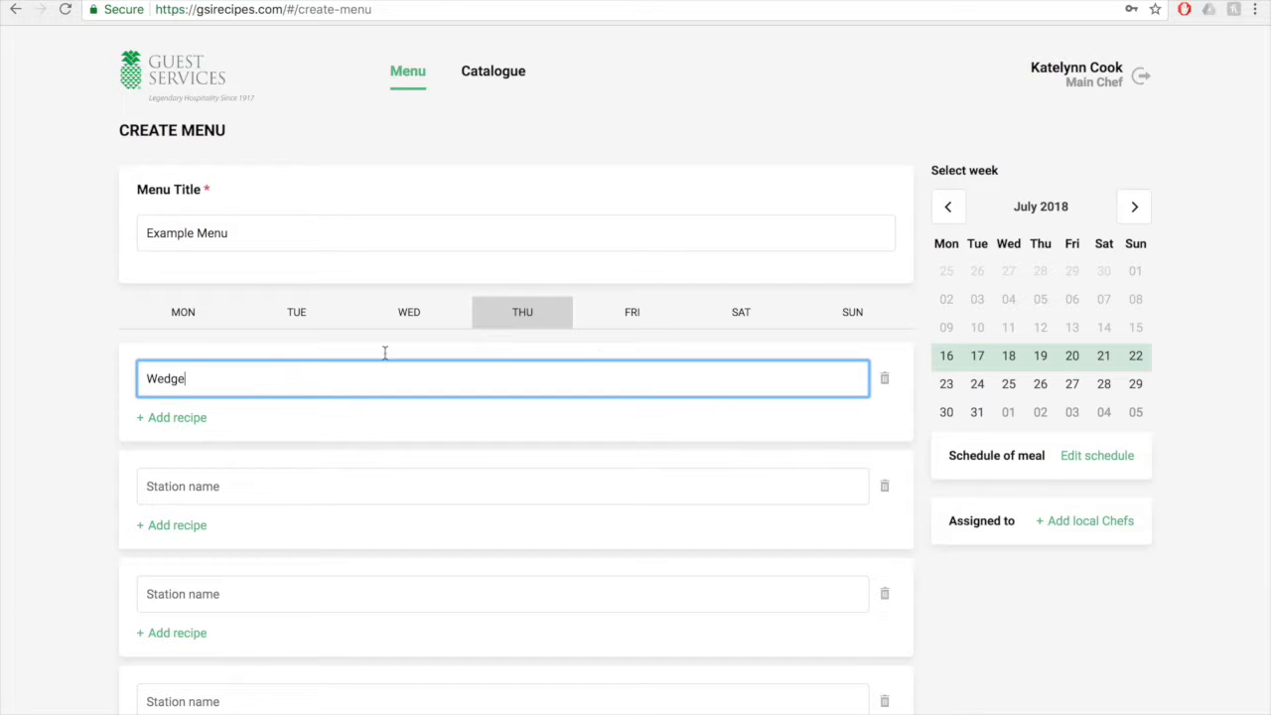
# Step: Name the second station Soup and paste Wedge into Friday's first station
pyautogui.click(632, 312)
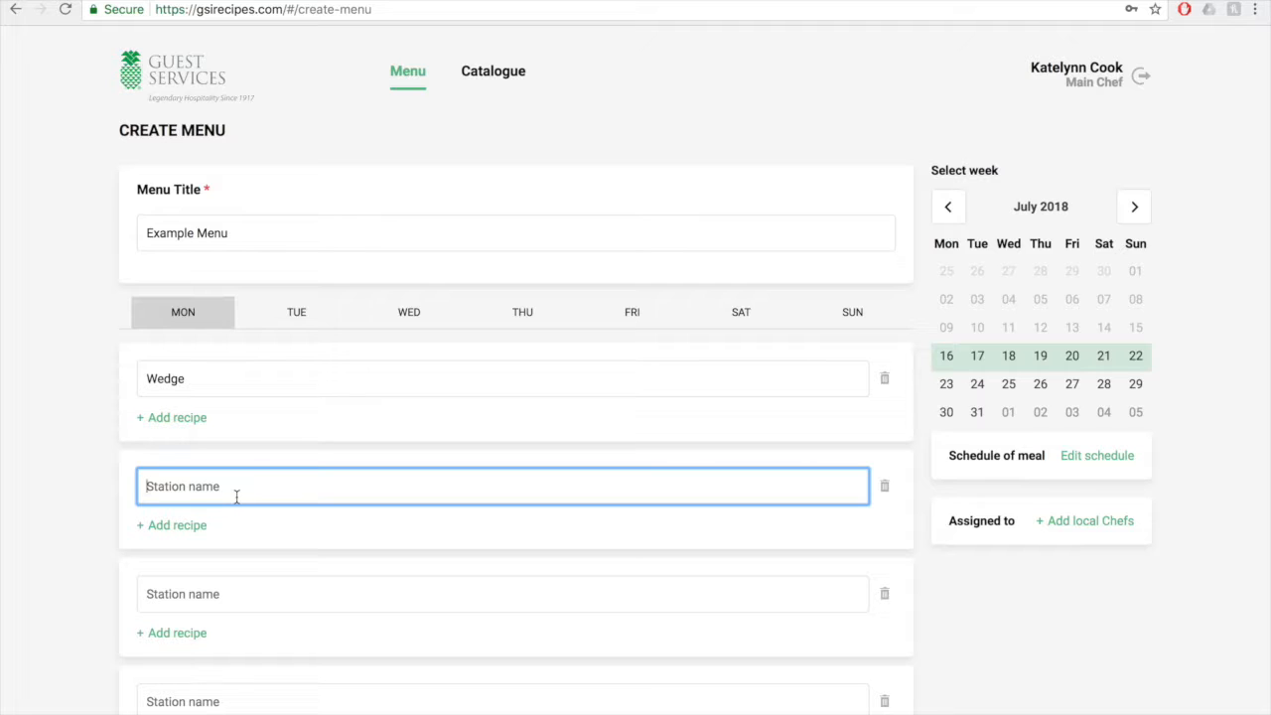
pyautogui.write('Soup')
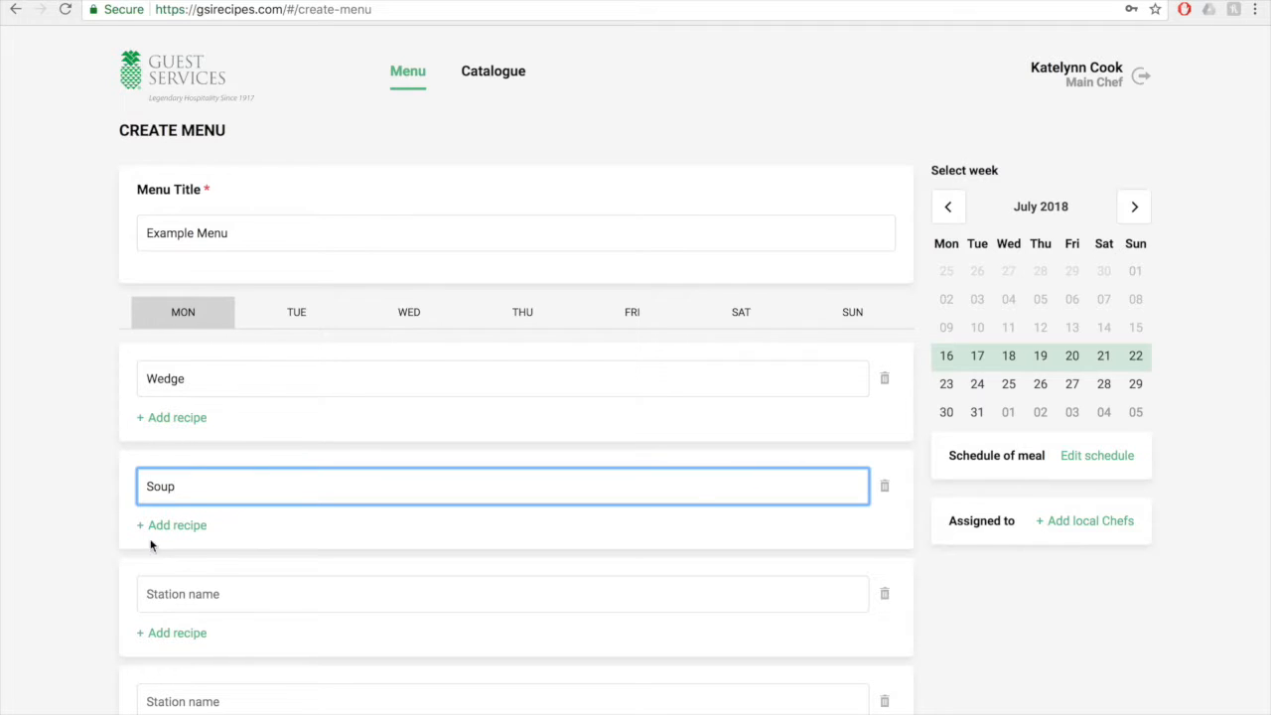
pyautogui.doubleClick(159, 486)
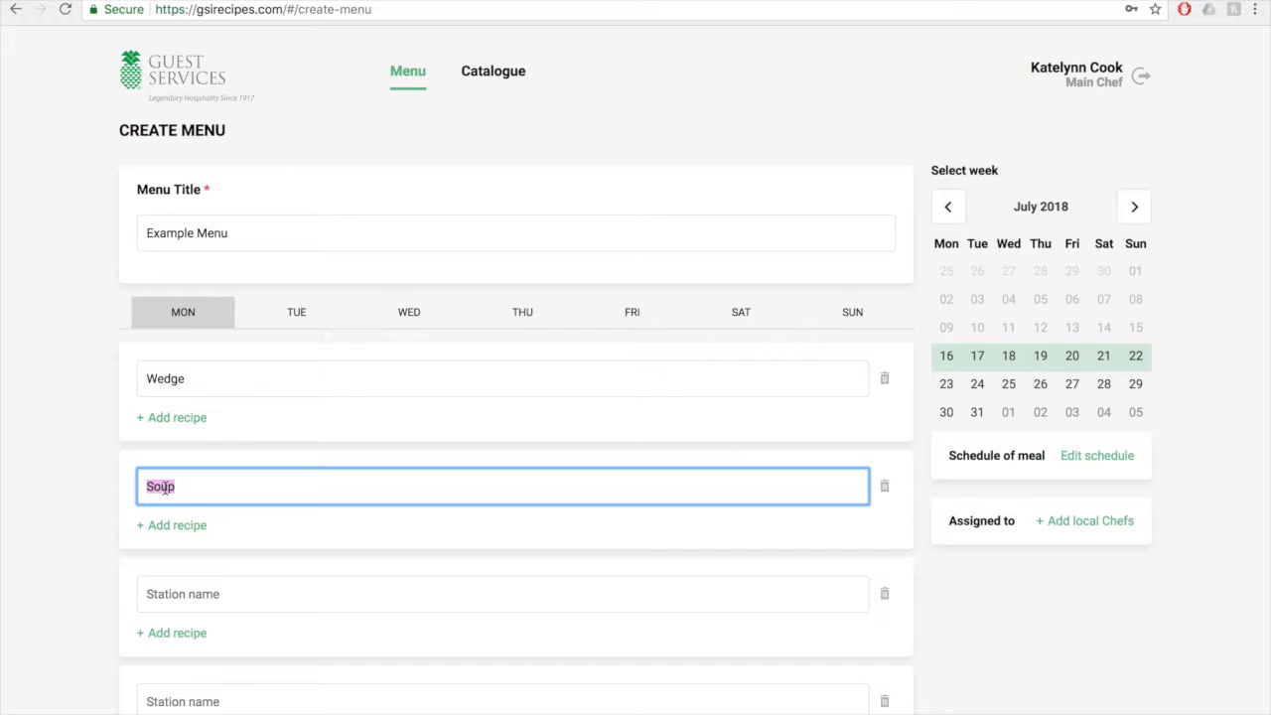
pyautogui.click(296, 312)
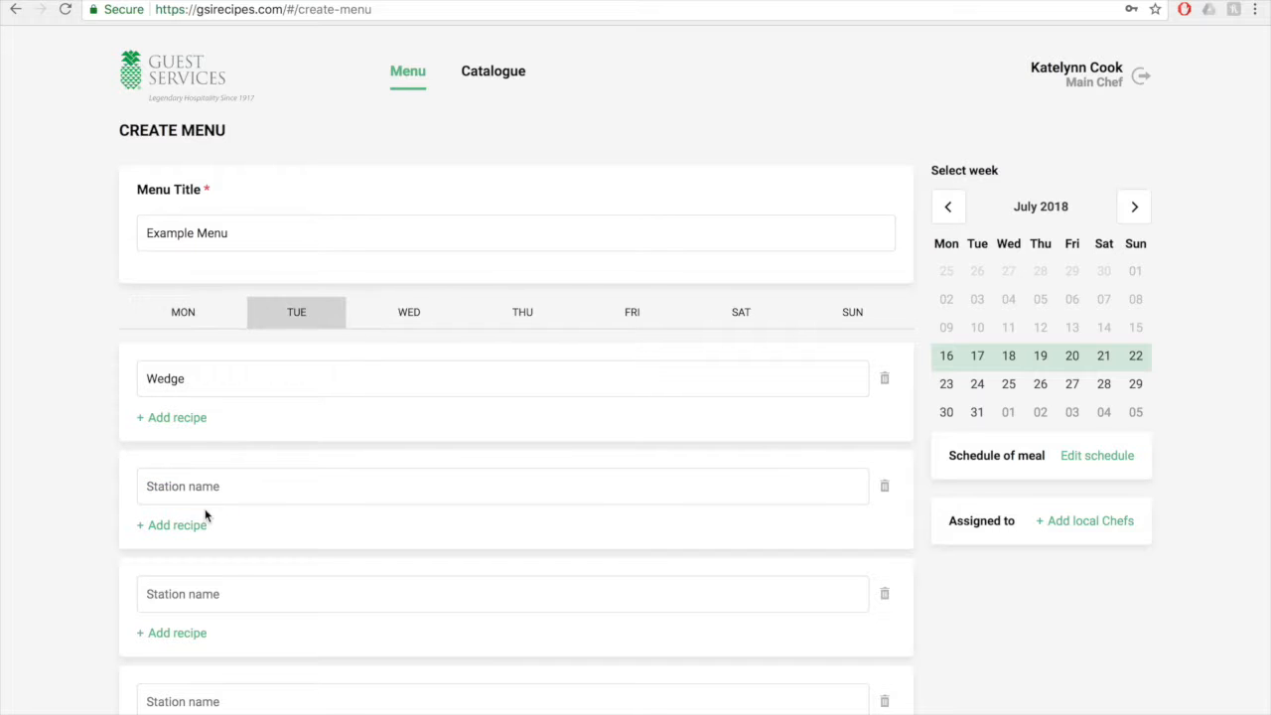
pyautogui.click(410, 312)
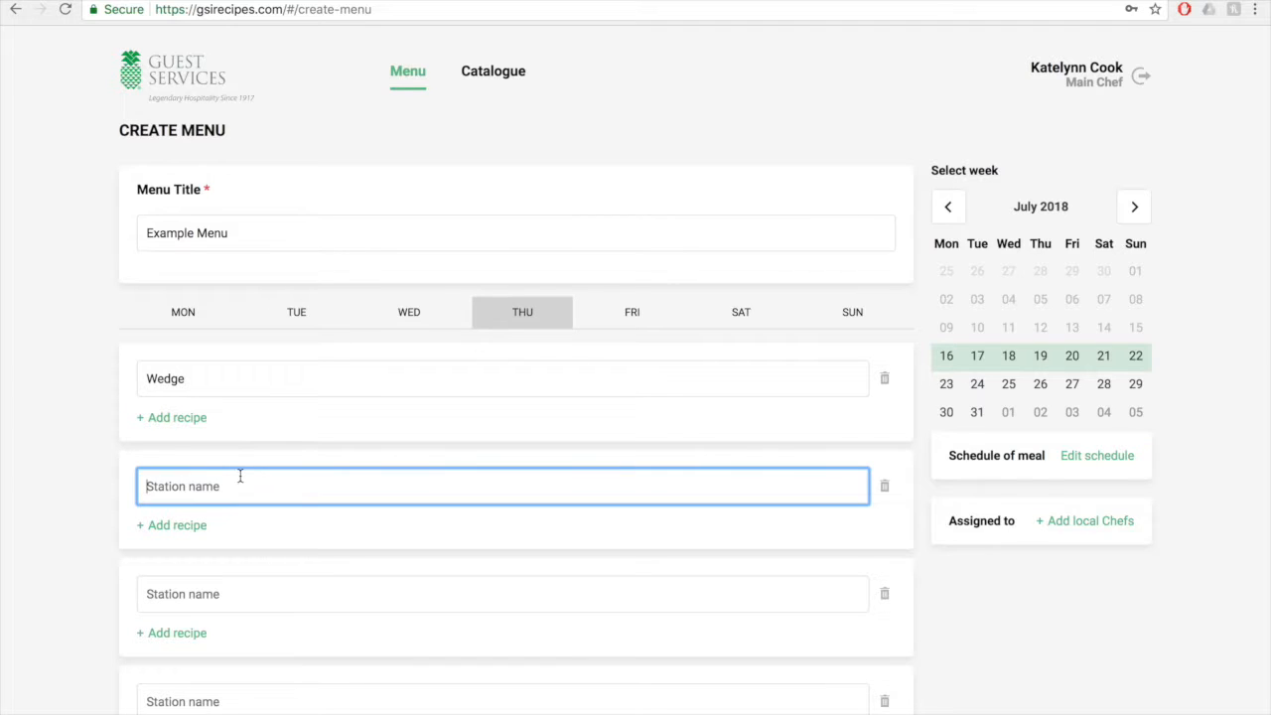
pyautogui.click(631, 312)
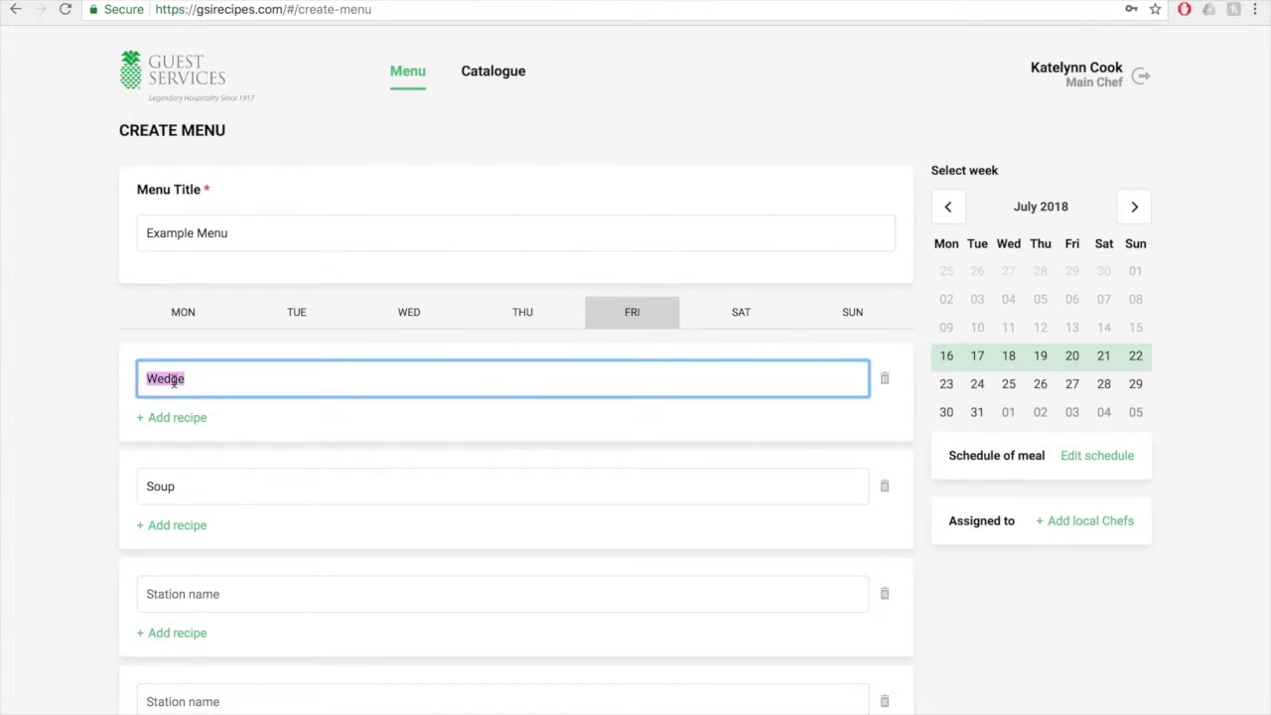
pyautogui.rightClick(165, 380)
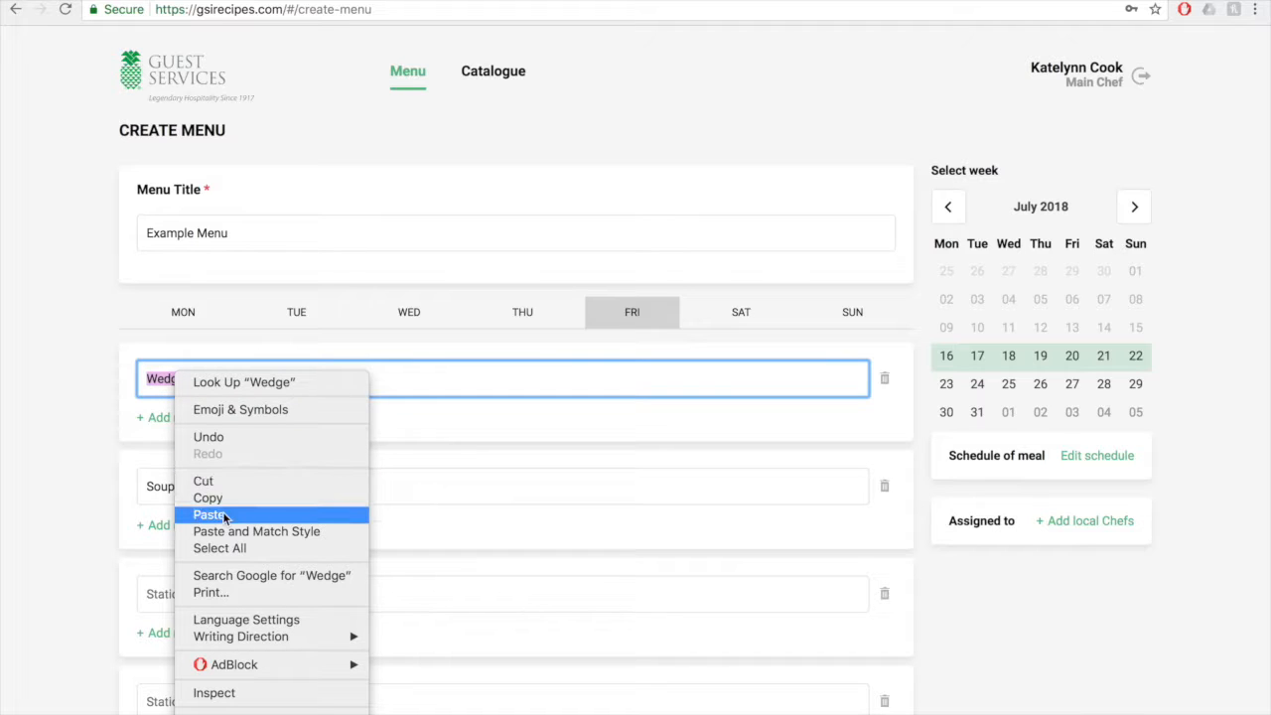
pyautogui.moveTo(505, 475)
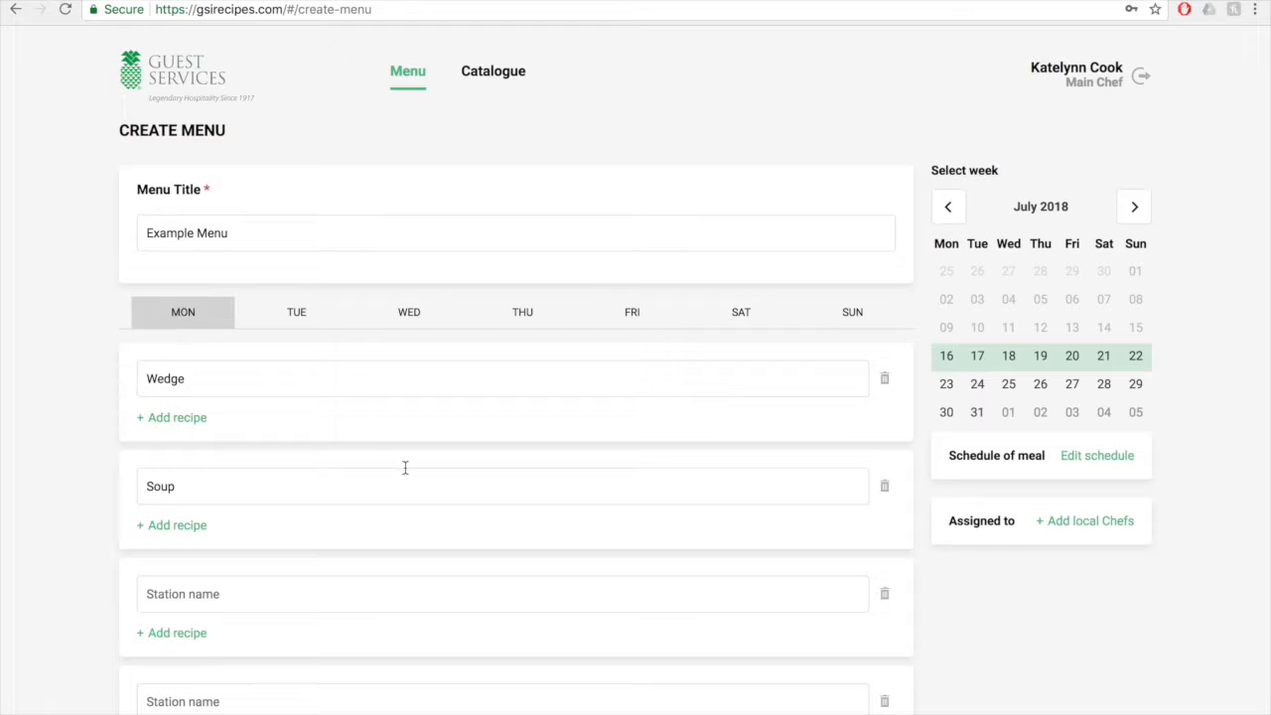
pyautogui.moveTo(381, 477)
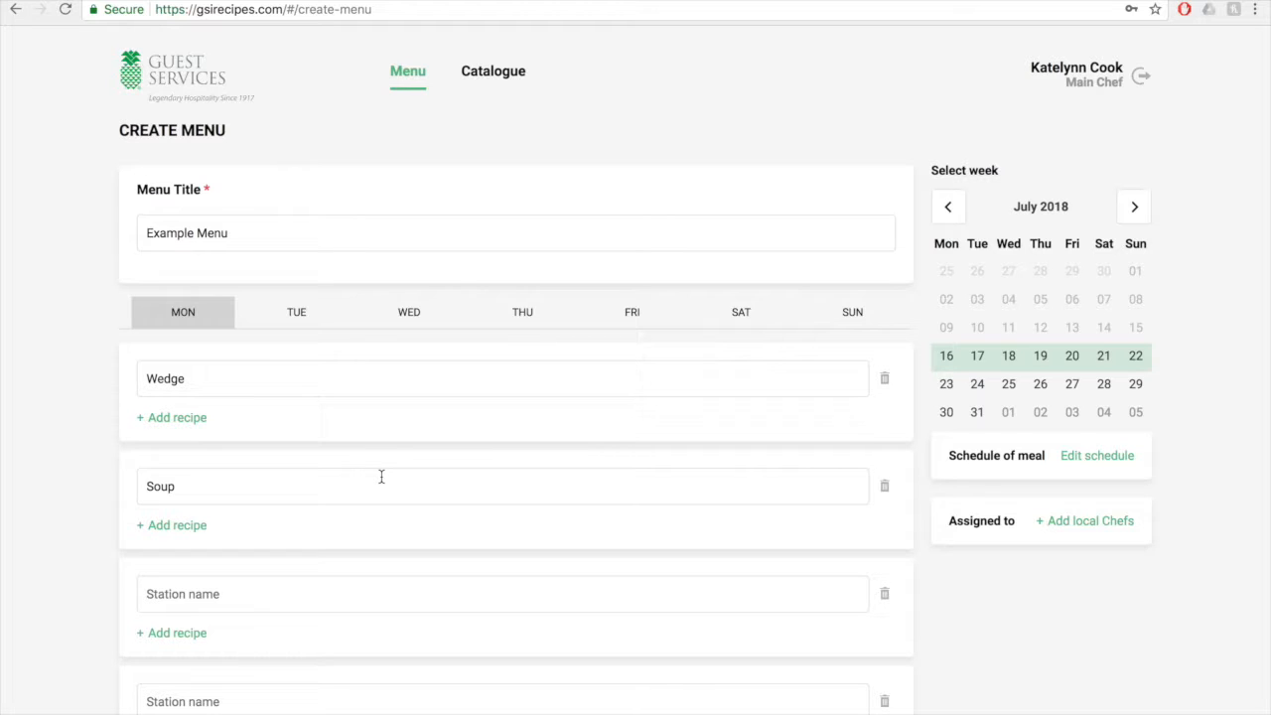
# Step: Add a fifth Monday station named Olives after Wedge, Soup, Entrees and Sides
pyautogui.scroll(-3)
pyautogui.write('Sides')
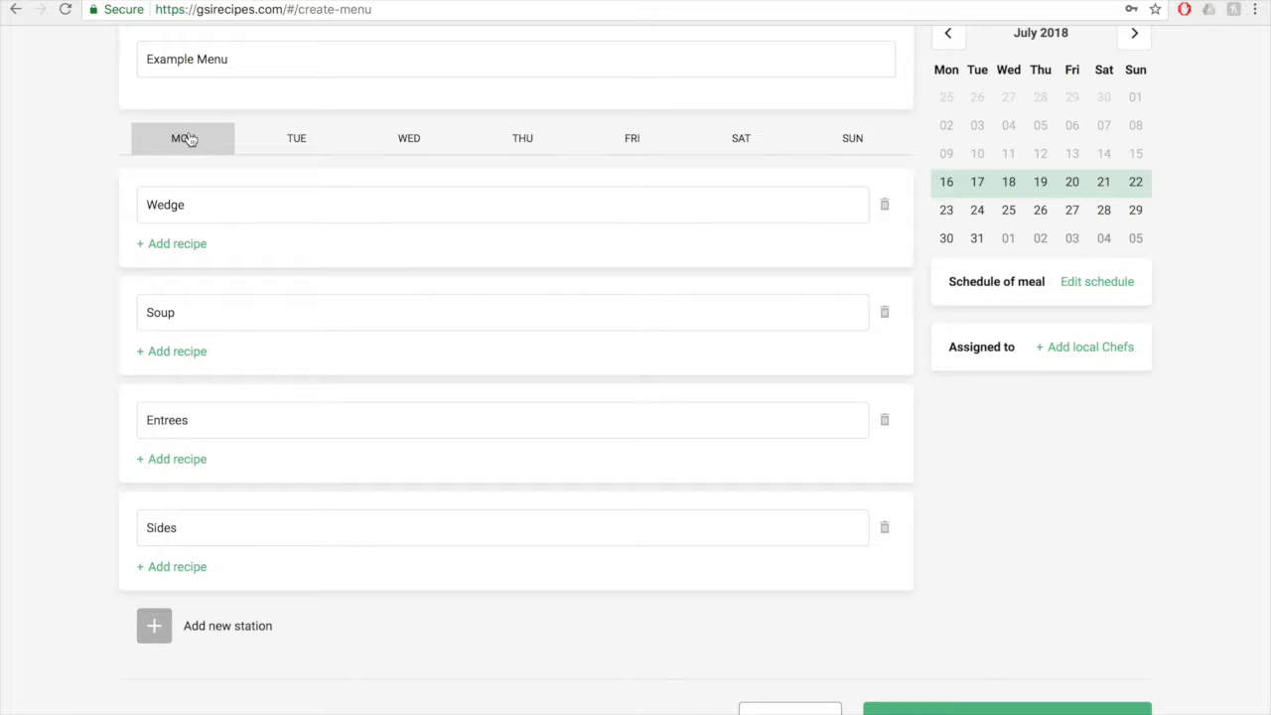
pyautogui.moveTo(155, 636)
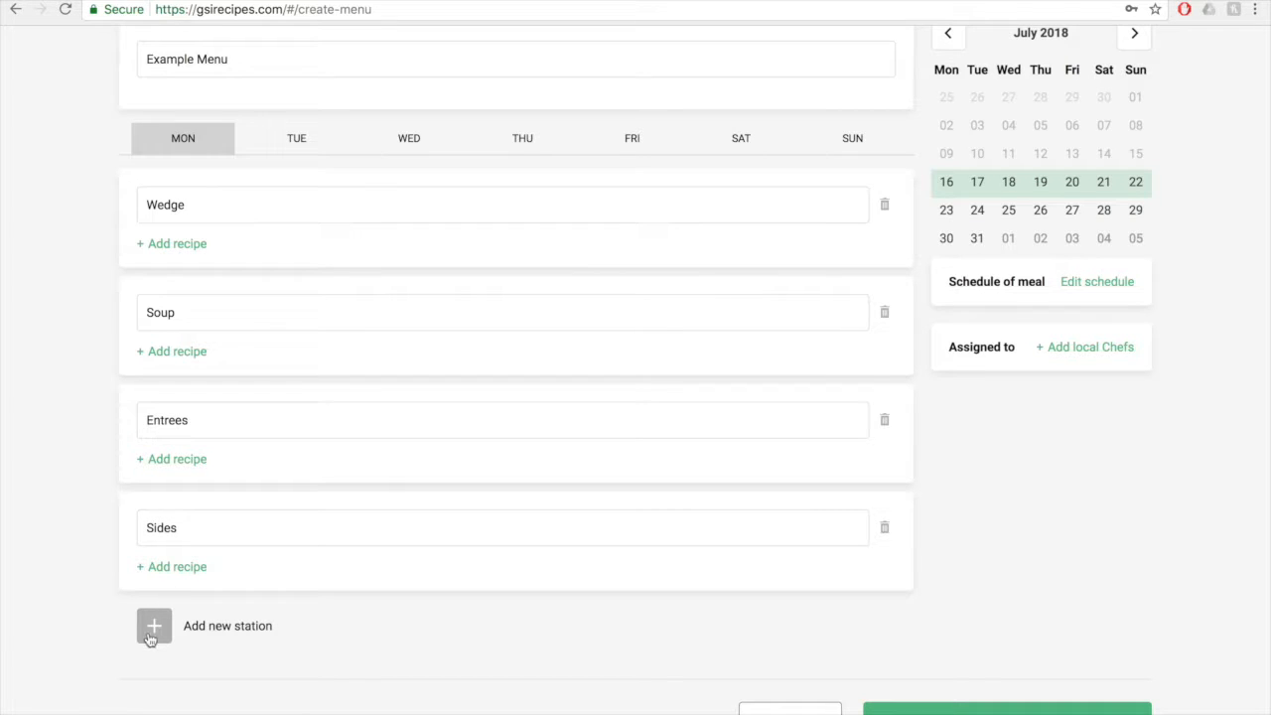
pyautogui.click(153, 626)
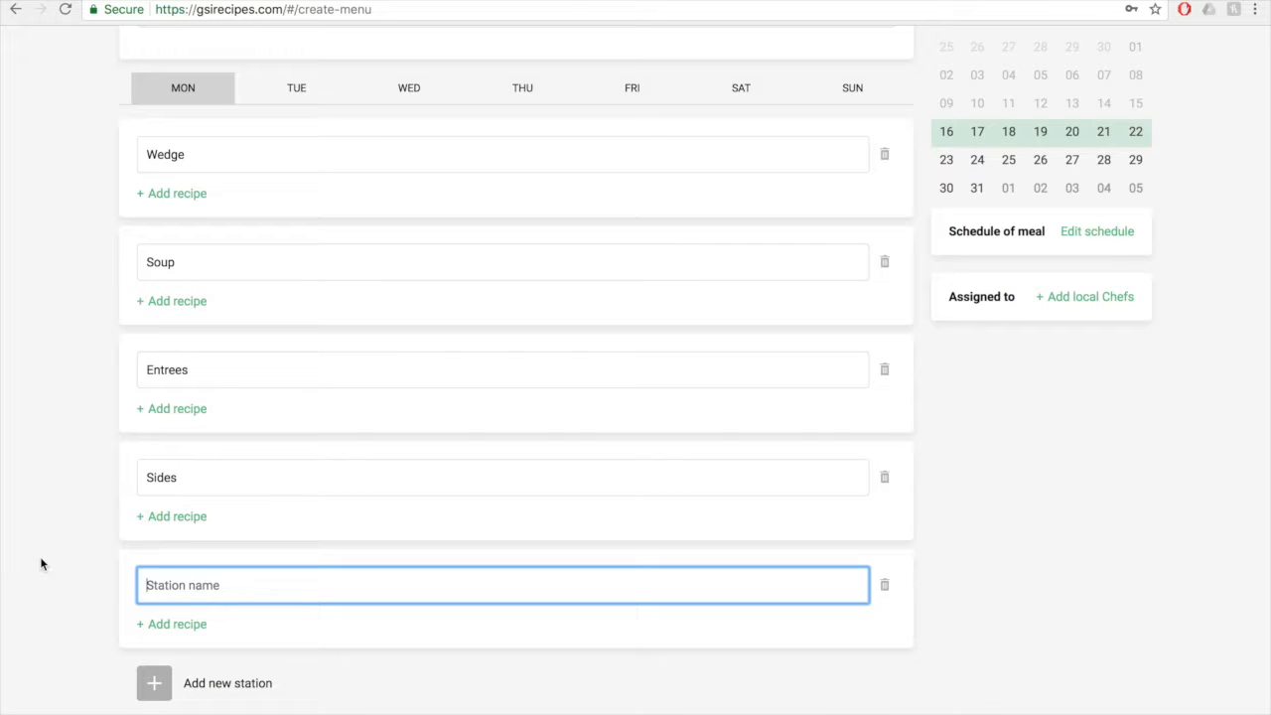
pyautogui.write('Olives')
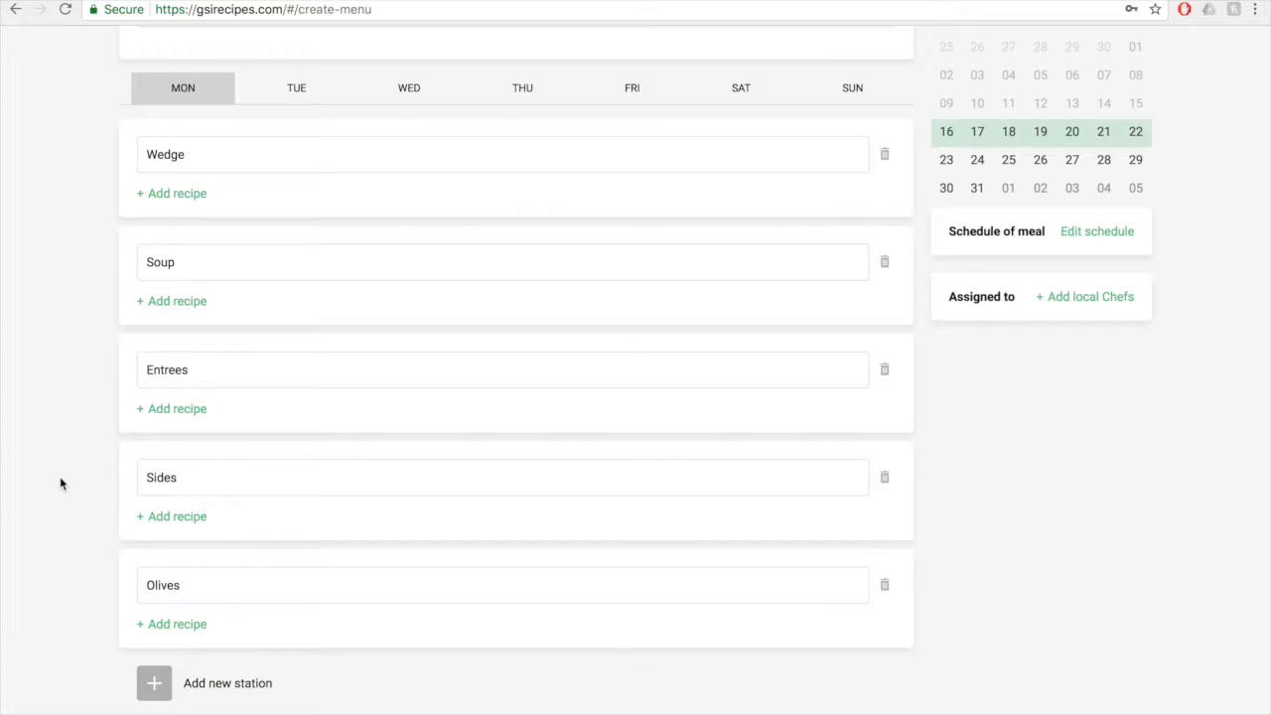
pyautogui.scroll(-3)
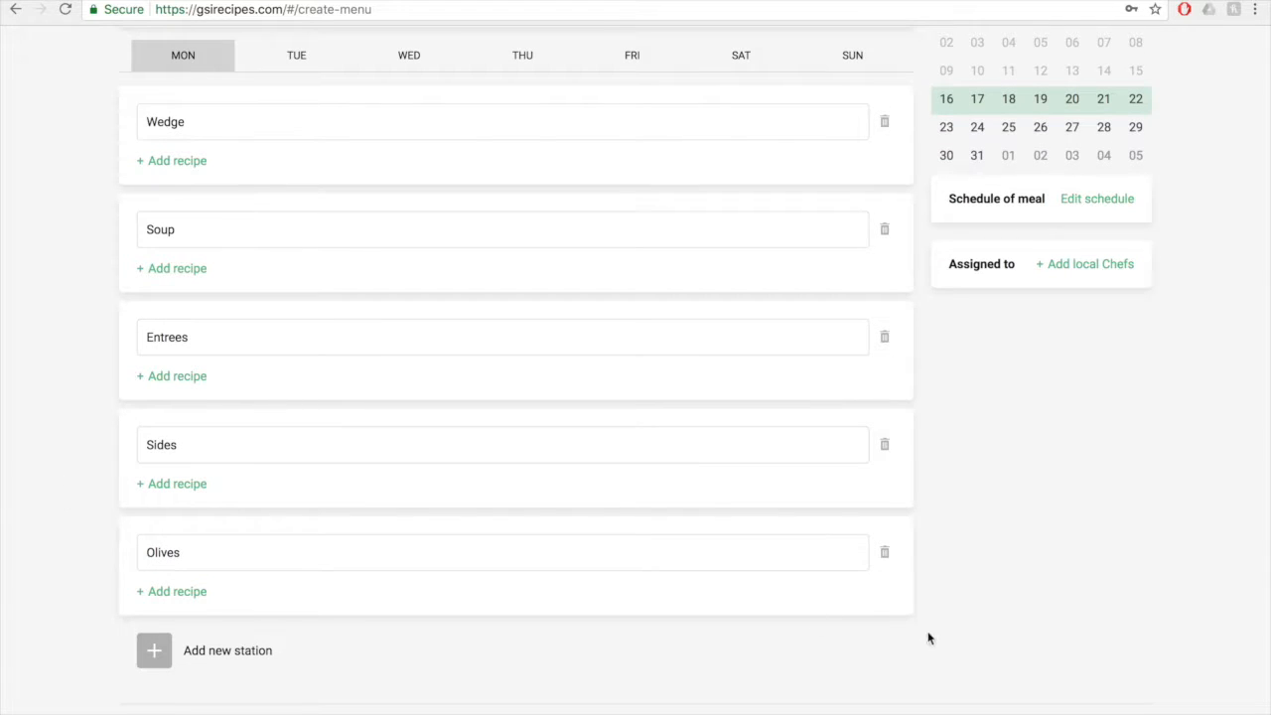
pyautogui.moveTo(886, 552)
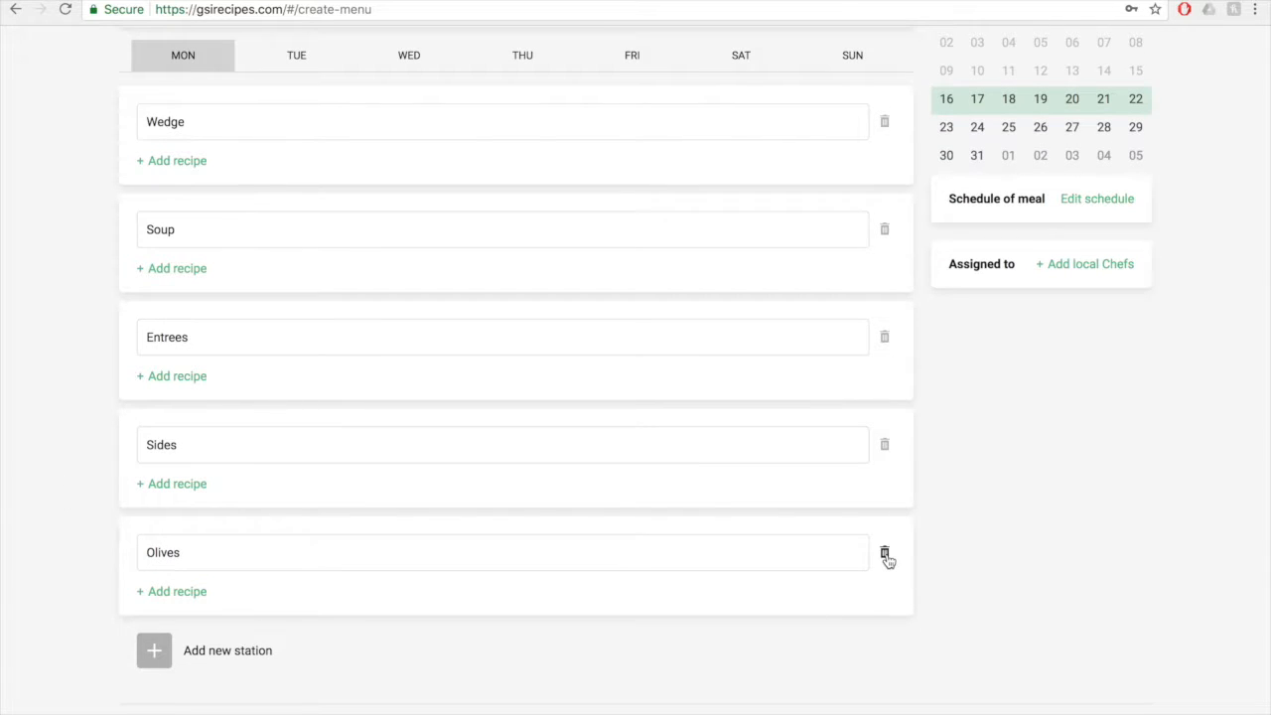
pyautogui.moveTo(787, 615)
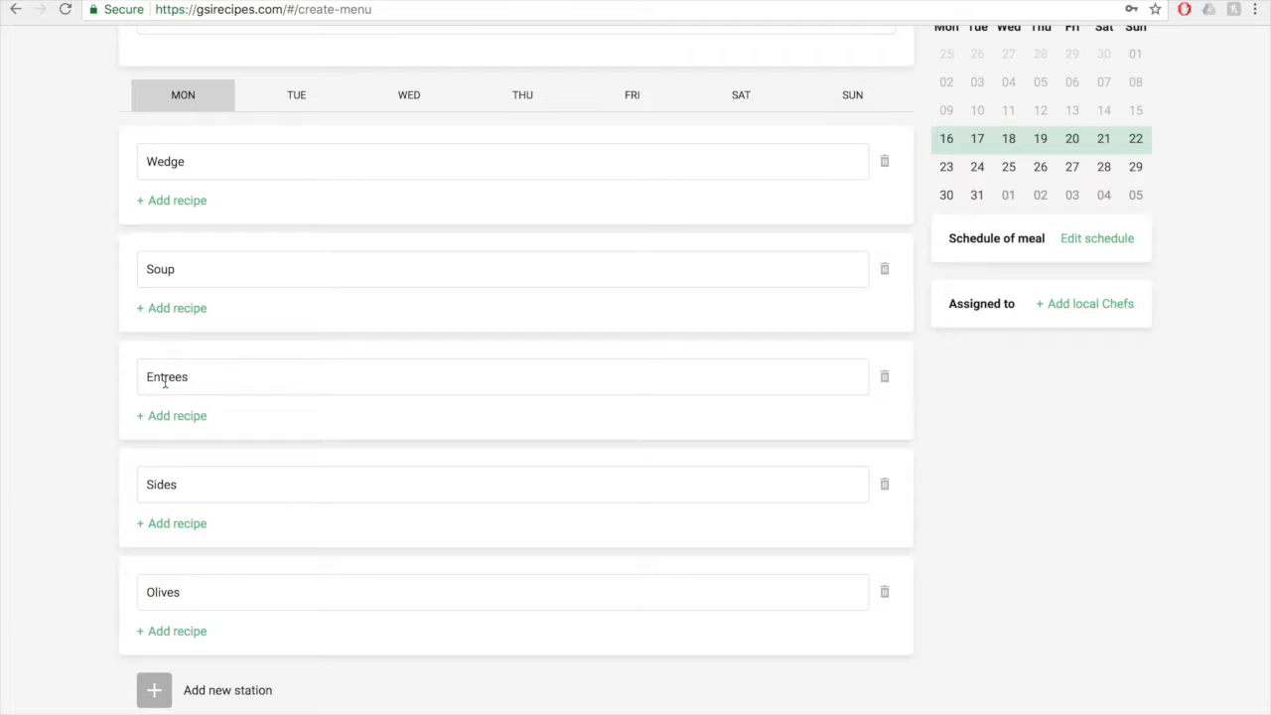
pyautogui.moveTo(185, 316)
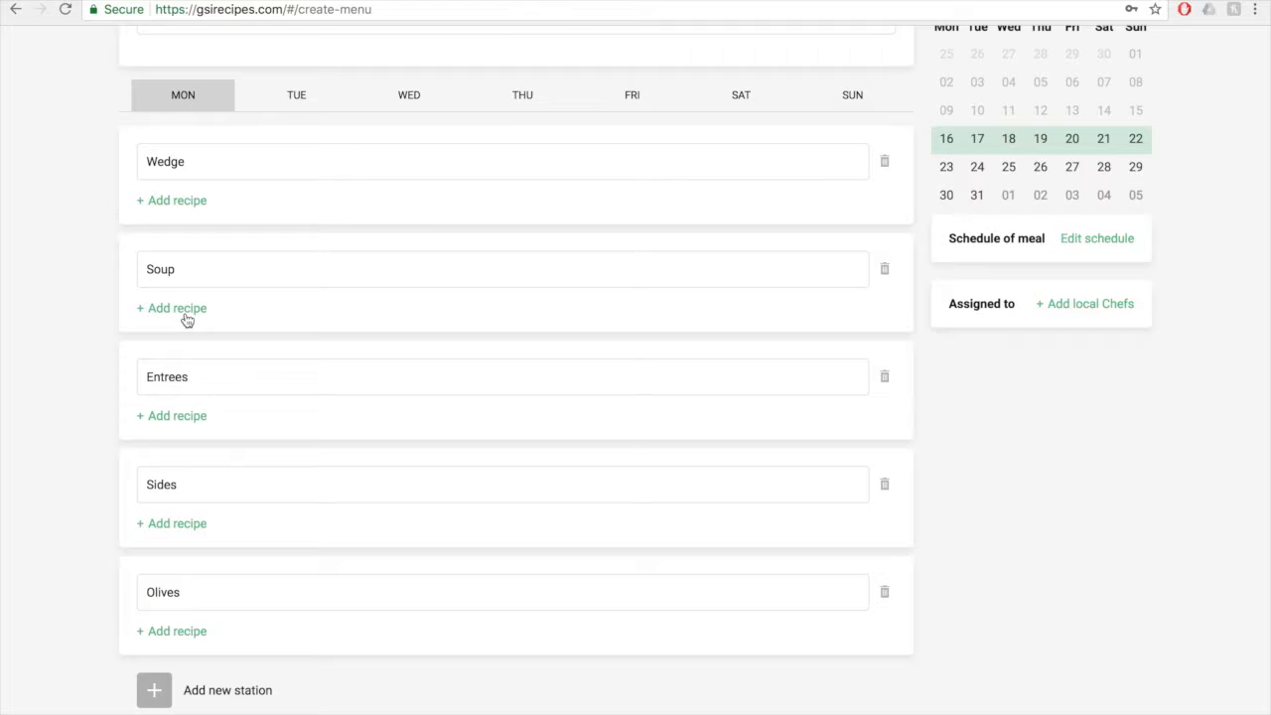
# Step: Add Bison Chili from the Soups category to Monday's Soup station
pyautogui.click(176, 308)
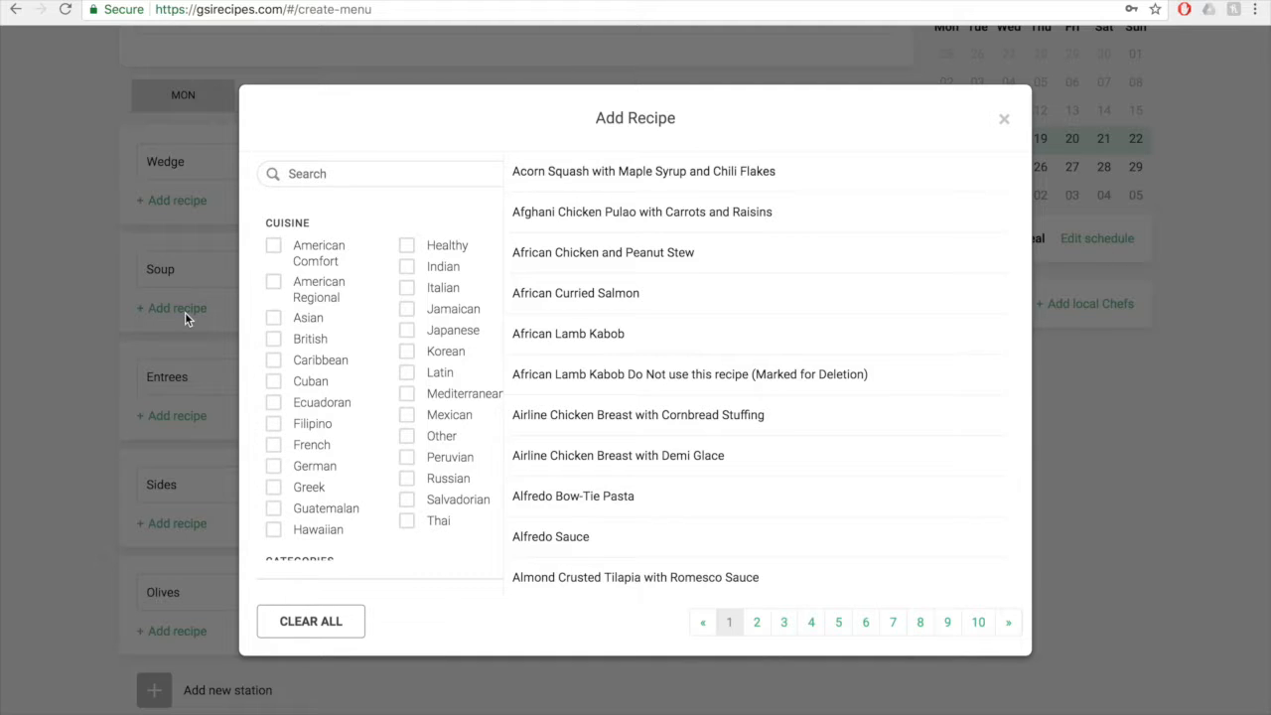
pyautogui.click(405, 172)
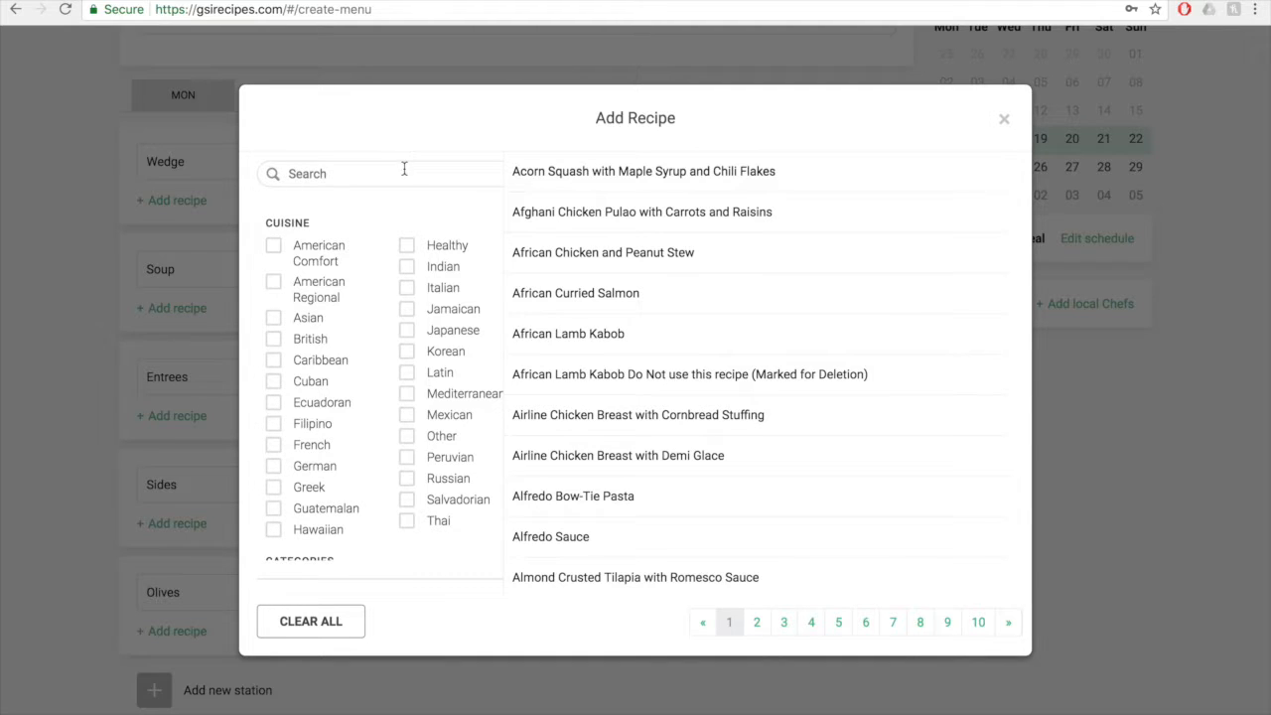
pyautogui.scroll(-3)
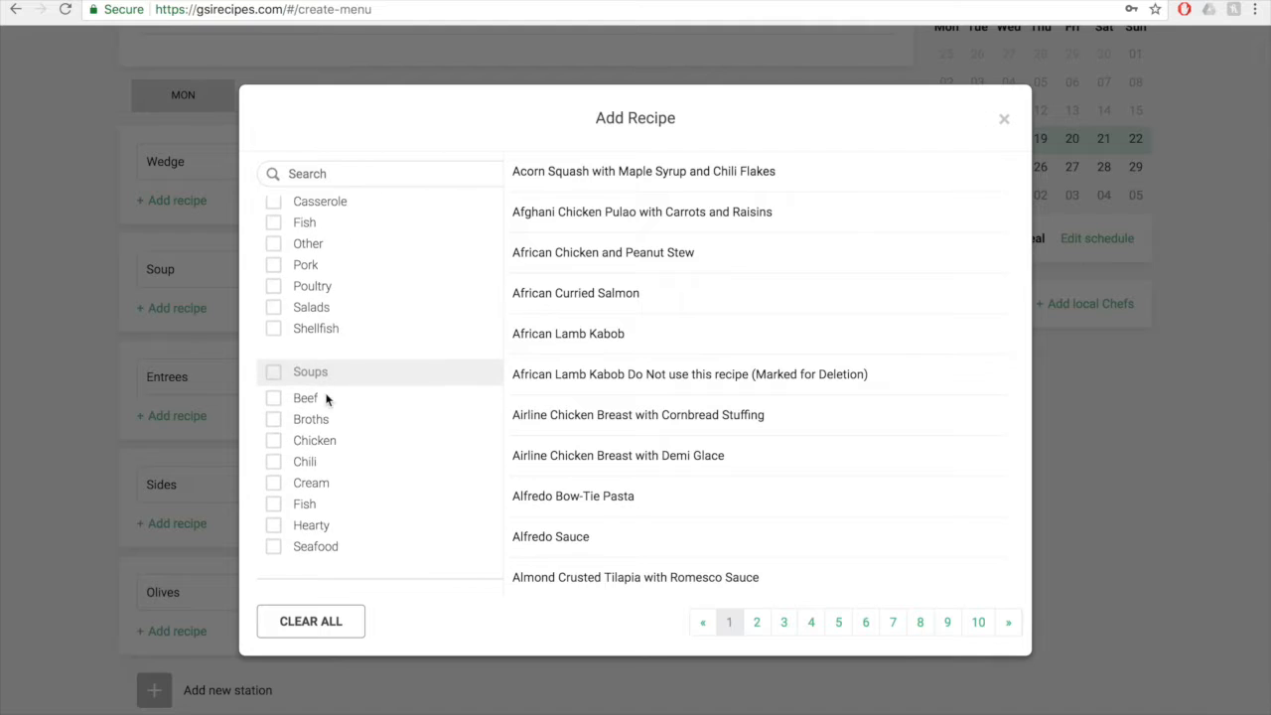
pyautogui.click(275, 372)
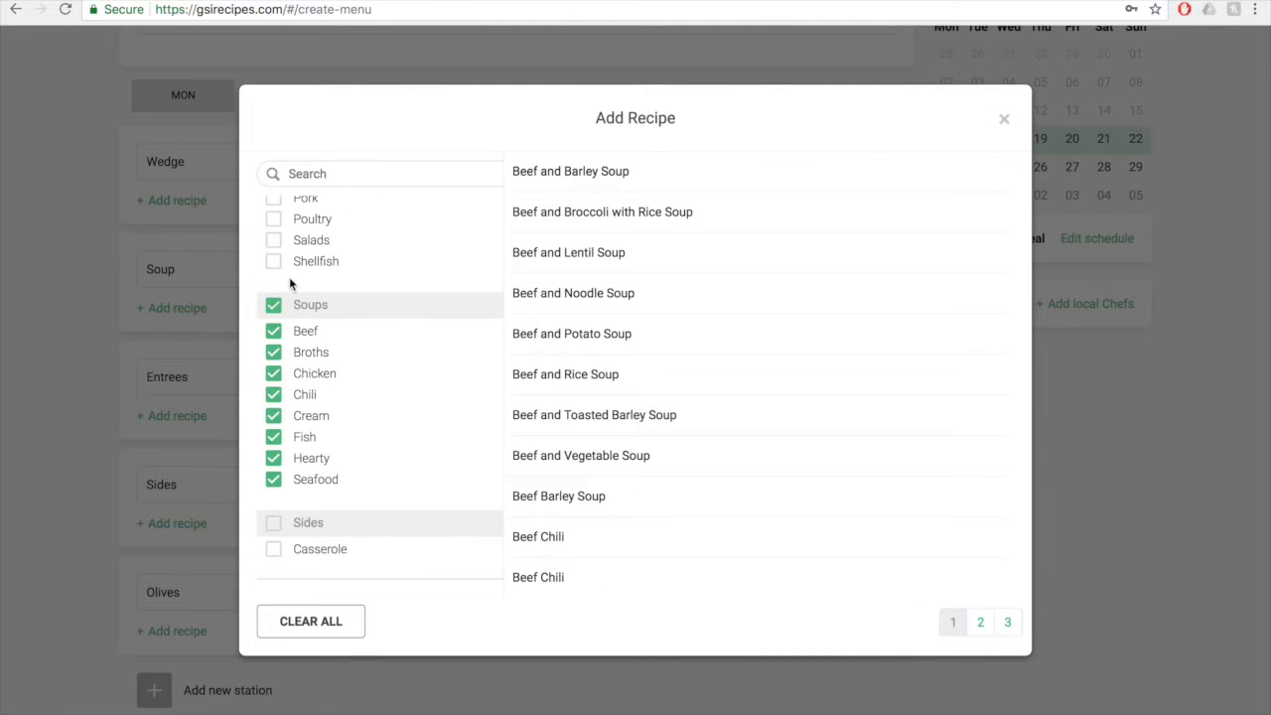
pyautogui.moveTo(580, 524)
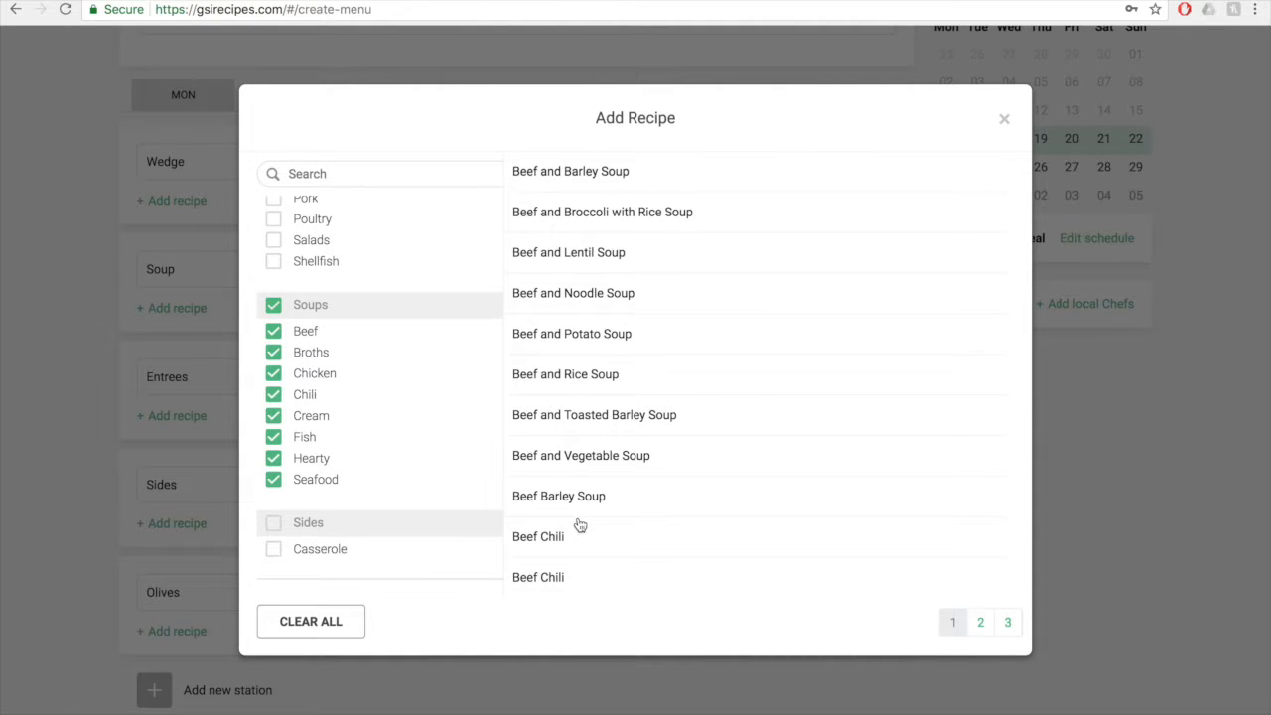
pyautogui.scroll(-3)
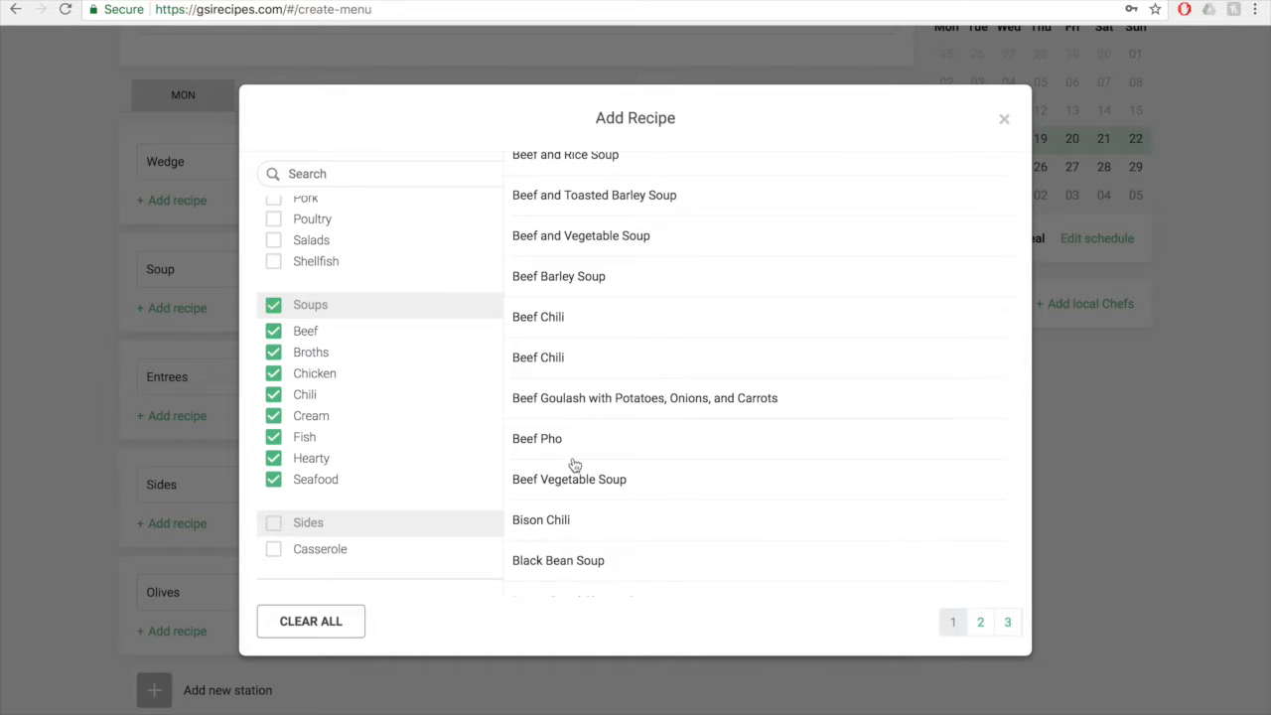
pyautogui.scroll(-3)
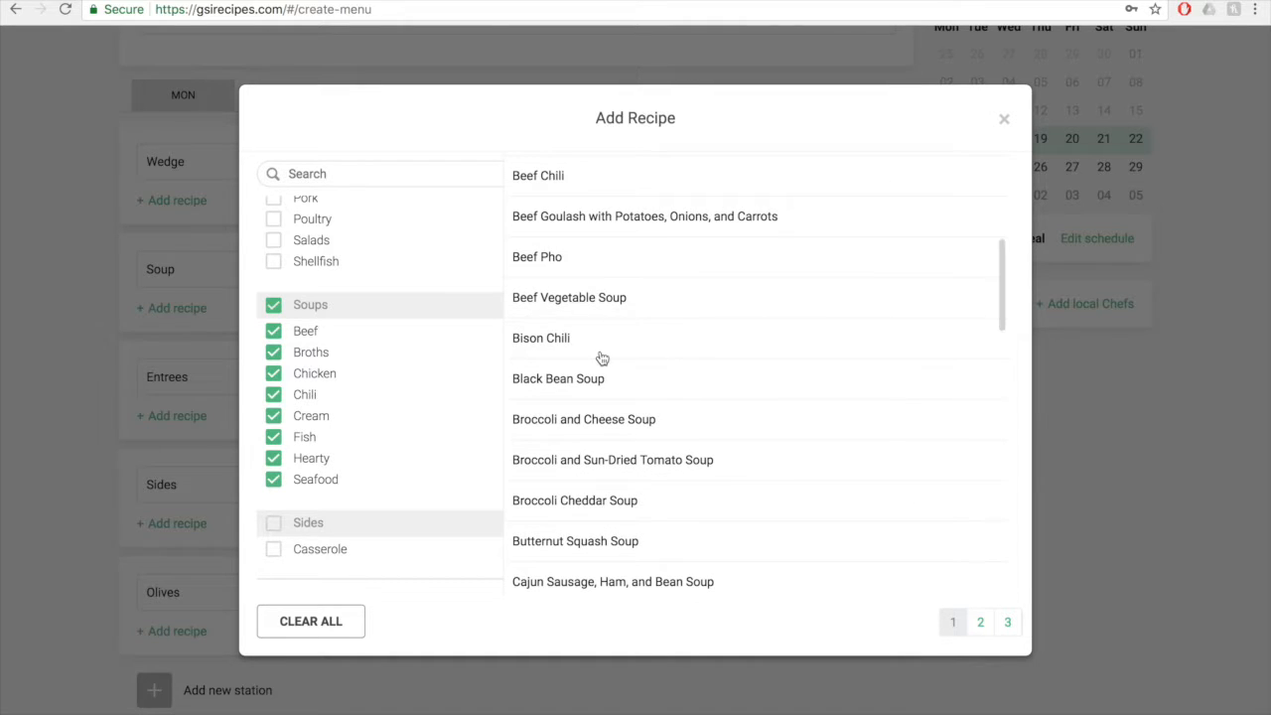
pyautogui.click(540, 338)
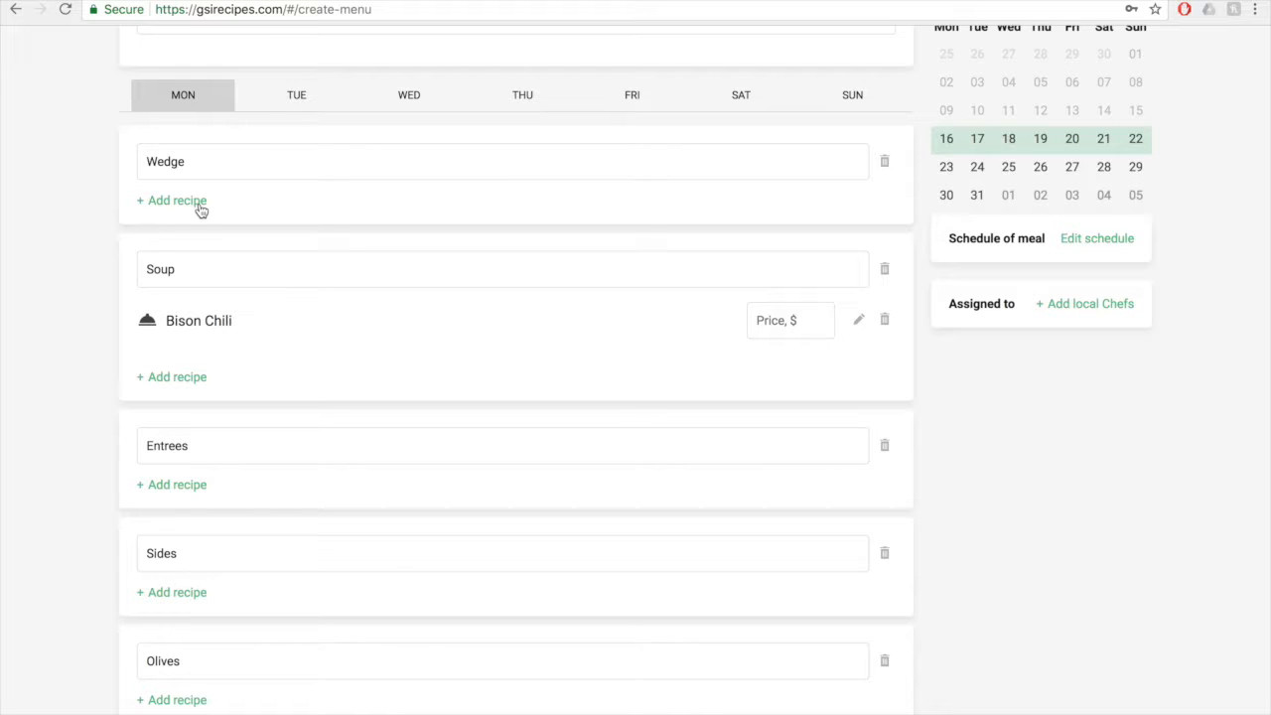
# Step: Price the Wedge station's sandwich recipe at $5.99
pyautogui.click(176, 201)
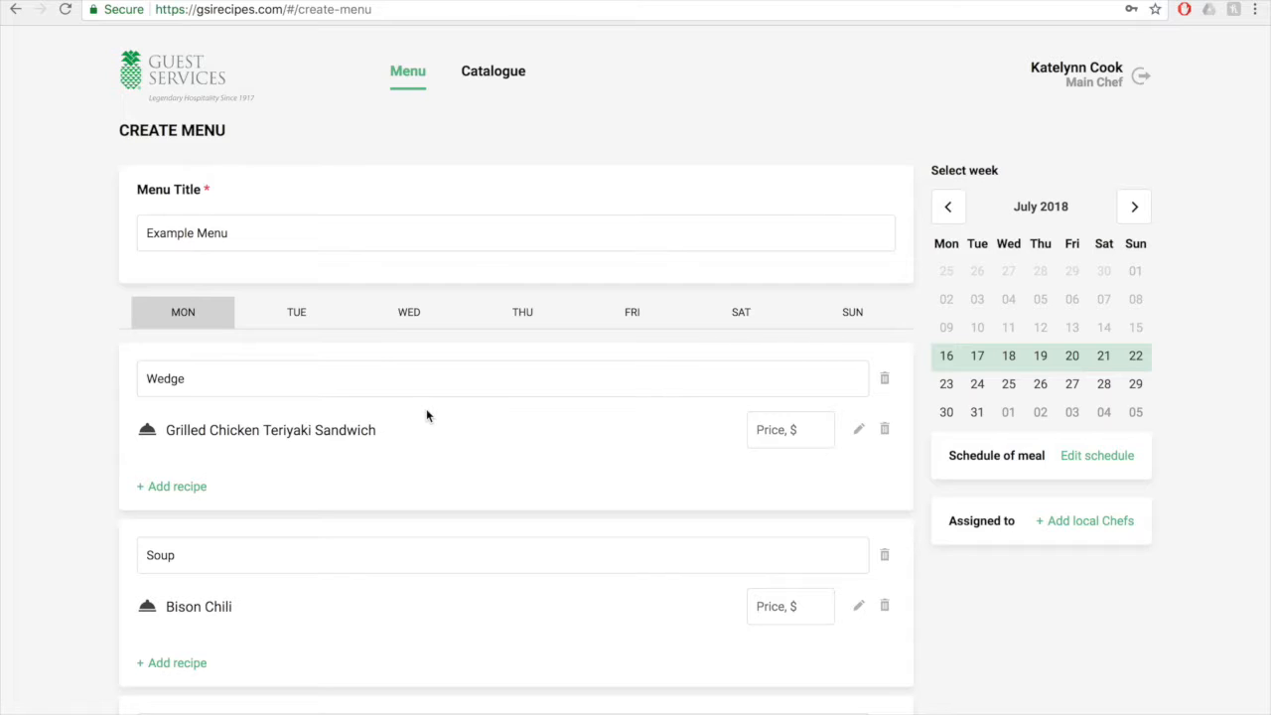
pyautogui.moveTo(771, 413)
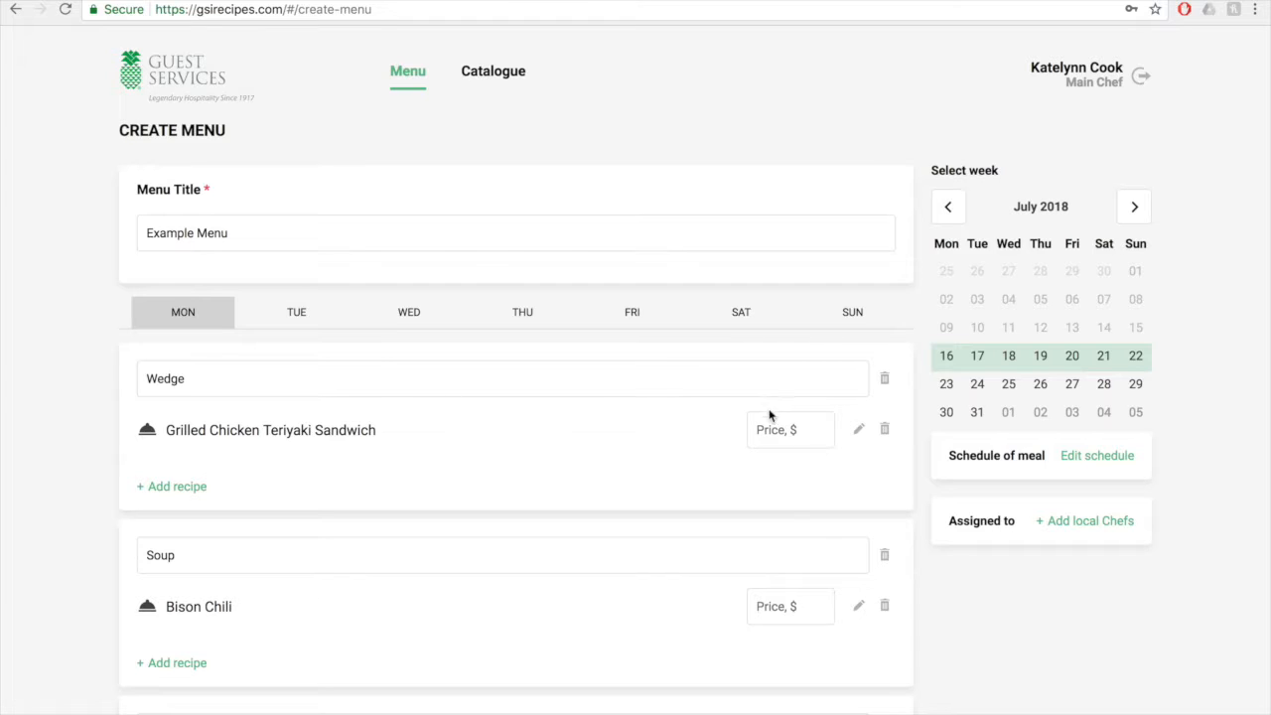
pyautogui.click(790, 429)
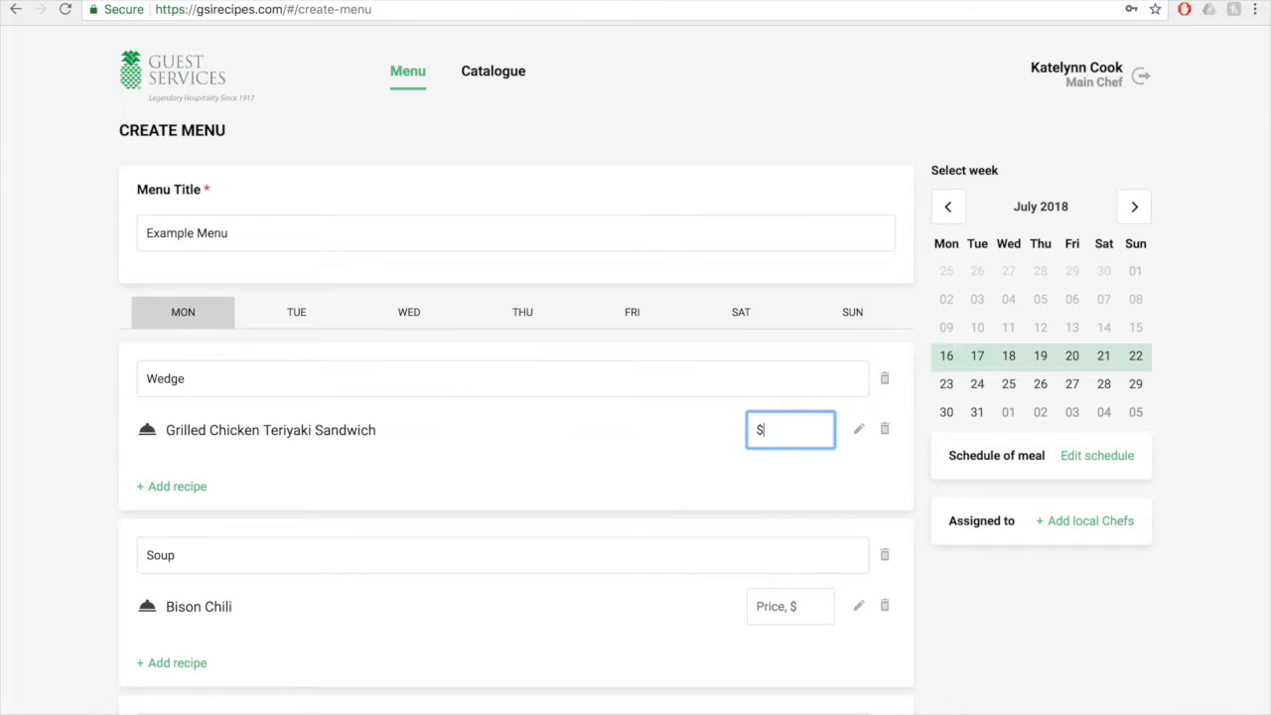
pyautogui.write('5')
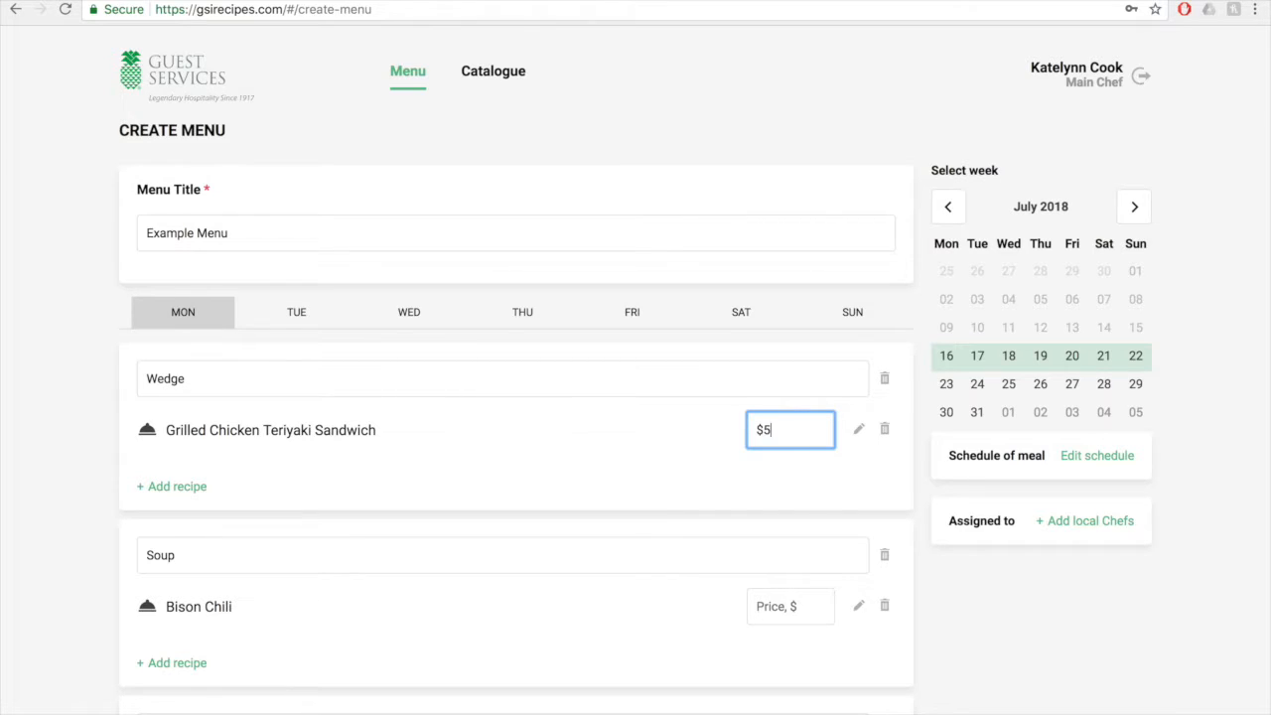
pyautogui.write('.99')
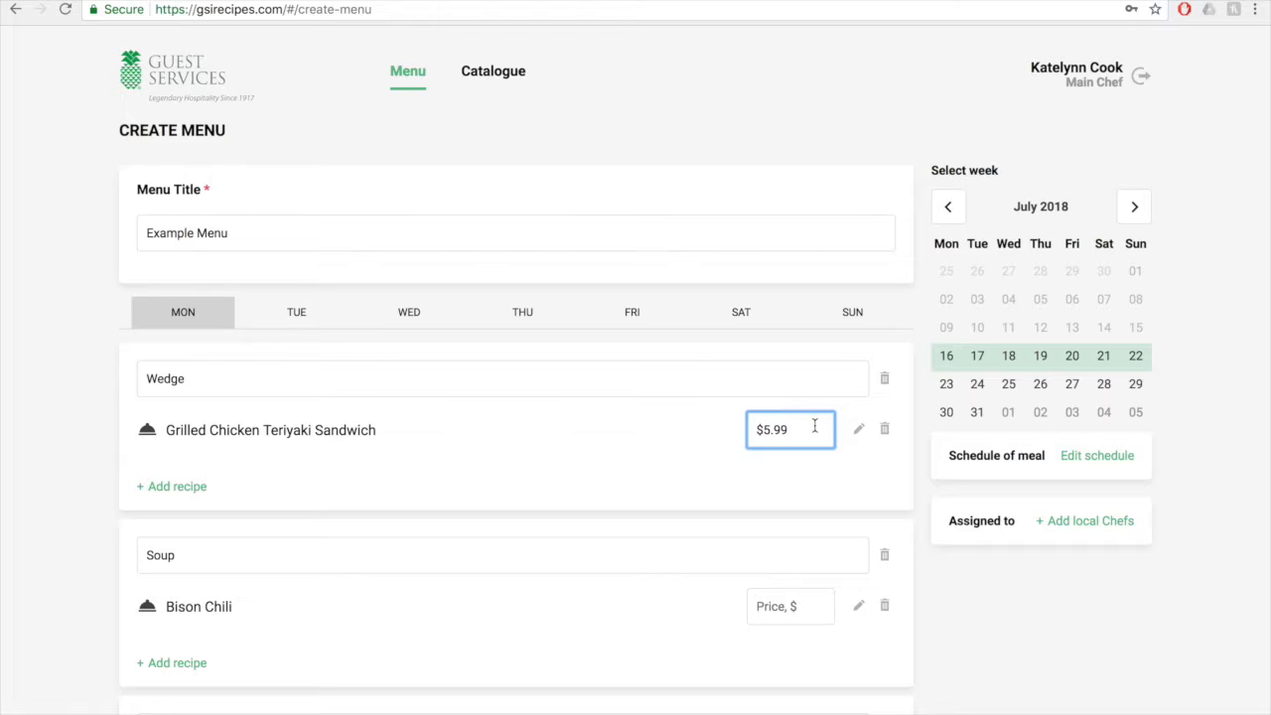
pyautogui.doubleClick(771, 429)
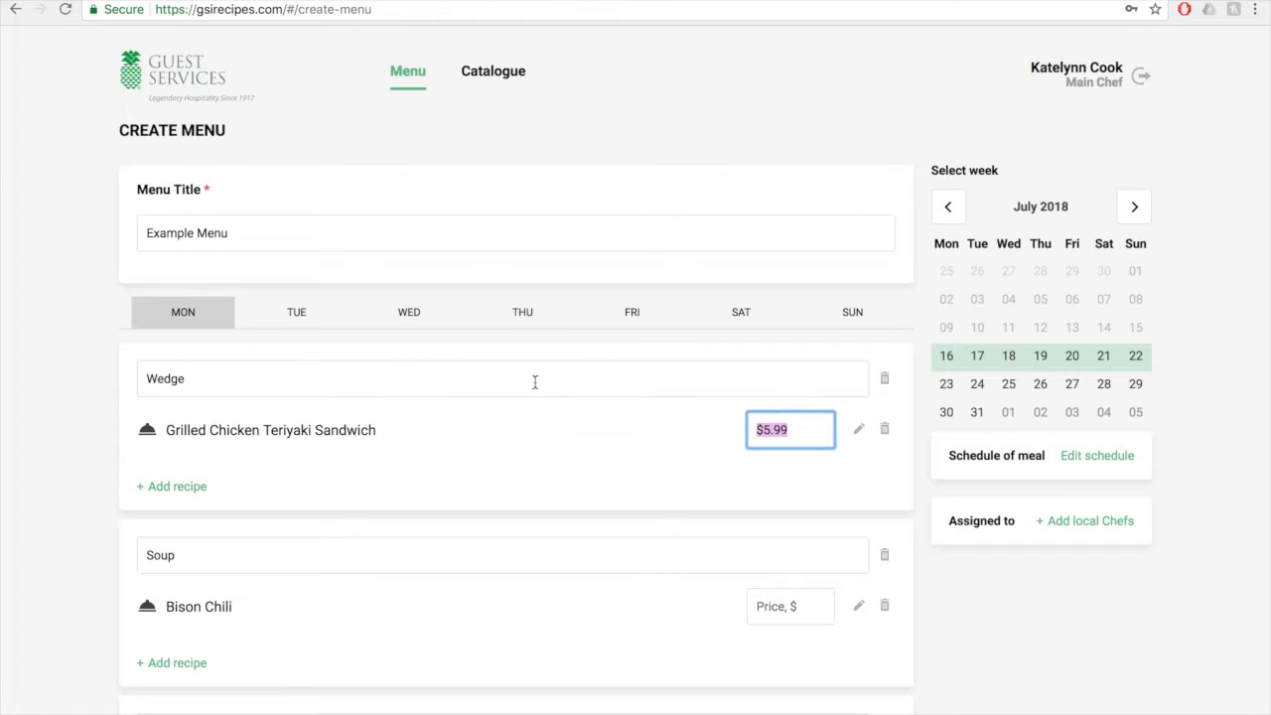
# Step: Review the Tuesday, Wednesday and Thursday menu days
pyautogui.click(296, 312)
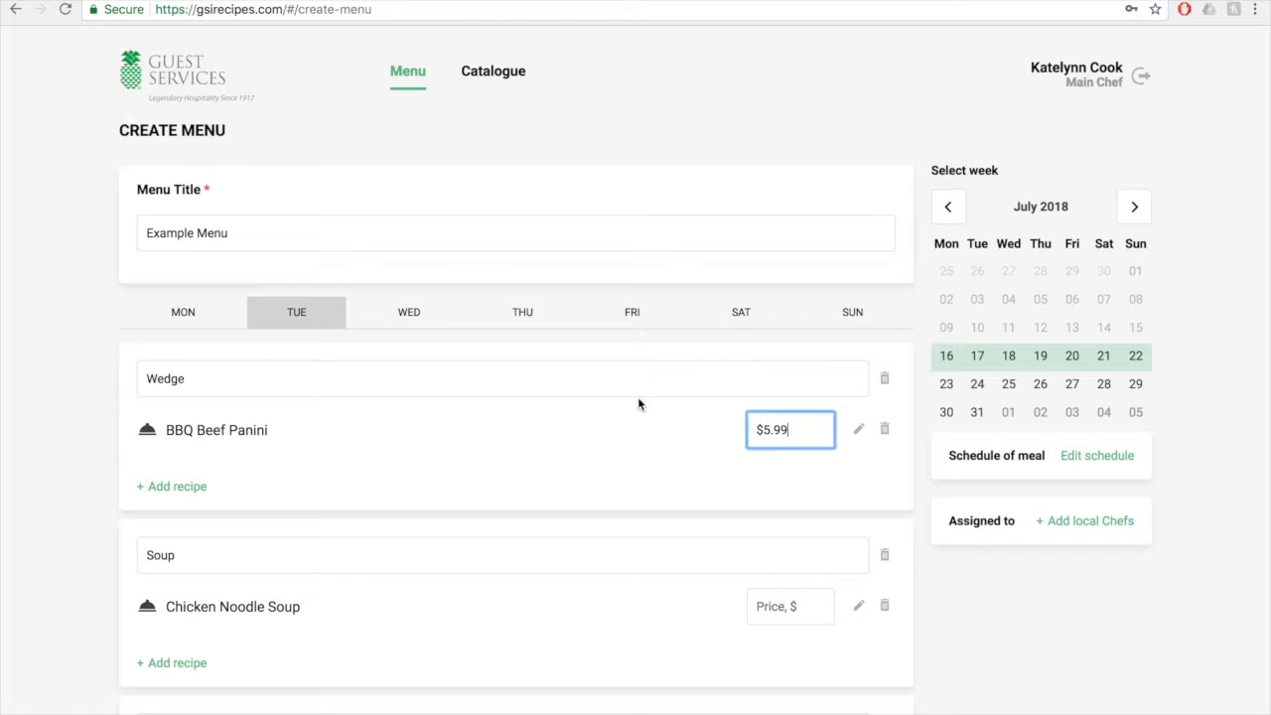
pyautogui.click(409, 312)
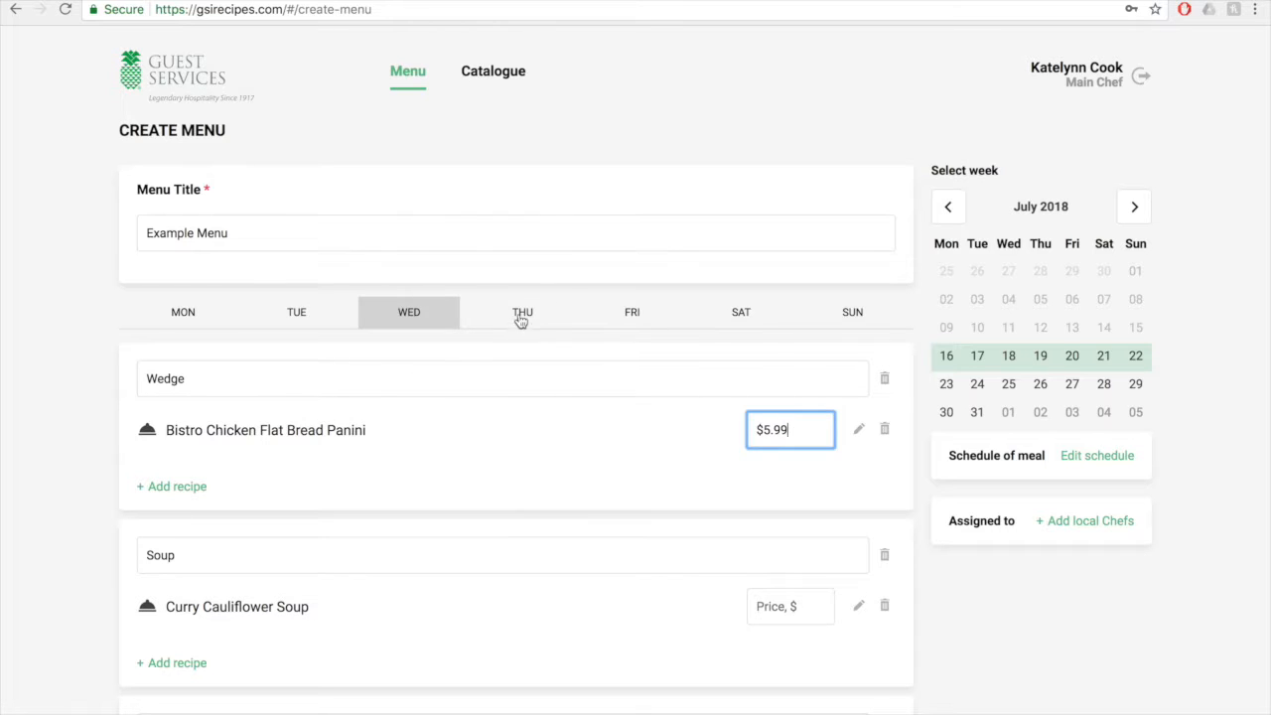
pyautogui.click(632, 312)
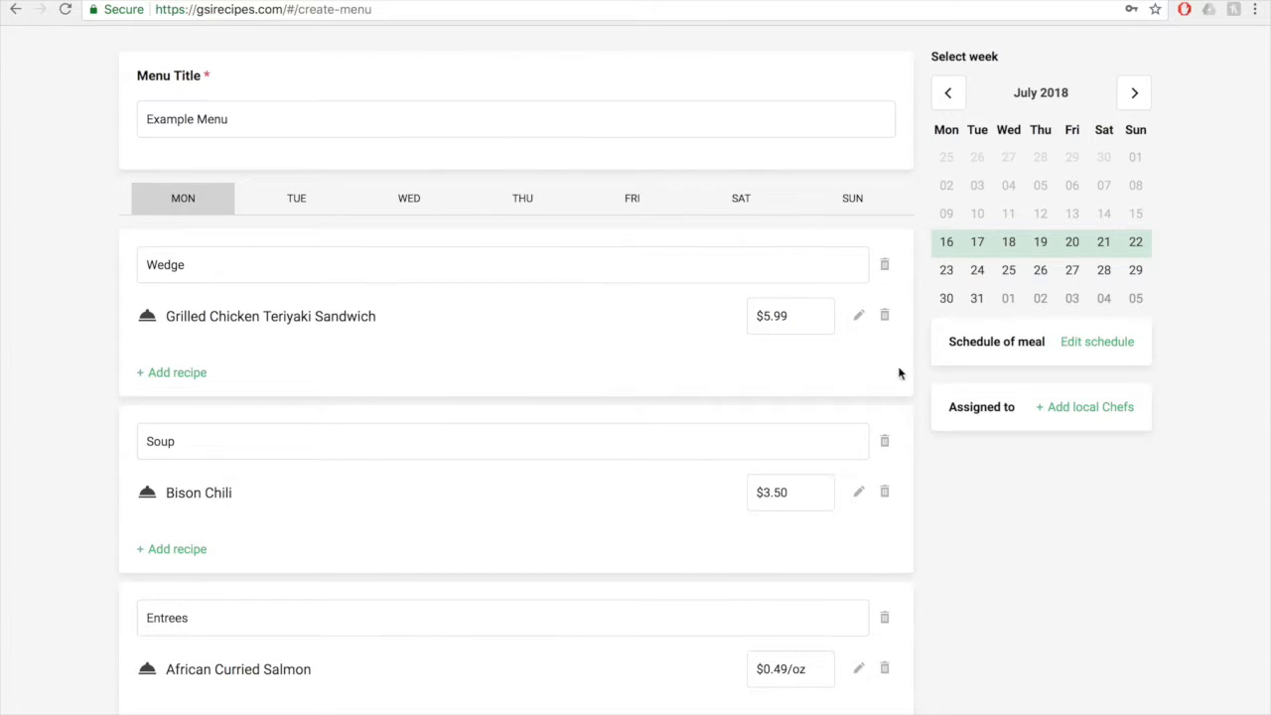
pyautogui.moveTo(886, 322)
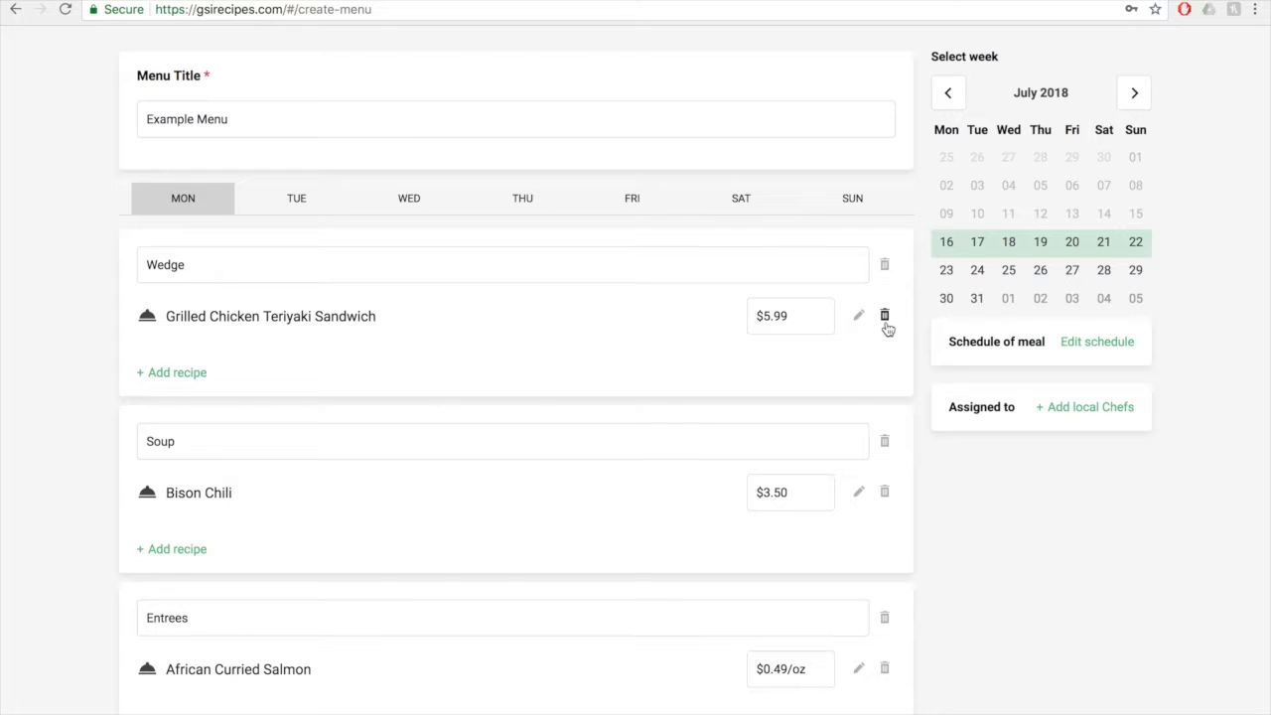
pyautogui.moveTo(584, 365)
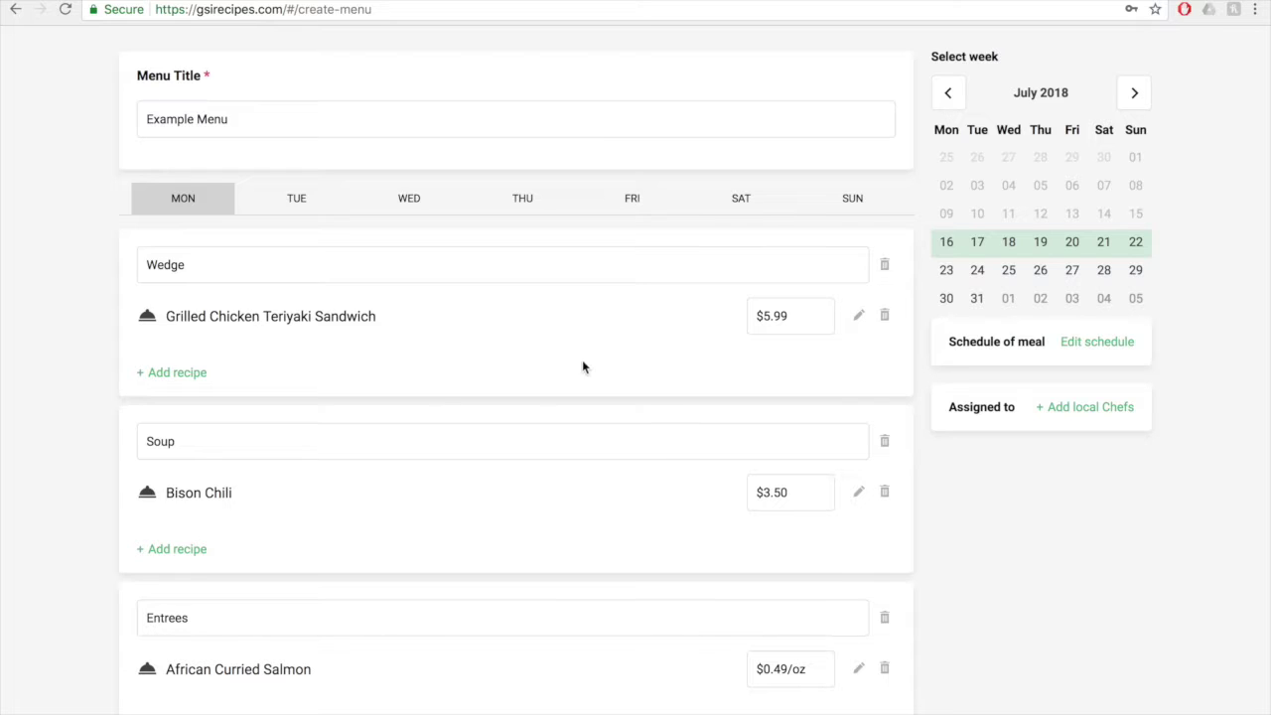
pyautogui.moveTo(187, 373)
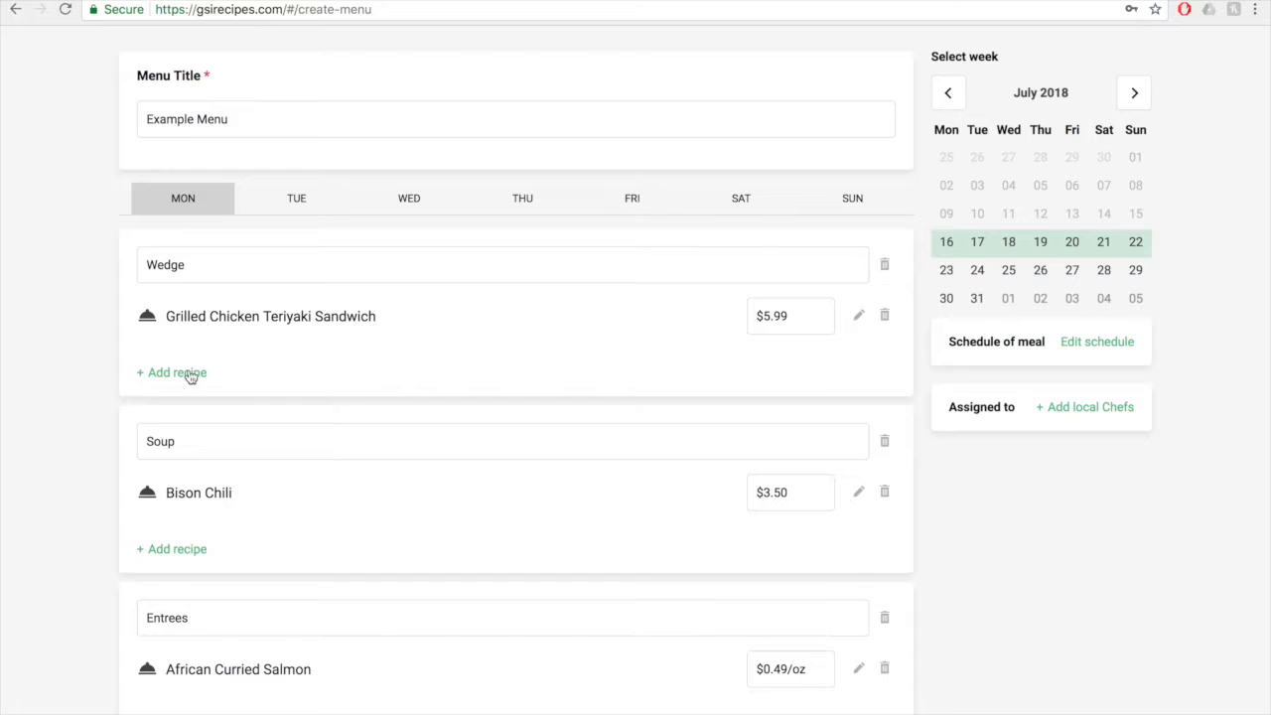
pyautogui.moveTo(313, 379)
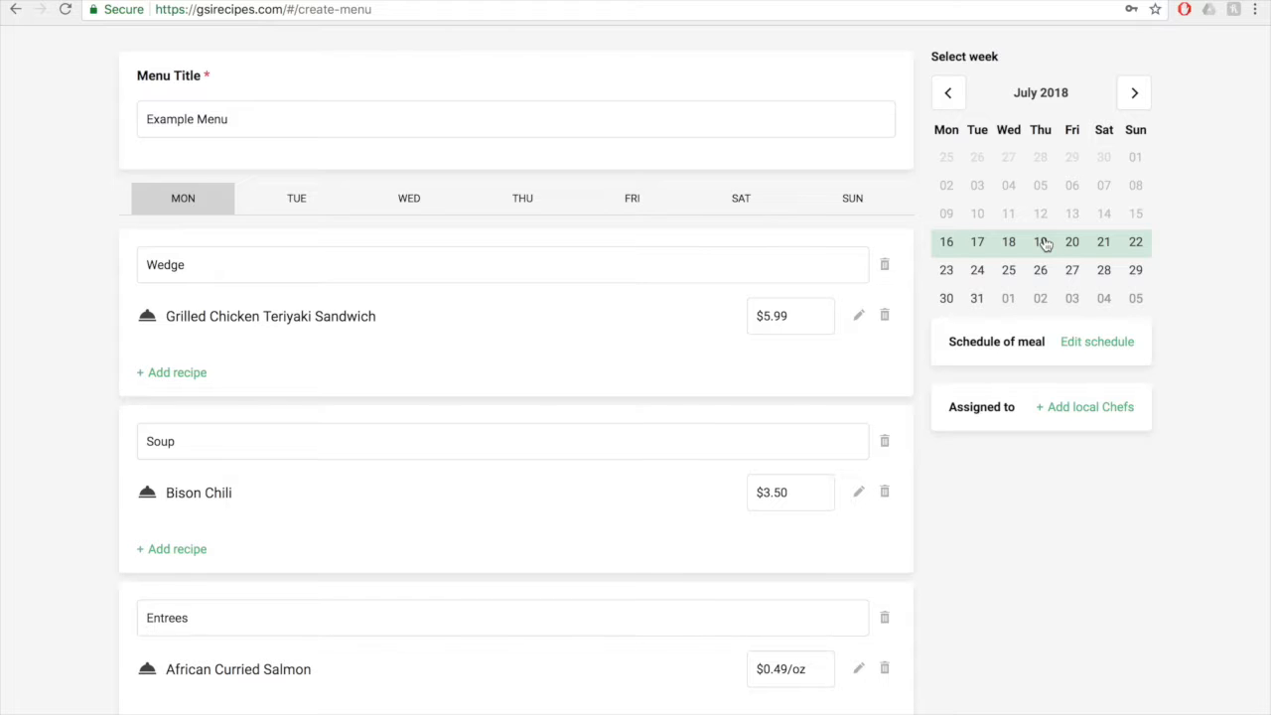
pyautogui.moveTo(1093, 286)
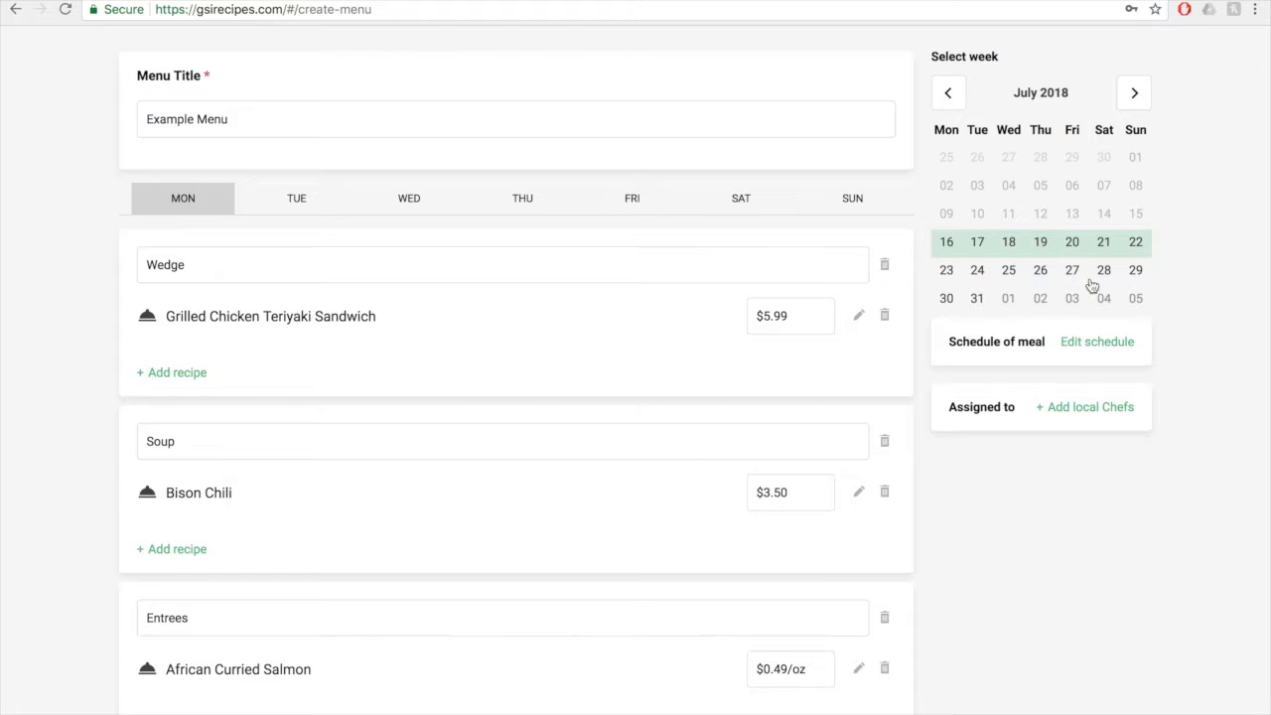
# Step: Set the meal schedule to Breakfast from 7:00 am to 9:30 am, removing the extra section
pyautogui.click(1096, 342)
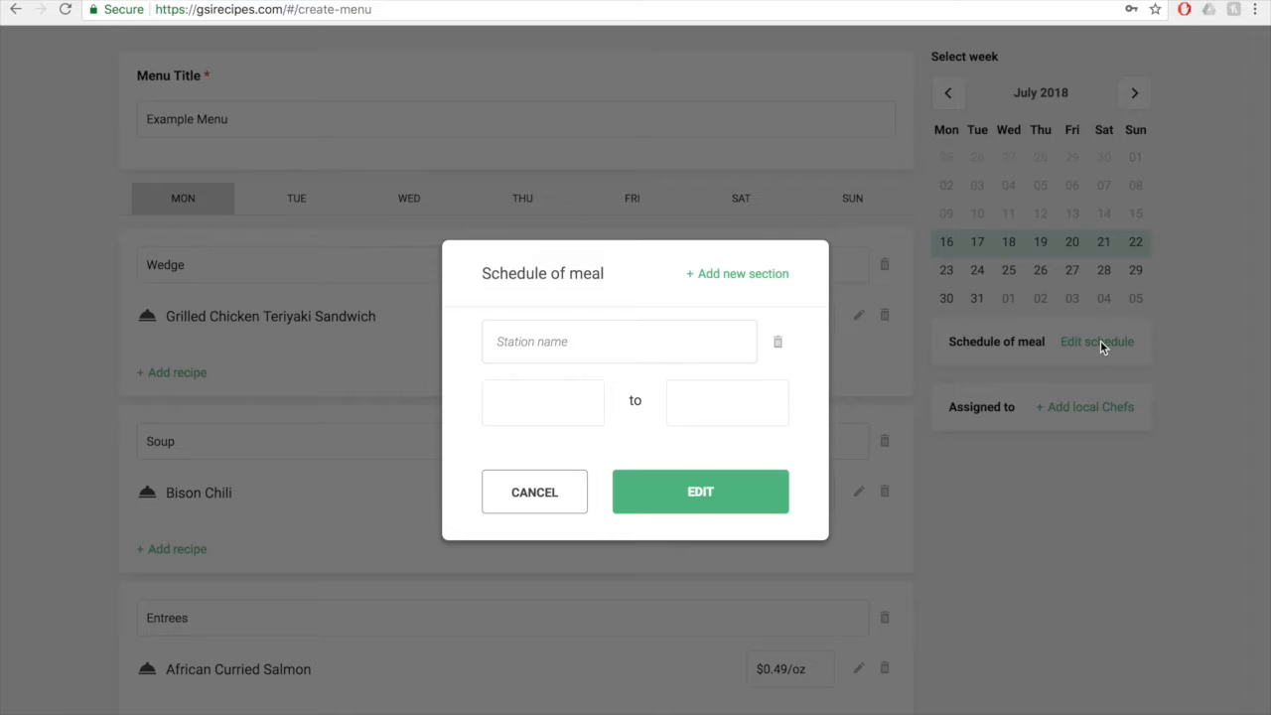
pyautogui.moveTo(767, 395)
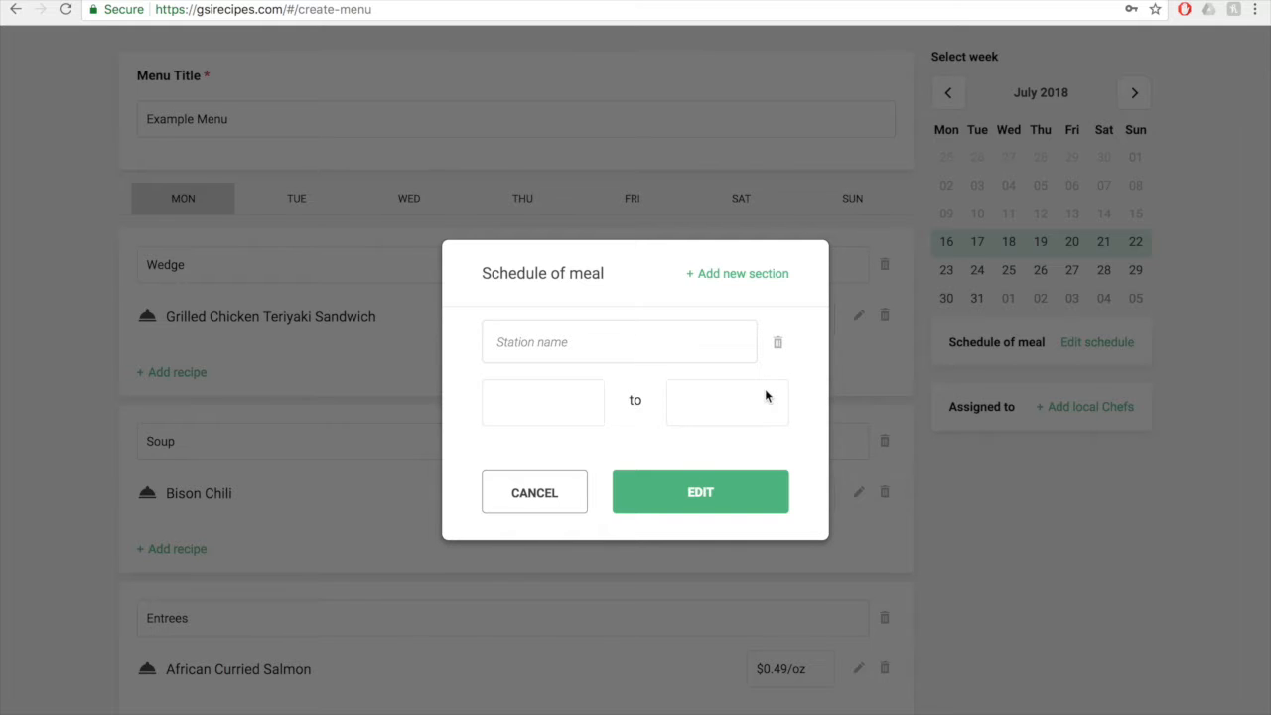
pyautogui.write('B')
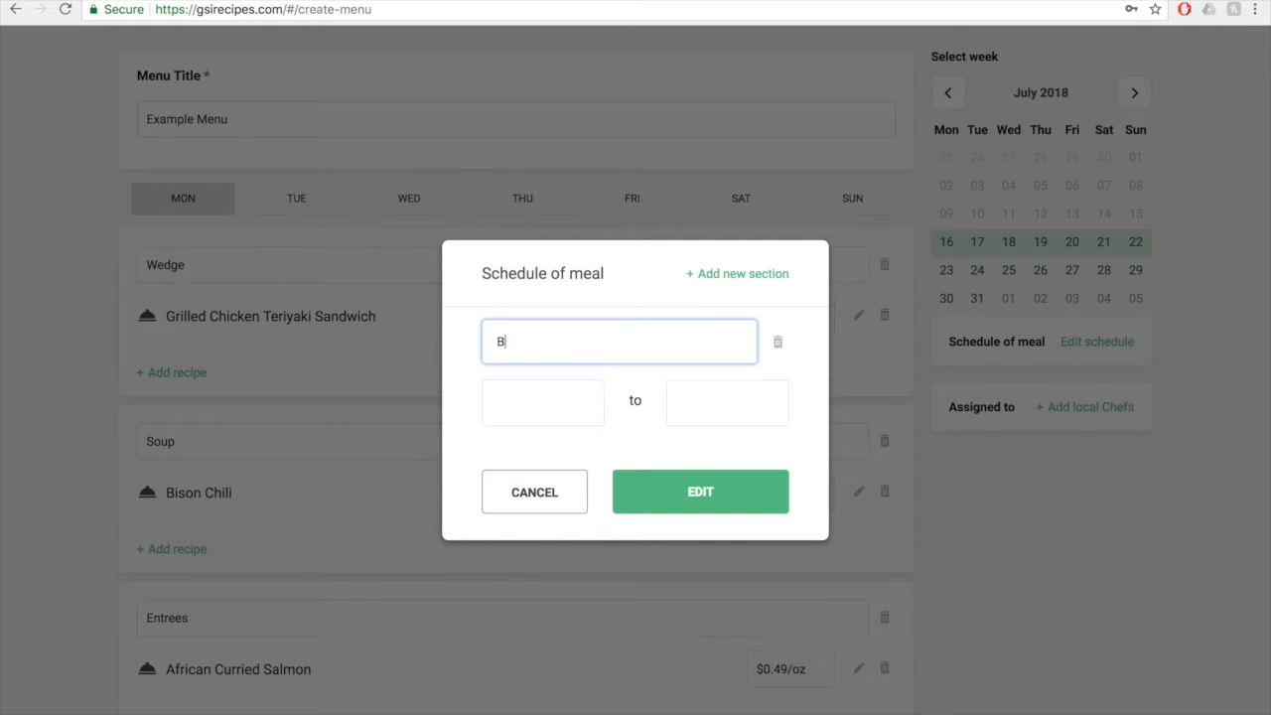
pyautogui.write('reakfast')
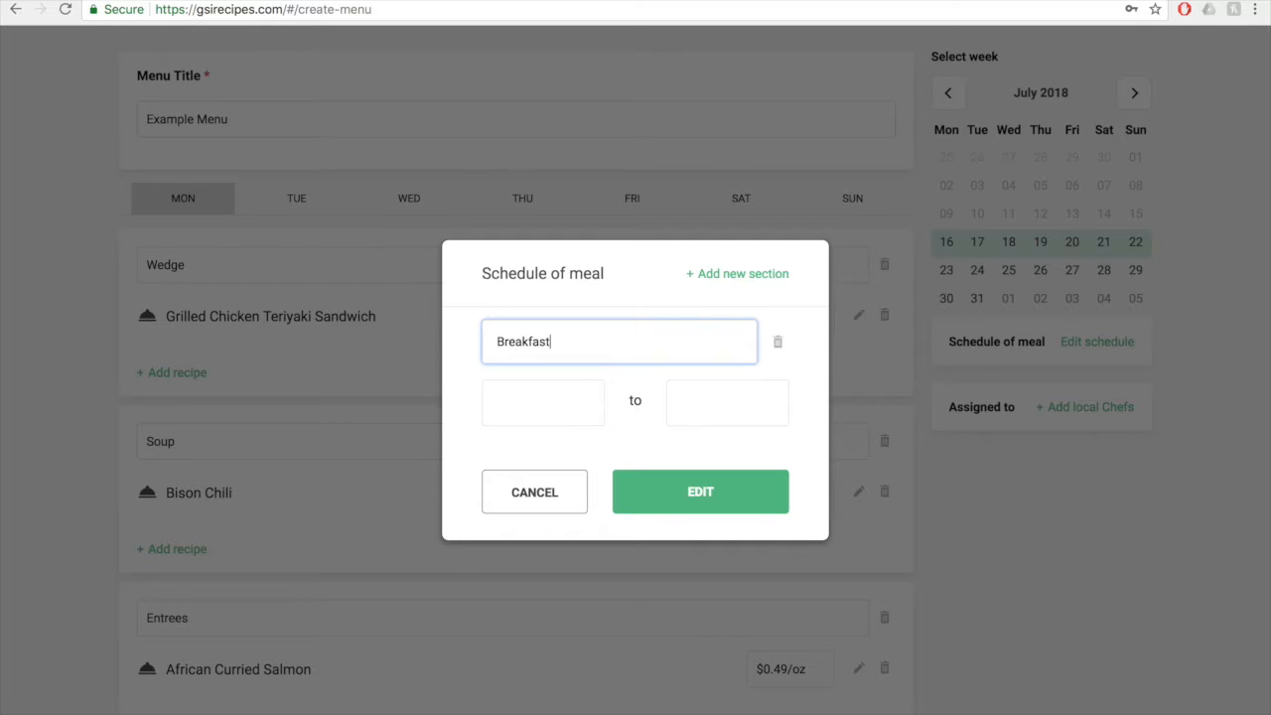
pyautogui.click(542, 401)
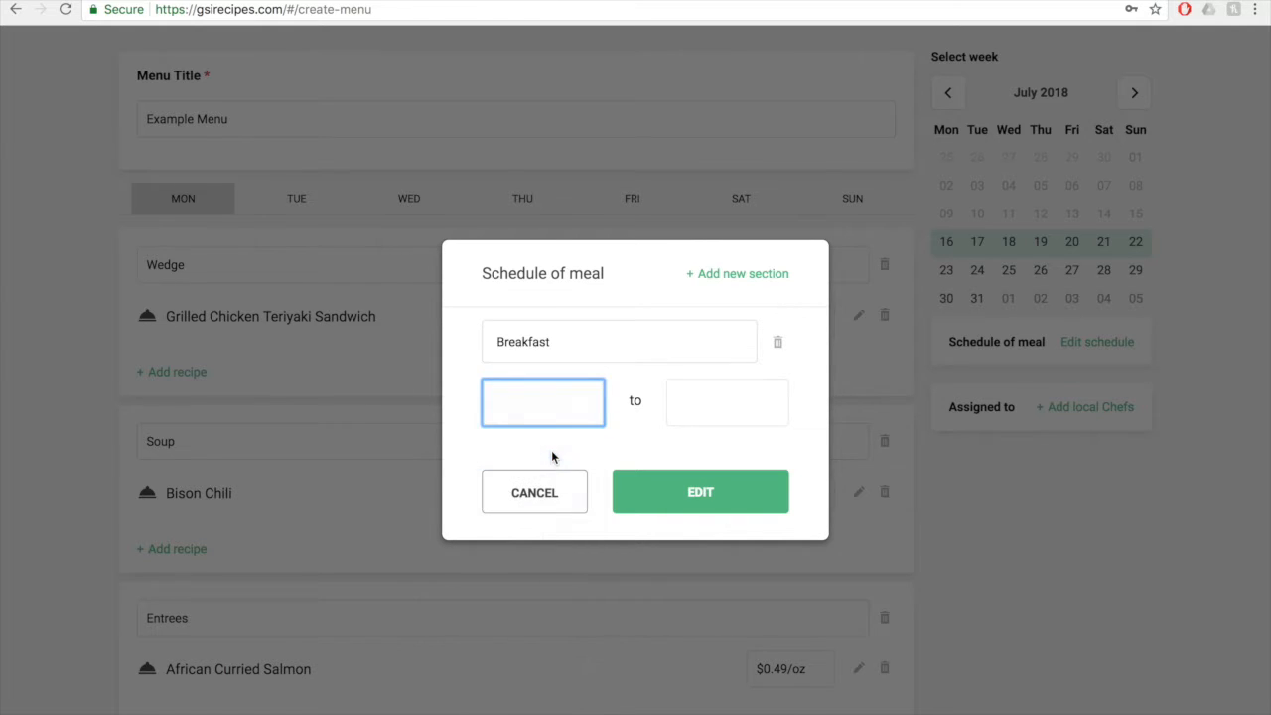
pyautogui.click(727, 402)
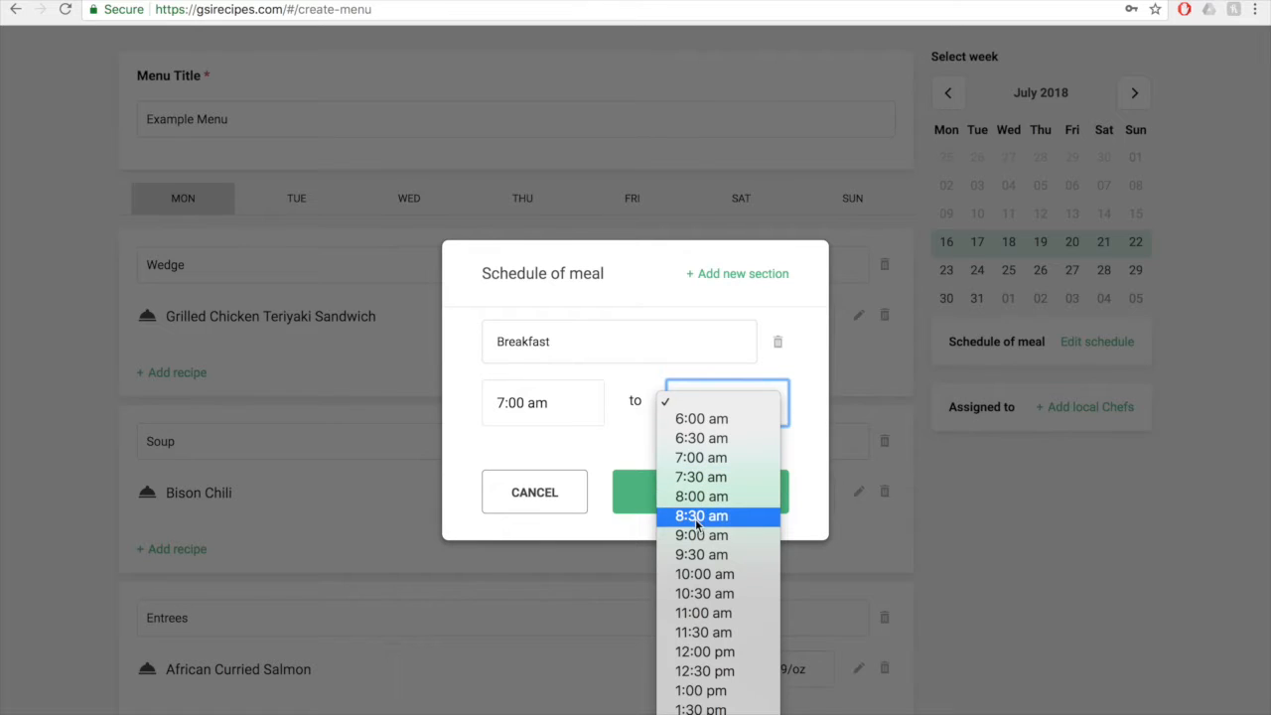
pyautogui.click(693, 554)
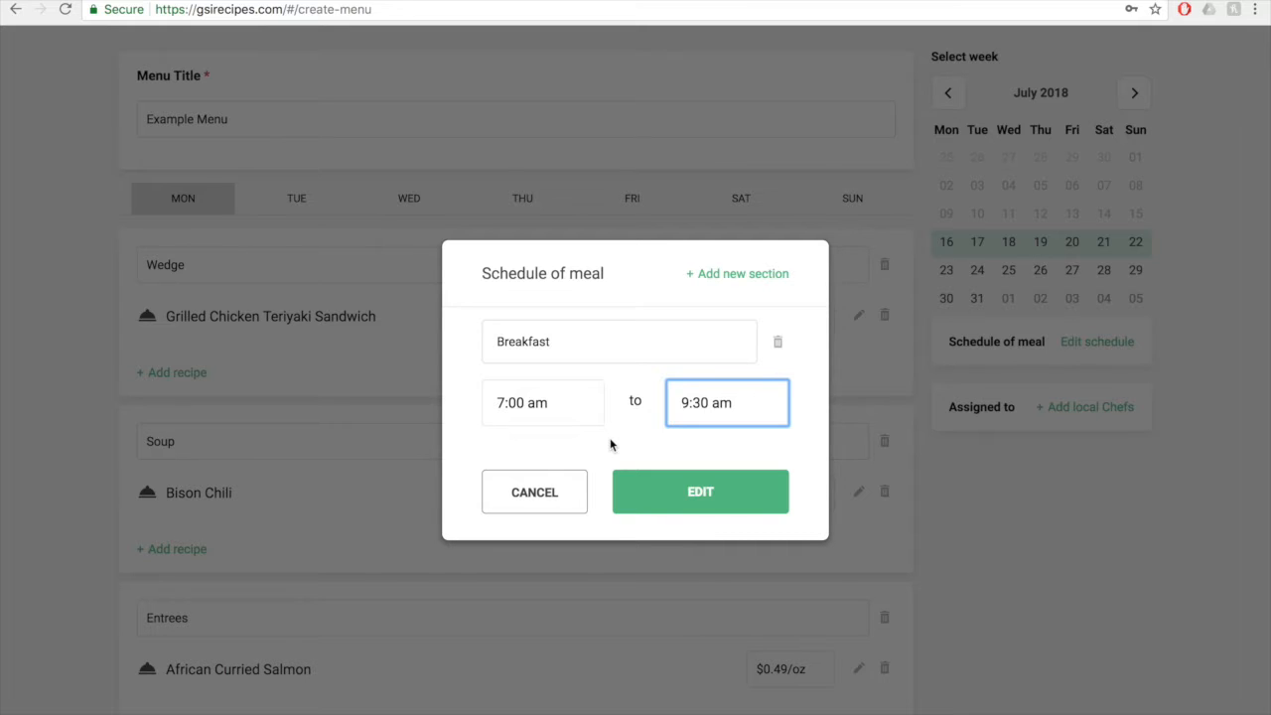
pyautogui.click(735, 274)
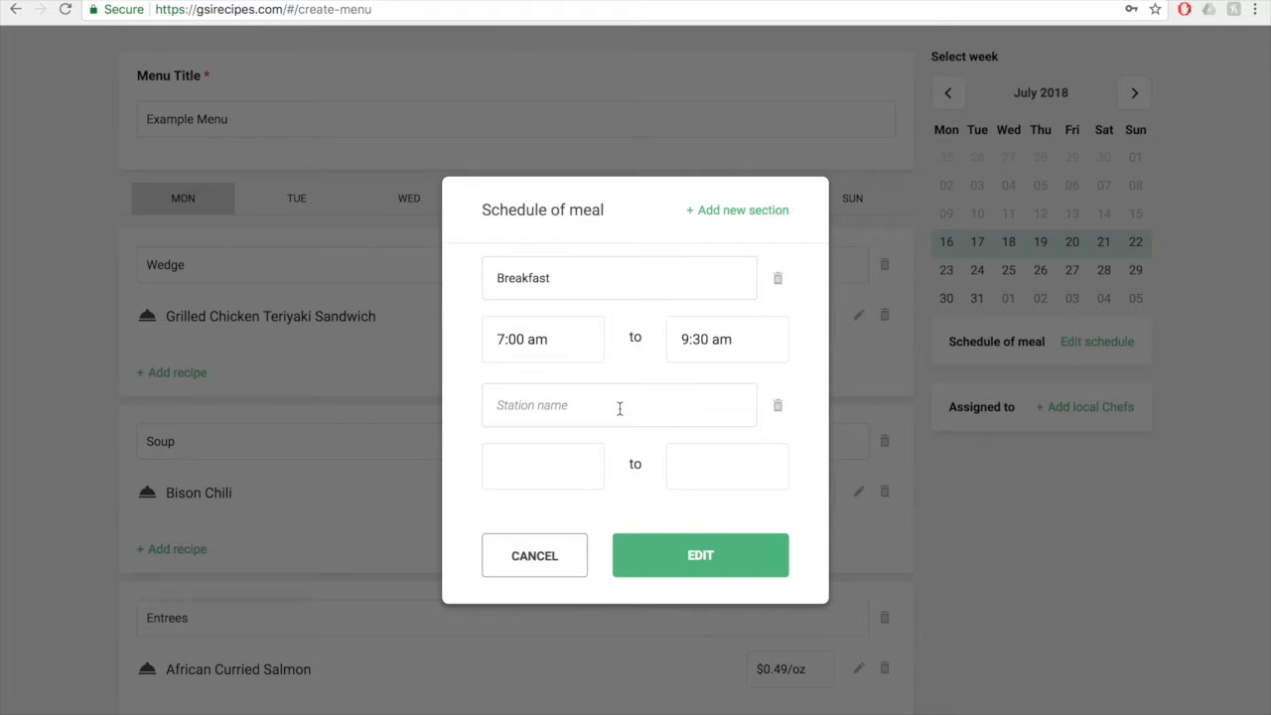
pyautogui.click(777, 405)
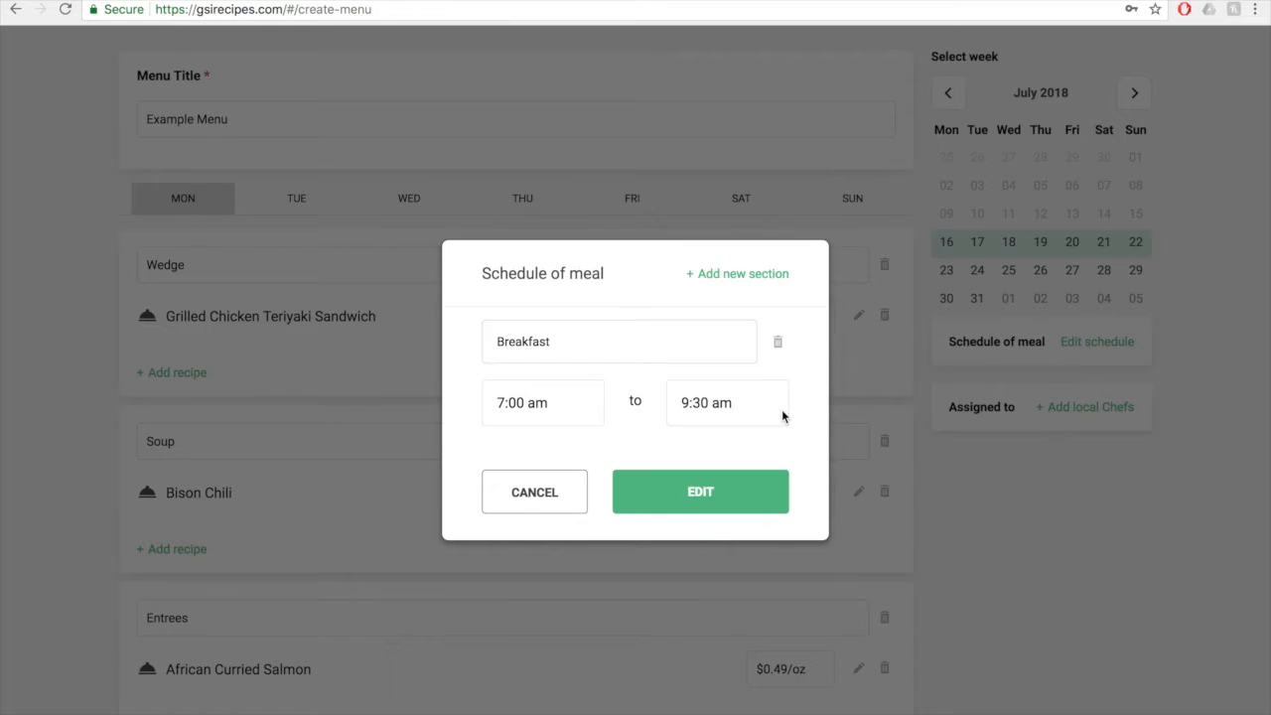
pyautogui.moveTo(800, 441)
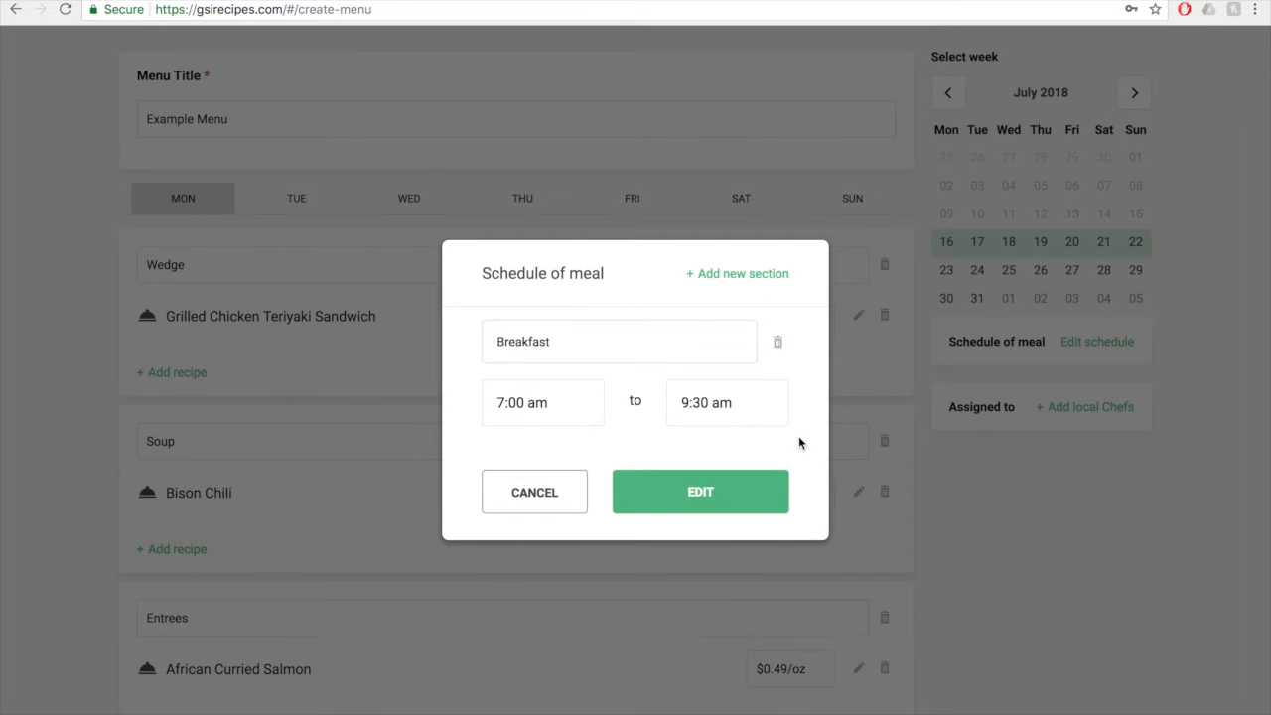
pyautogui.click(699, 493)
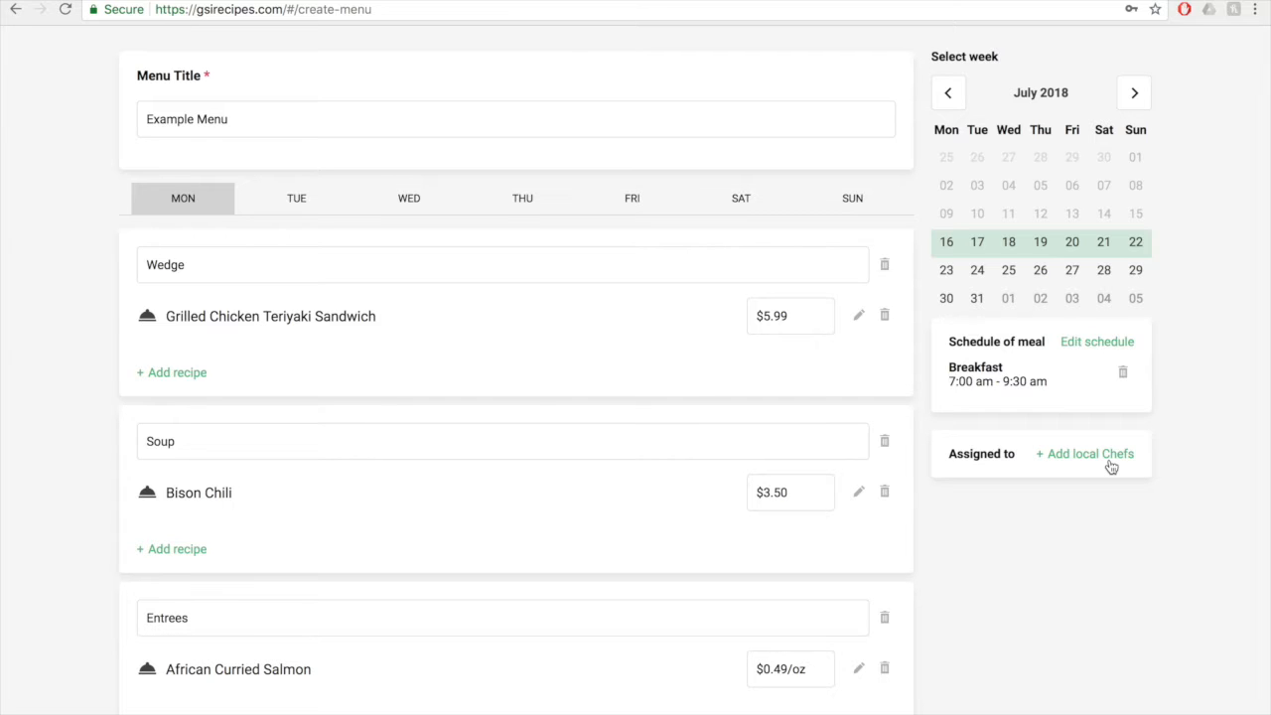
# Step: Assign Local Chef1 and Local Chef2, then deassign Local Chef1 leaving only Local Chef2
pyautogui.click(1085, 452)
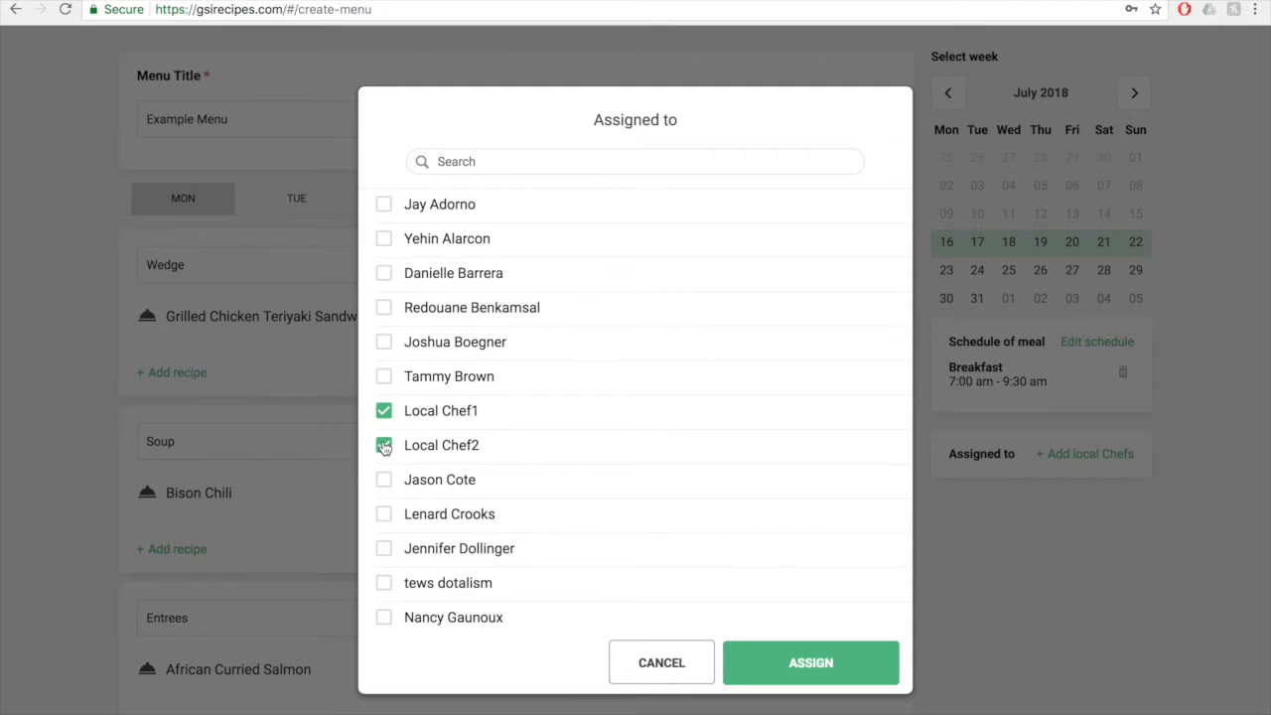
pyautogui.click(810, 663)
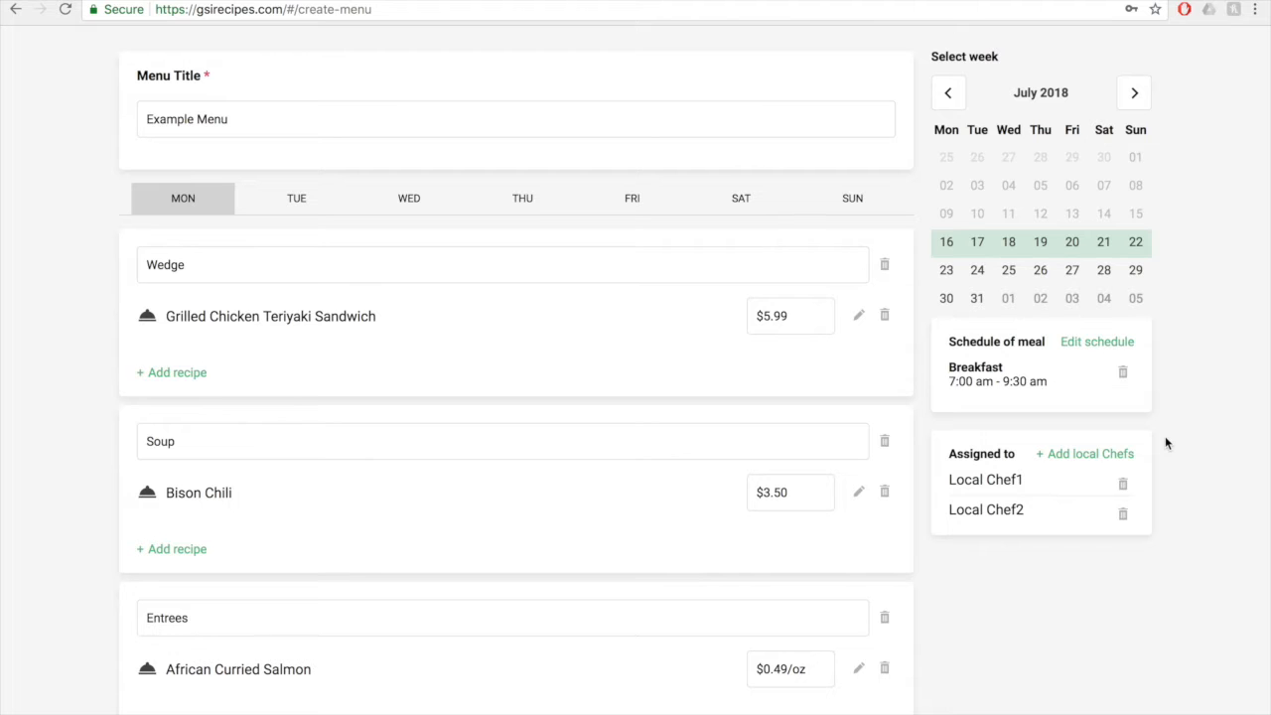
pyautogui.moveTo(1124, 483)
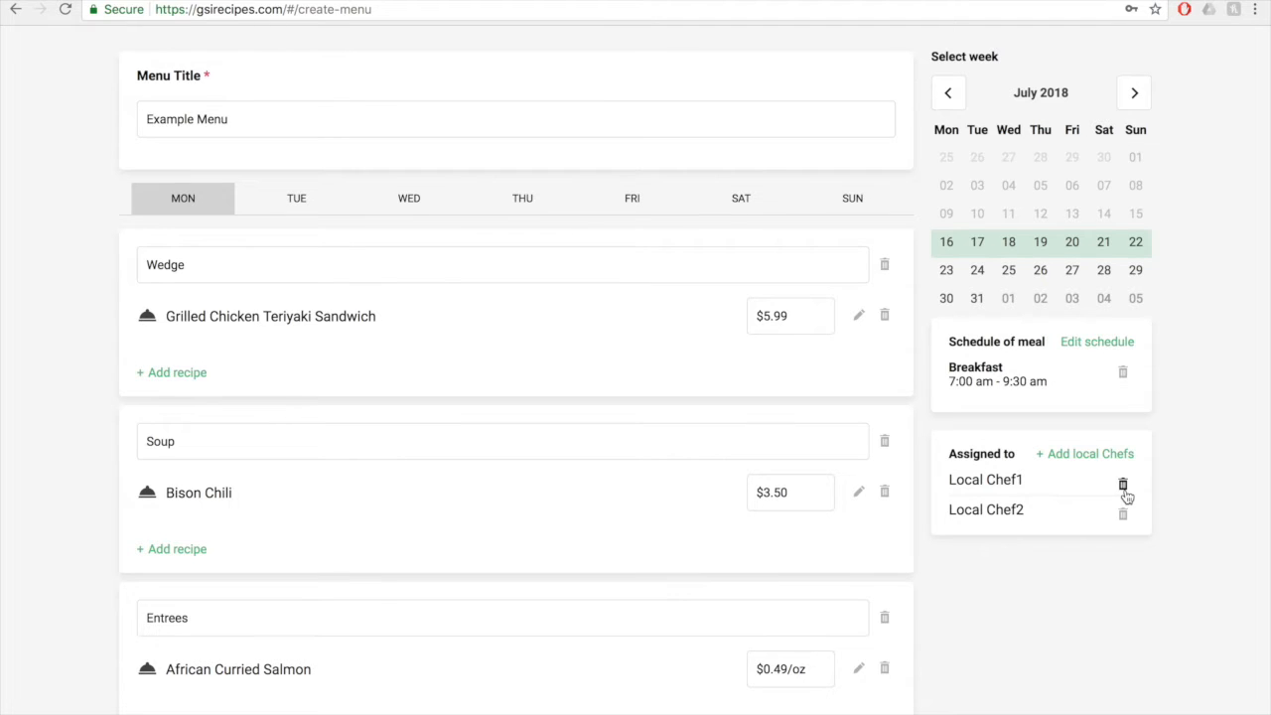
pyautogui.click(1124, 483)
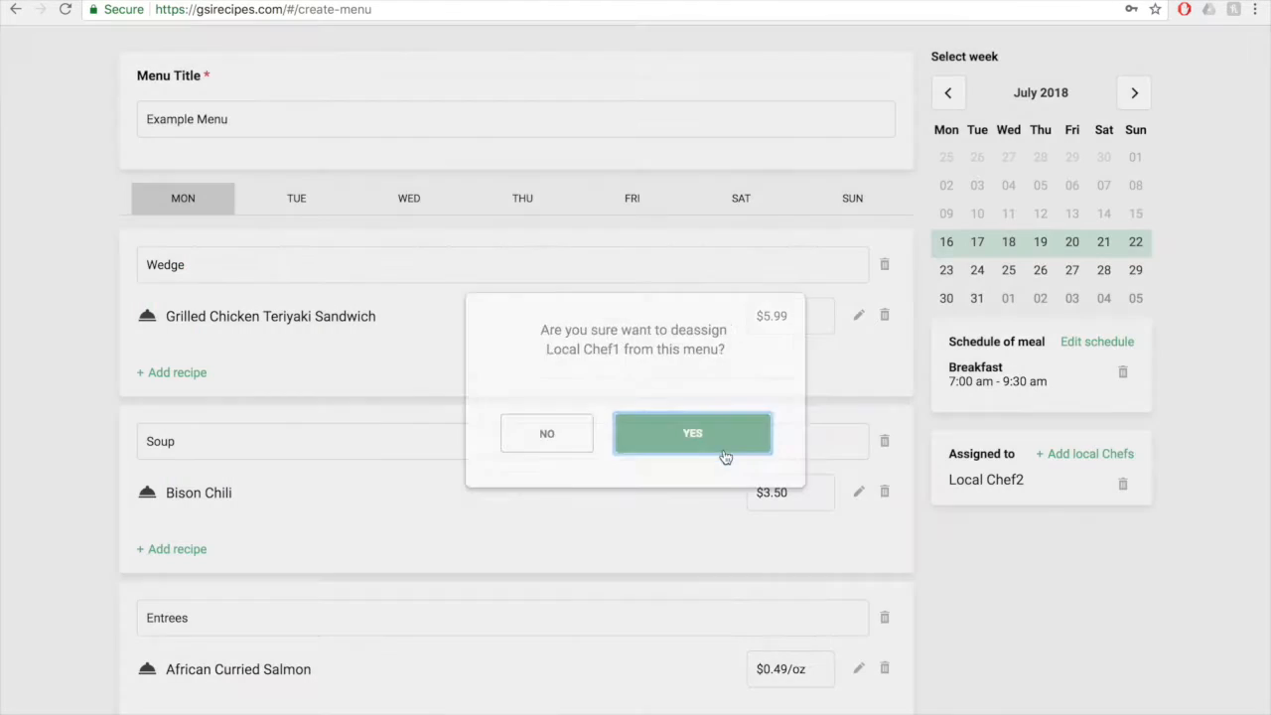
pyautogui.click(691, 433)
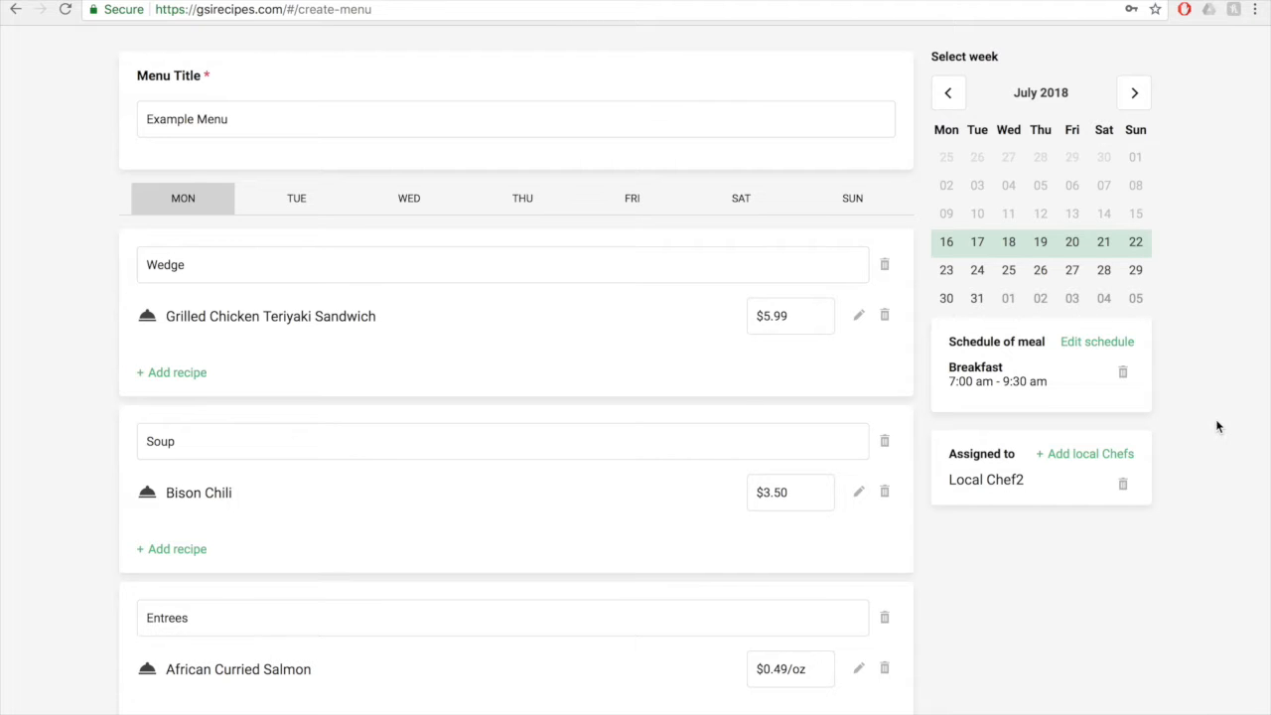
# Step: Create the Example Menu with its stations, schedule and chef
pyautogui.scroll(-3)
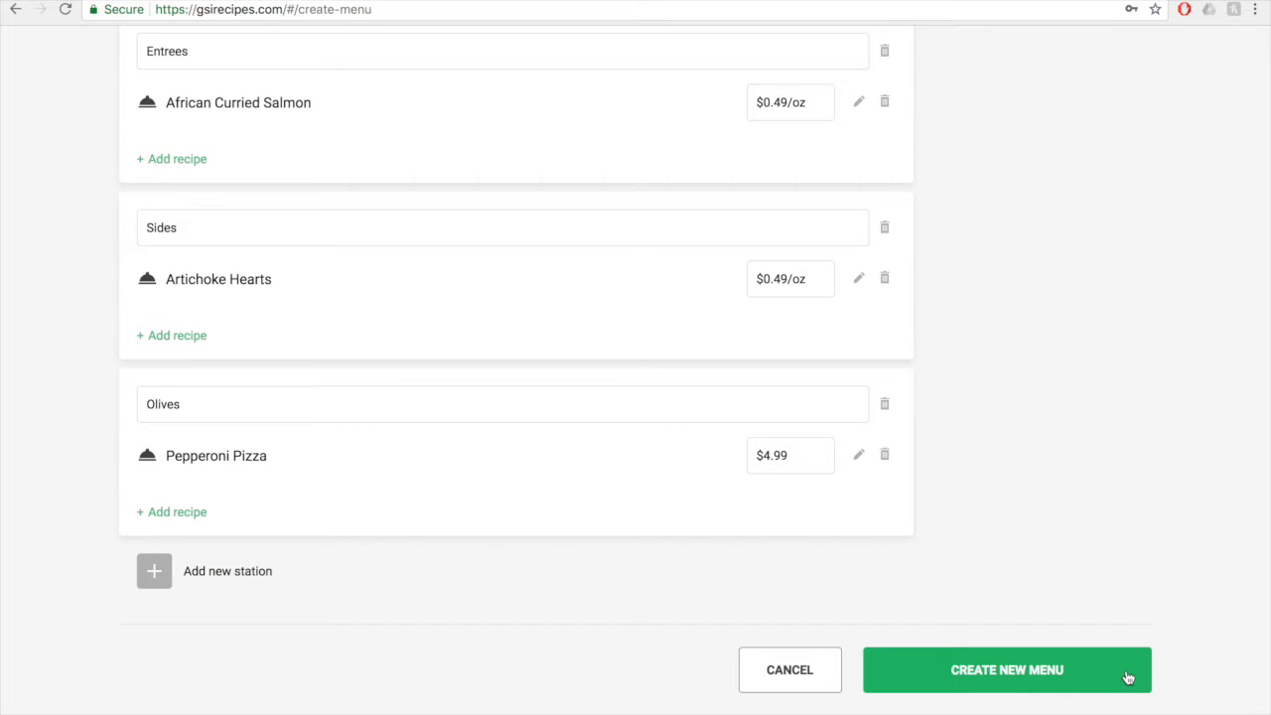
pyautogui.click(1009, 671)
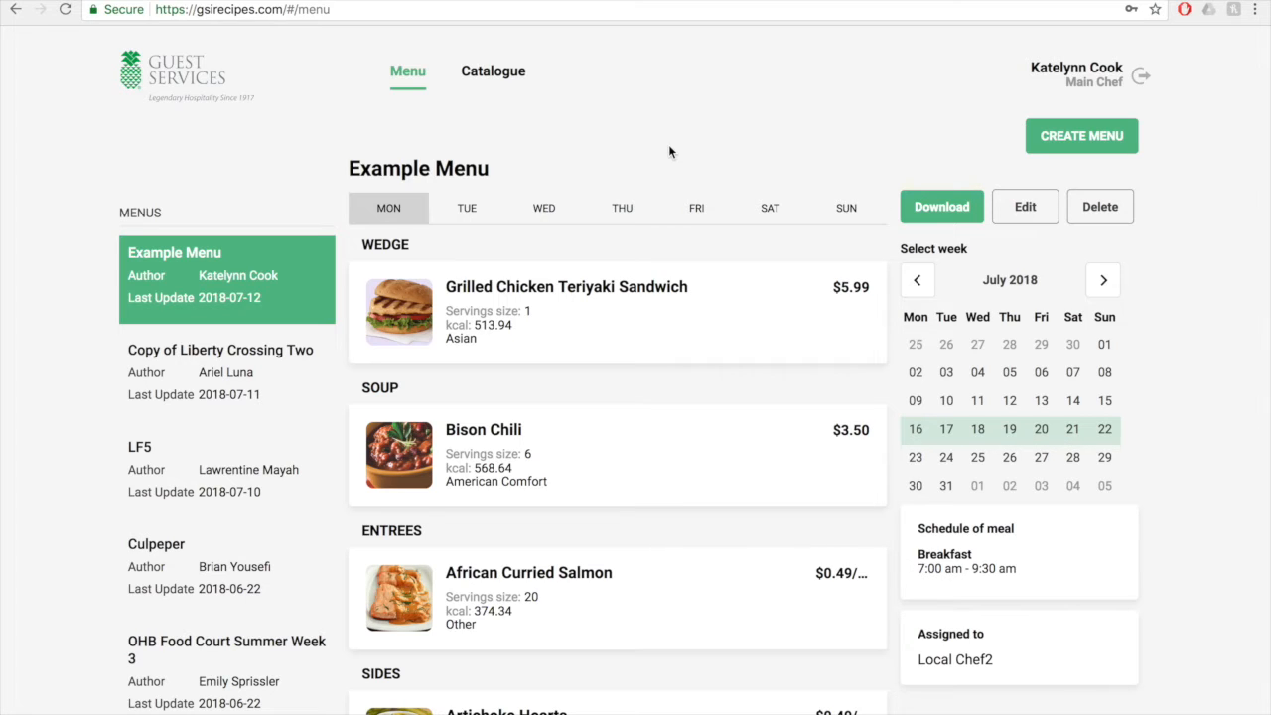
# Step: Copy Example Menu from its edit page and fix the copy's title
pyautogui.click(1025, 206)
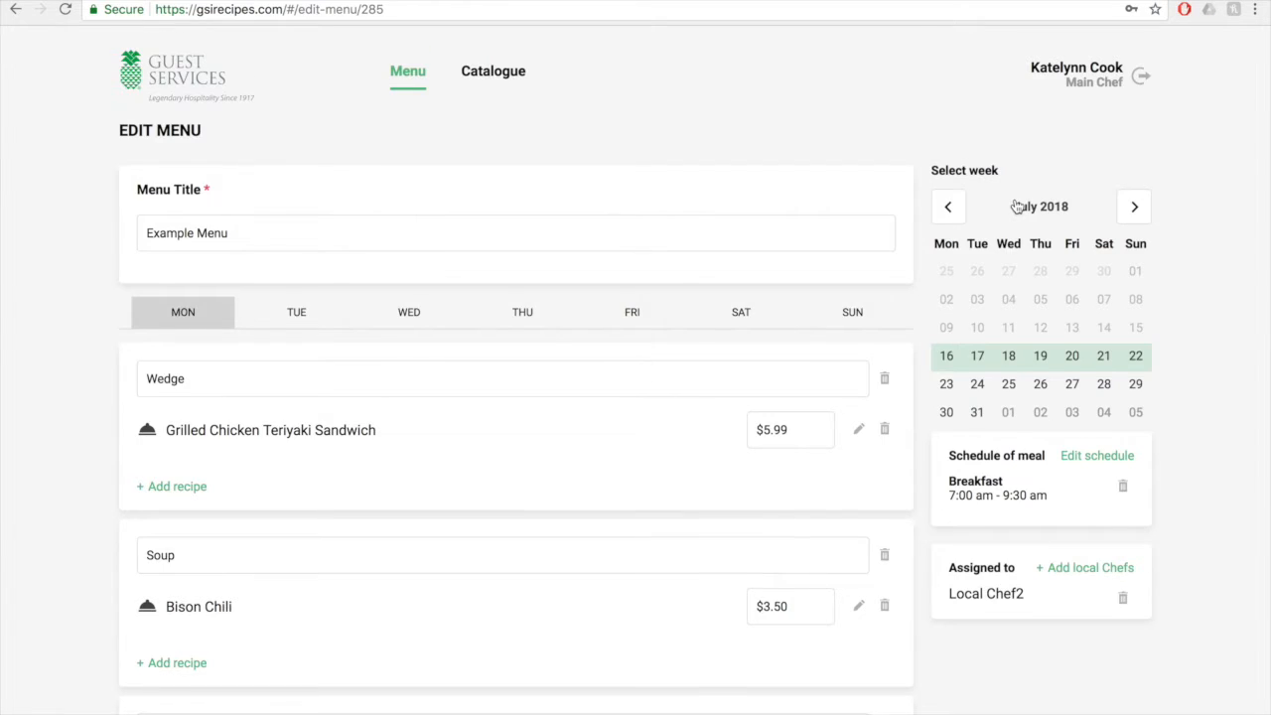
pyautogui.scroll(-3)
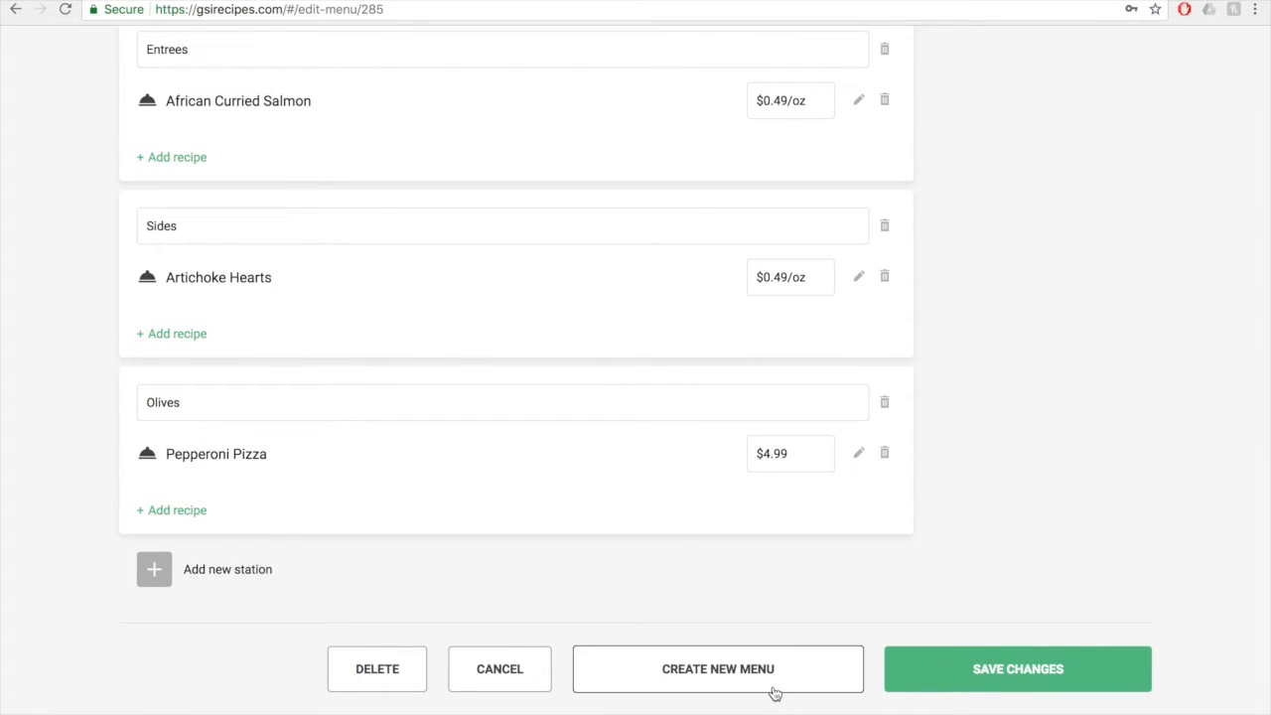
pyautogui.click(719, 669)
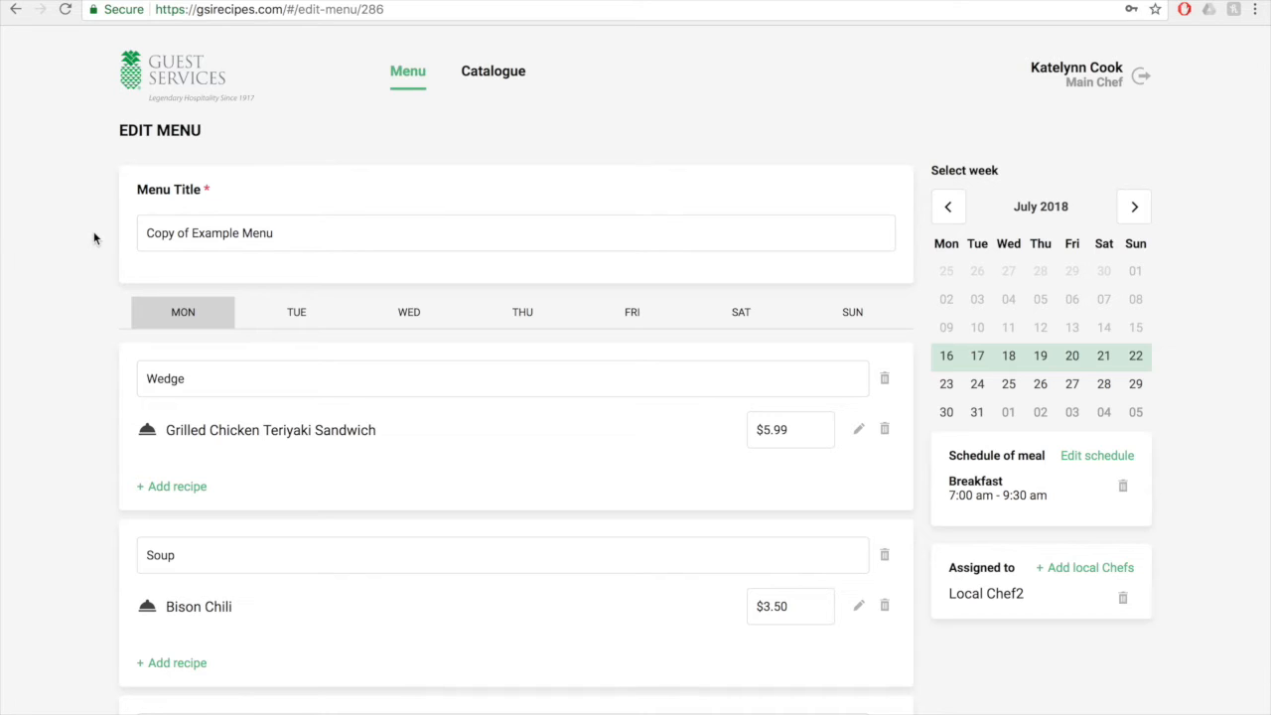
pyautogui.click(191, 233)
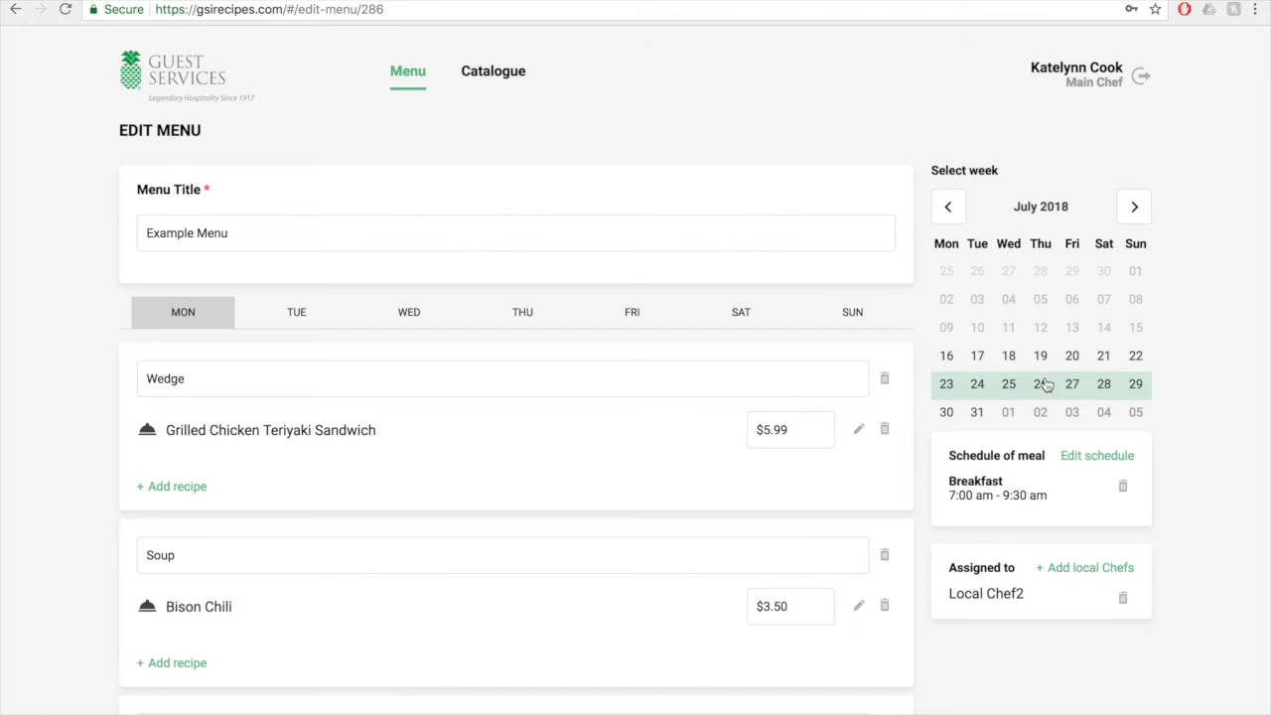
# Step: Schedule the copy for the August 6–12, 2018 week and save it
pyautogui.click(1134, 206)
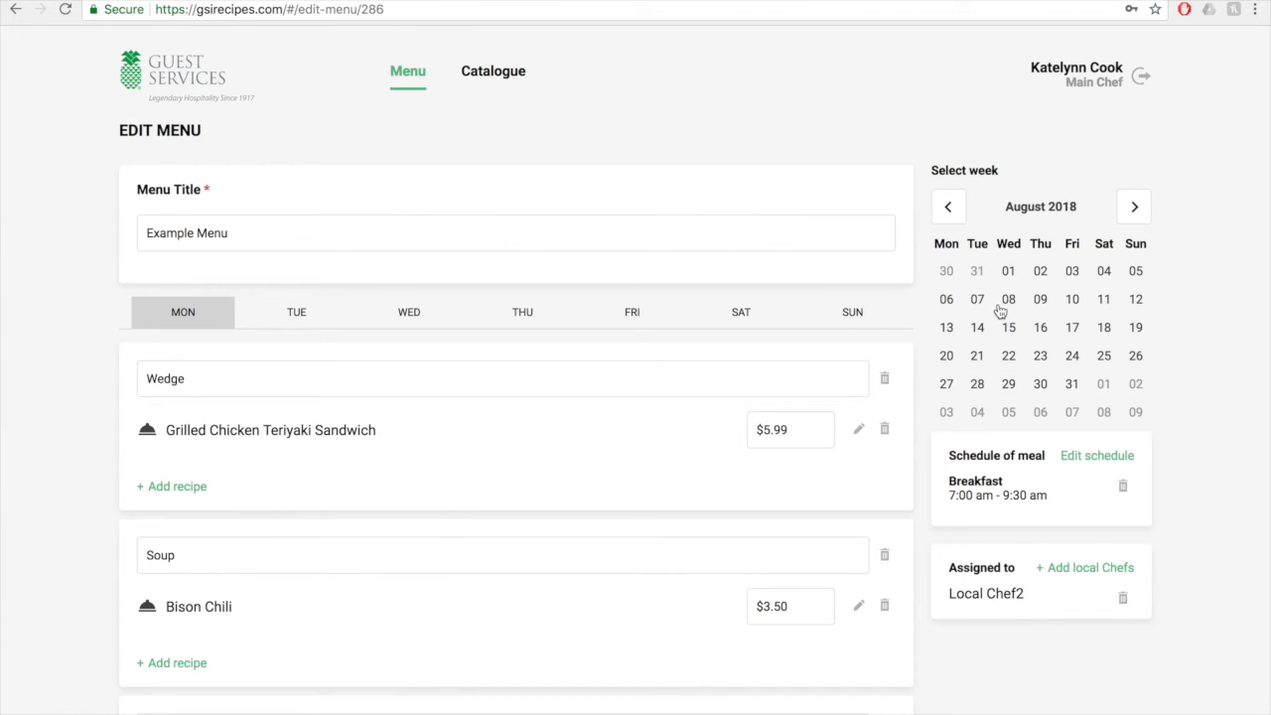
pyautogui.moveTo(959, 314)
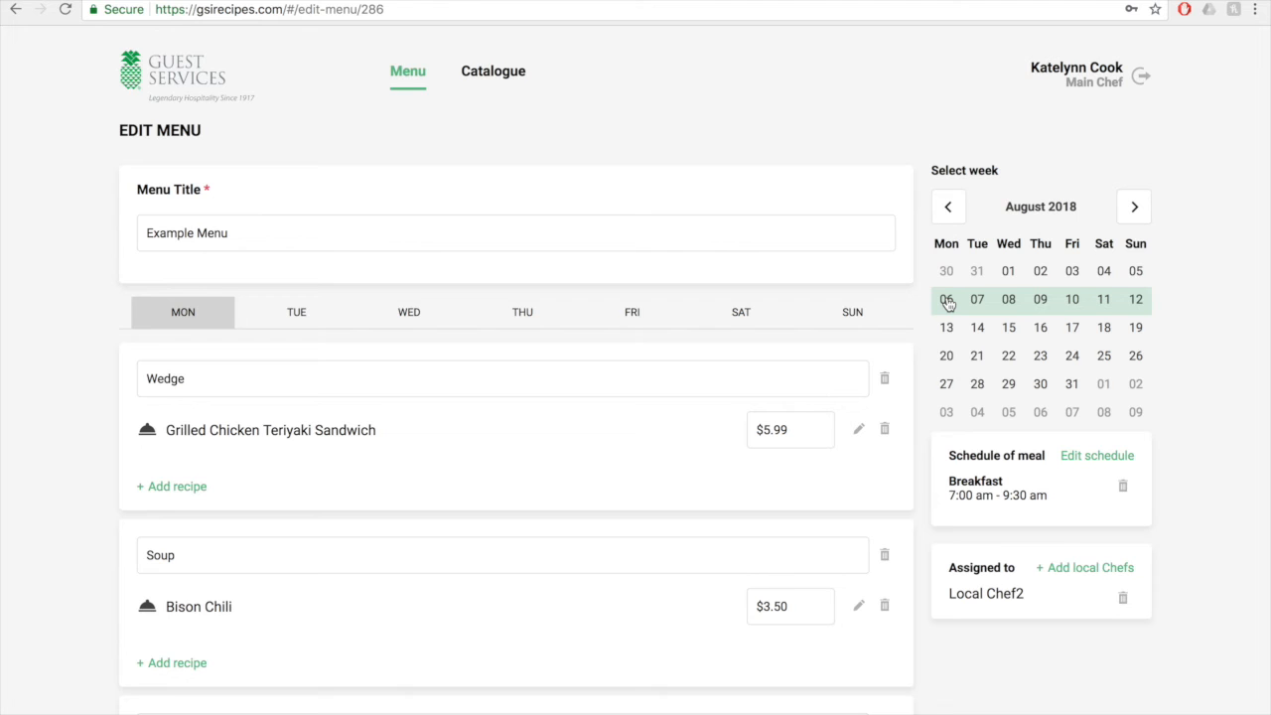
pyautogui.scroll(-3)
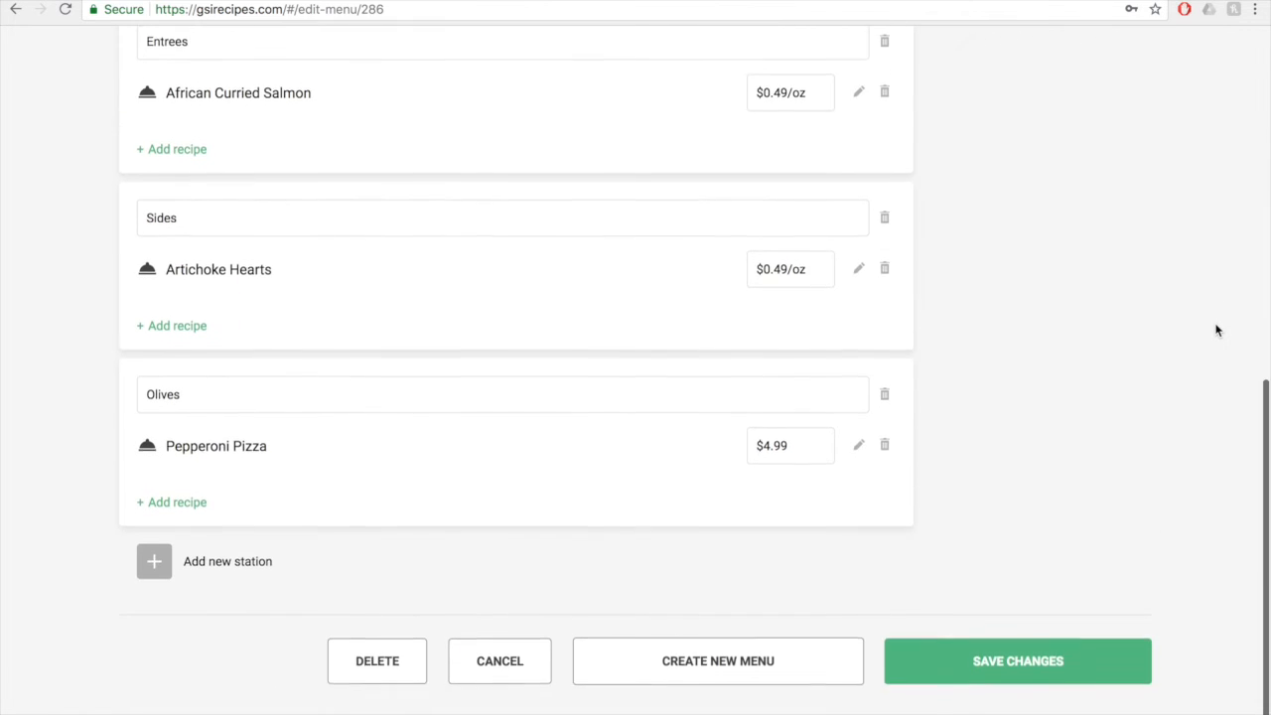
pyautogui.click(1017, 661)
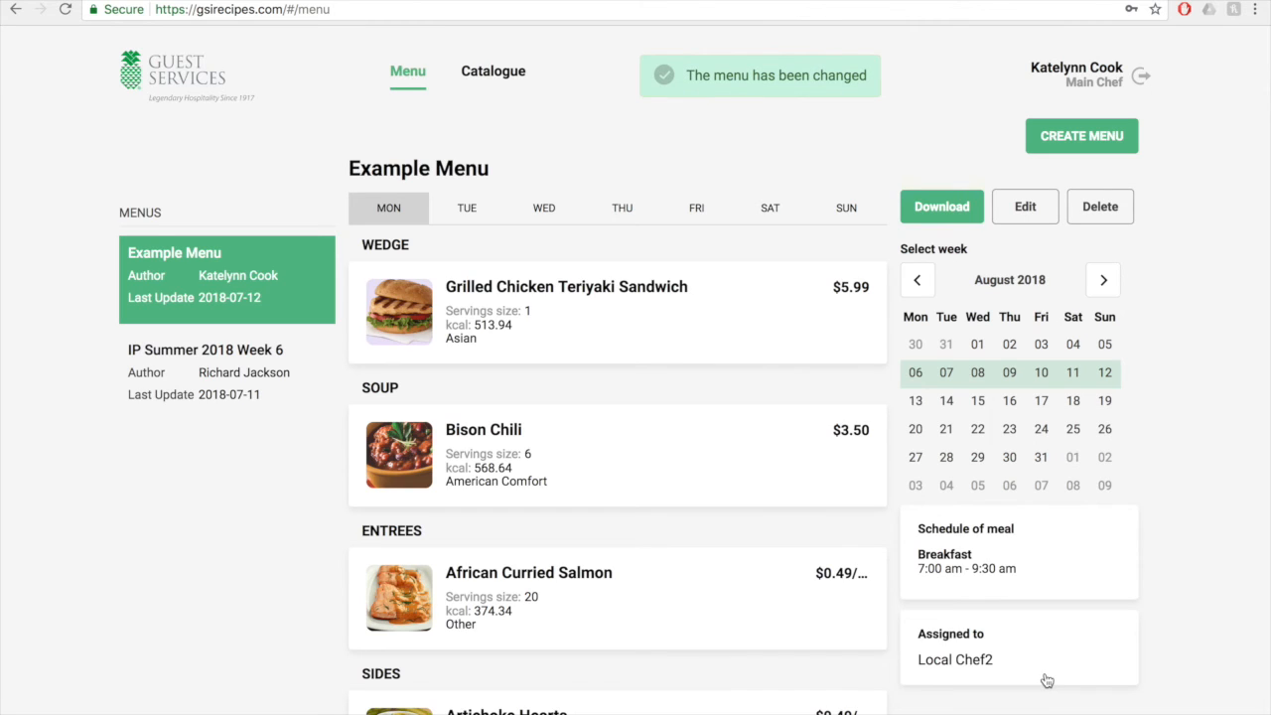
# Step: Check the August 6–12 week's menus, then return to the July 16–22, 2018 week
pyautogui.click(918, 278)
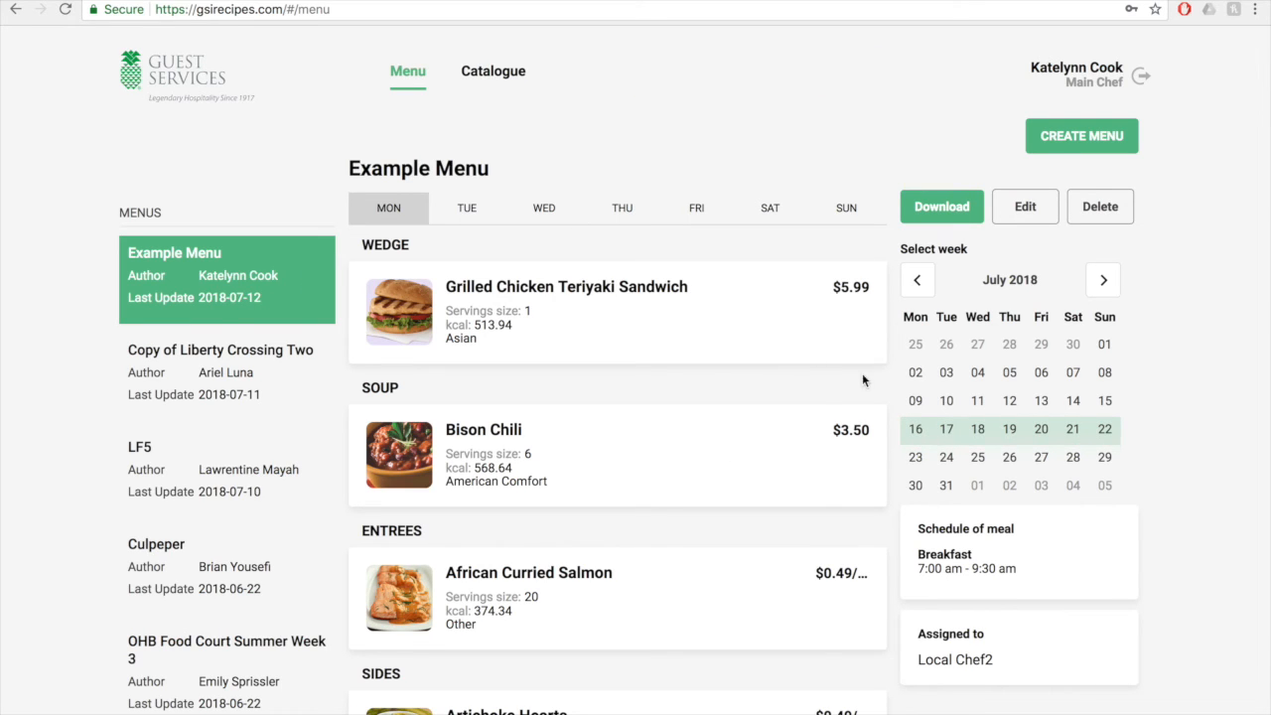
pyautogui.click(1102, 278)
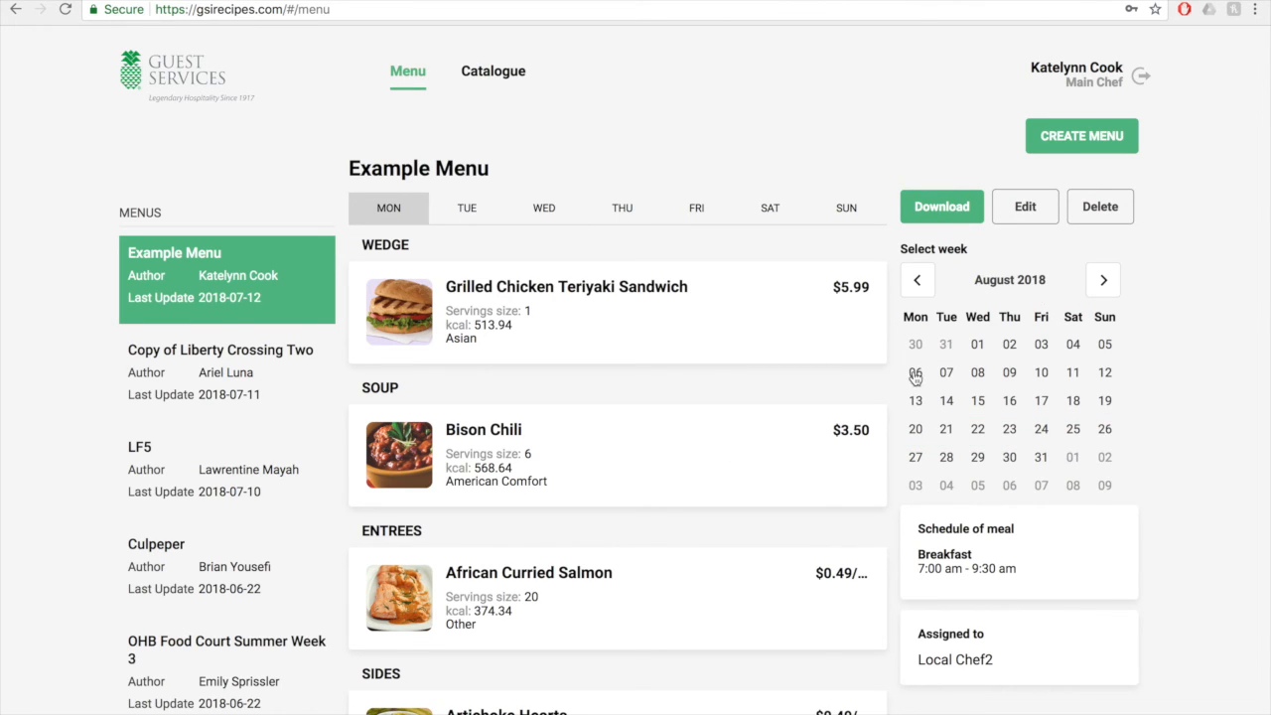
pyautogui.click(914, 373)
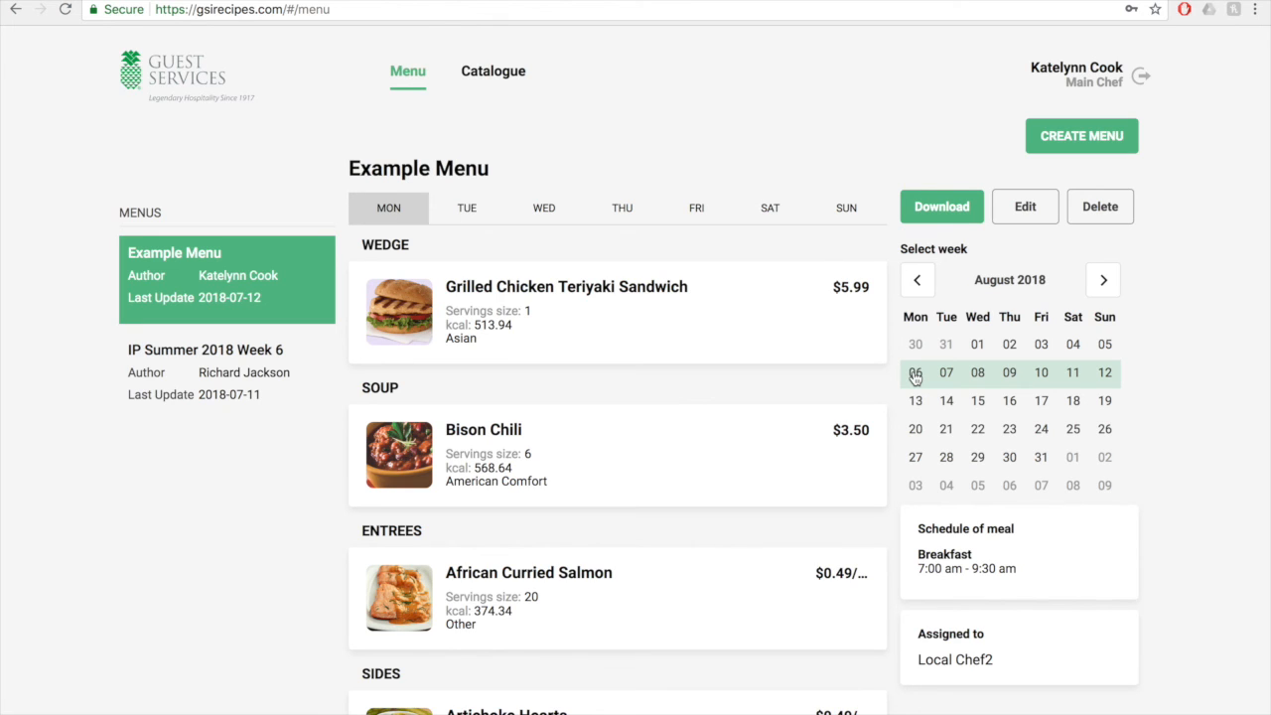
pyautogui.click(918, 278)
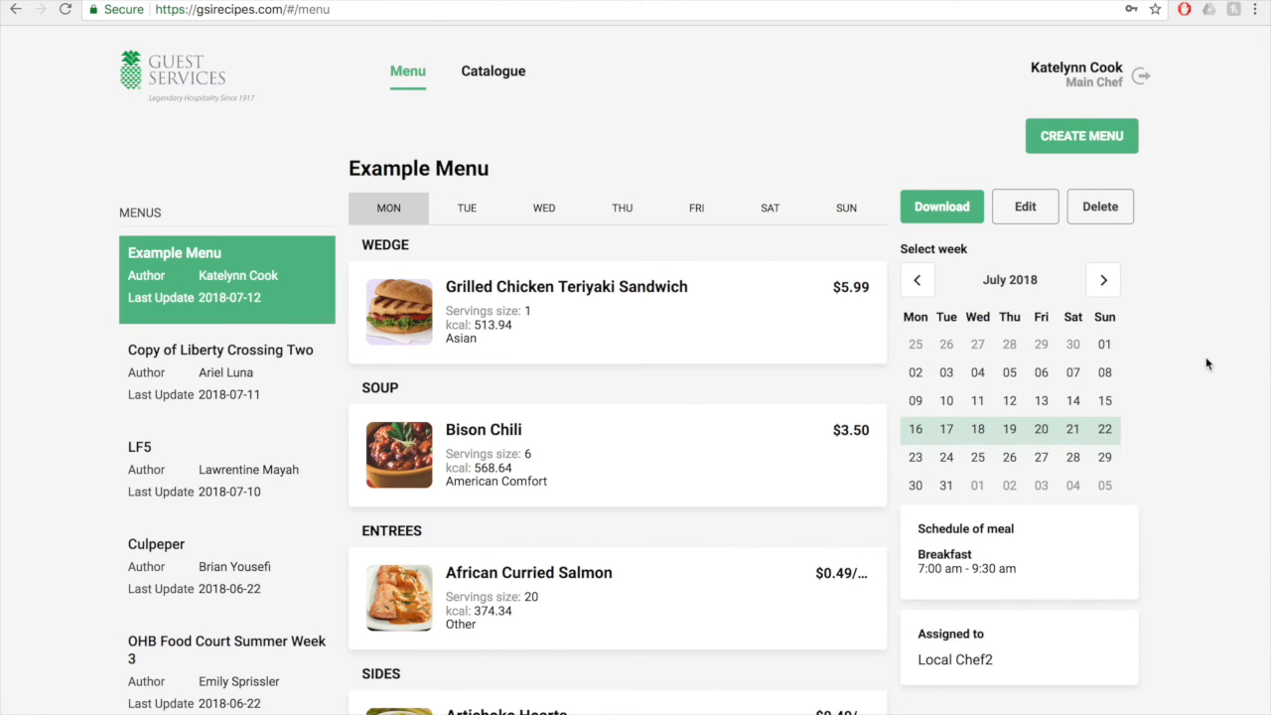